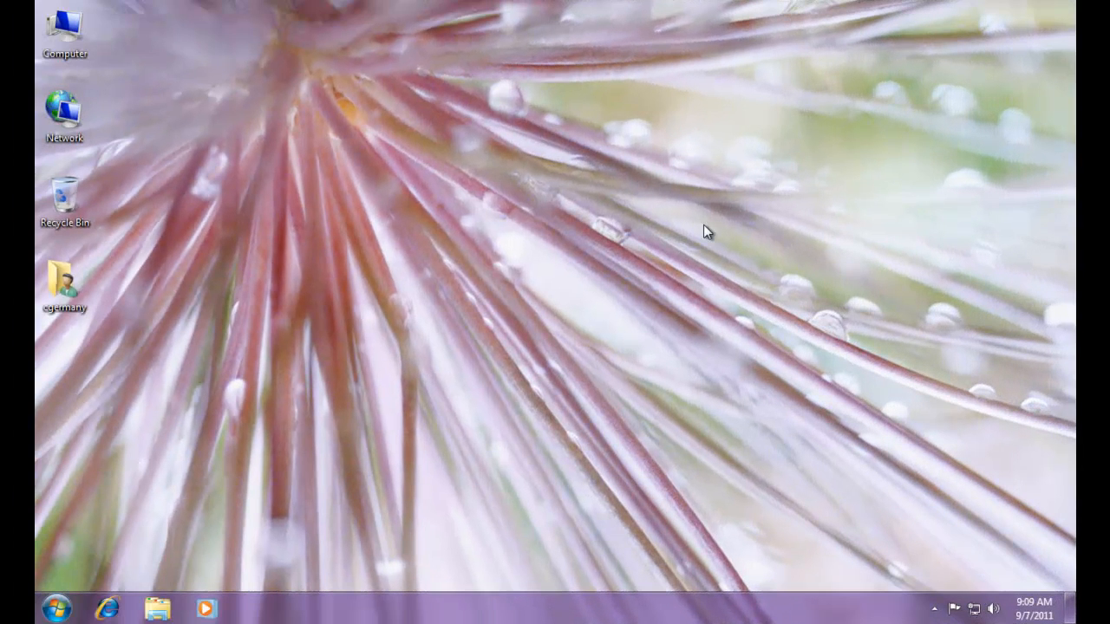
pyautogui.moveTo(107, 603)
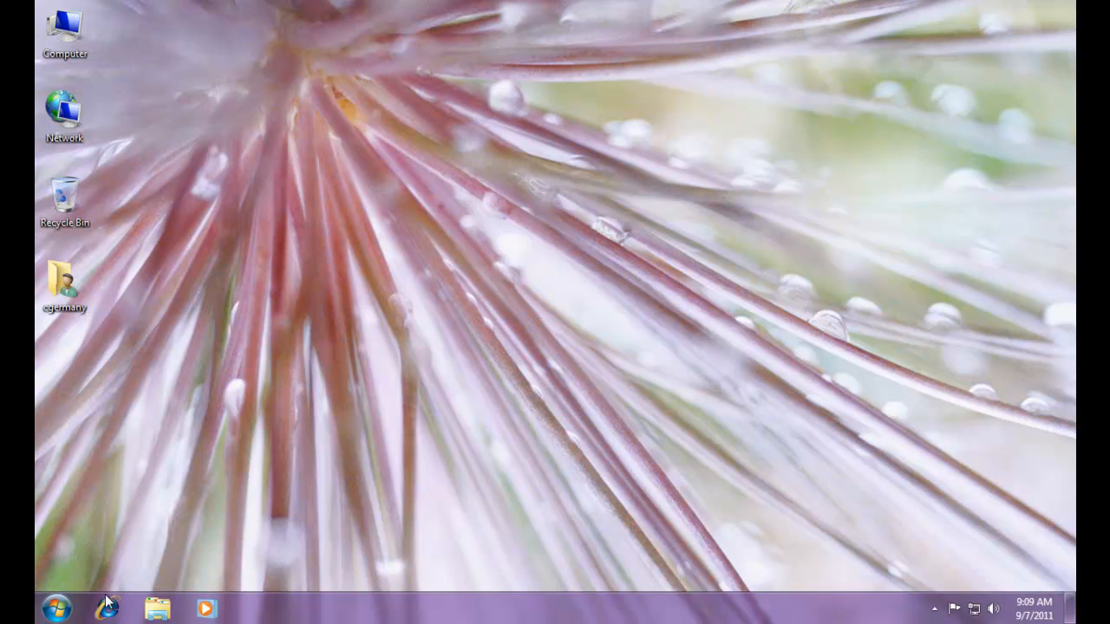
pyautogui.moveTo(59, 608)
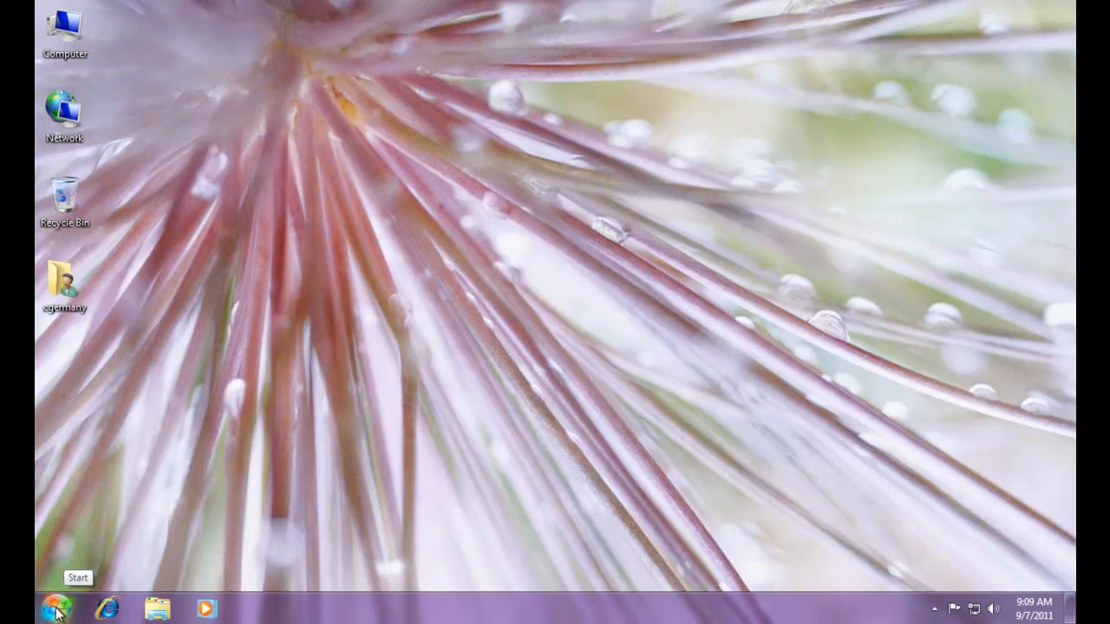
pyautogui.moveTo(135, 557)
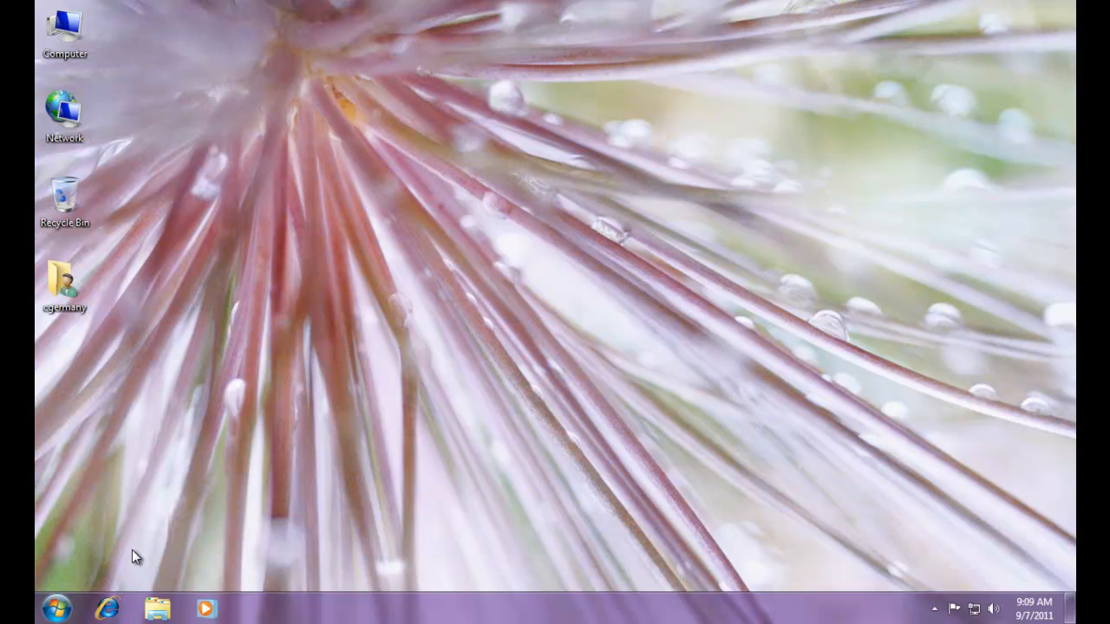
pyautogui.moveTo(125, 541)
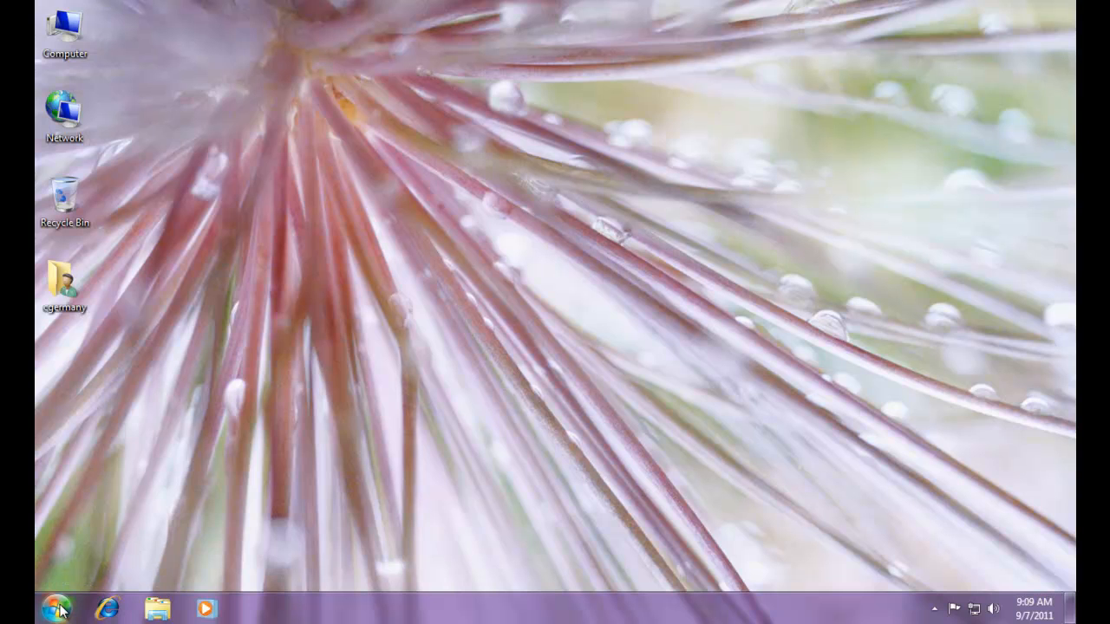
# Step: Browse the \\frankenstein WIN_SOFTWARE share with network credentials, then close the window
pyautogui.click(57, 609)
pyautogui.write('\\\\')
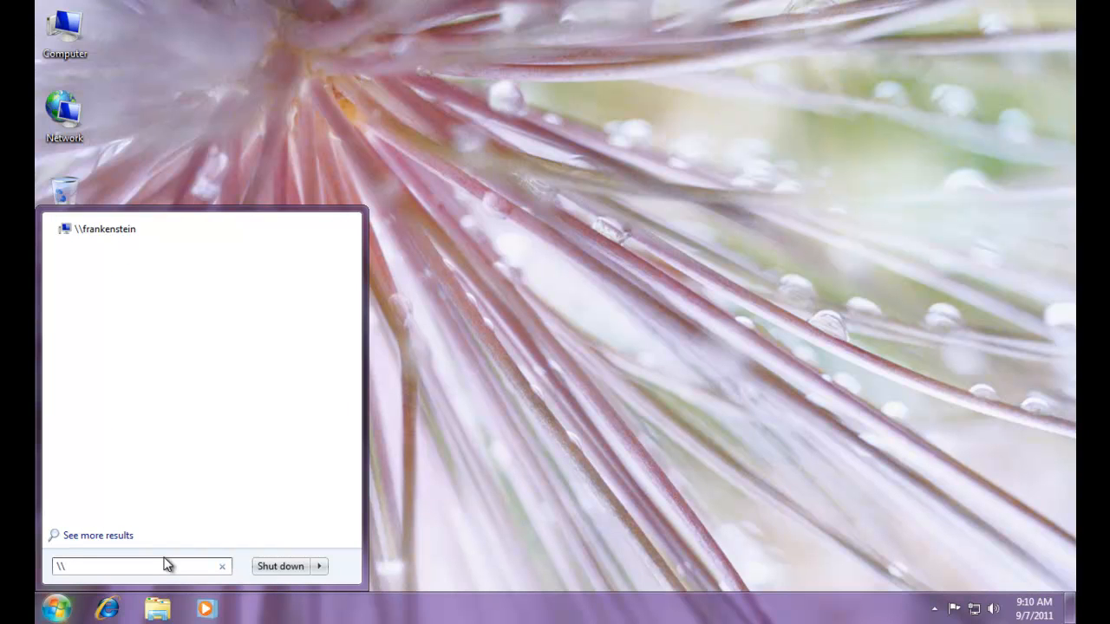
pyautogui.moveTo(150, 312)
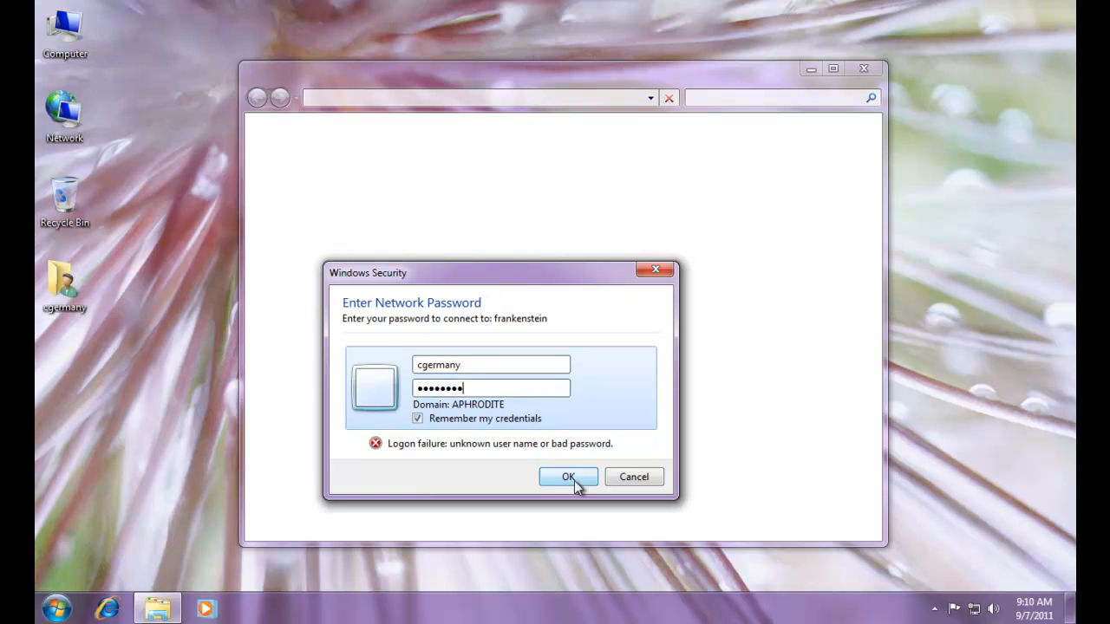
pyautogui.click(569, 476)
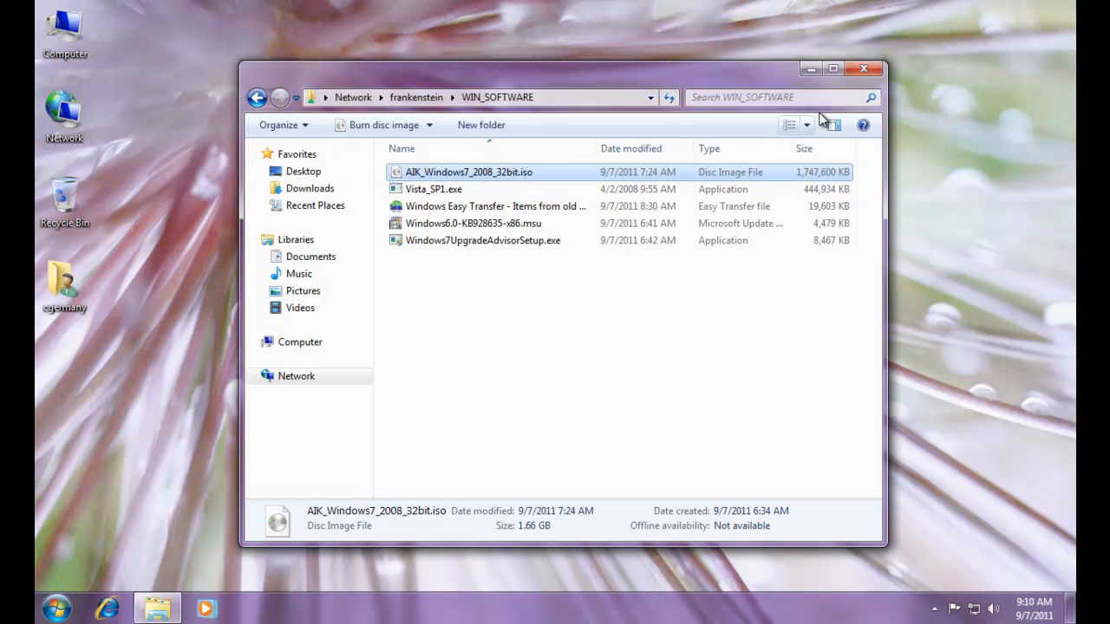
pyautogui.click(863, 70)
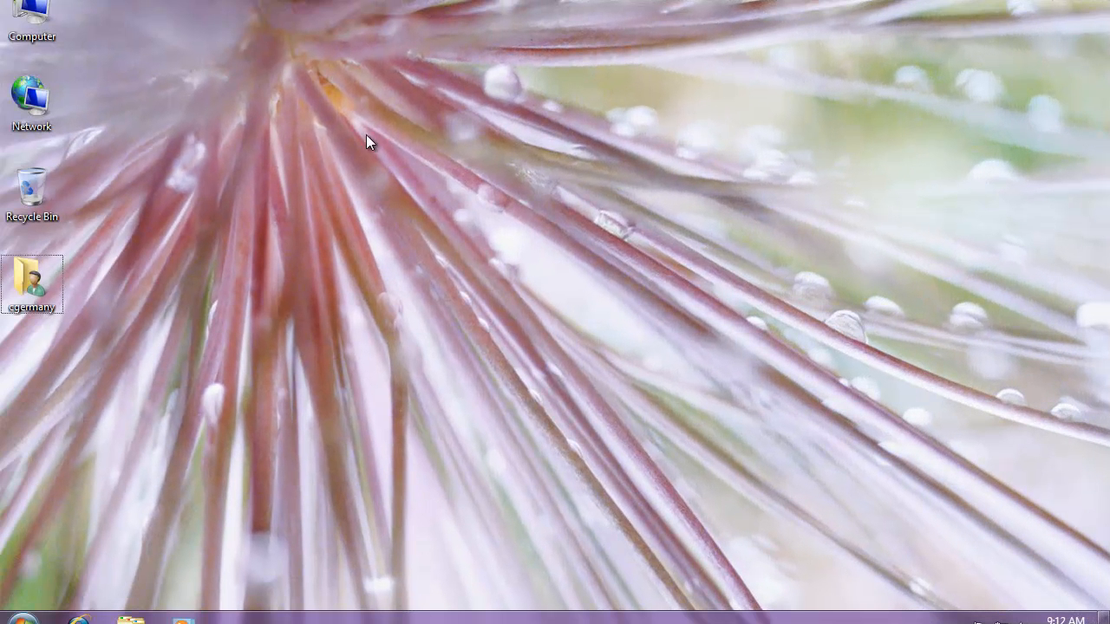
pyautogui.moveTo(298, 137)
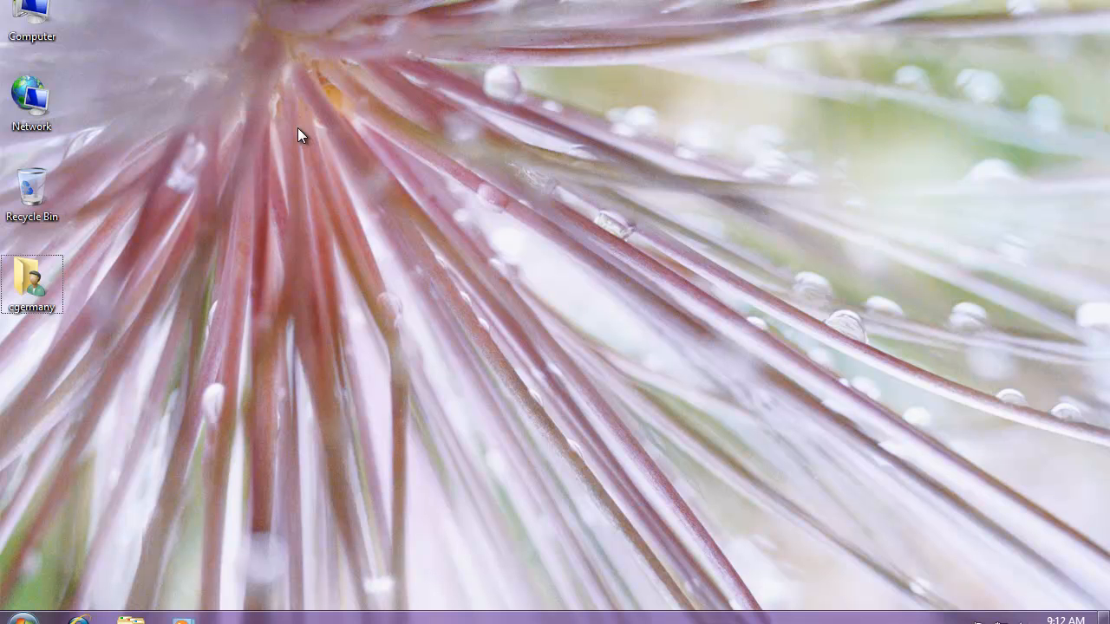
pyautogui.moveTo(160, 115)
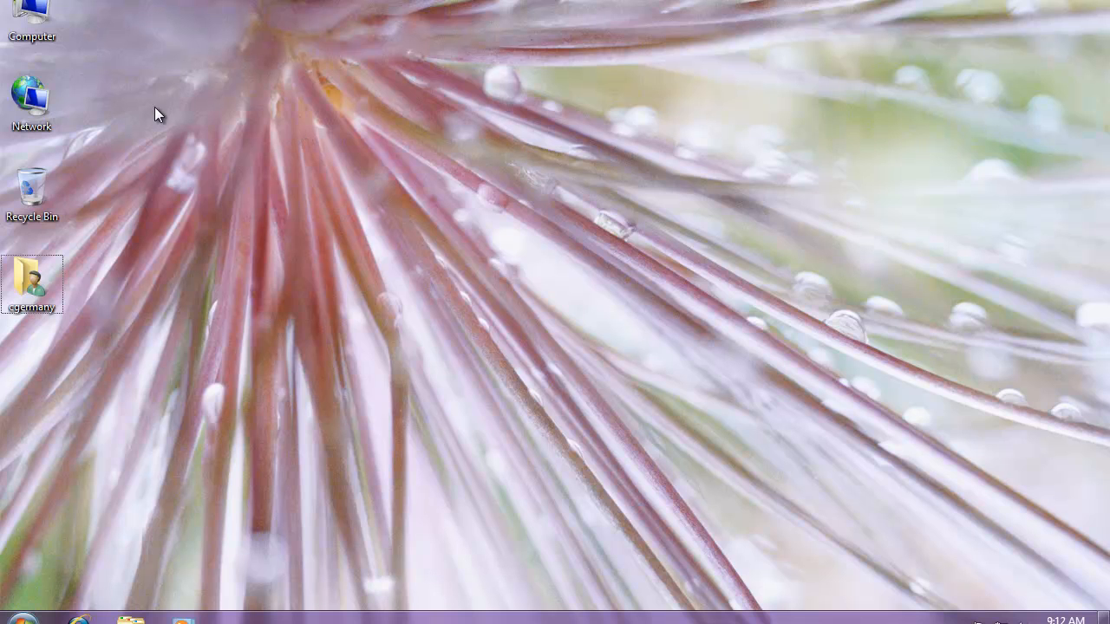
pyautogui.moveTo(80, 10)
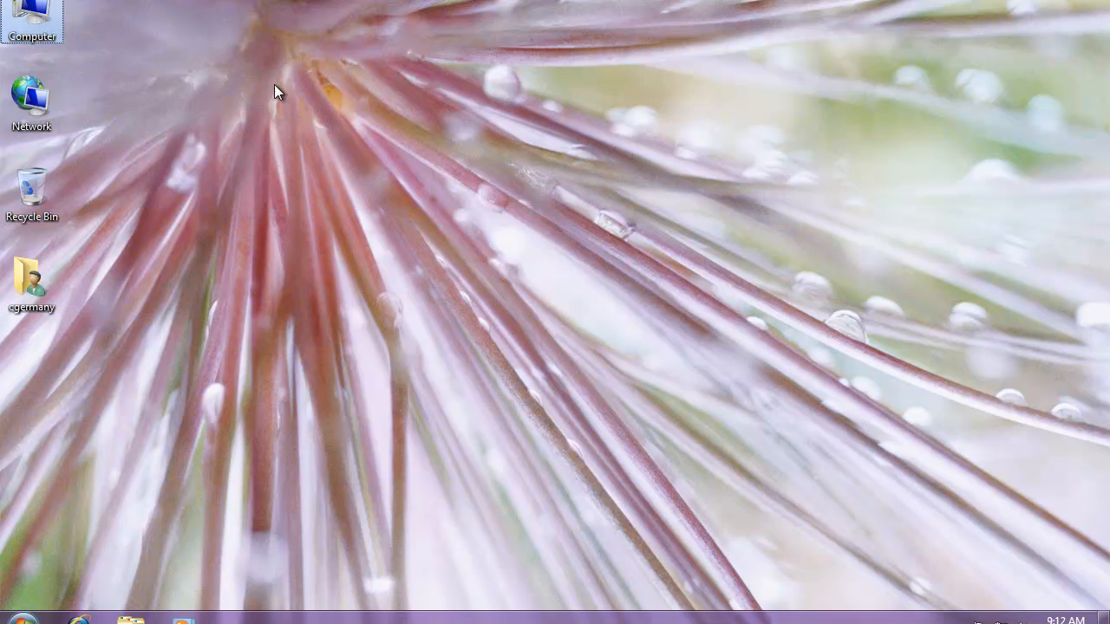
# Step: Launch the KB3AIK_EN disc from CD Drive (D:), allowing the UAC prompt, to reach its welcome screen
pyautogui.doubleClick(31, 18)
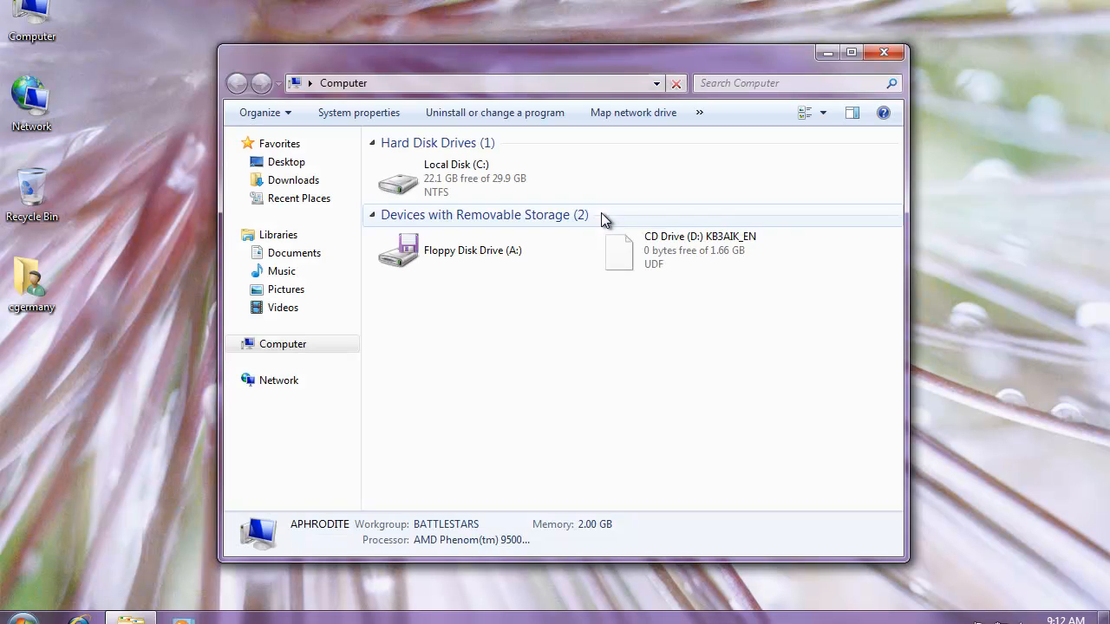
pyautogui.moveTo(731, 243)
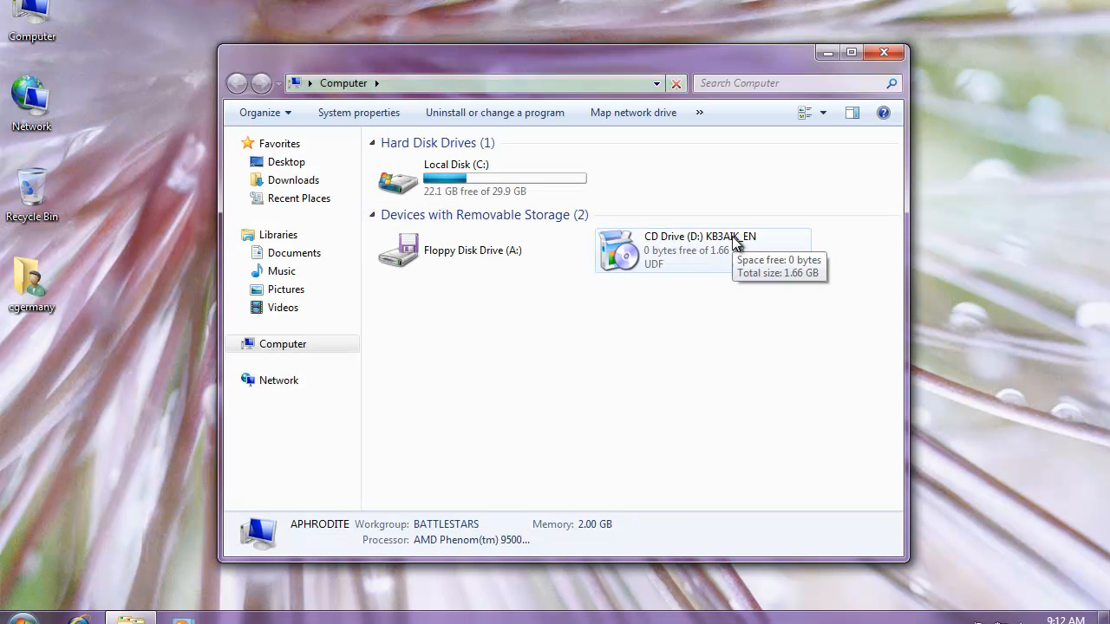
pyautogui.click(703, 250)
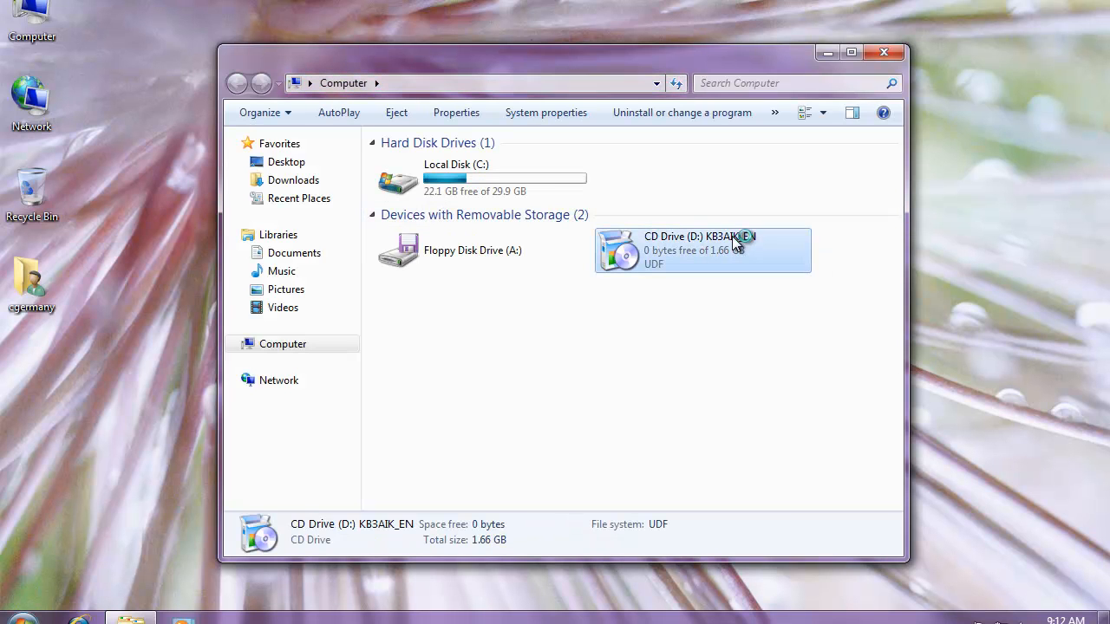
pyautogui.doubleClick(702, 250)
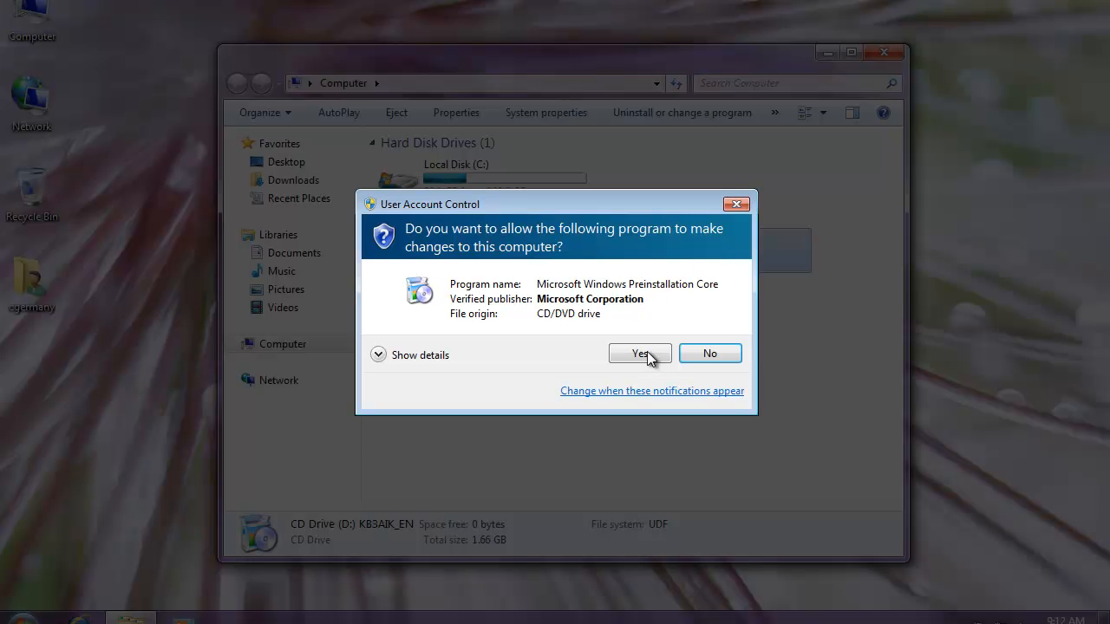
pyautogui.click(638, 353)
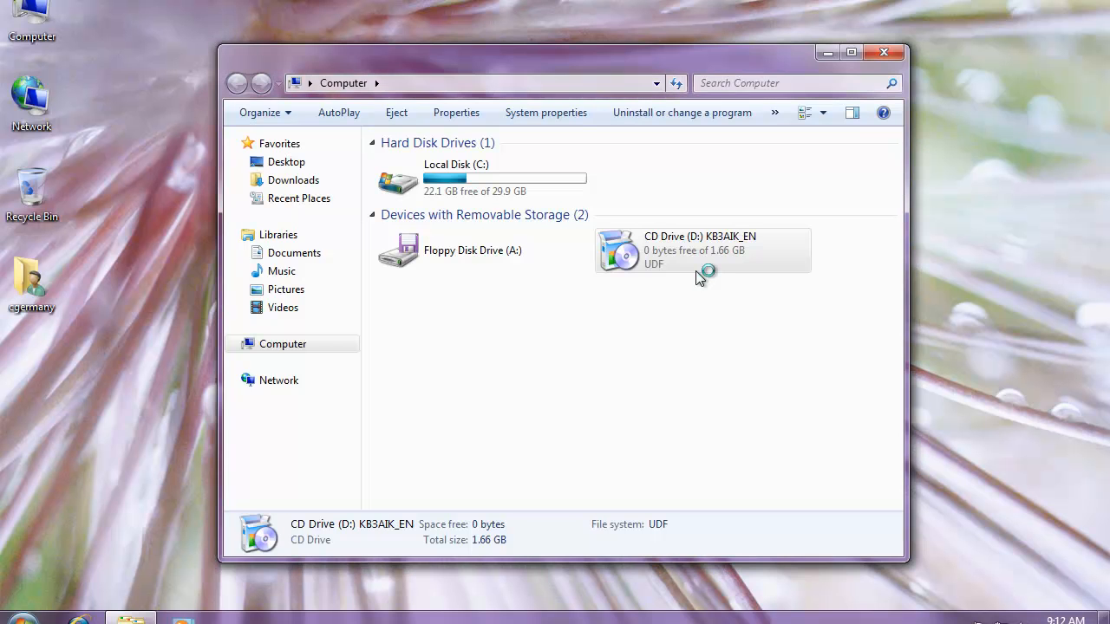
pyautogui.doubleClick(702, 249)
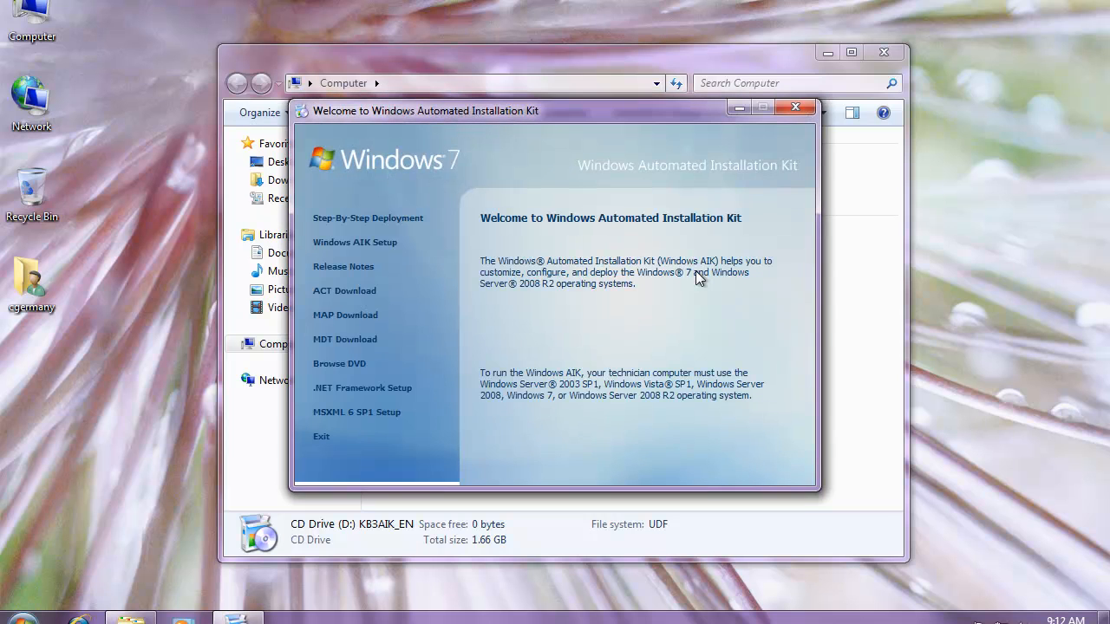
pyautogui.moveTo(600, 229)
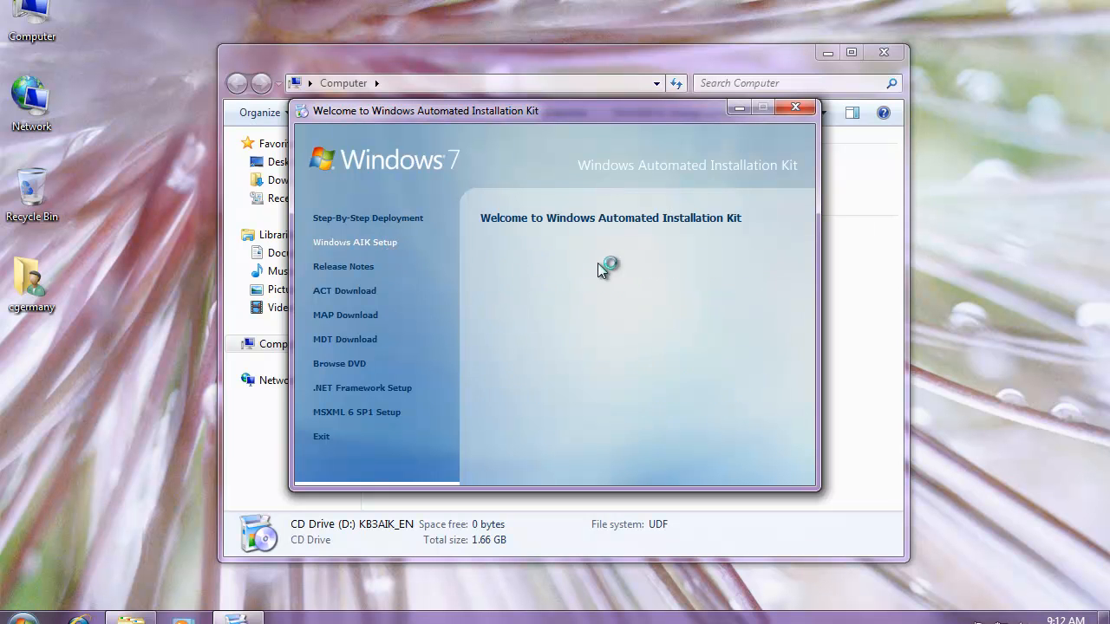
# Step: Install Windows AIK, accepting the license and keeping the default folder for Everyone
pyautogui.click(353, 243)
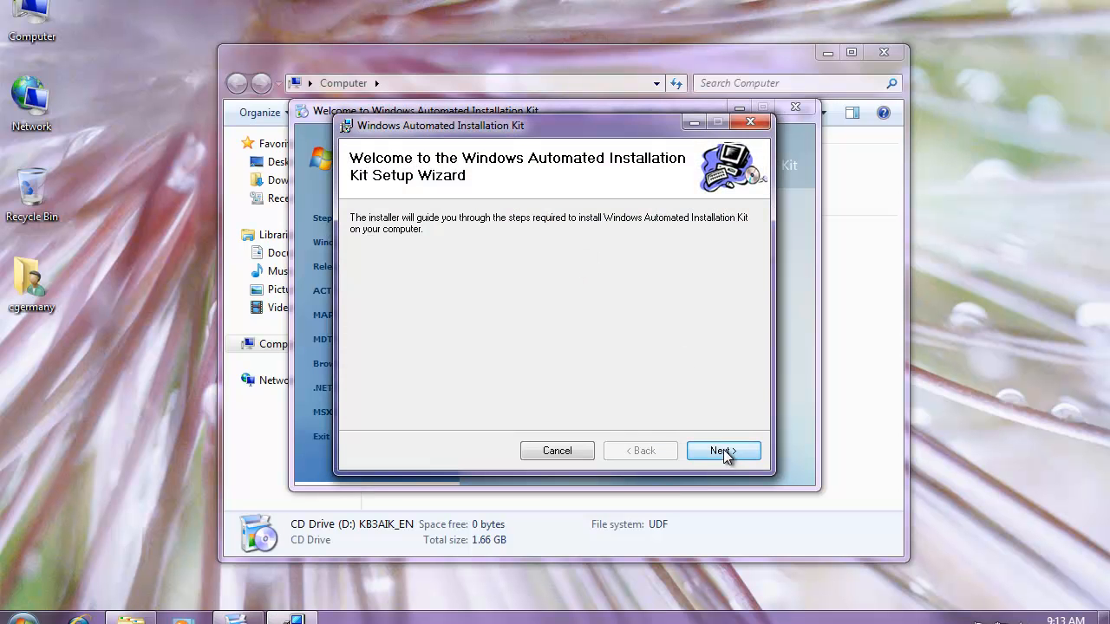
pyautogui.click(721, 451)
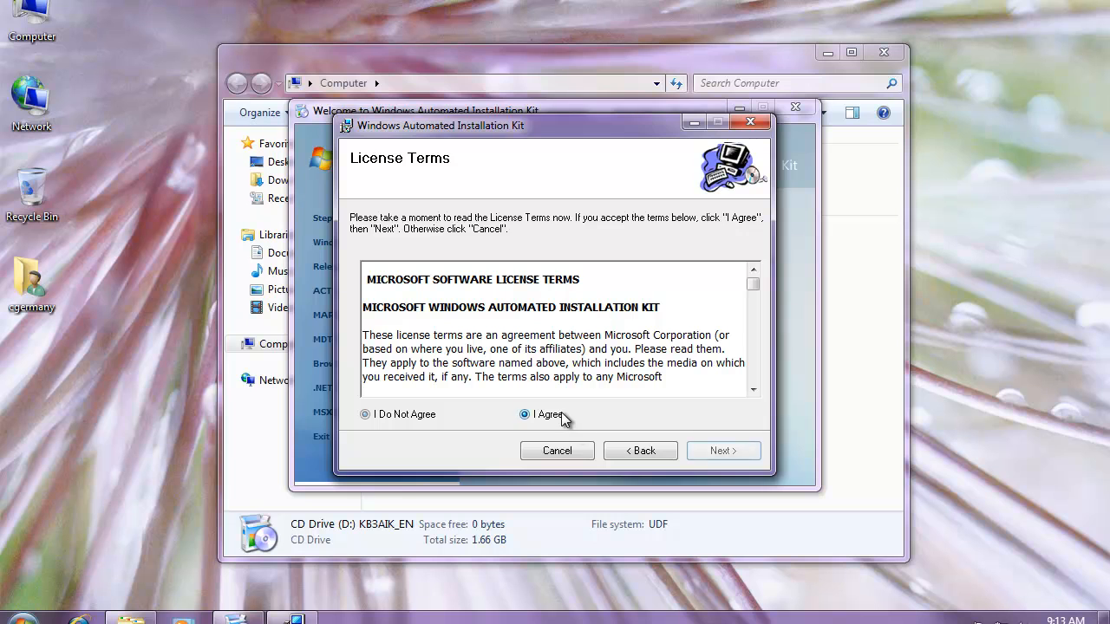
pyautogui.click(721, 451)
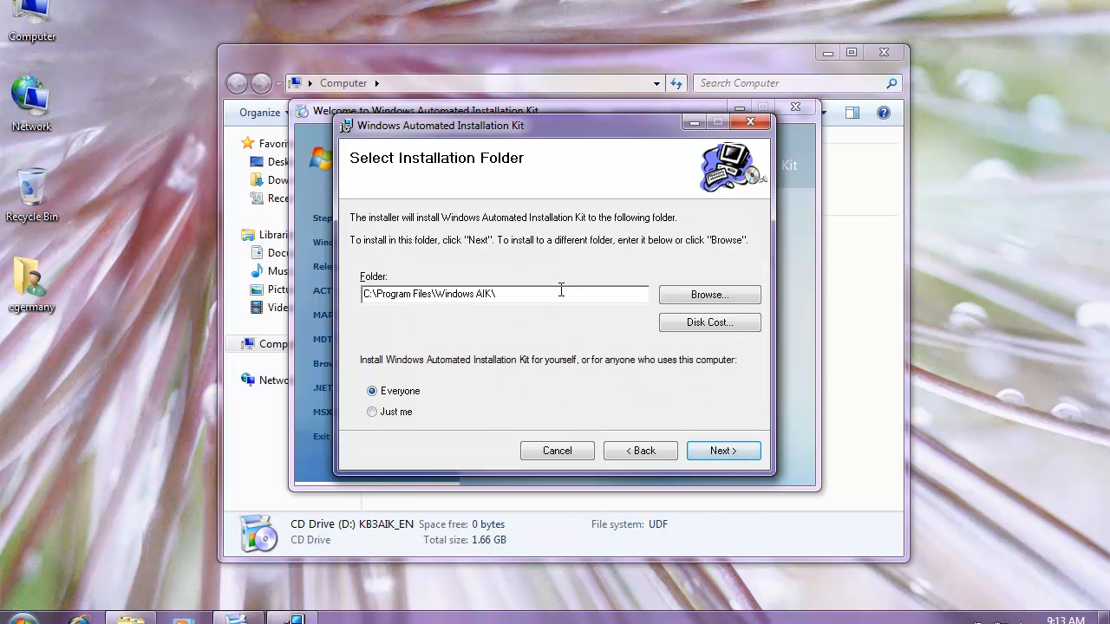
pyautogui.click(723, 451)
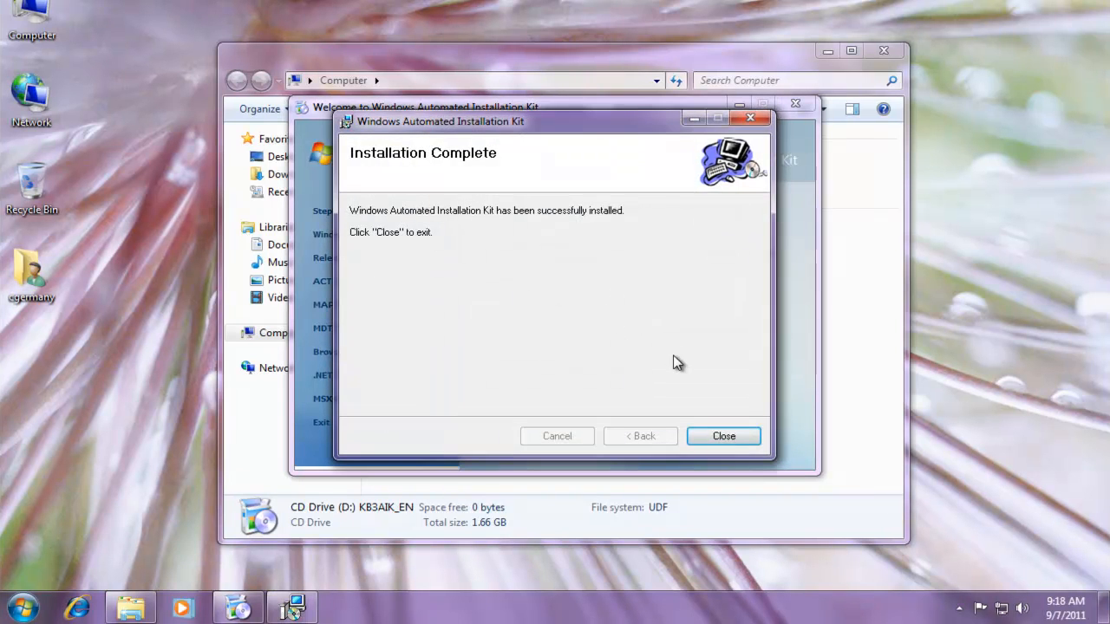
# Step: Close the finished installer and exit the AIK welcome screen
pyautogui.click(723, 435)
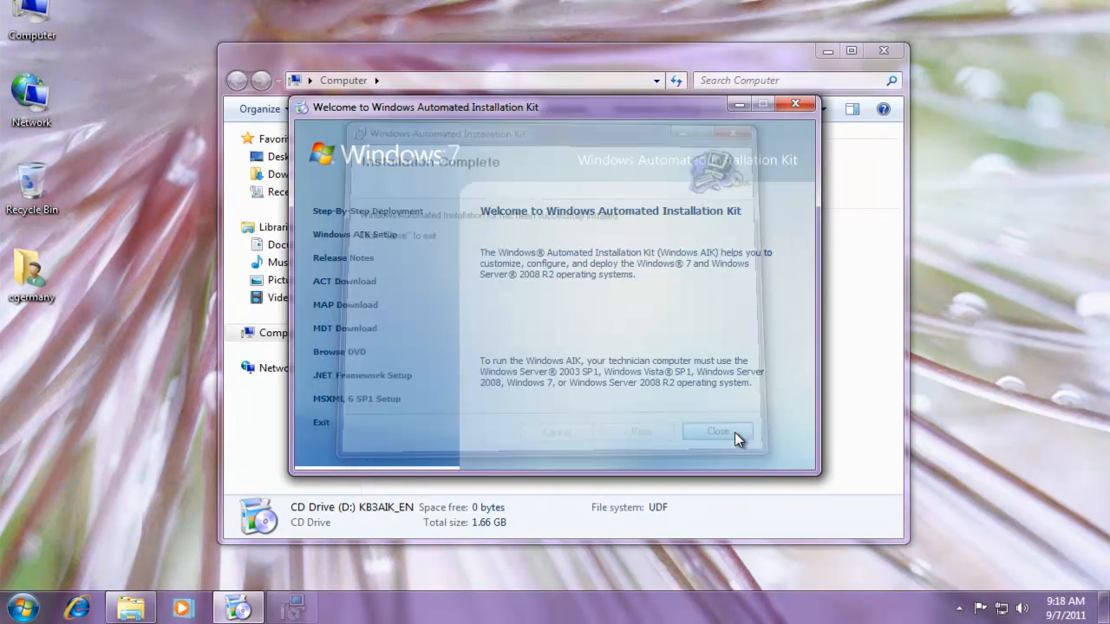
pyautogui.click(717, 431)
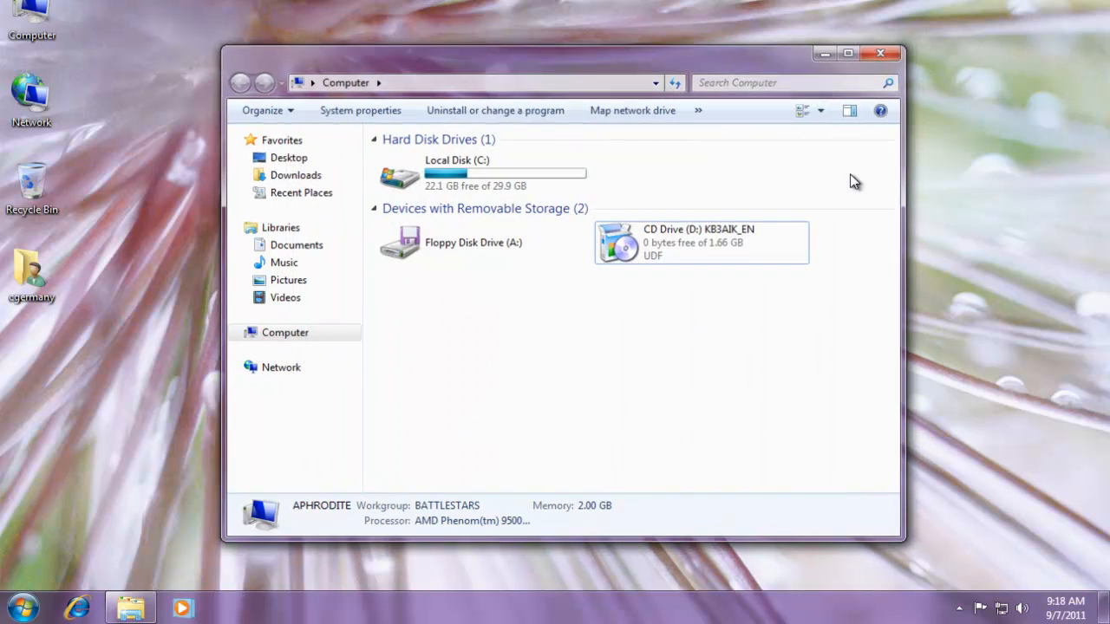
# Step: Show All Programs in the Start menu to find the Microsoft Windows AIK group
pyautogui.click(24, 607)
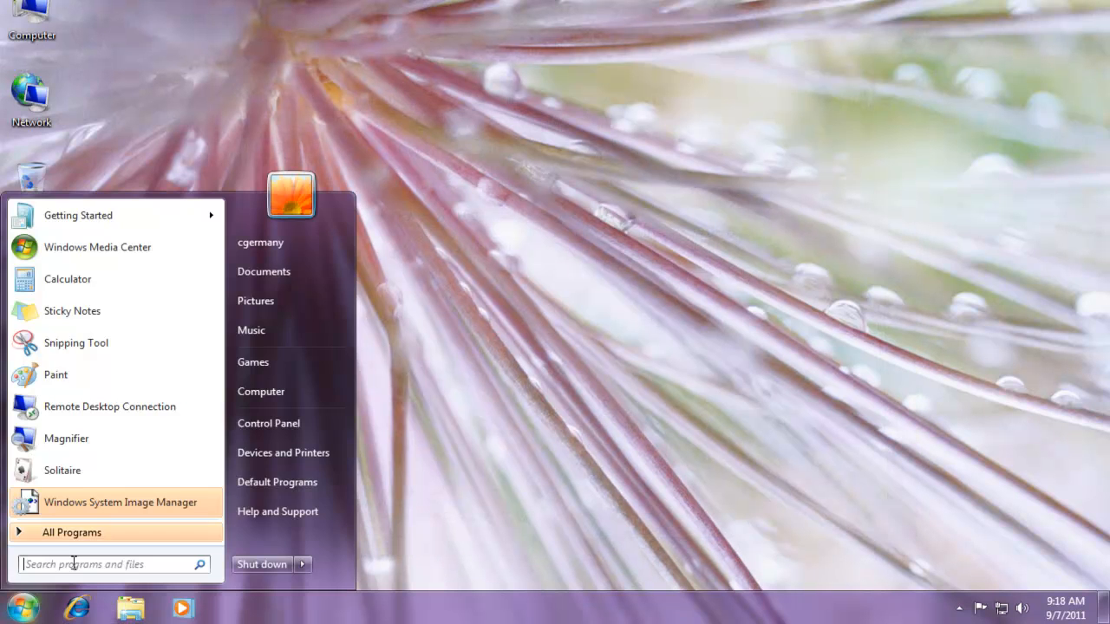
pyautogui.click(71, 532)
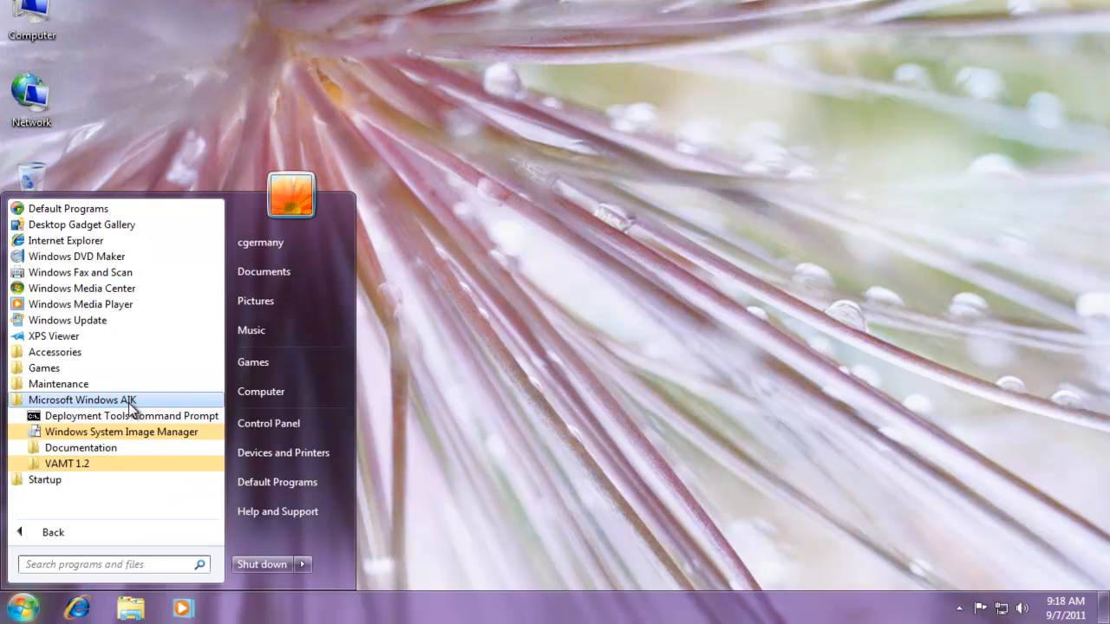
pyautogui.moveTo(183, 432)
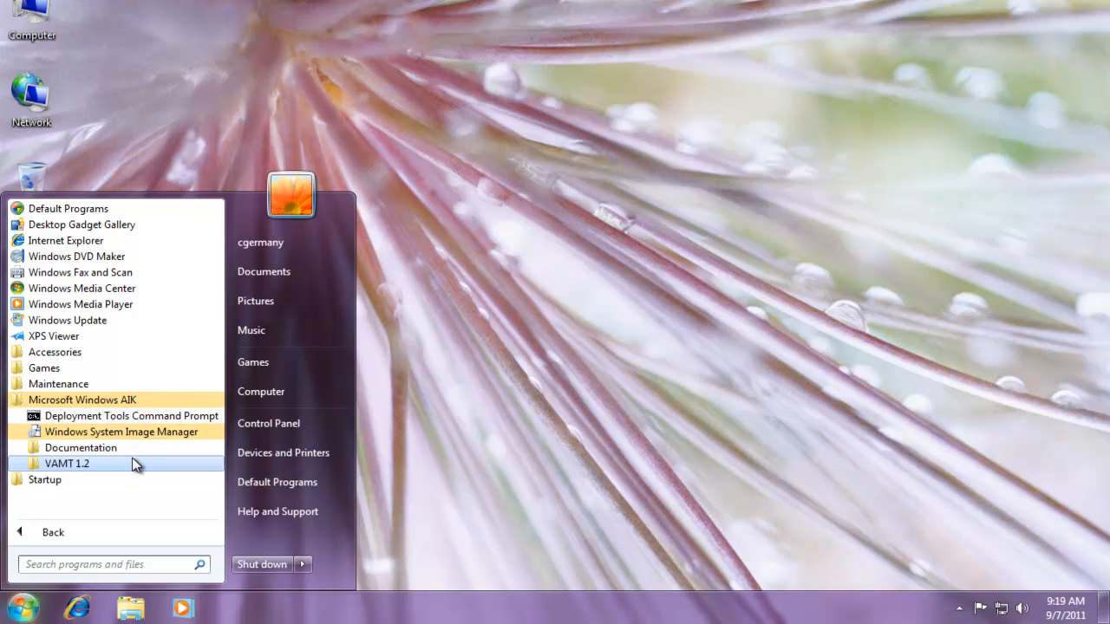
pyautogui.moveTo(79, 447)
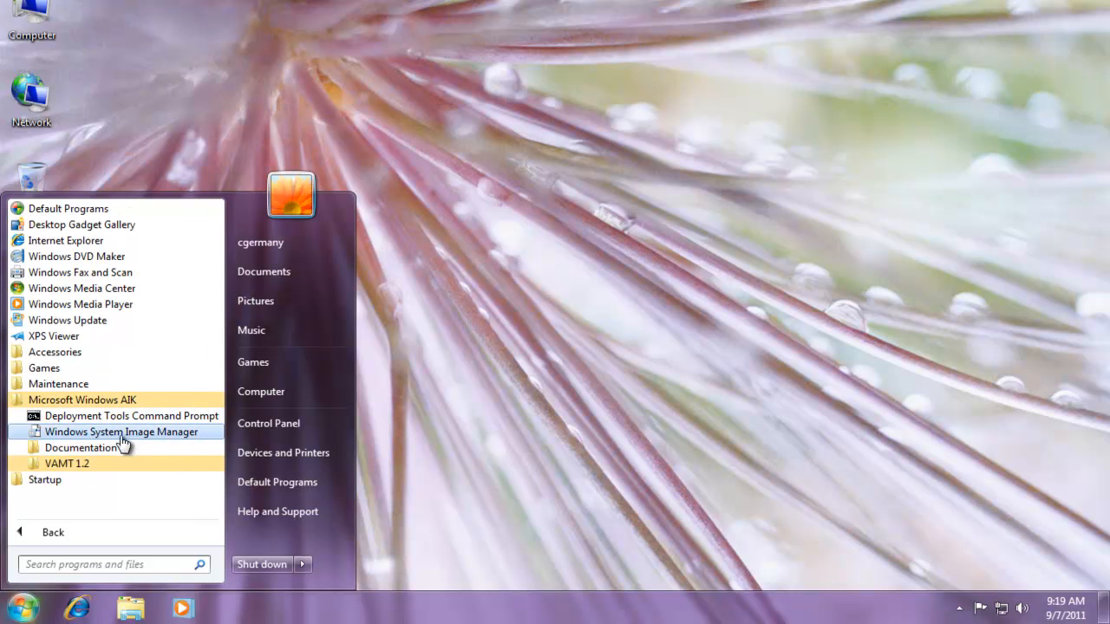
pyautogui.moveTo(520, 423)
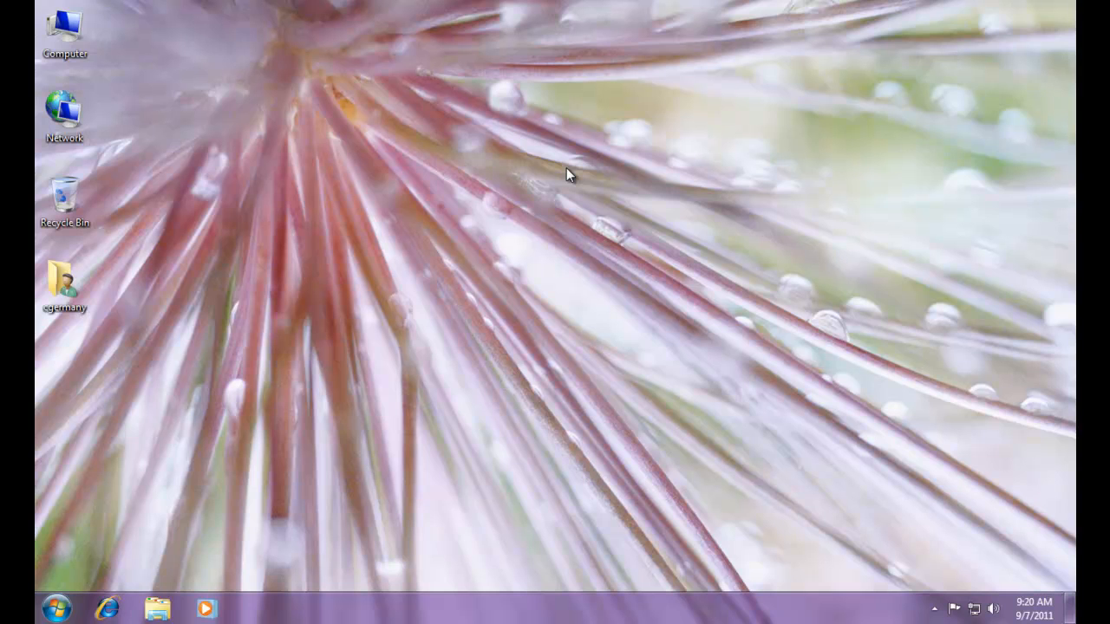
pyautogui.moveTo(520, 205)
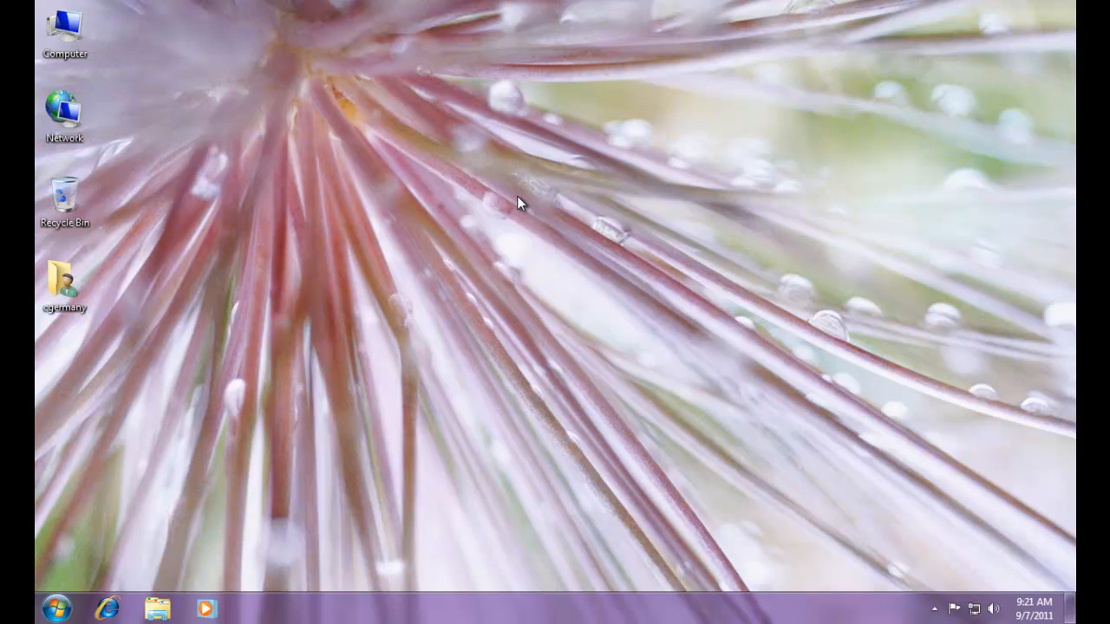
pyautogui.moveTo(433, 242)
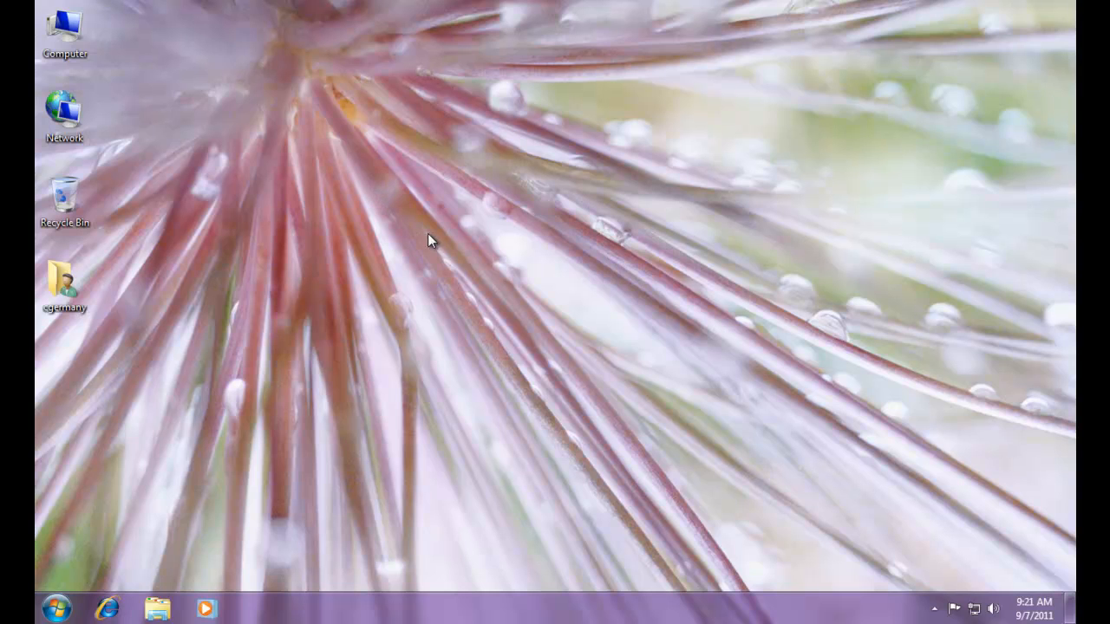
pyautogui.moveTo(364, 276)
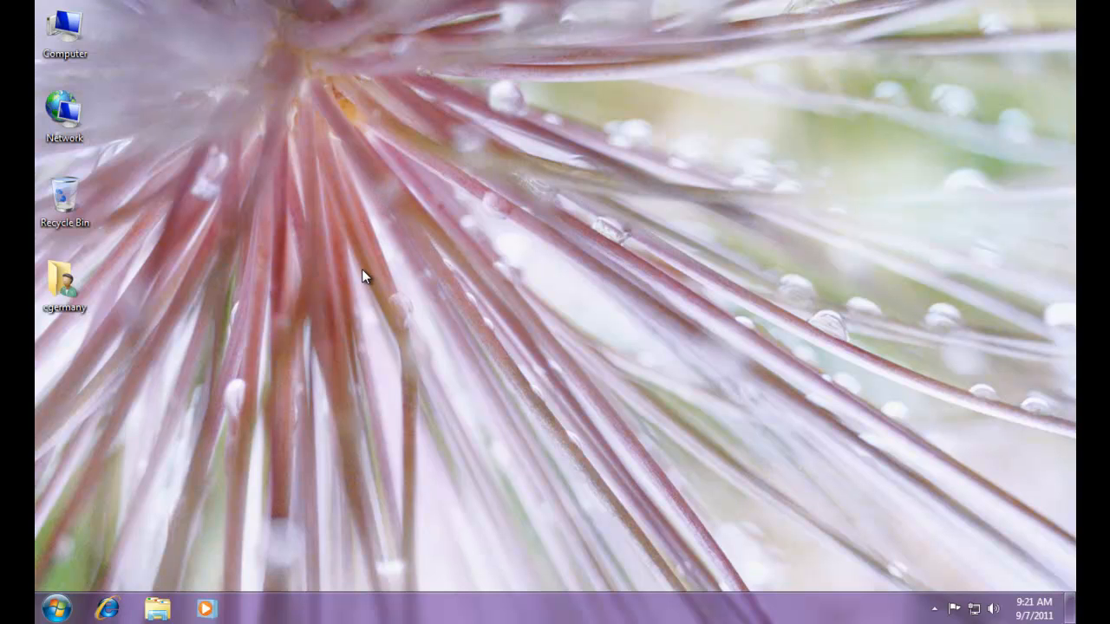
pyautogui.moveTo(291, 405)
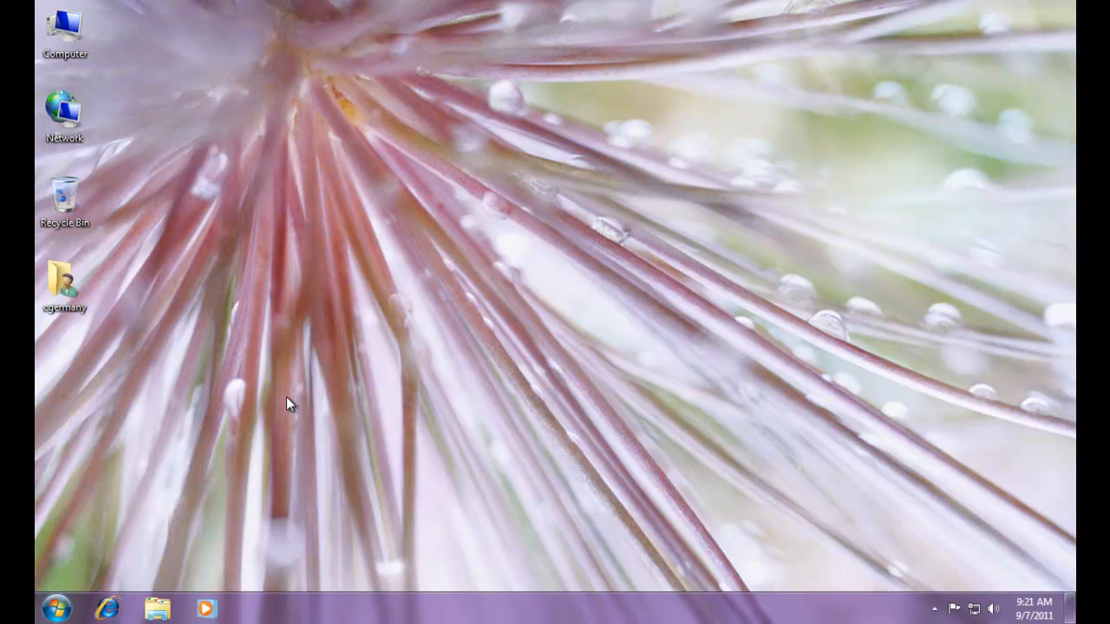
pyautogui.moveTo(156, 537)
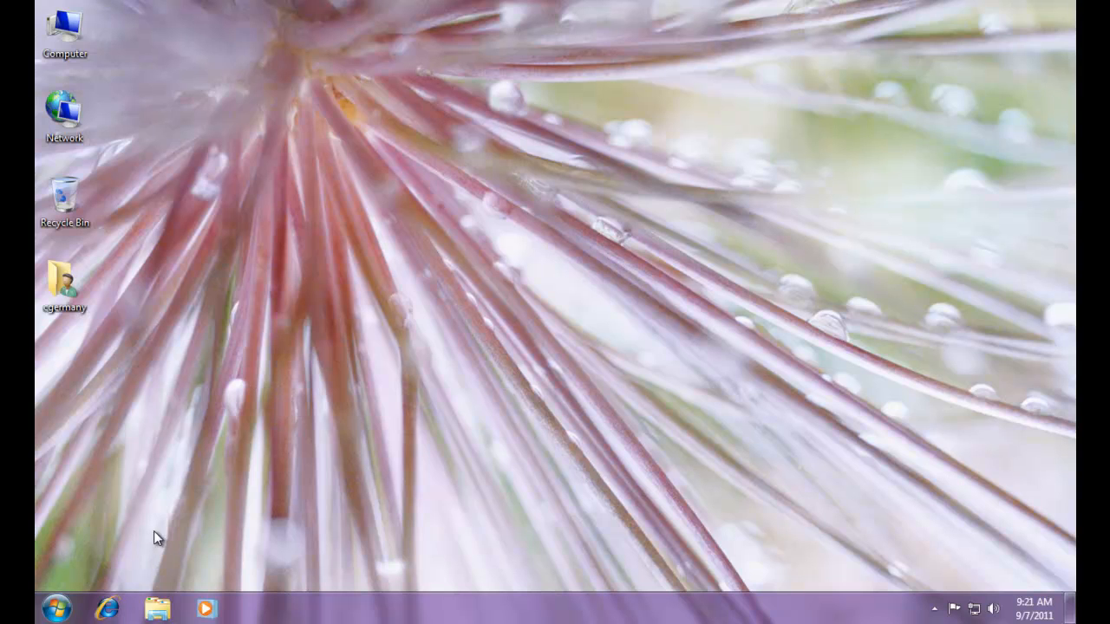
pyautogui.moveTo(177, 418)
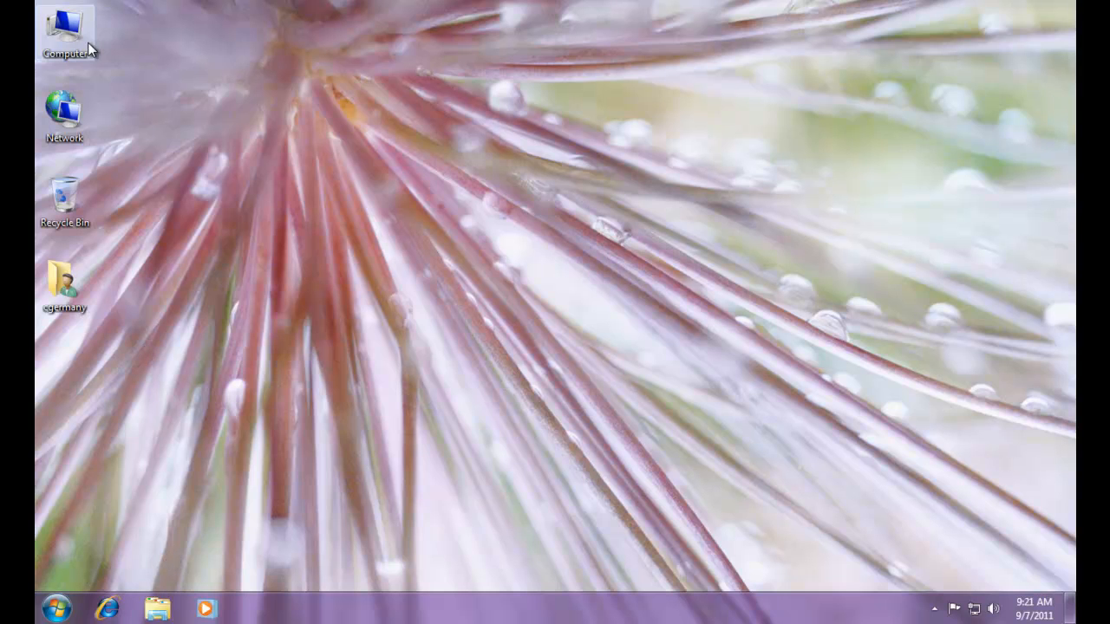
pyautogui.moveTo(83, 43)
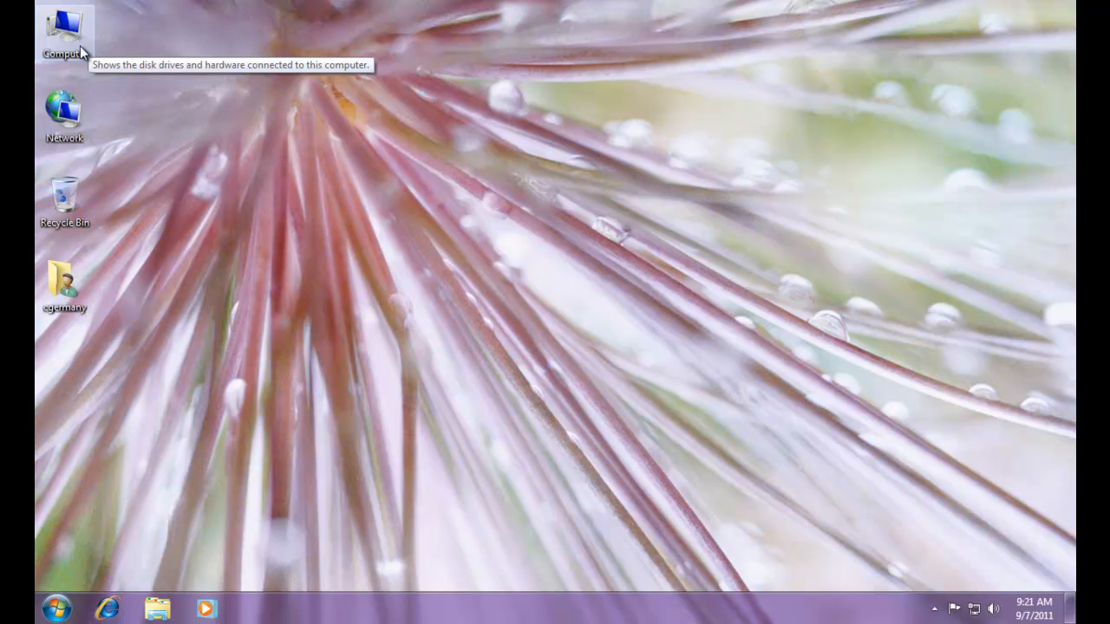
pyautogui.moveTo(130, 48)
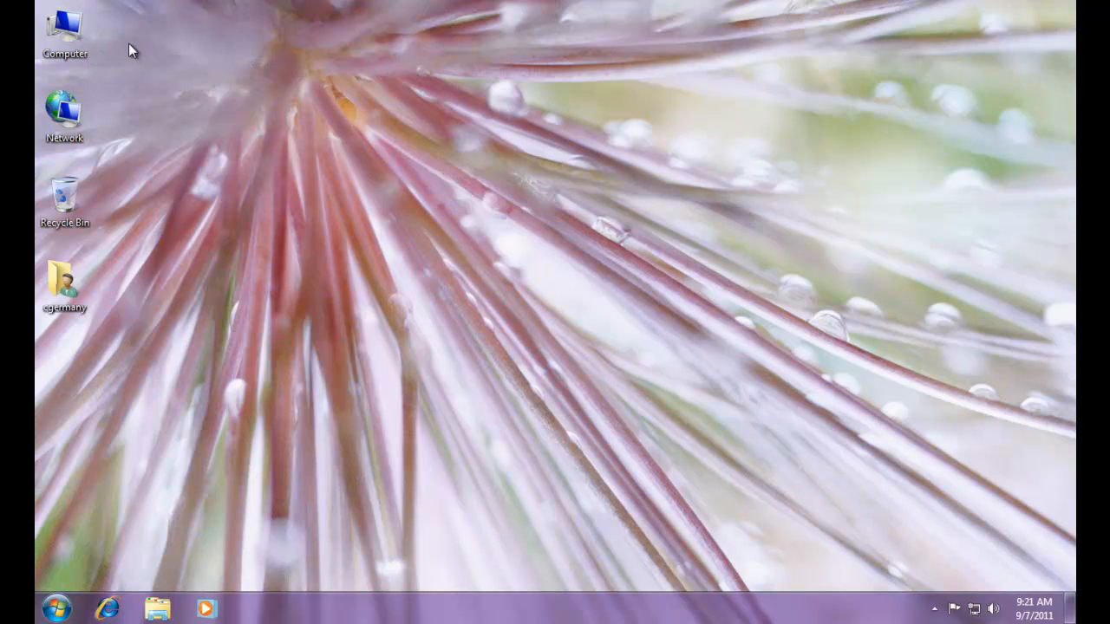
# Step: Check the size of the sources folder on the DVD and copy it
pyautogui.doubleClick(64, 34)
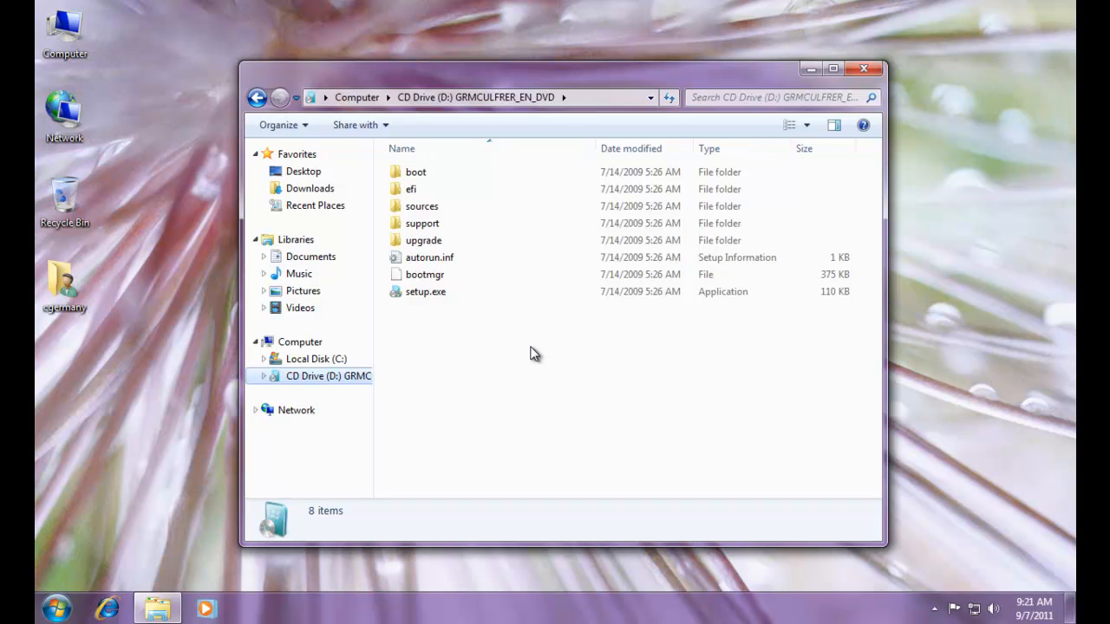
pyautogui.click(423, 205)
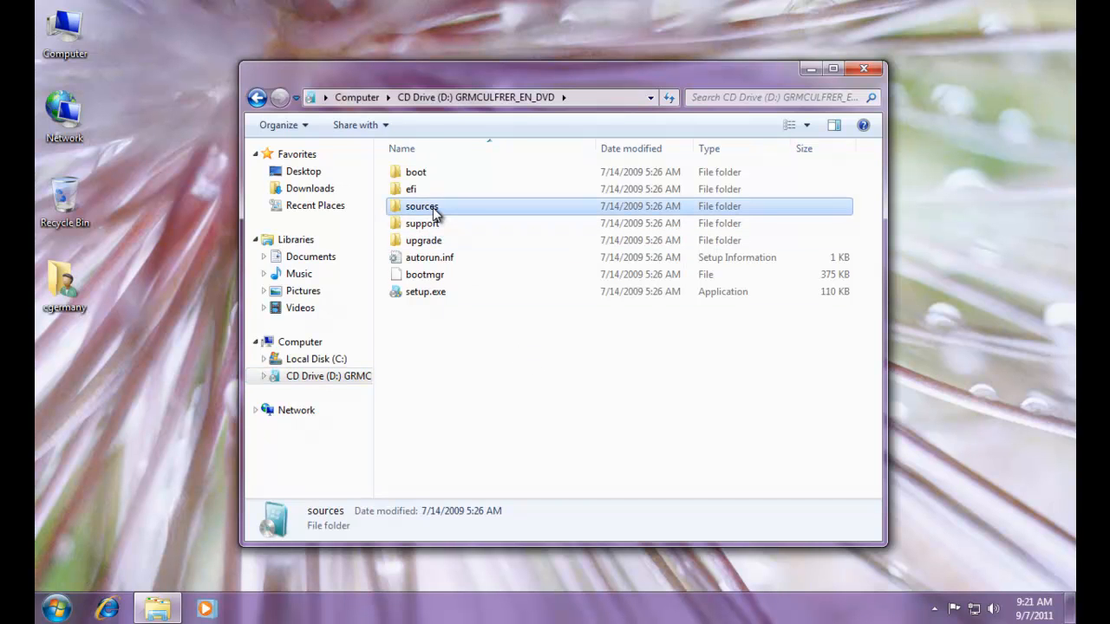
pyautogui.rightClick(421, 206)
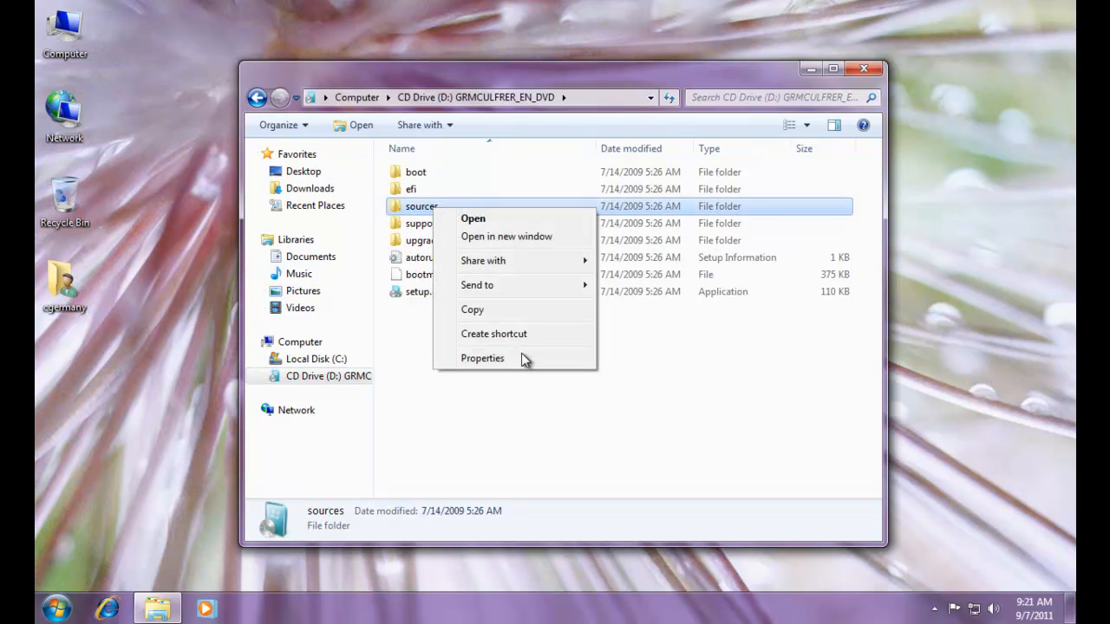
pyautogui.click(482, 357)
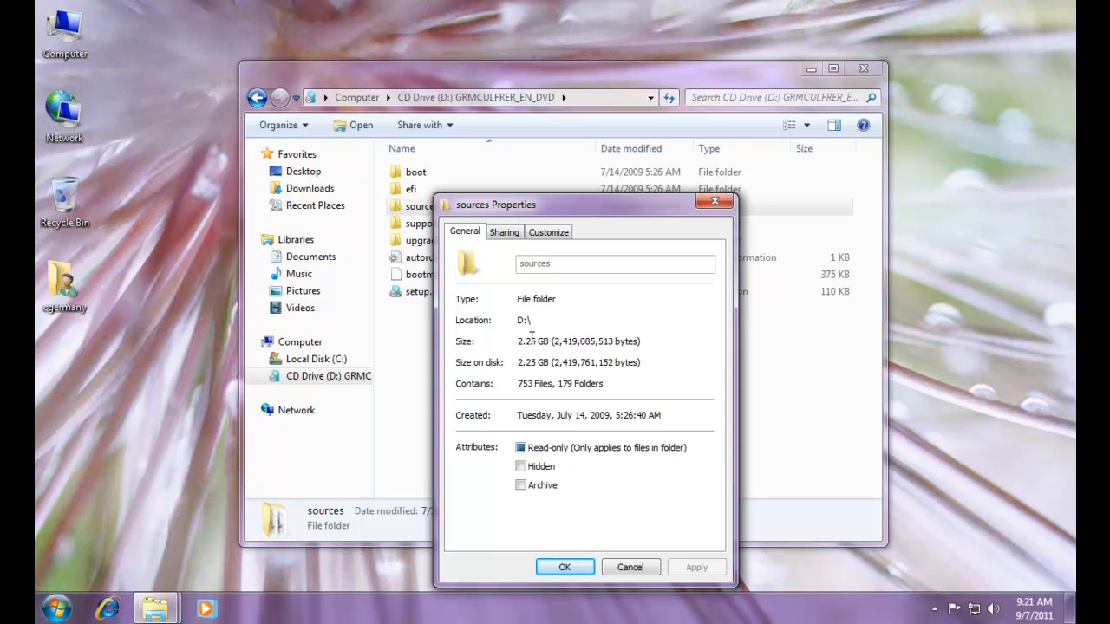
pyautogui.moveTo(589, 329)
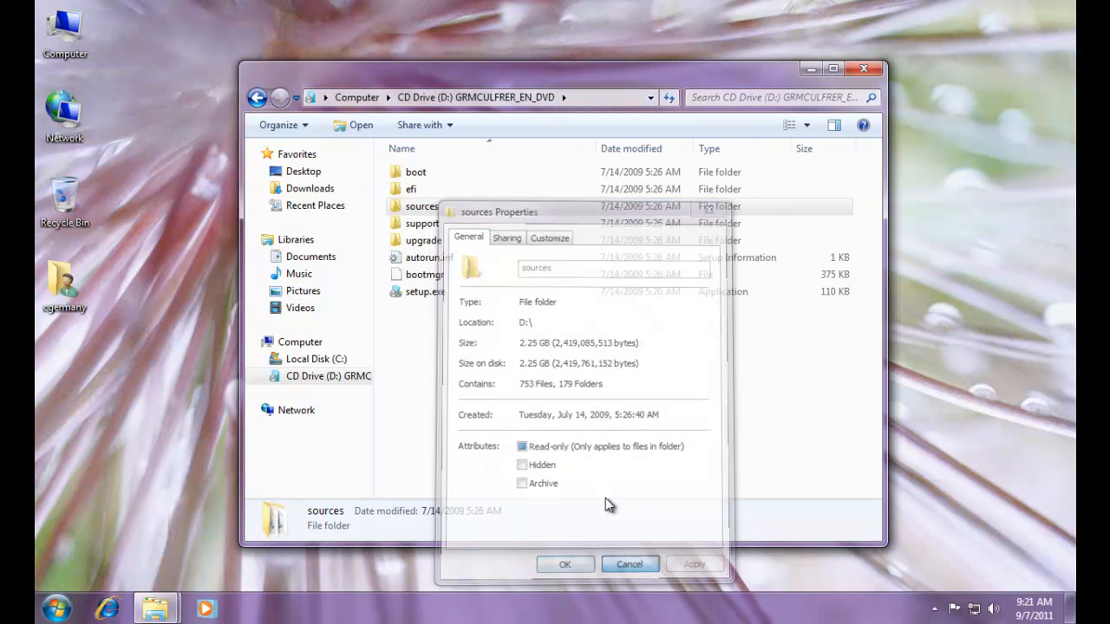
pyautogui.rightClick(421, 204)
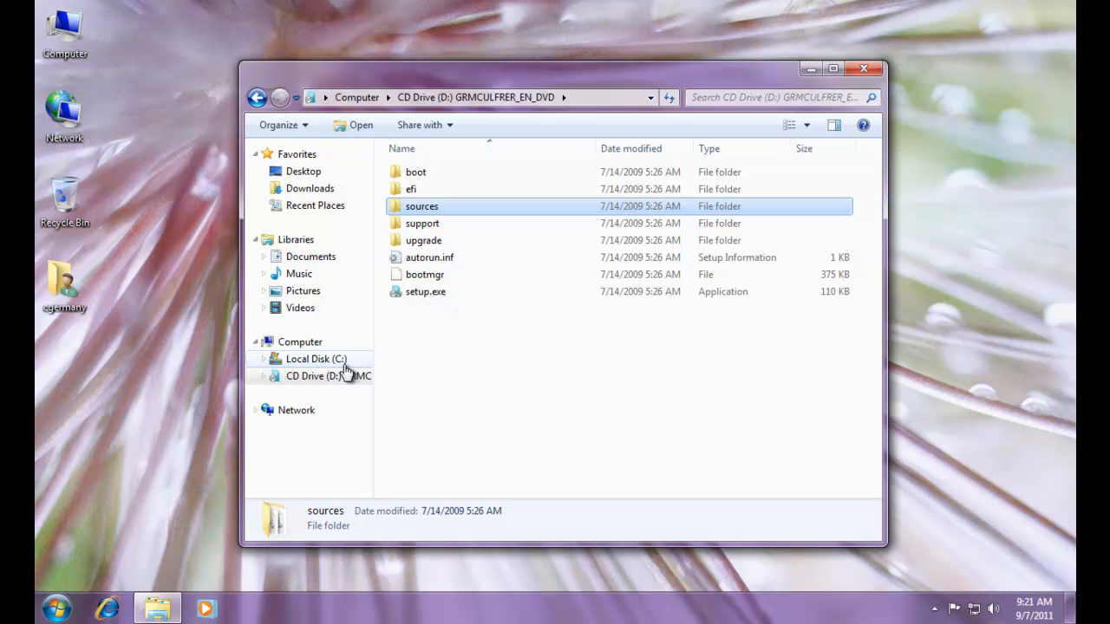
# Step: Check the capacity and free space of Local Disk C:
pyautogui.click(316, 358)
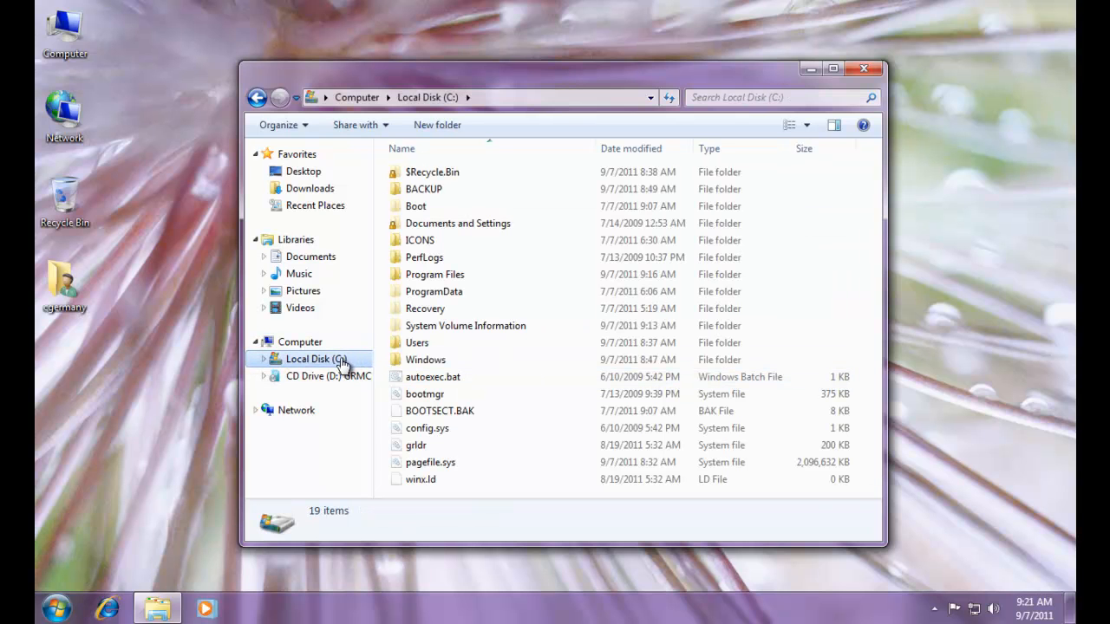
pyautogui.rightClick(315, 359)
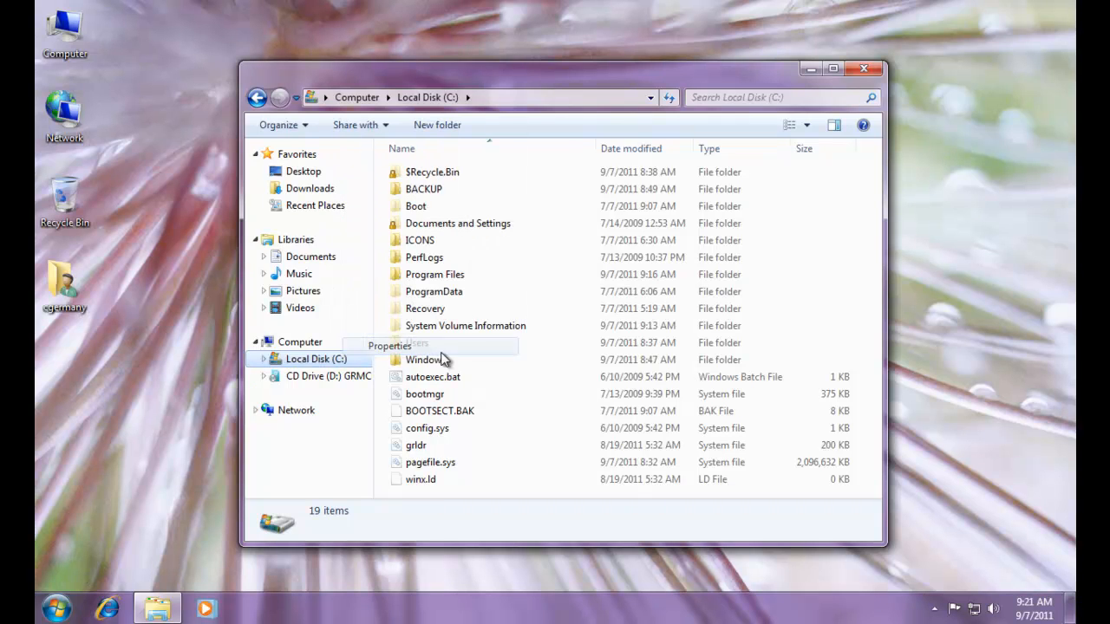
pyautogui.click(388, 345)
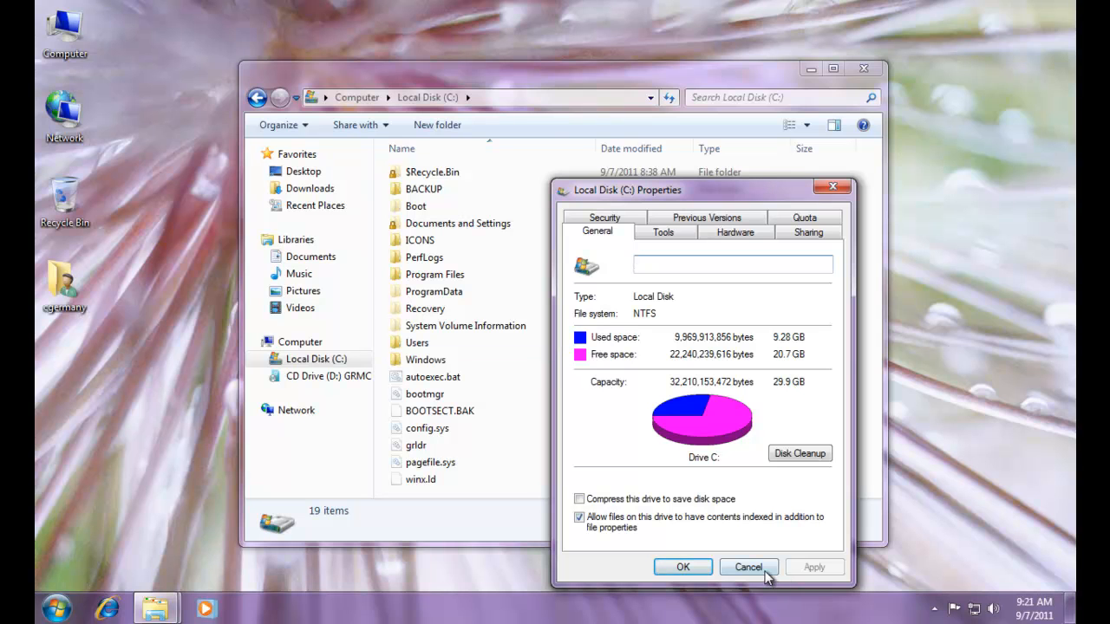
pyautogui.click(747, 567)
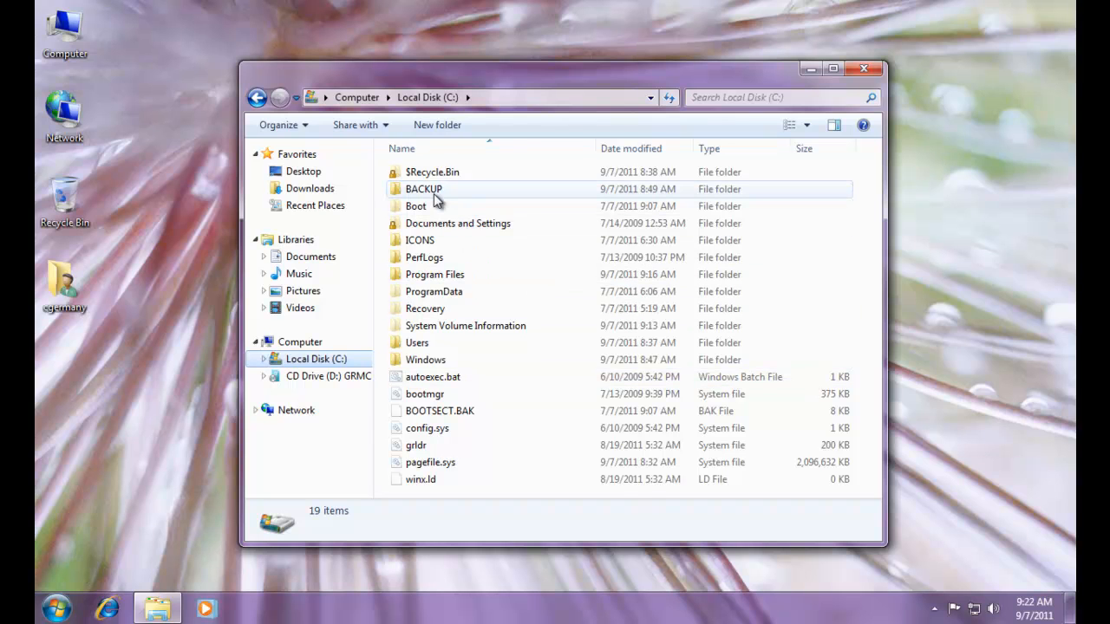
pyautogui.moveTo(423, 189)
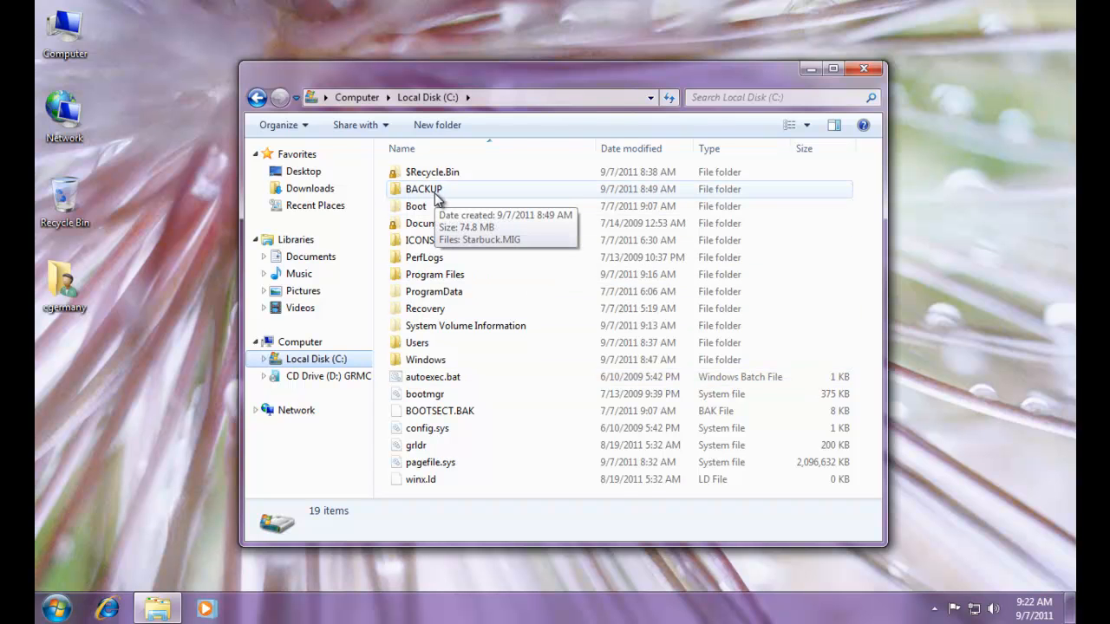
# Step: Paste the sources folder into C:\BACKUP
pyautogui.doubleClick(423, 187)
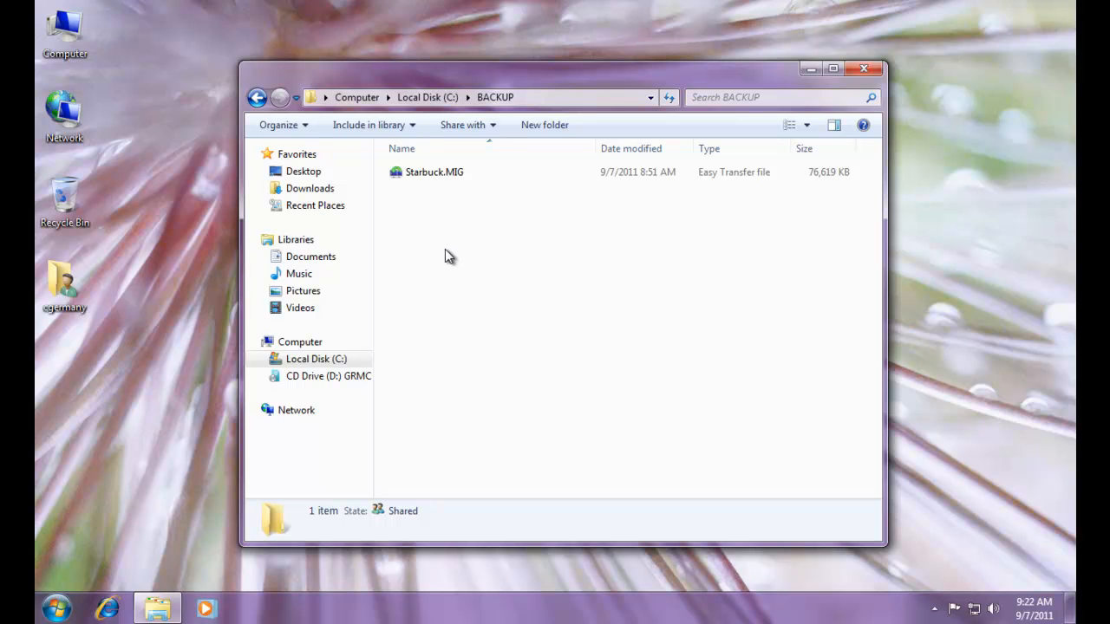
pyautogui.rightClick(449, 255)
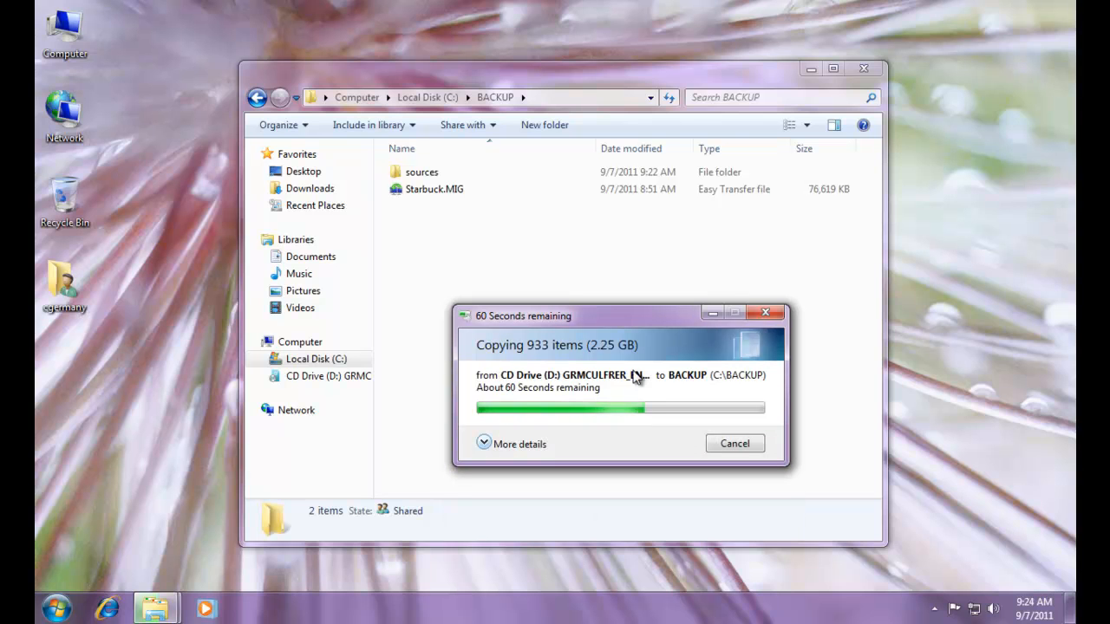
pyautogui.moveTo(638, 324)
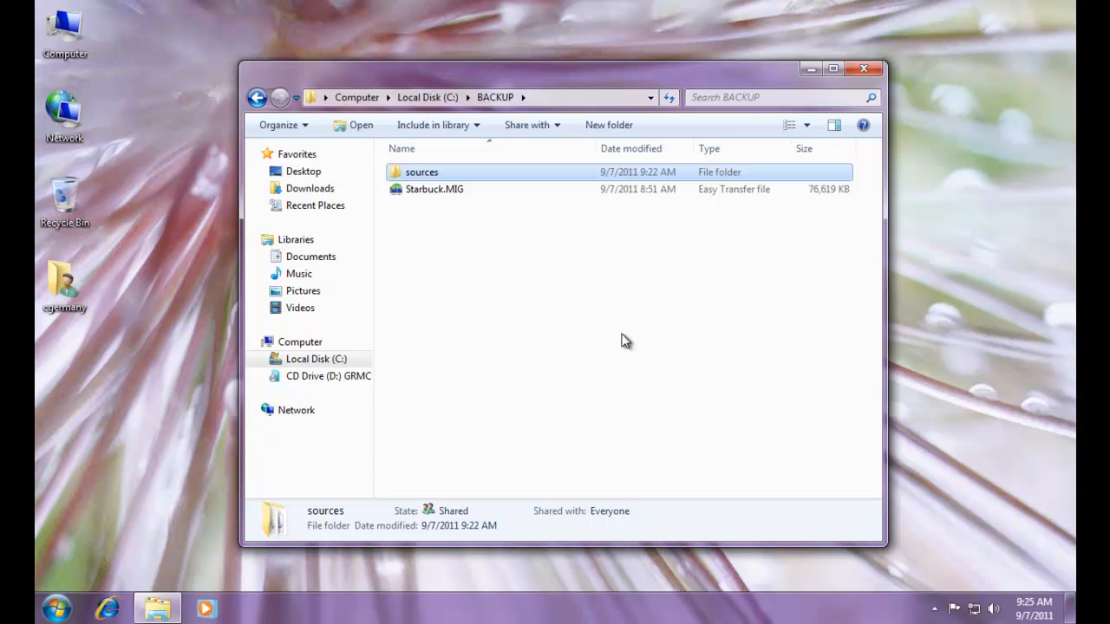
# Step: Search the copied C:\BACKUP\sources folder for .wim files, finding boot.wim and install.wim
pyautogui.click(511, 364)
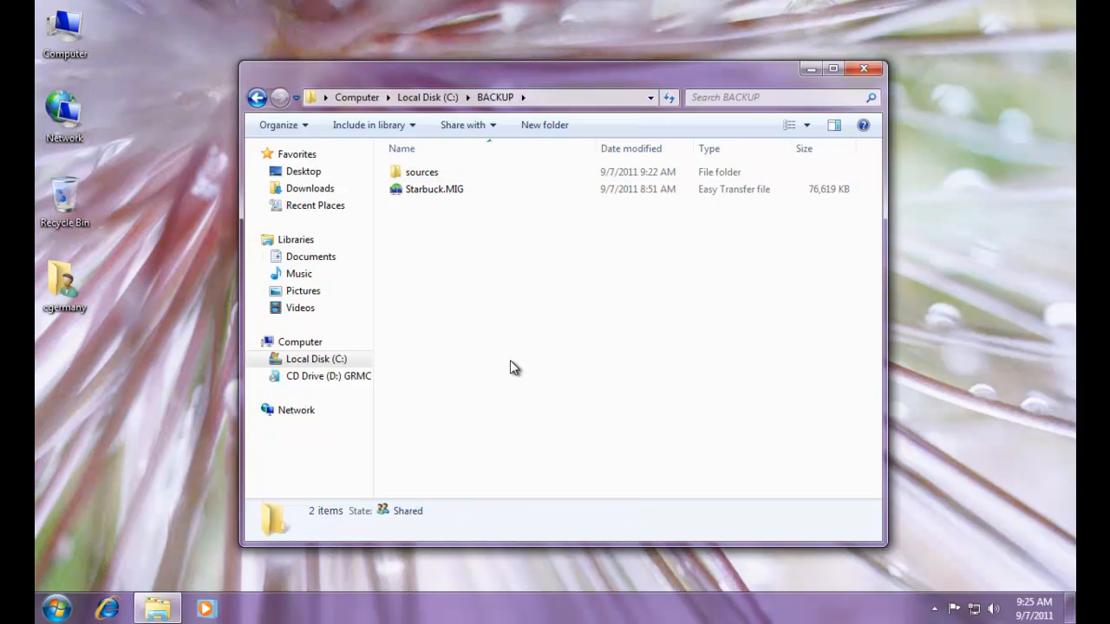
pyautogui.click(423, 172)
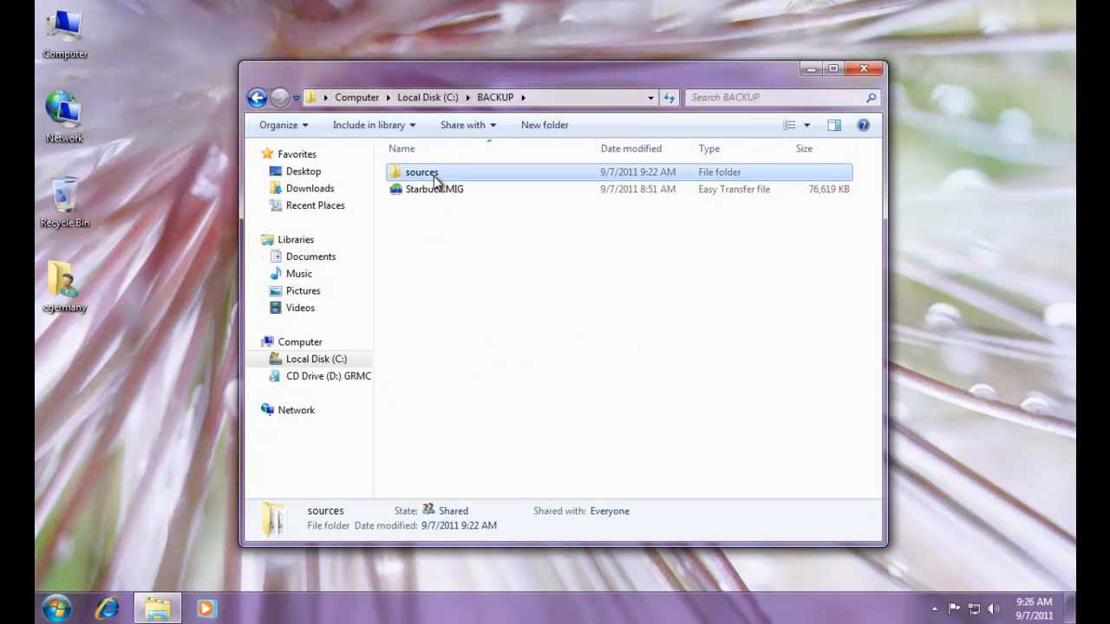
pyautogui.doubleClick(423, 172)
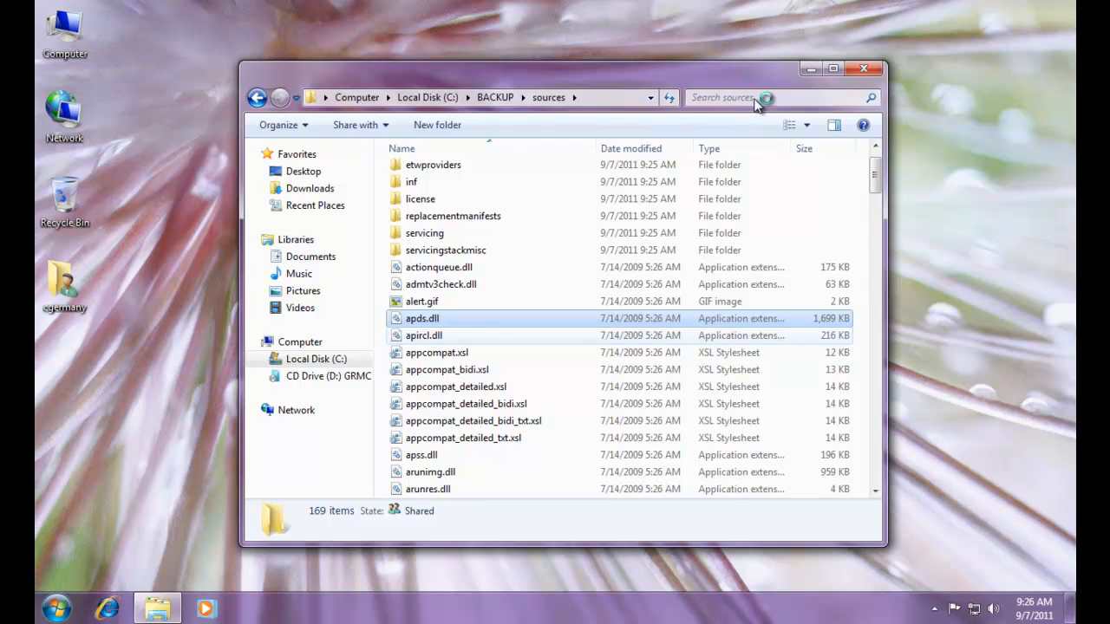
pyautogui.scroll(-3)
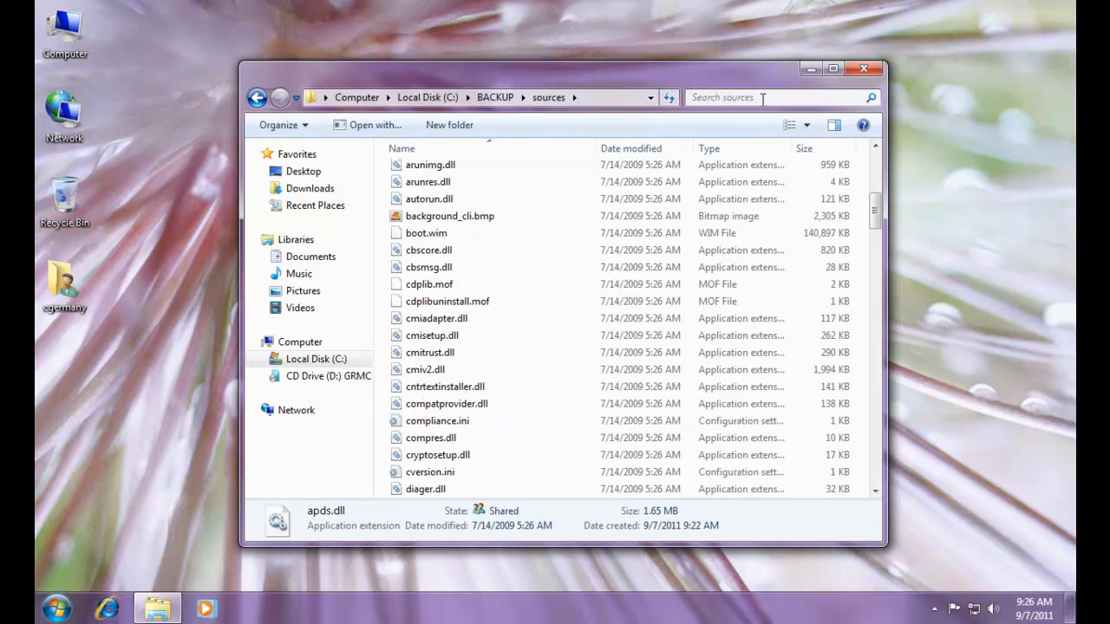
pyautogui.click(763, 97)
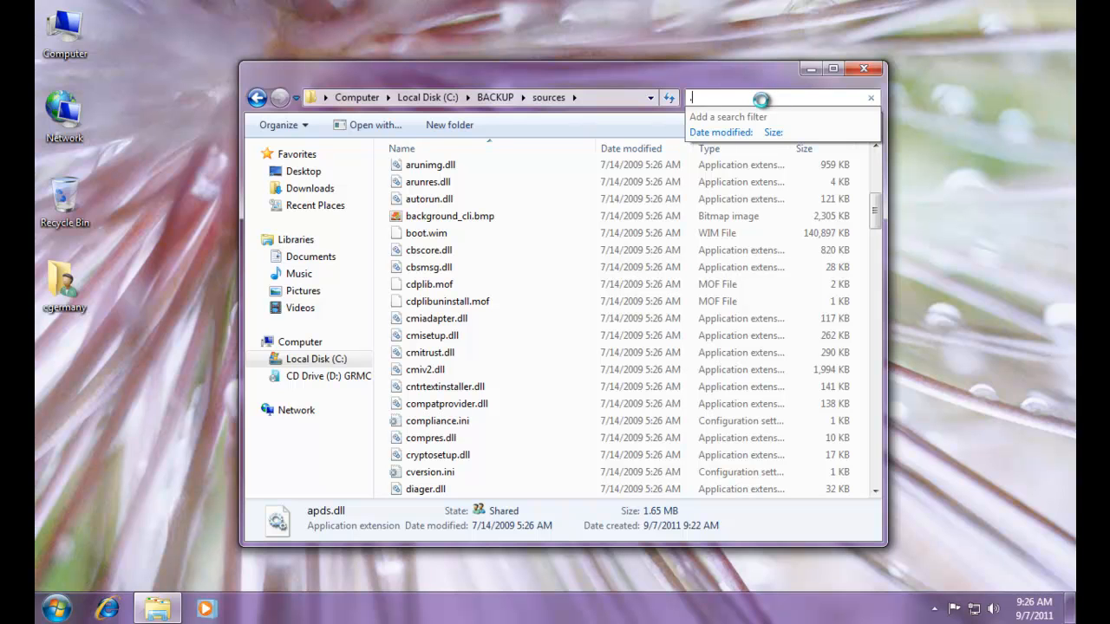
pyautogui.write('.wim')
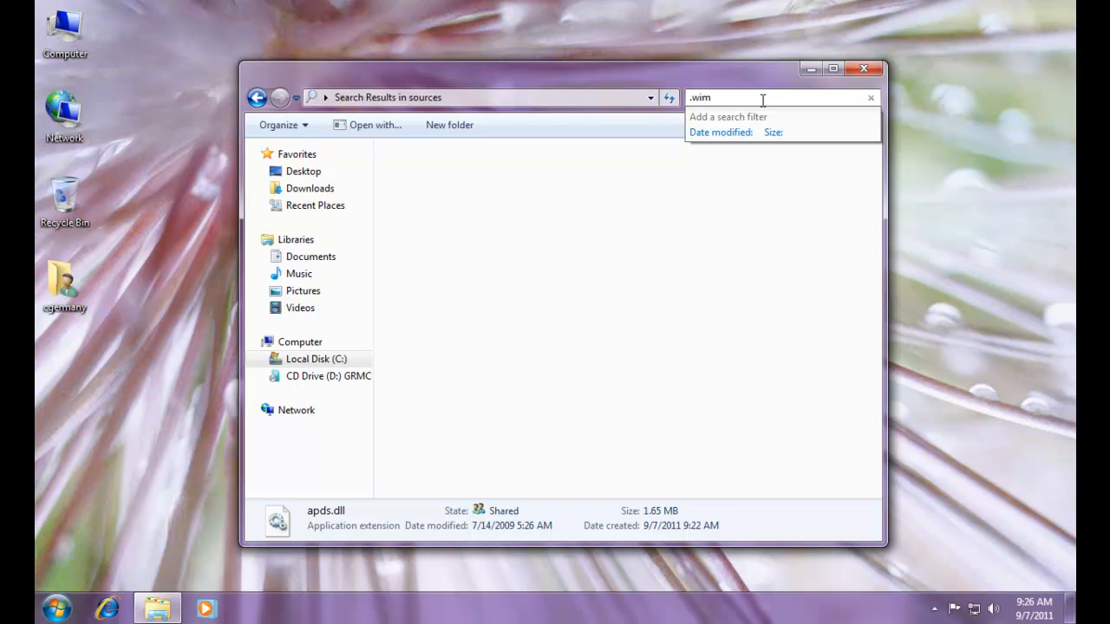
pyautogui.press('Return')
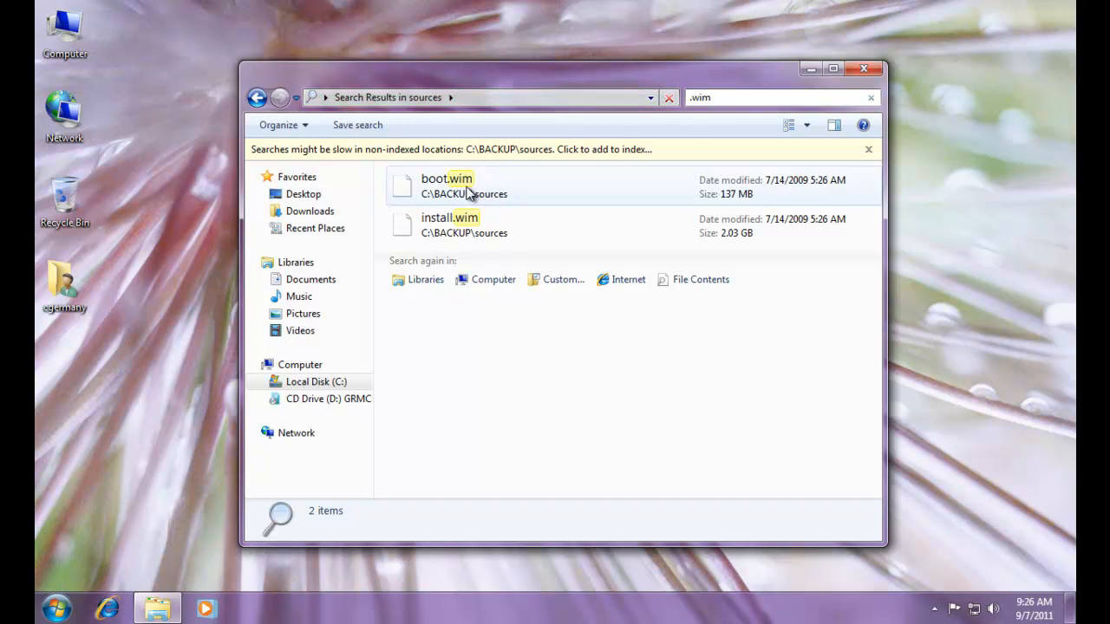
pyautogui.moveTo(482, 225)
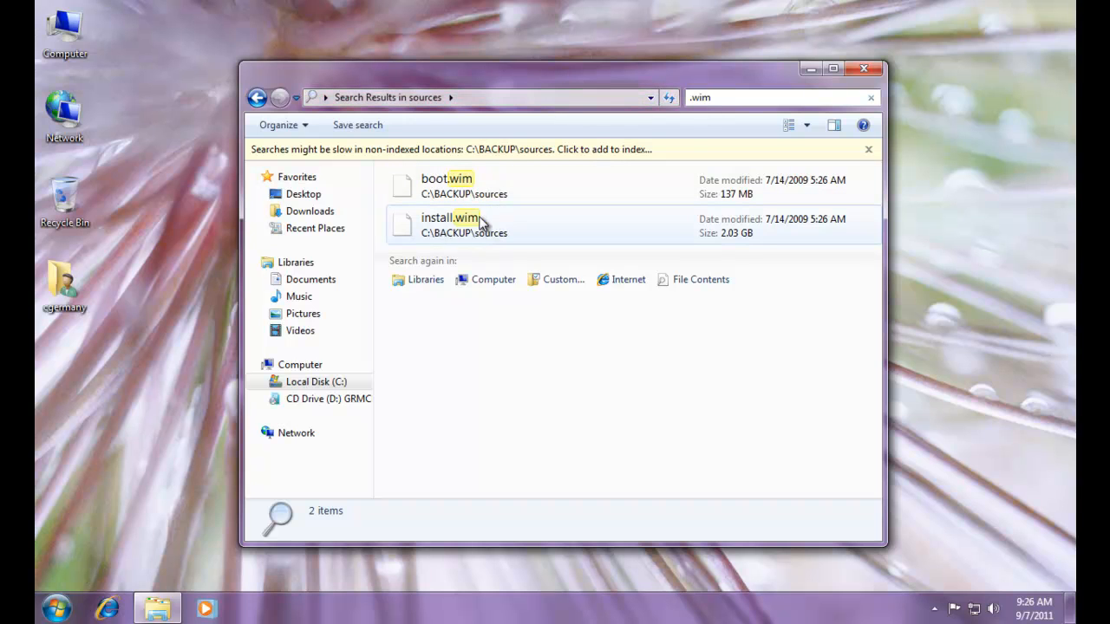
pyautogui.moveTo(724, 248)
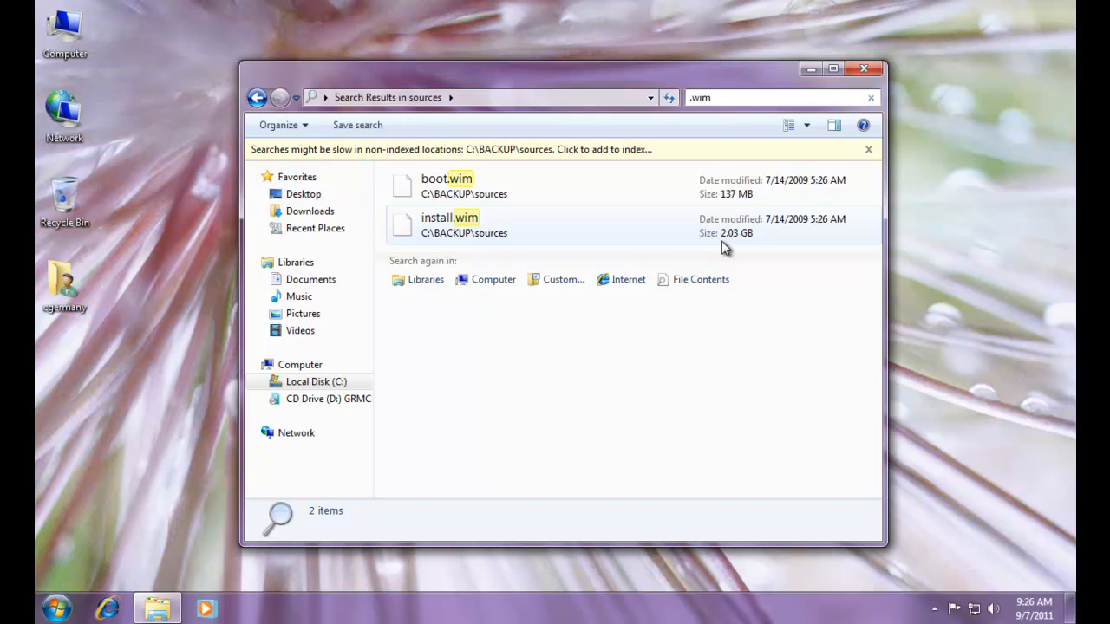
pyautogui.moveTo(563, 215)
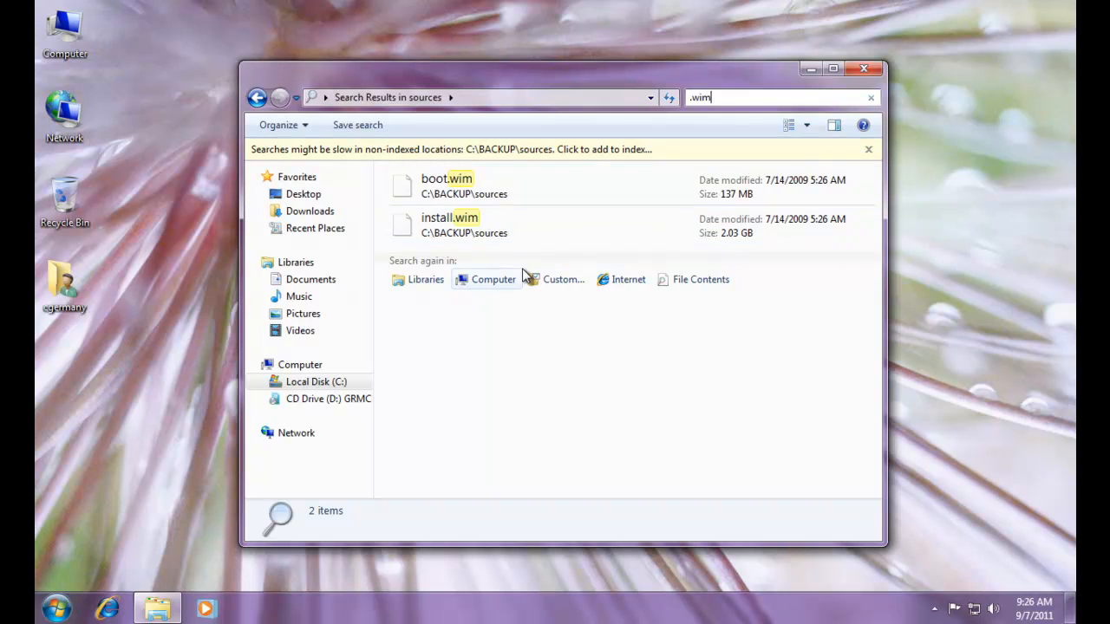
pyautogui.moveTo(520, 232)
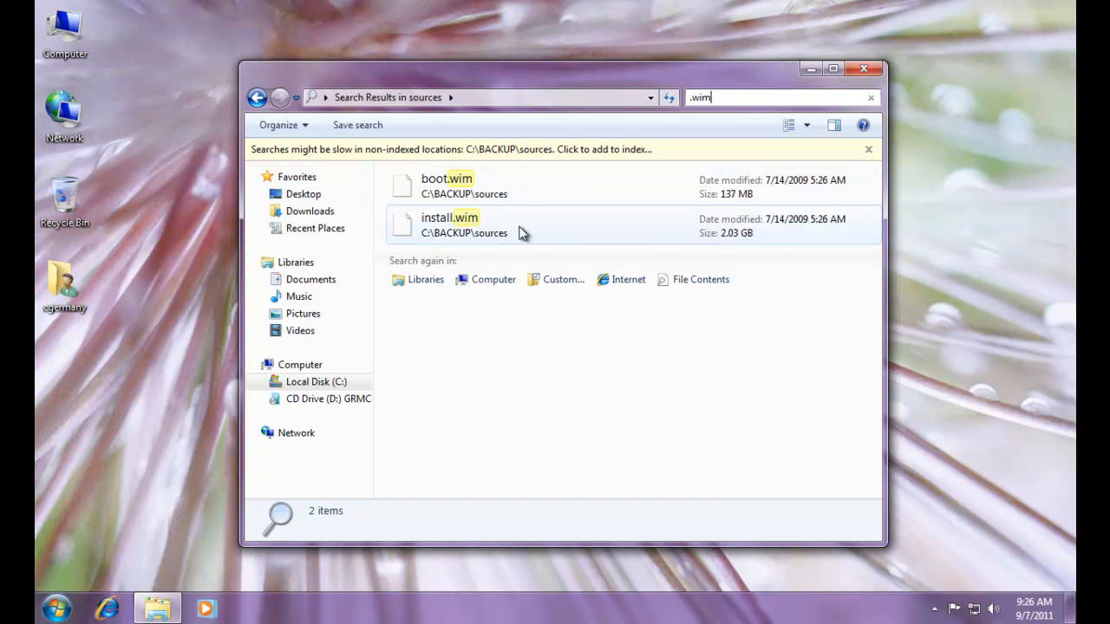
pyautogui.moveTo(512, 233)
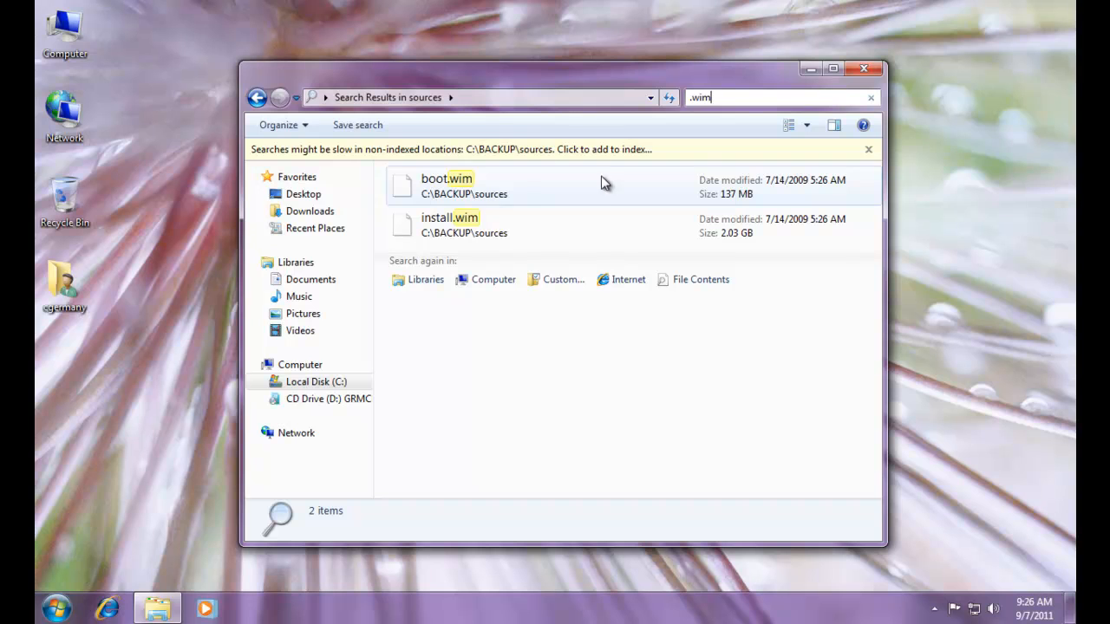
pyautogui.moveTo(530, 78)
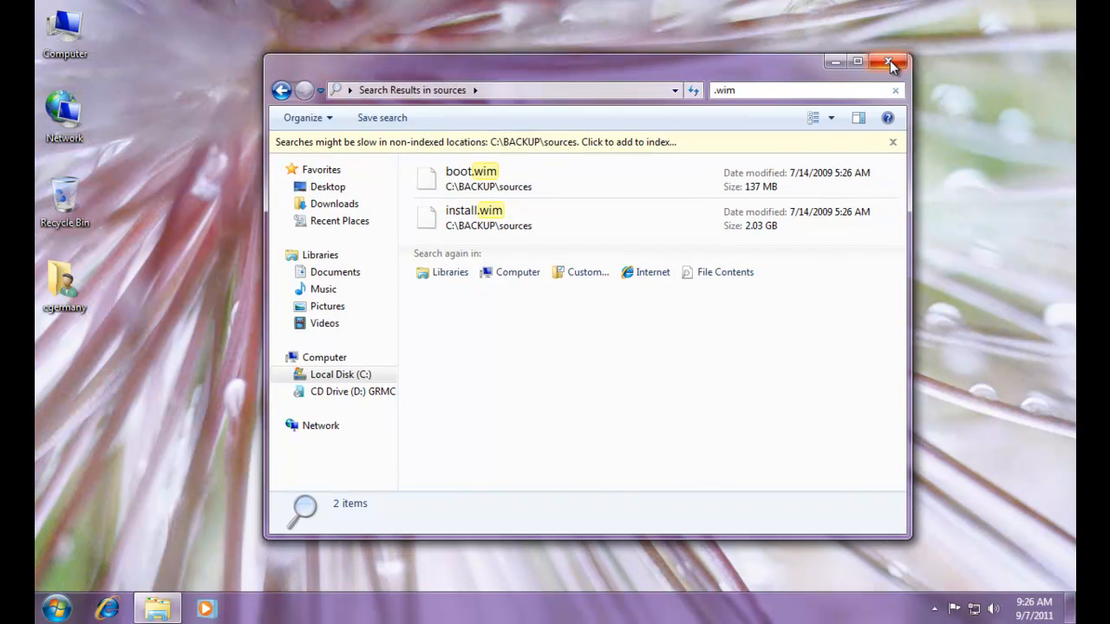
pyautogui.moveTo(889, 66)
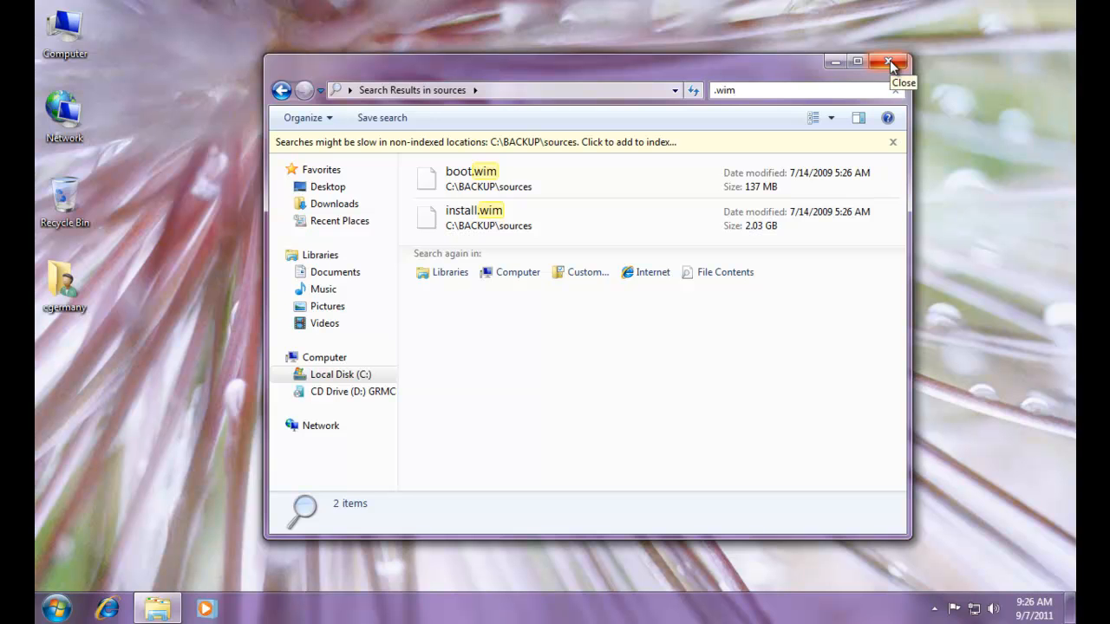
# Step: Close Explorer and launch Windows System Image Manager from the Microsoft Windows AIK group
pyautogui.click(888, 63)
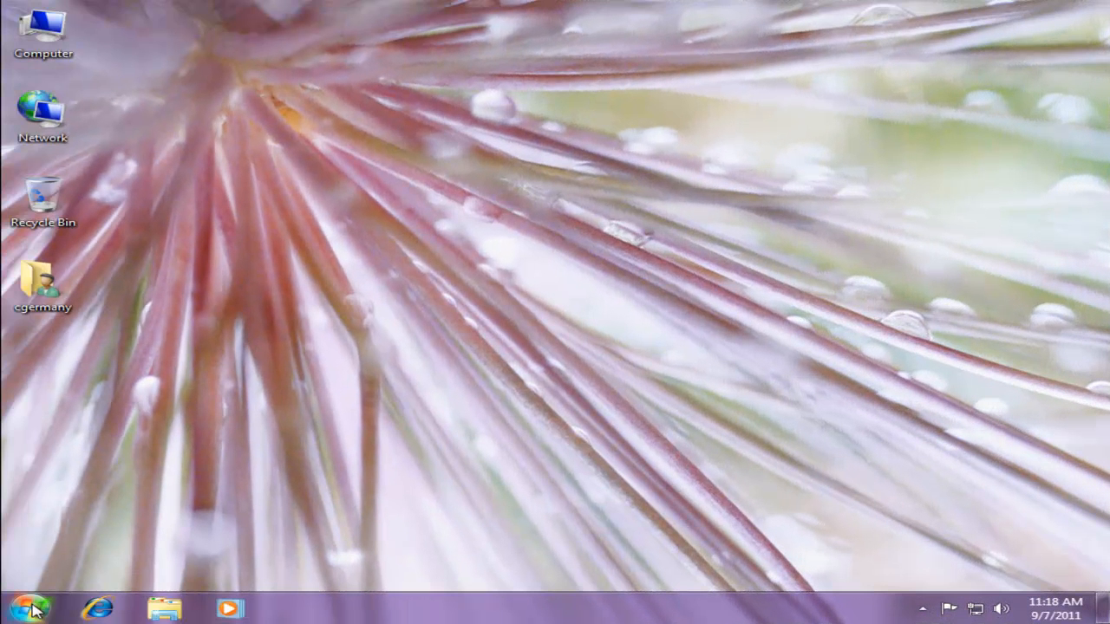
pyautogui.click(31, 607)
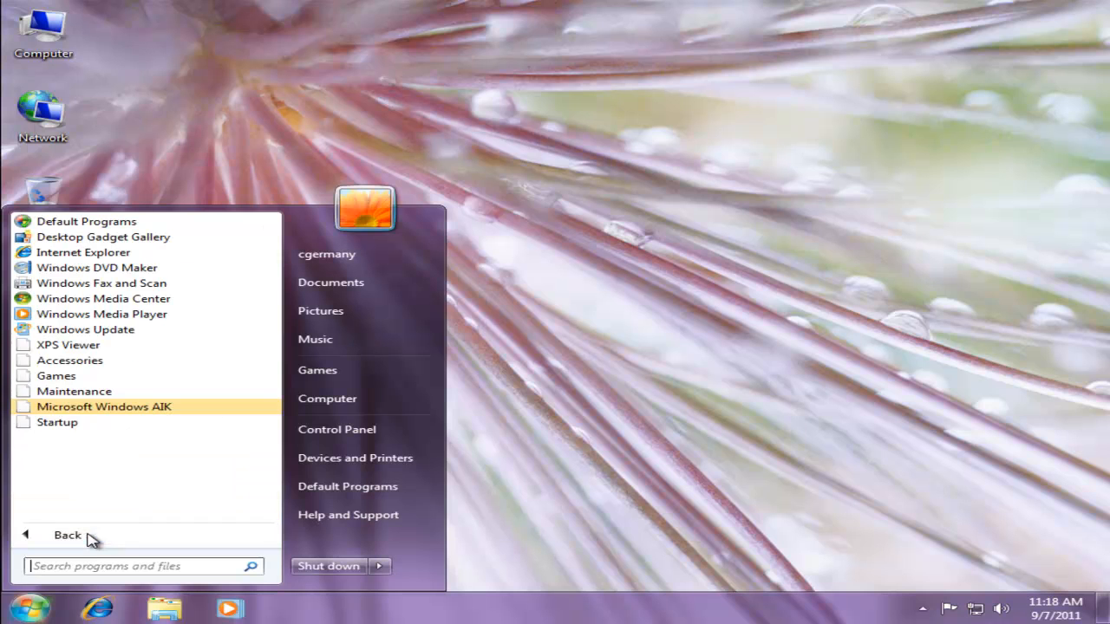
pyautogui.click(104, 406)
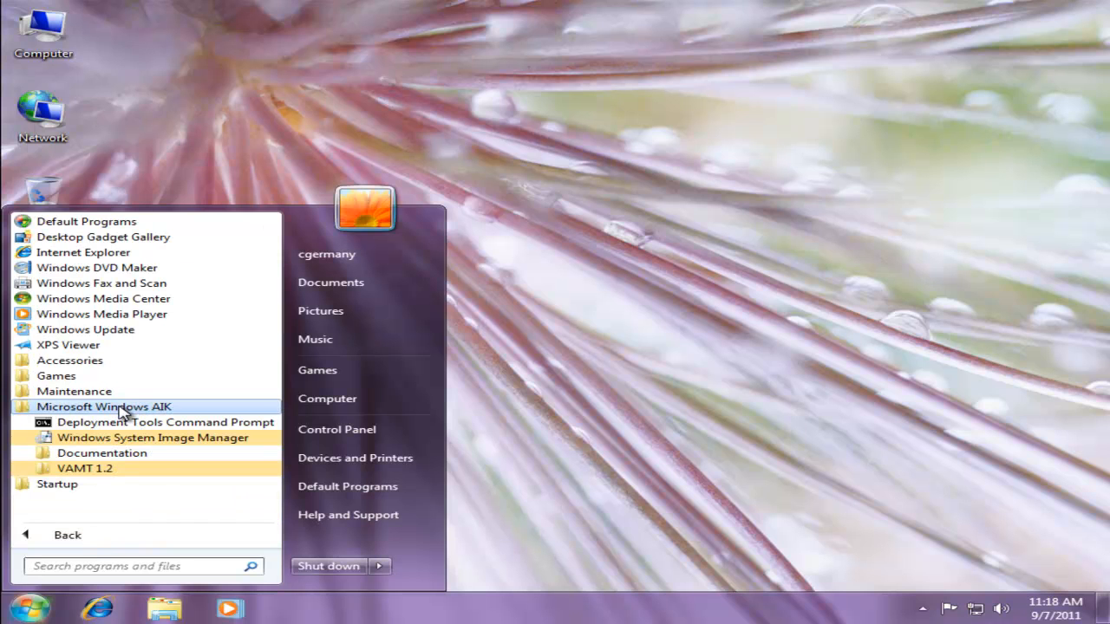
pyautogui.moveTo(130, 423)
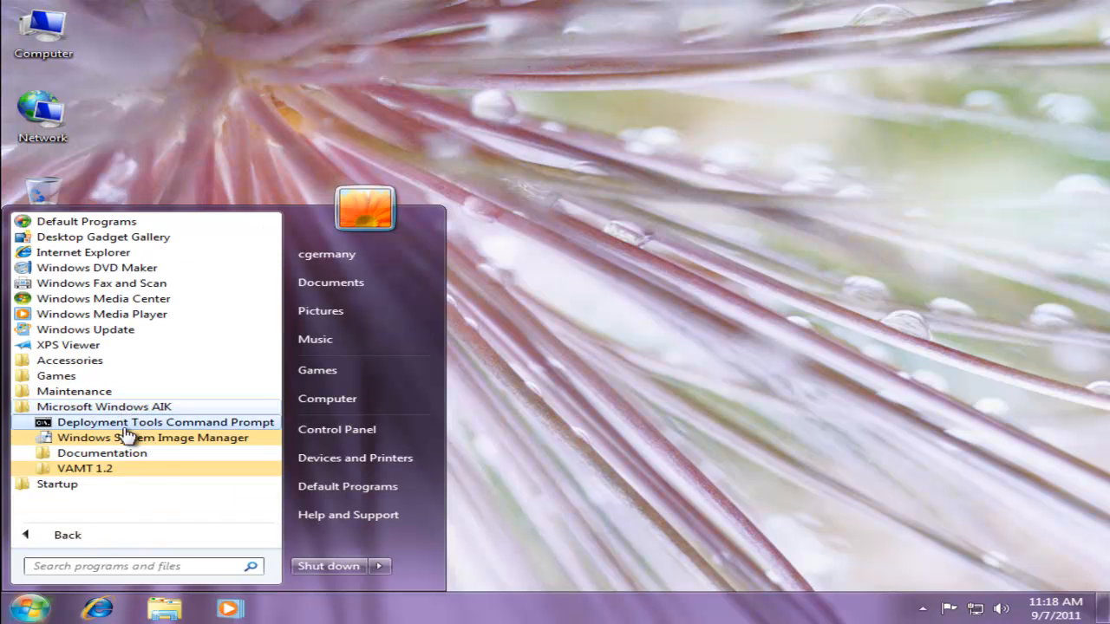
pyautogui.click(506, 343)
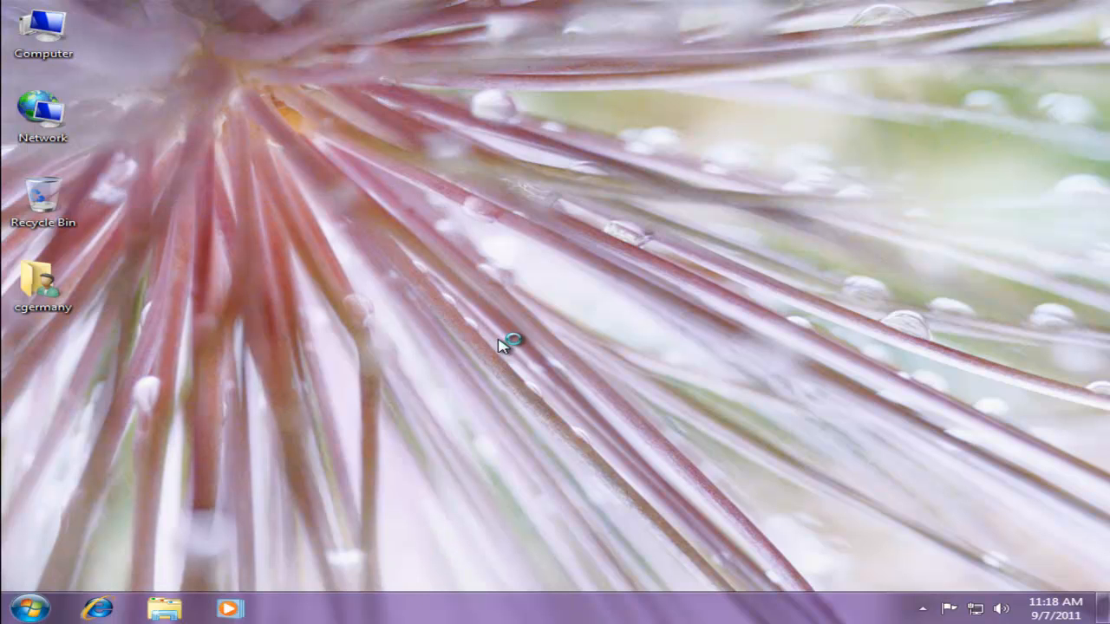
pyautogui.moveTo(501, 344)
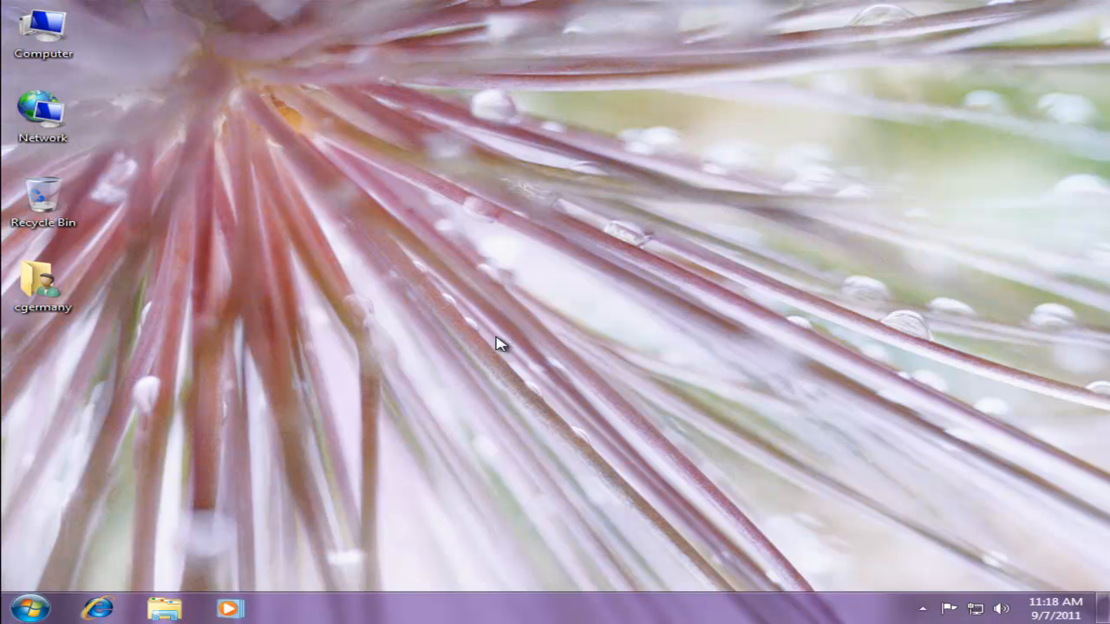
pyautogui.moveTo(501, 348)
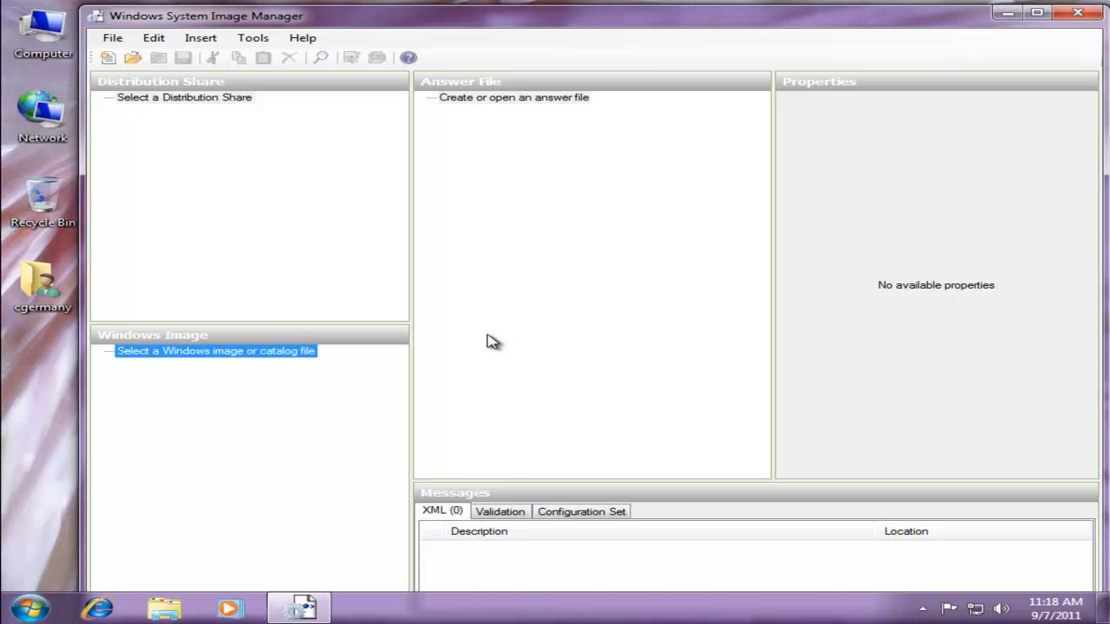
pyautogui.moveTo(468, 320)
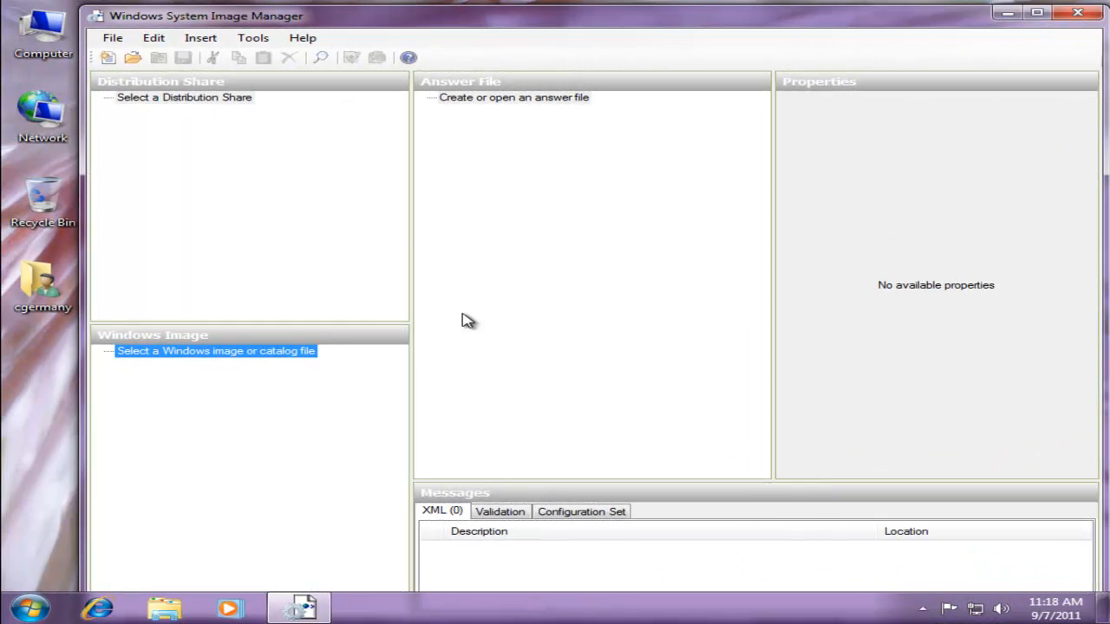
# Step: Create a distribution share in a new folder C:\BACKUP\SHARE
pyautogui.click(253, 39)
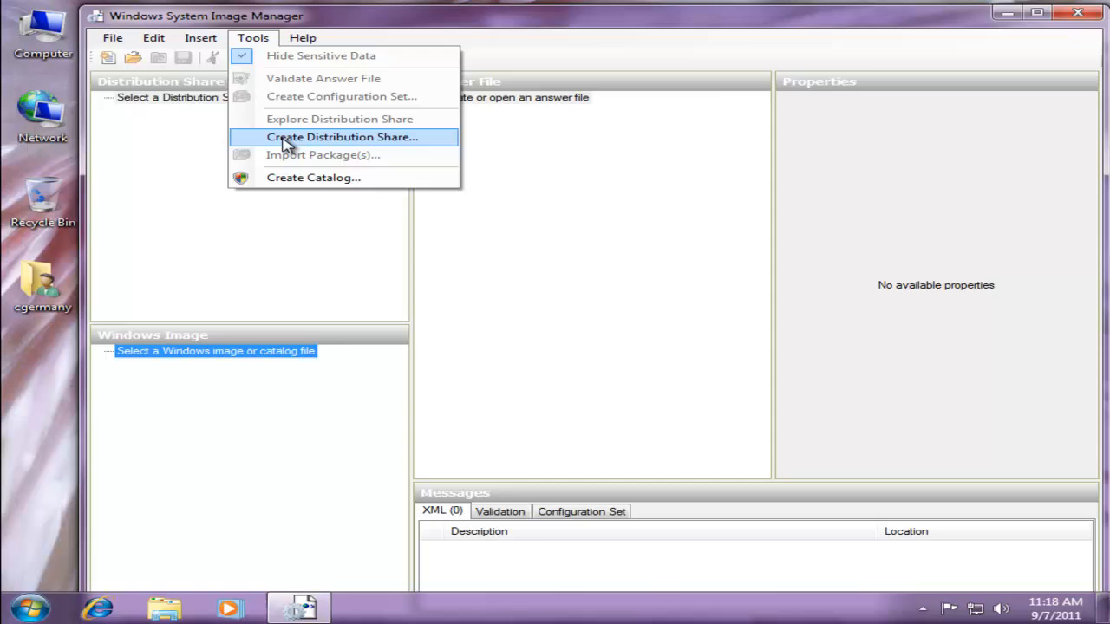
pyautogui.click(340, 137)
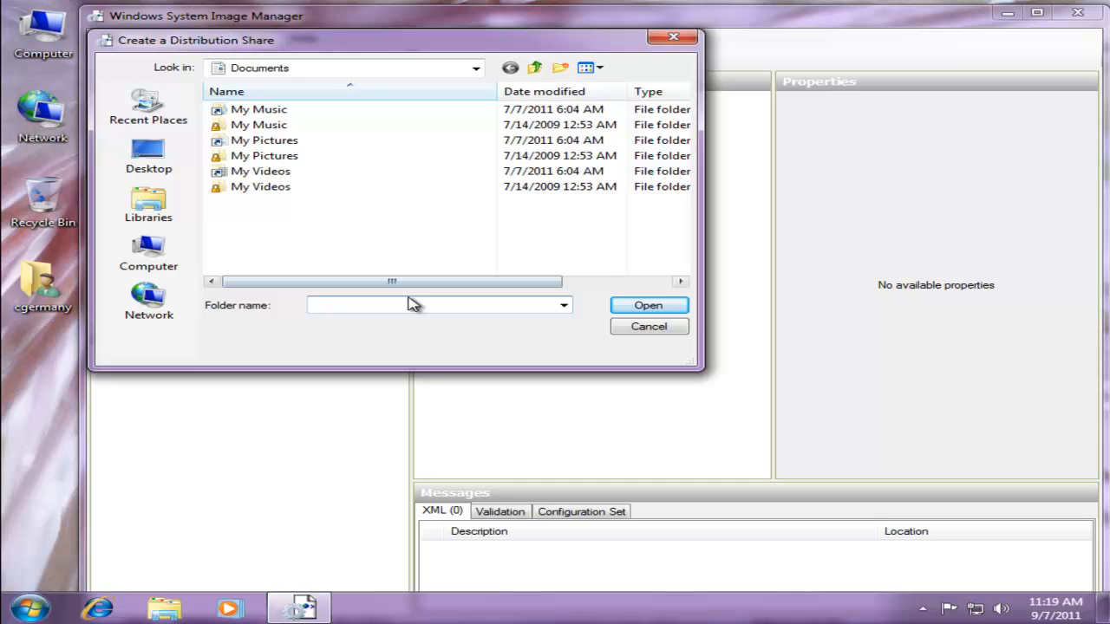
pyautogui.moveTo(475, 83)
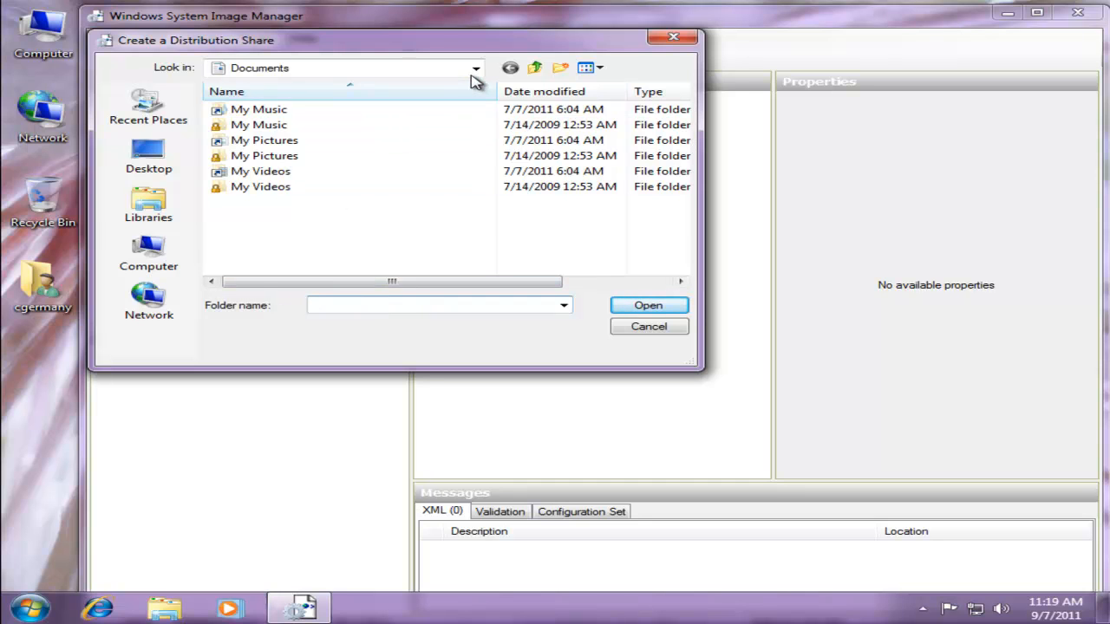
pyautogui.click(475, 68)
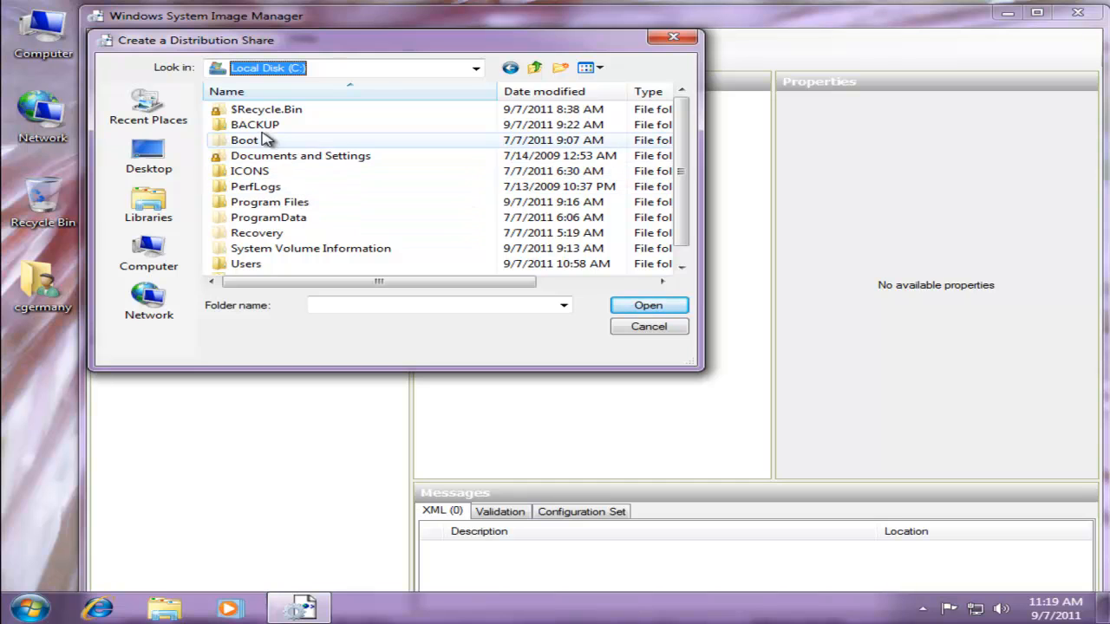
pyautogui.doubleClick(255, 125)
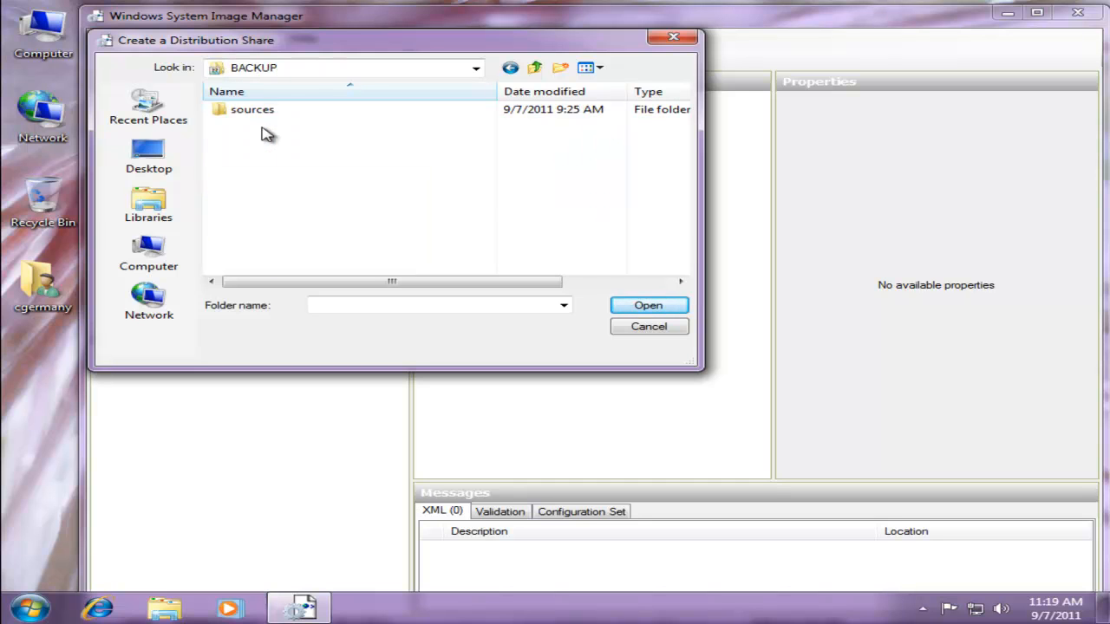
pyautogui.click(560, 68)
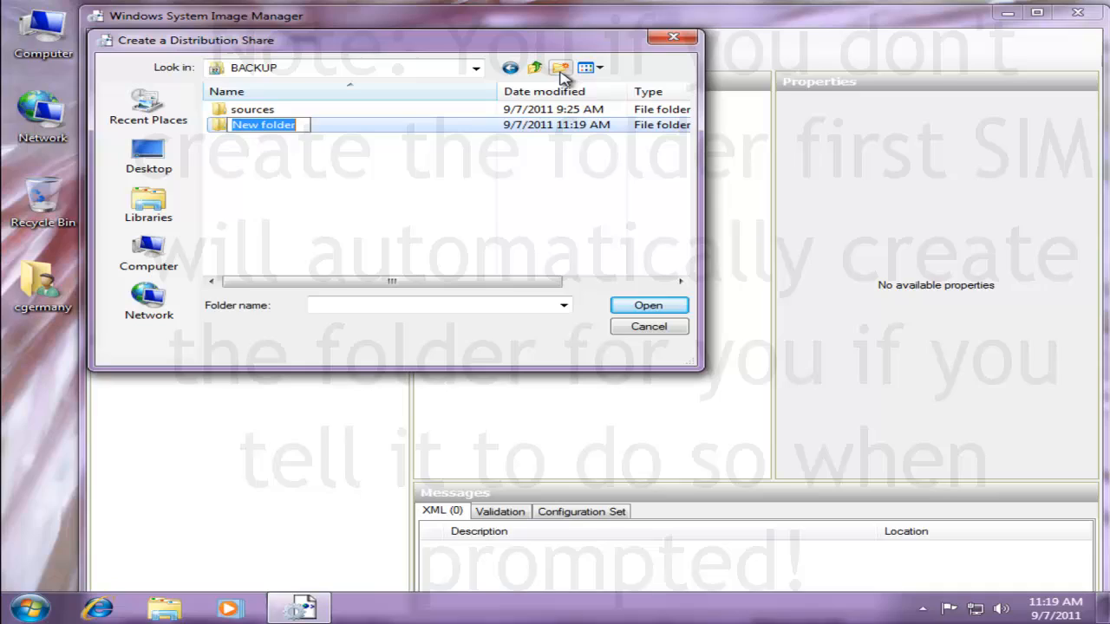
pyautogui.write('SHARE')
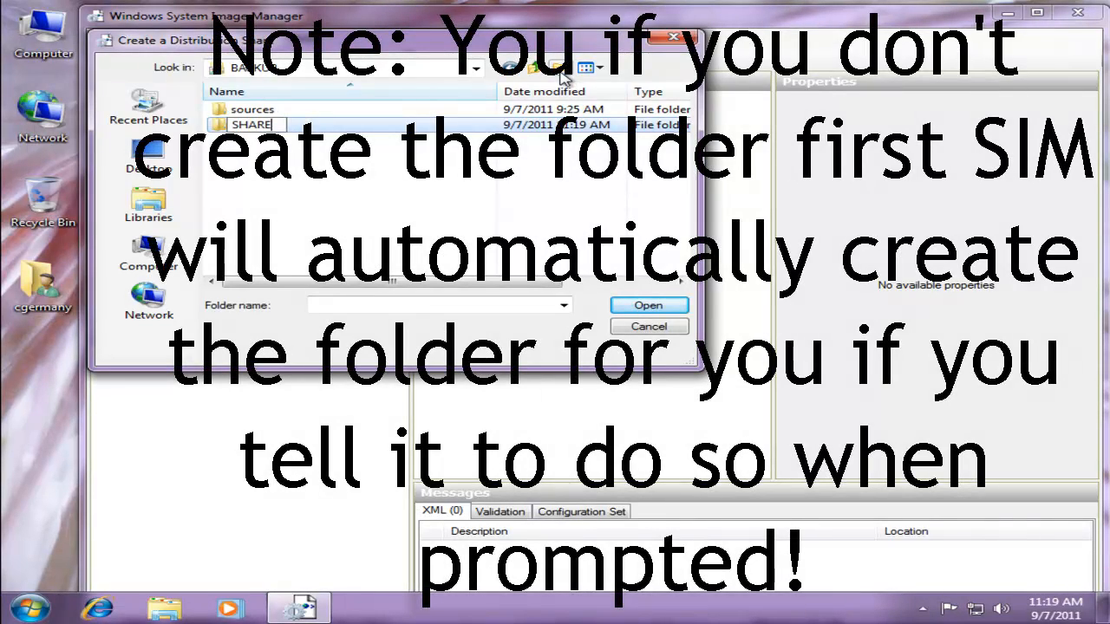
pyautogui.doubleClick(252, 125)
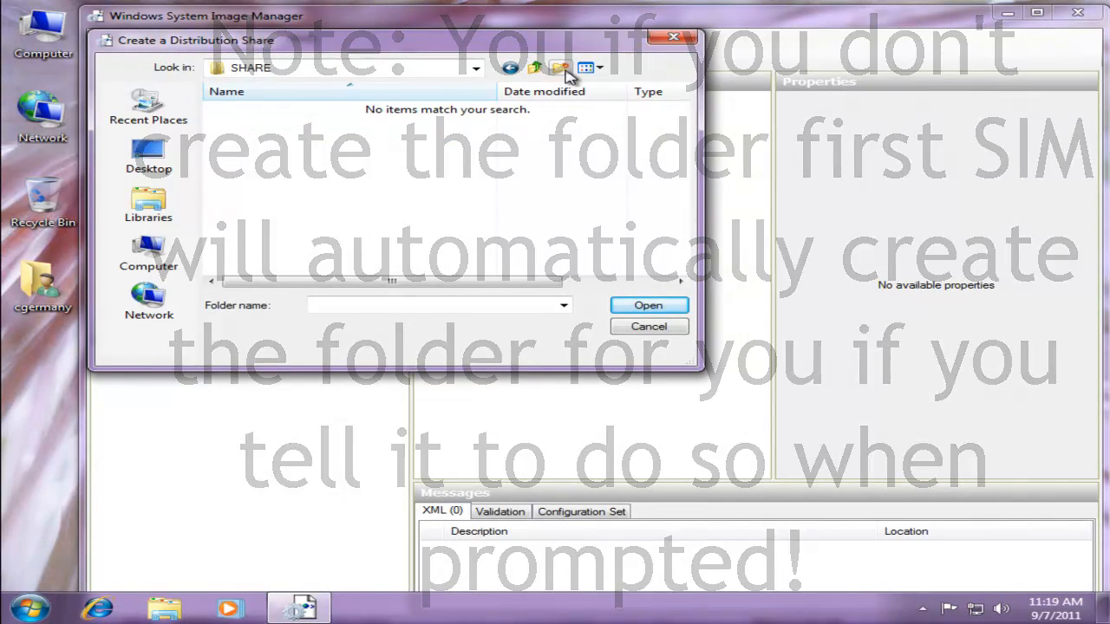
pyautogui.click(648, 305)
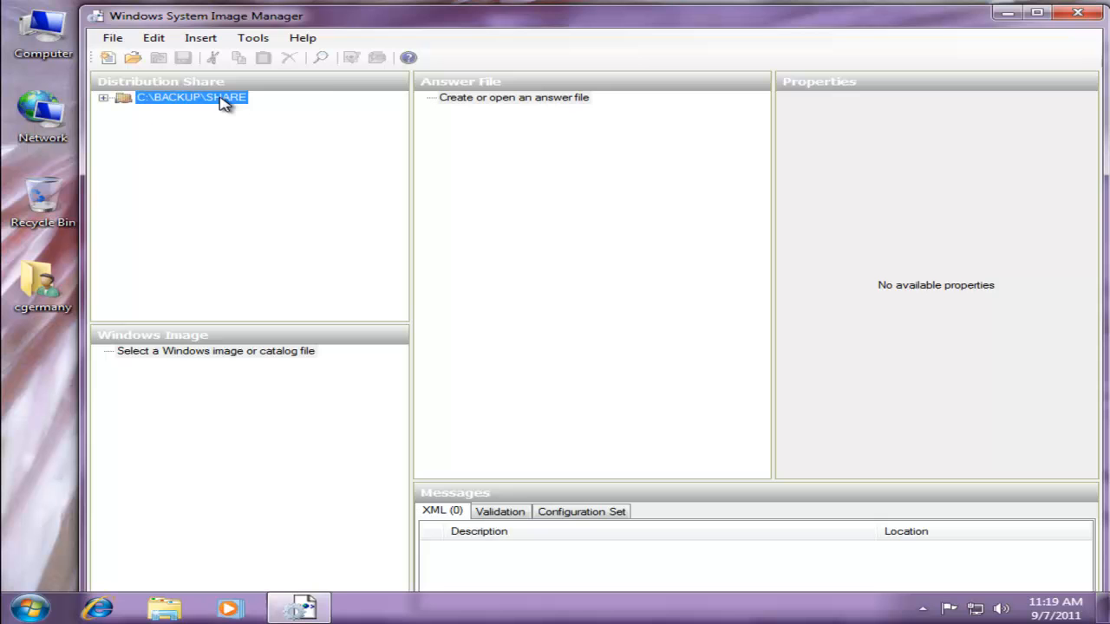
# Step: Load the Windows 7 ULTIMATE image from C:\BACKUP\sources\install.wim
pyautogui.click(111, 38)
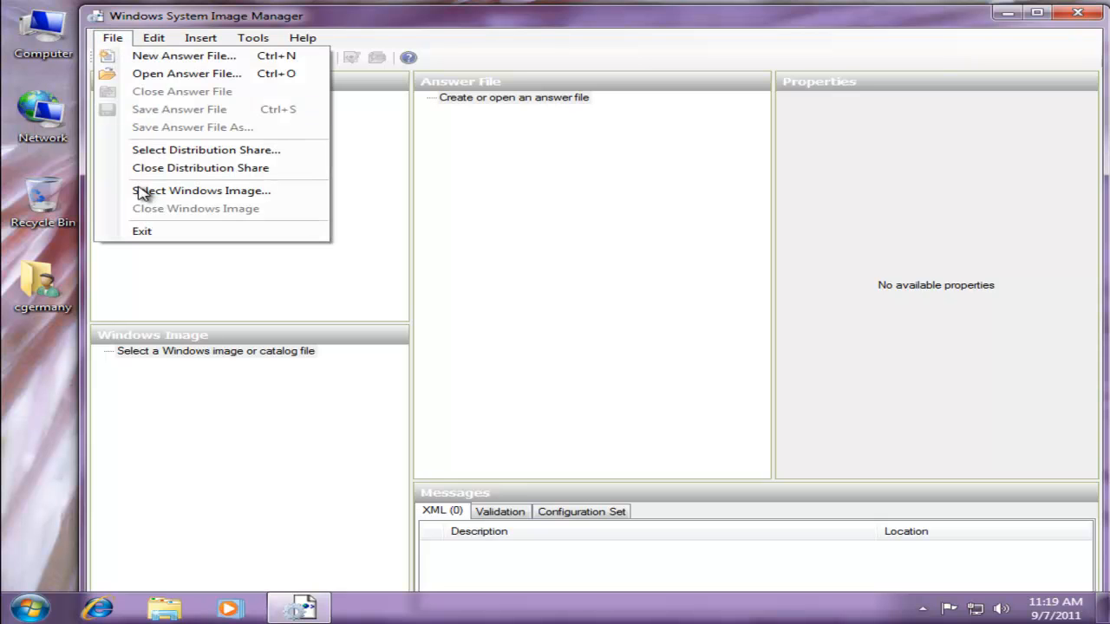
pyautogui.click(201, 189)
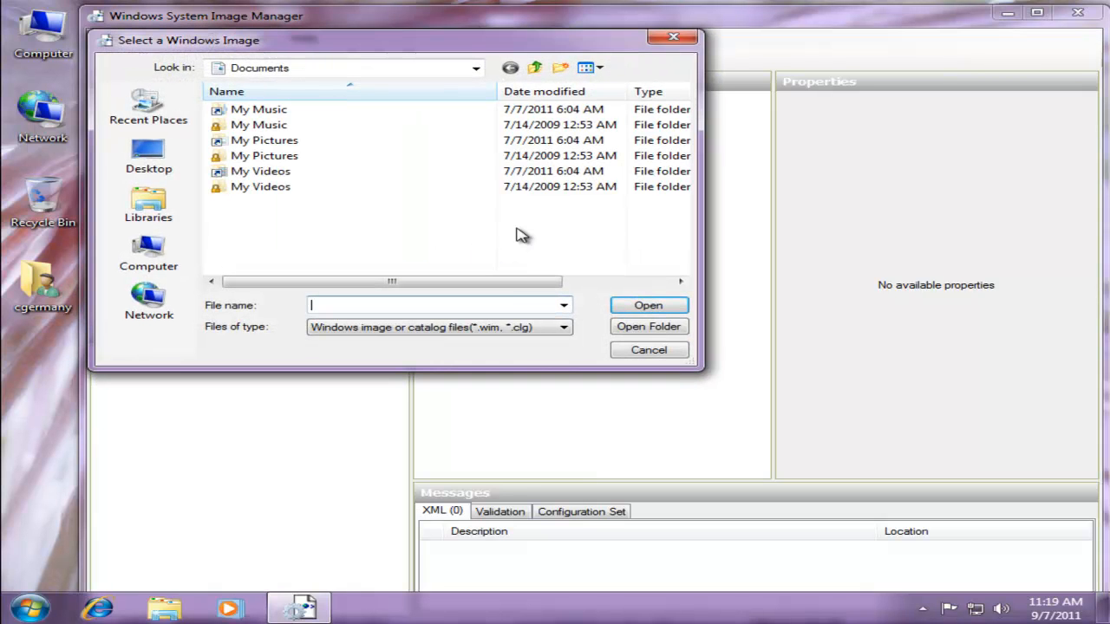
pyautogui.click(475, 67)
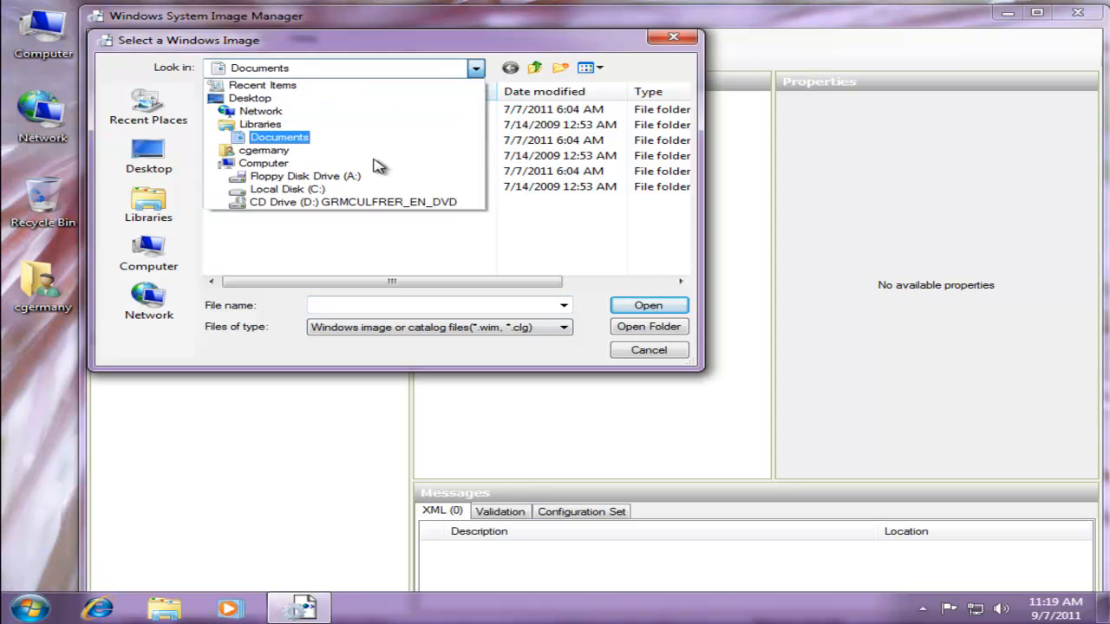
pyautogui.click(288, 189)
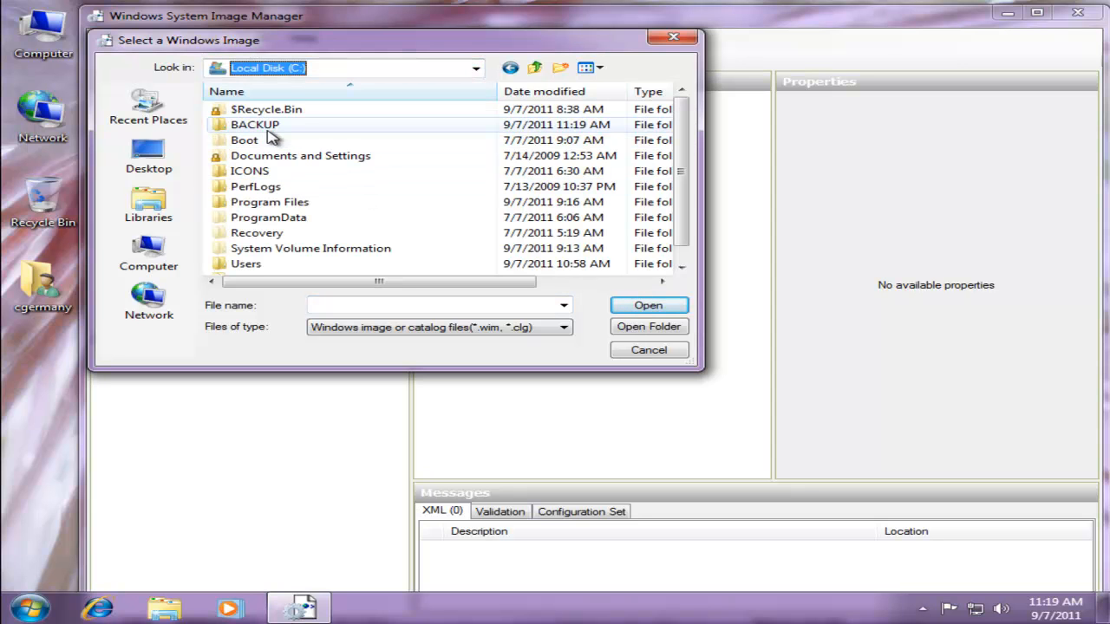
pyautogui.doubleClick(255, 125)
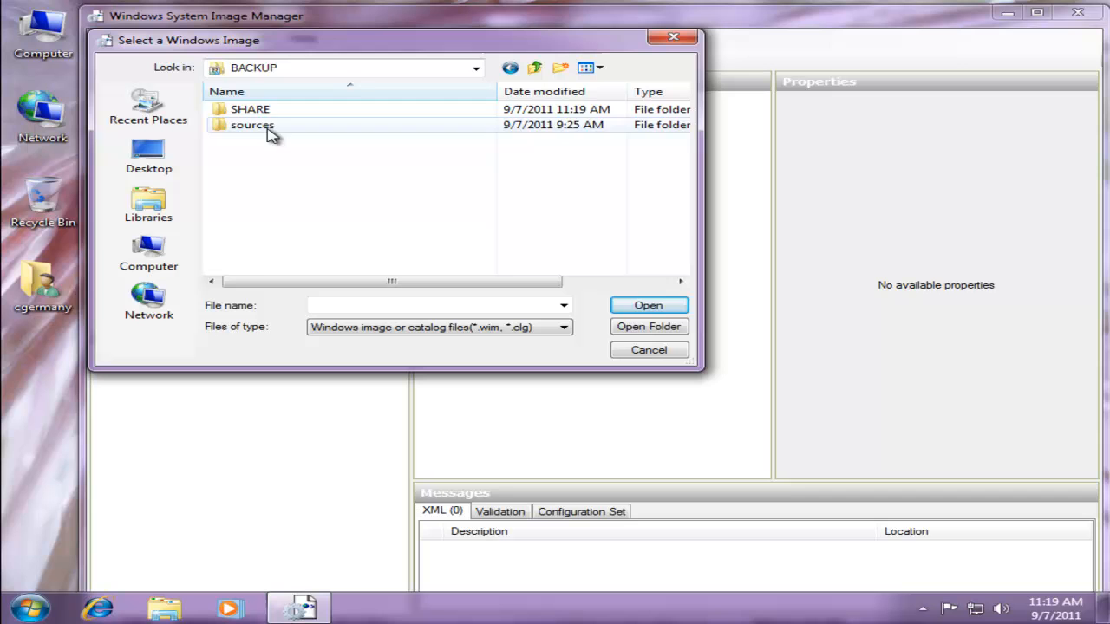
pyautogui.doubleClick(251, 124)
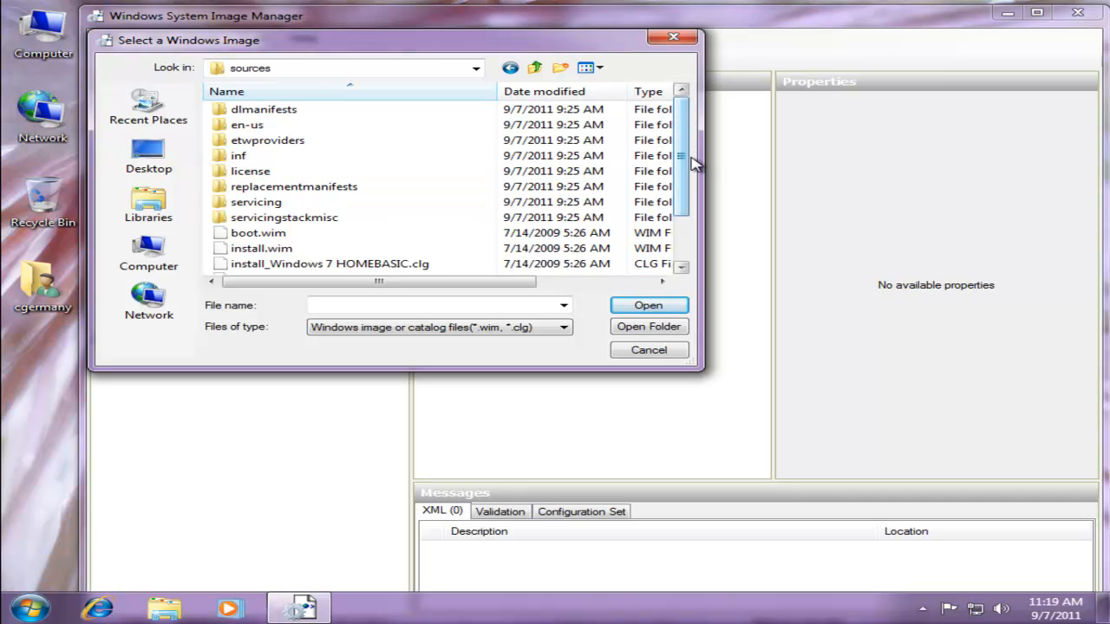
pyautogui.scroll(-3)
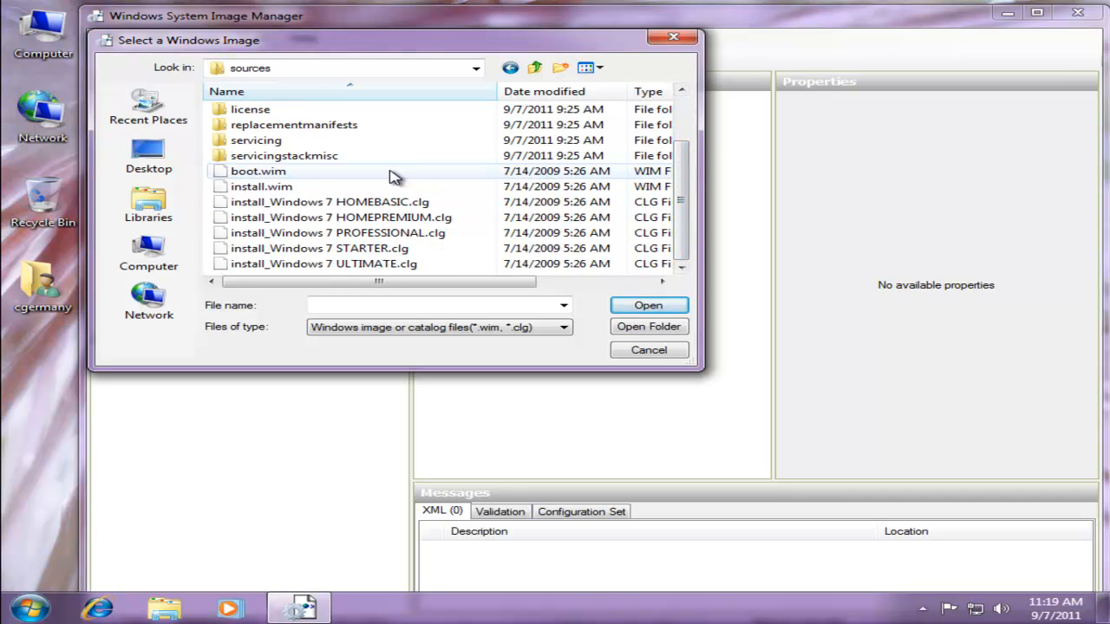
pyautogui.click(260, 187)
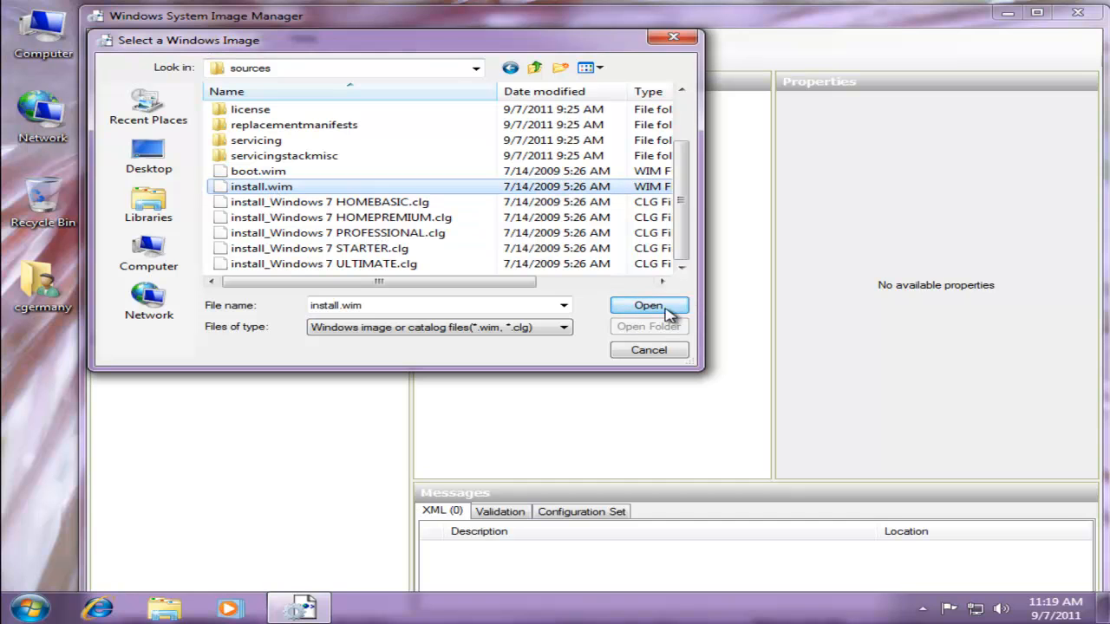
pyautogui.moveTo(291, 191)
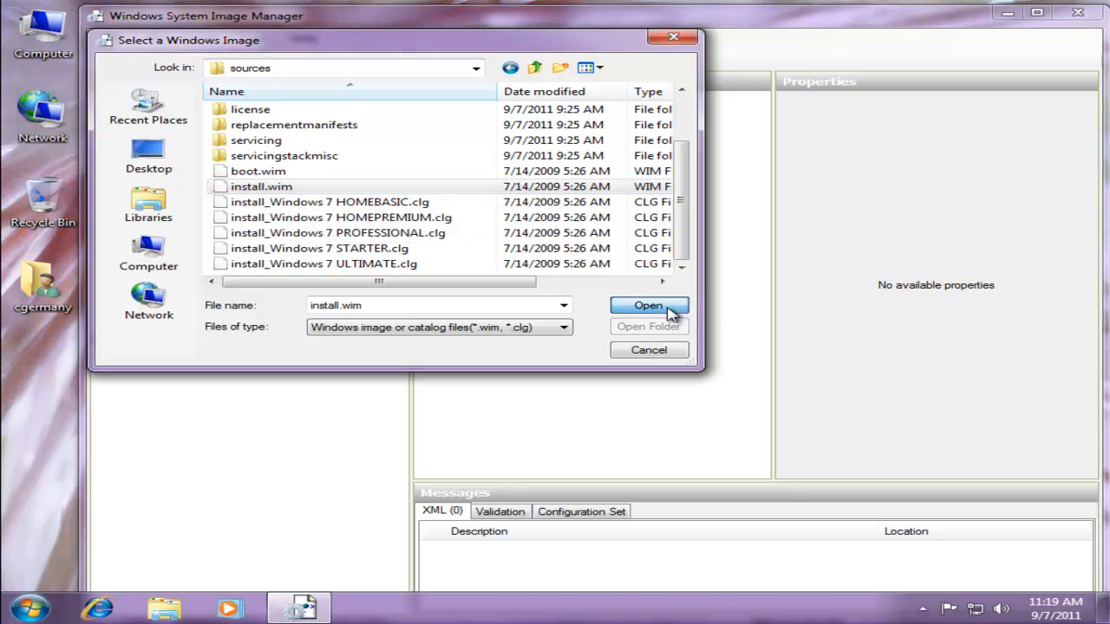
pyautogui.click(648, 305)
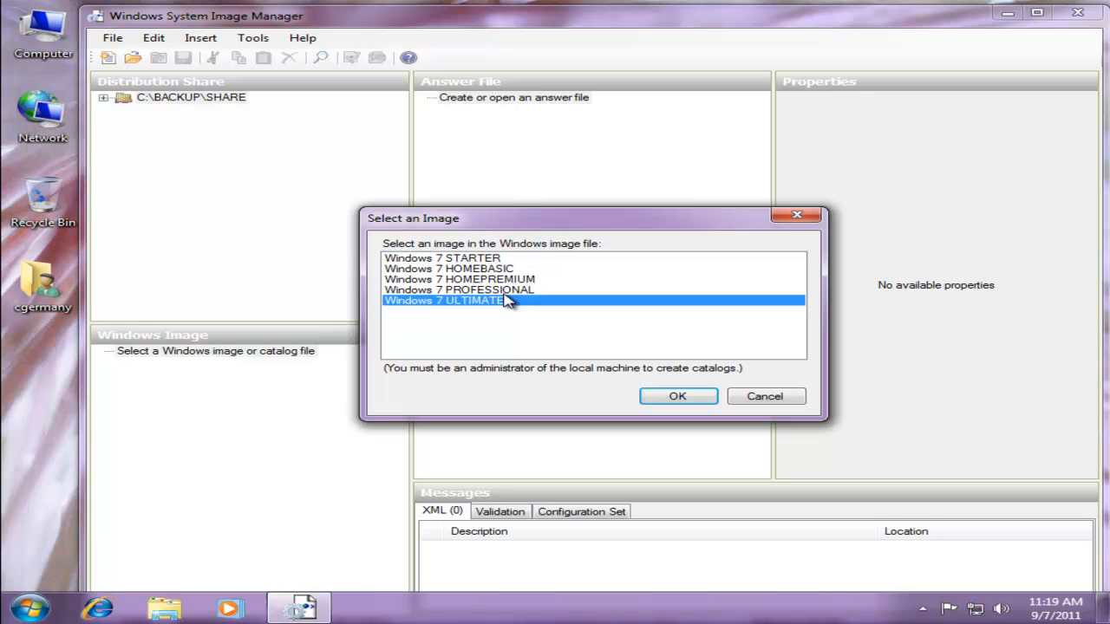
pyautogui.moveTo(690, 395)
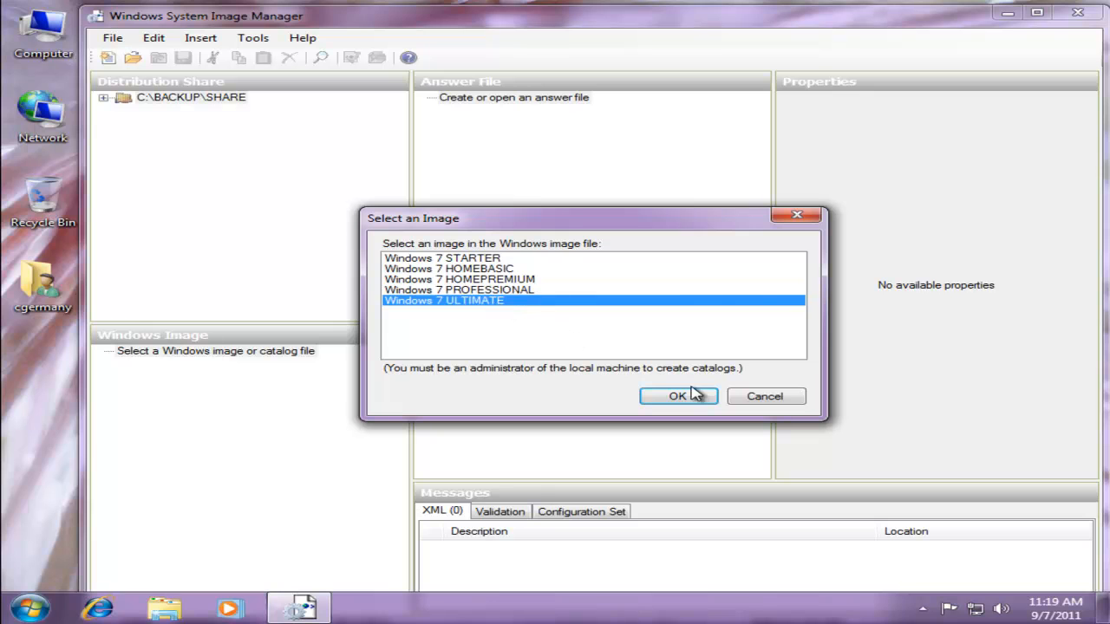
pyautogui.click(678, 395)
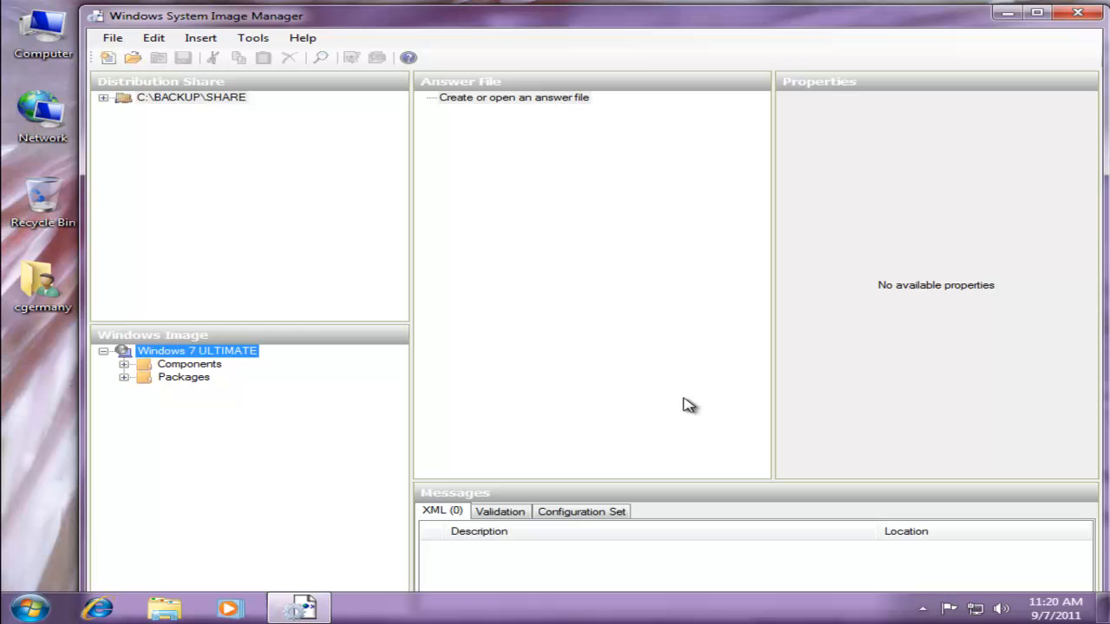
pyautogui.moveTo(227, 376)
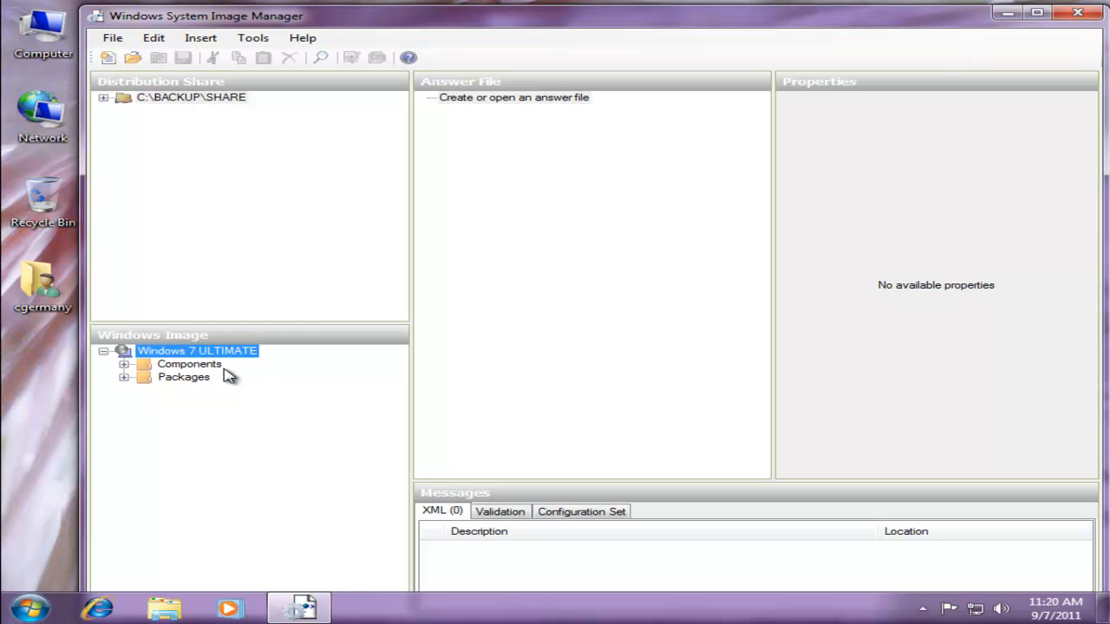
pyautogui.moveTo(302, 395)
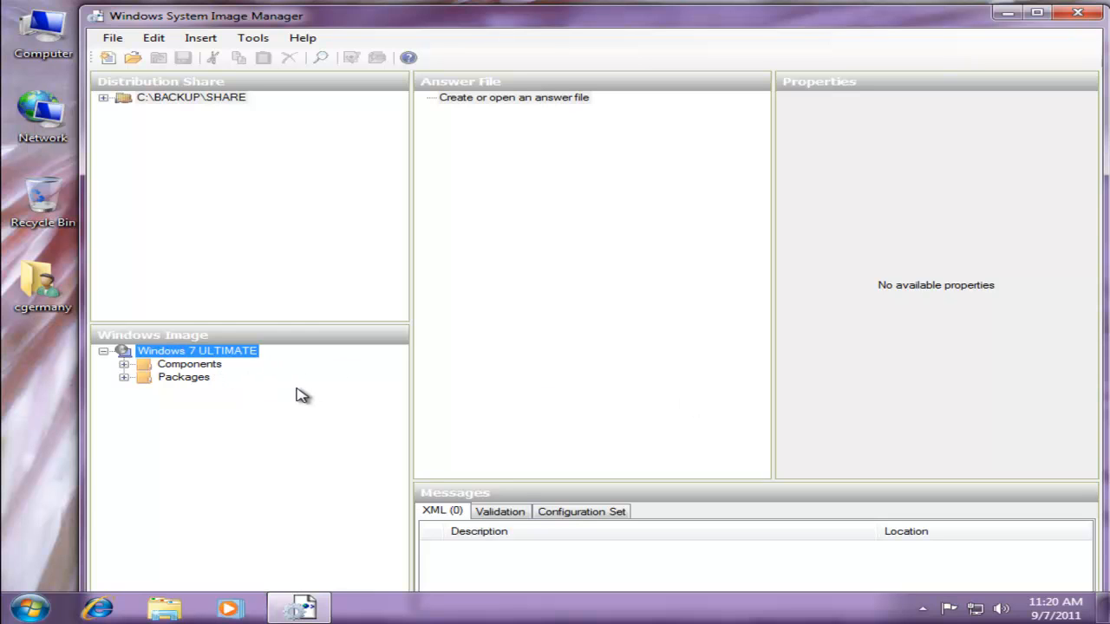
pyautogui.moveTo(298, 392)
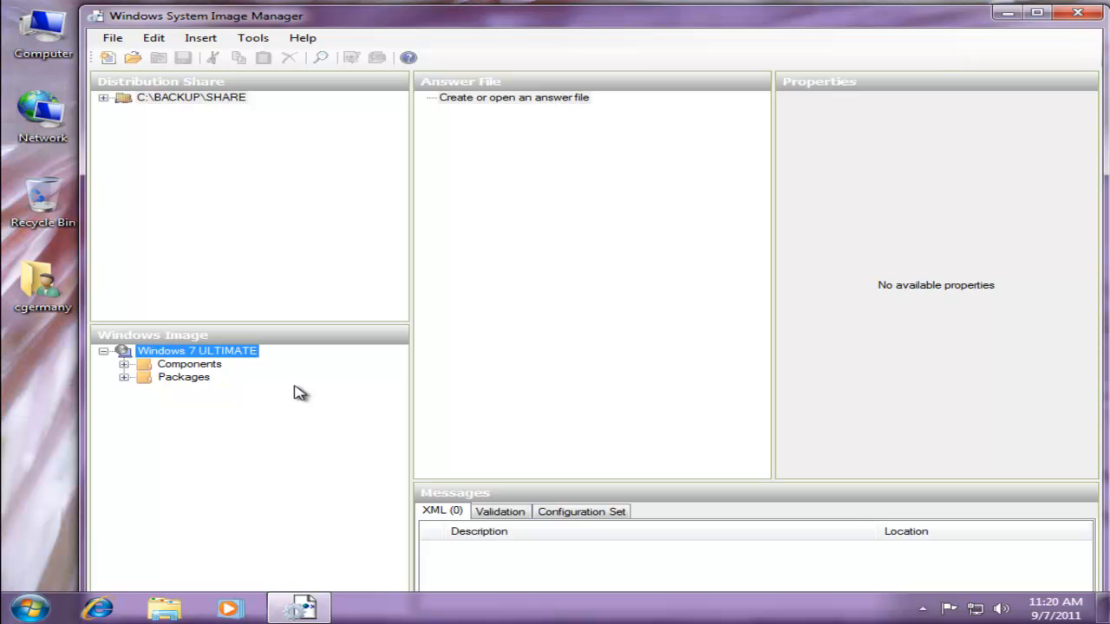
pyautogui.moveTo(312, 356)
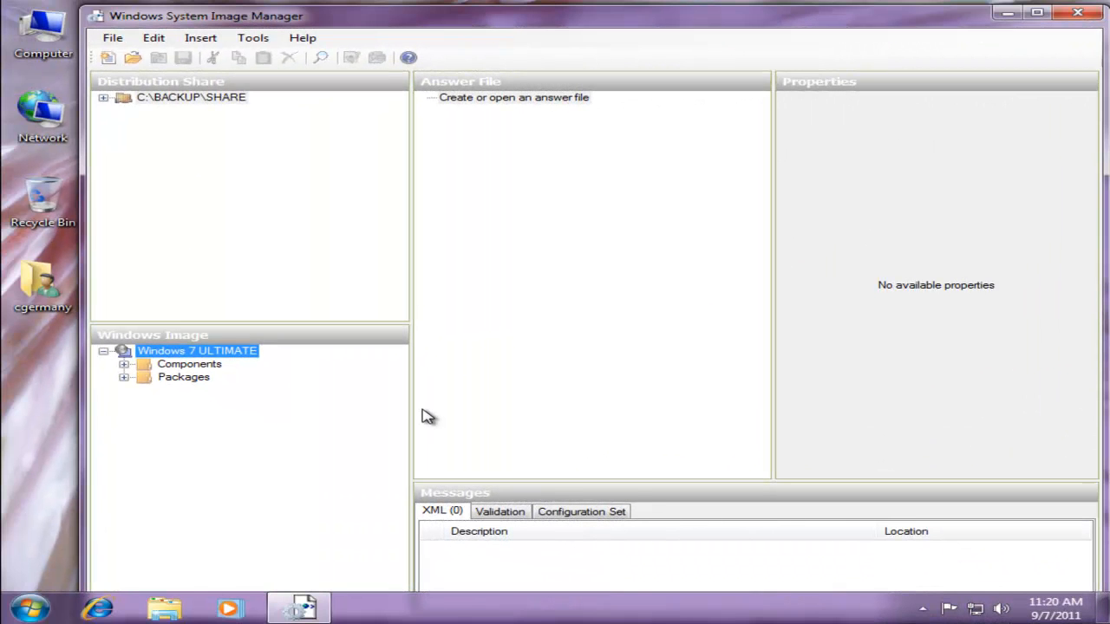
pyautogui.moveTo(368, 378)
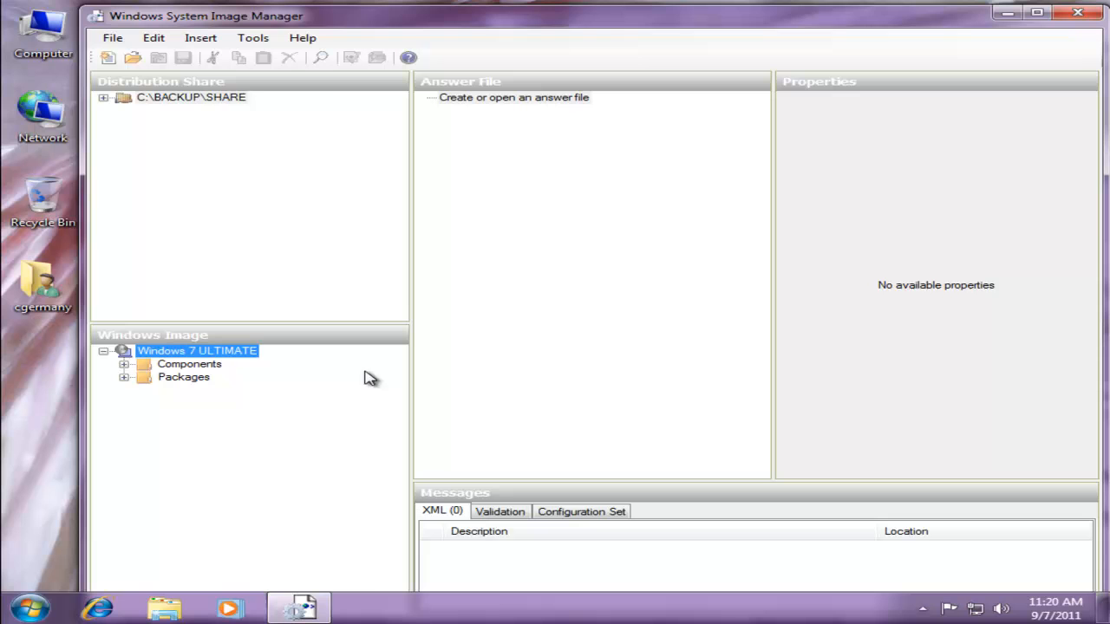
# Step: Create a new untitled answer file for the loaded Windows 7 ULTIMATE image
pyautogui.click(111, 38)
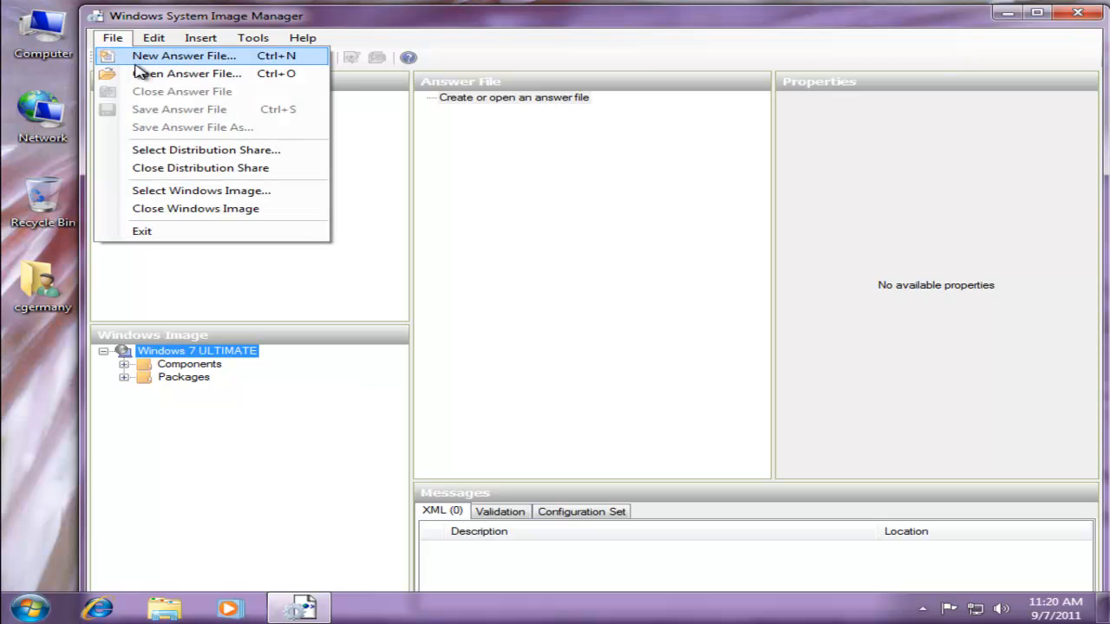
pyautogui.click(184, 53)
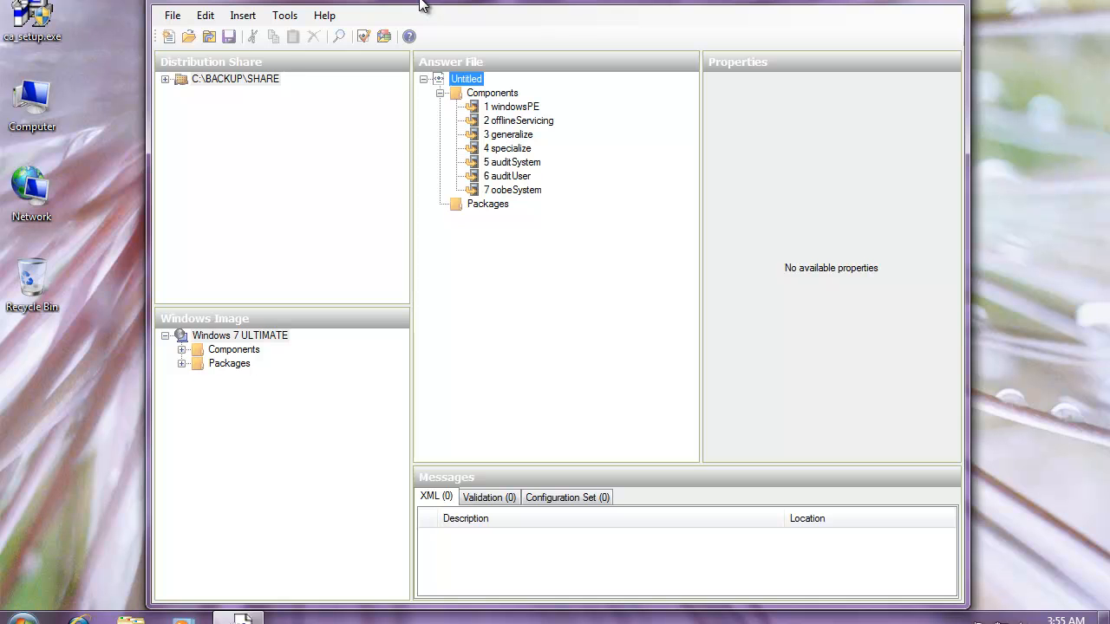
pyautogui.moveTo(437, 234)
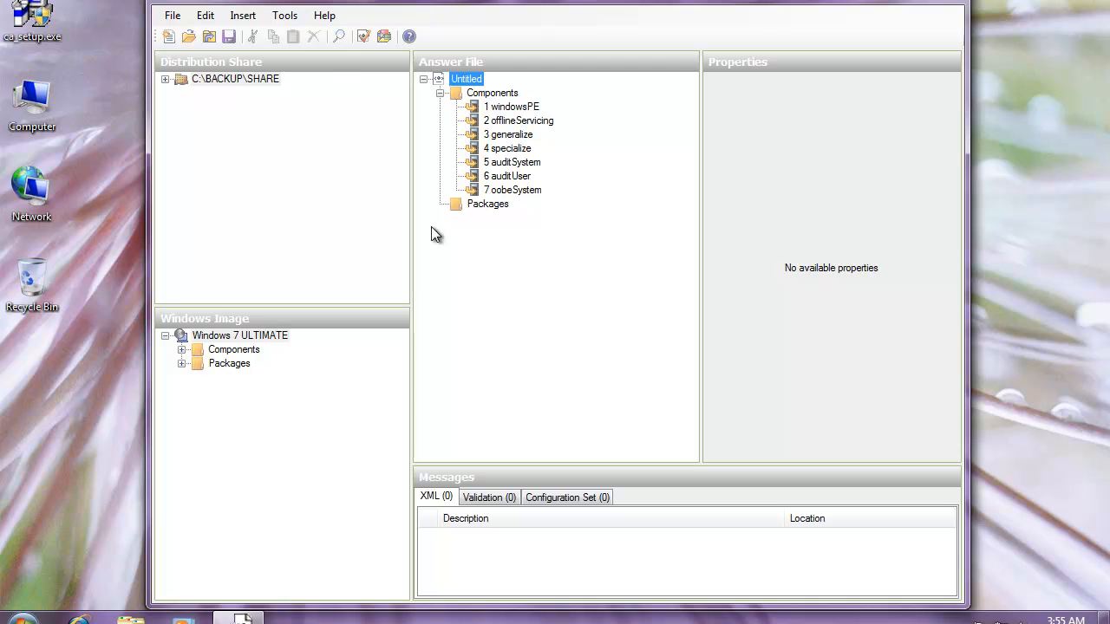
pyautogui.moveTo(251, 359)
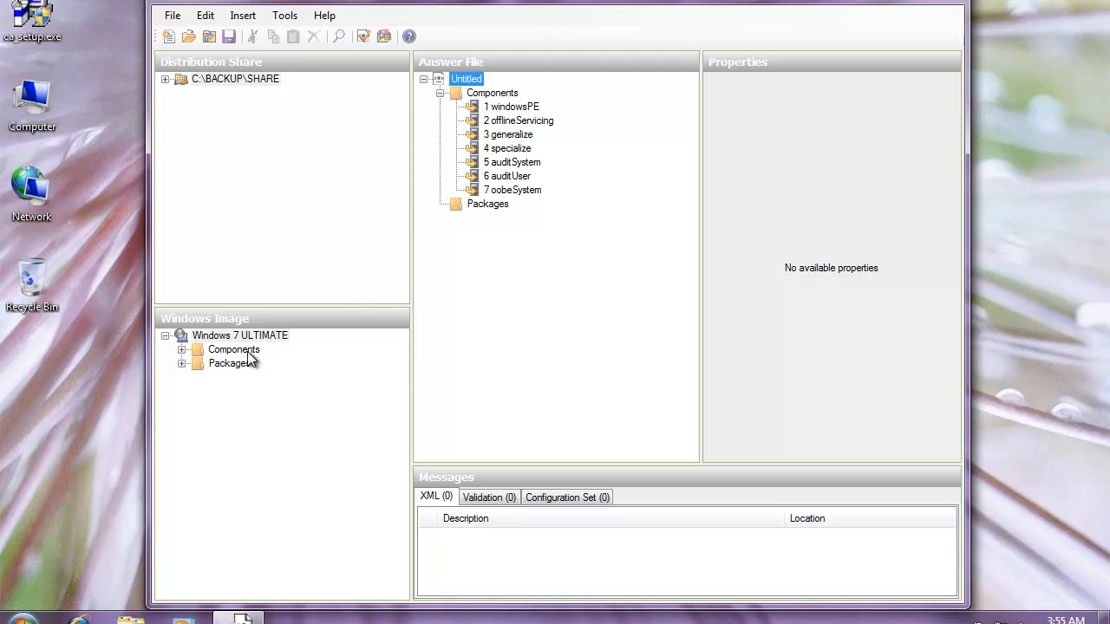
# Step: Expand the Windows 7 ULTIMATE Components list and select x86_Microsoft-Windows-Setup to show its properties
pyautogui.click(182, 351)
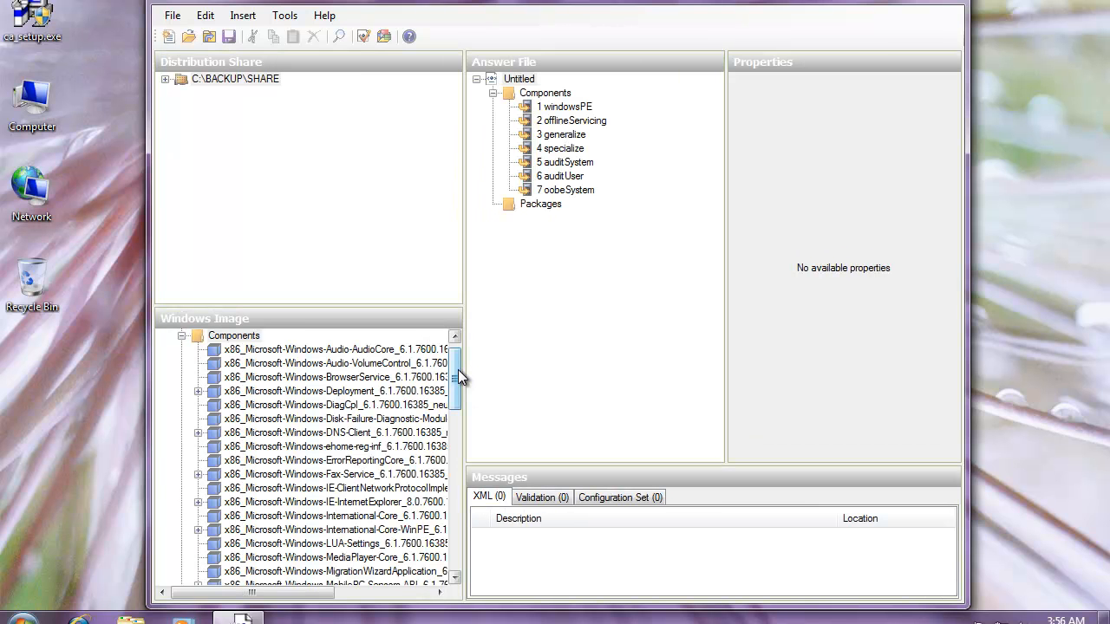
pyautogui.scroll(-3)
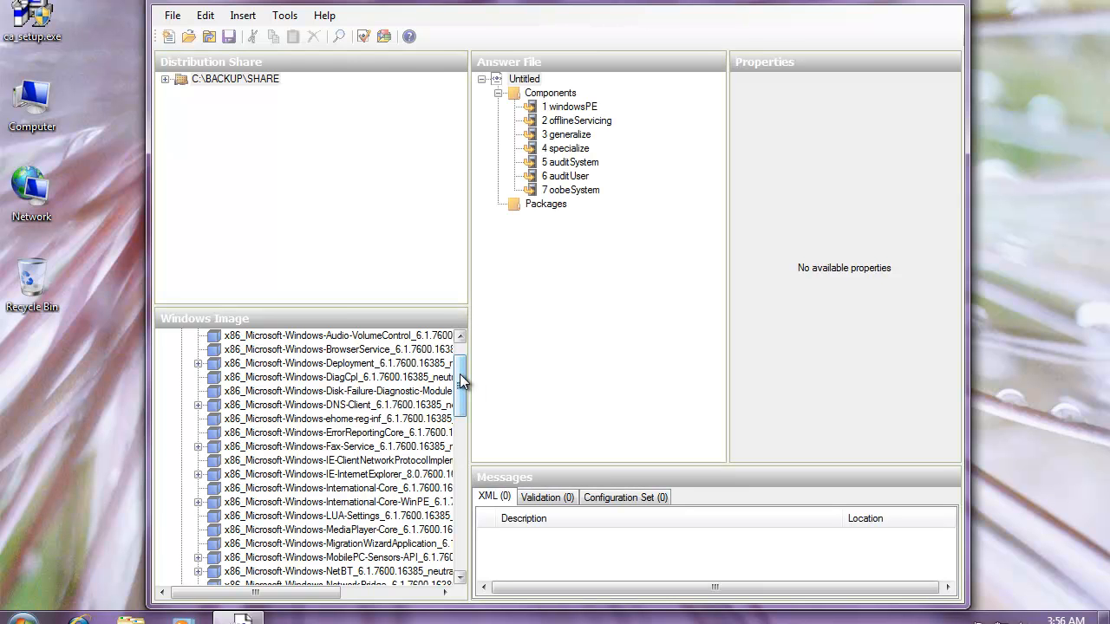
pyautogui.scroll(-3)
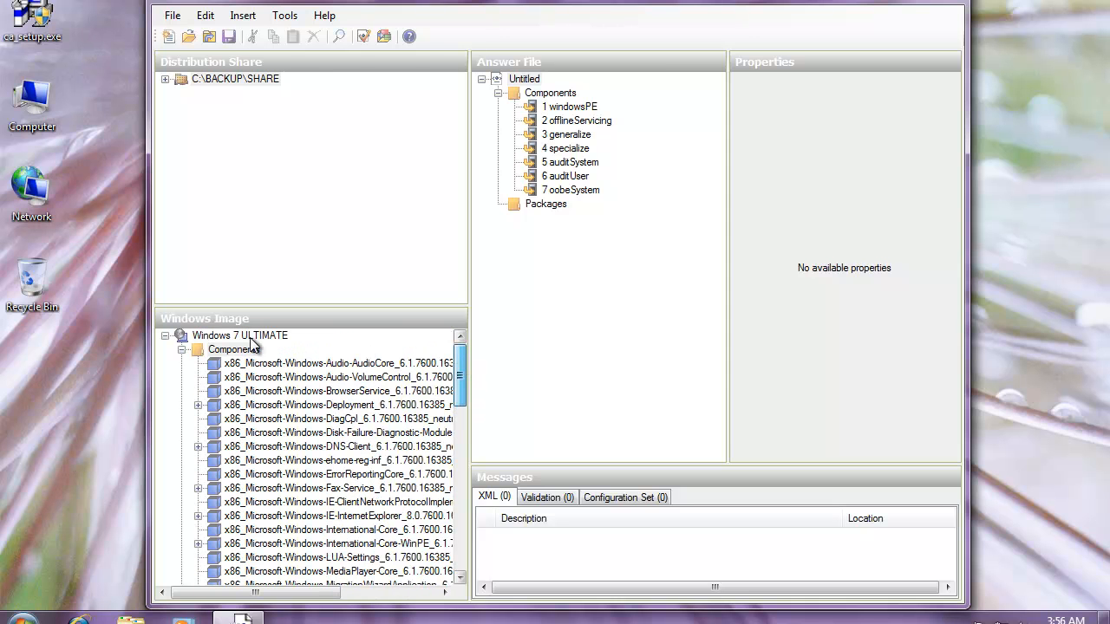
pyautogui.scroll(-3)
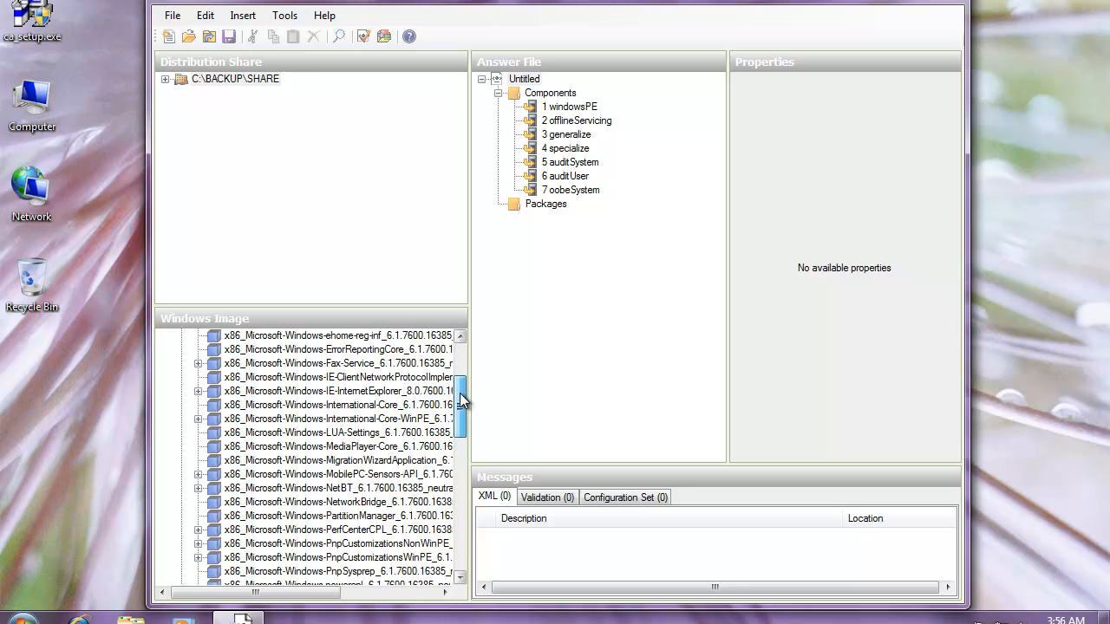
pyautogui.scroll(-3)
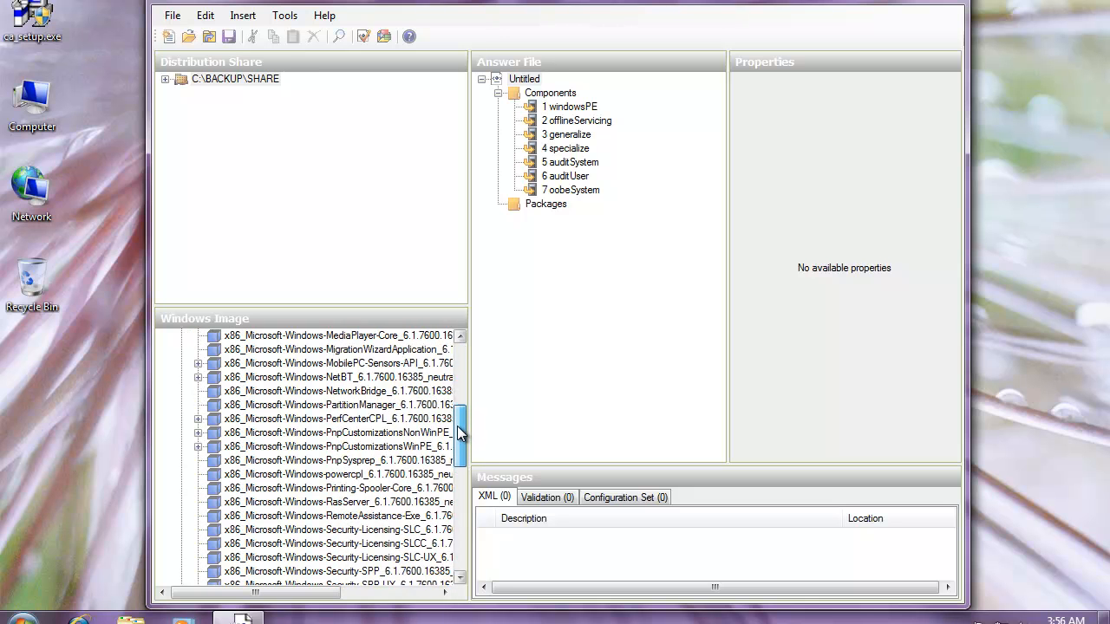
pyautogui.scroll(-3)
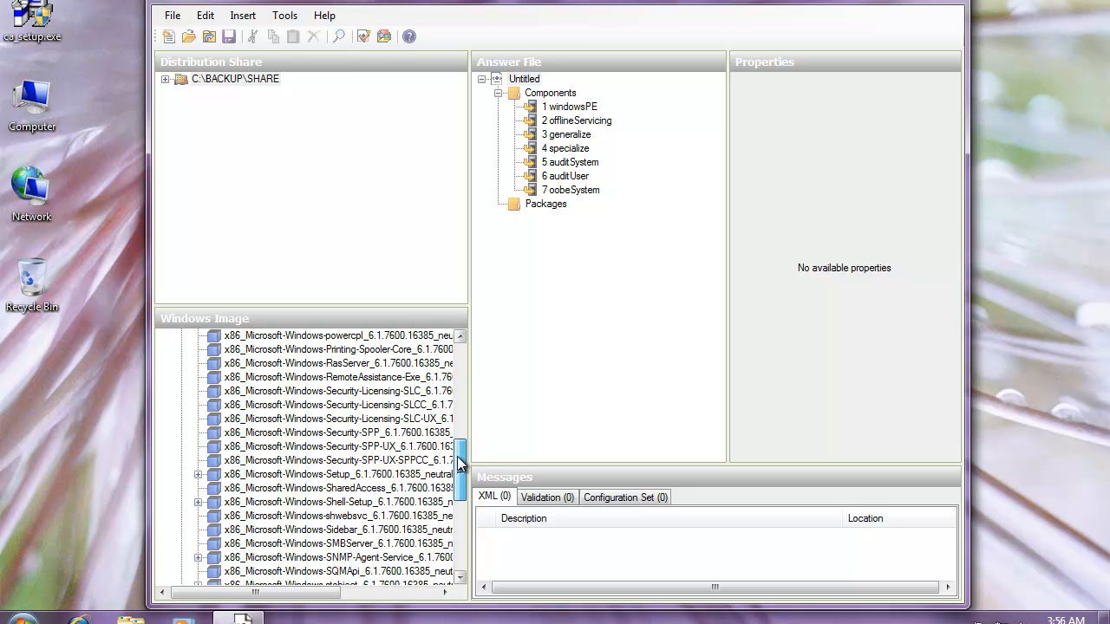
pyautogui.scroll(-3)
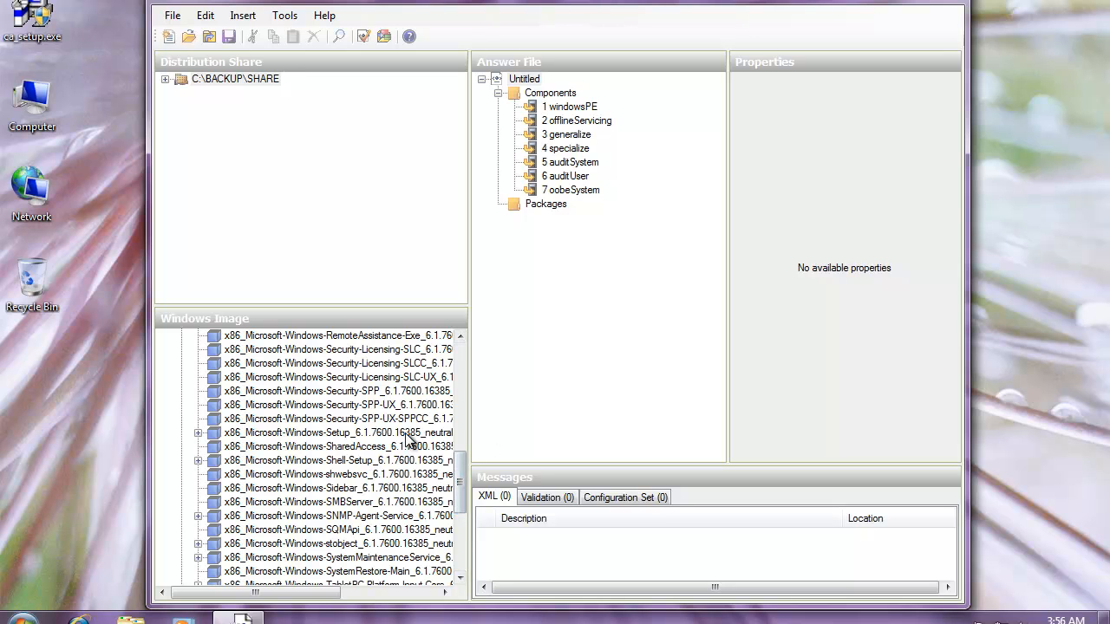
pyautogui.click(338, 434)
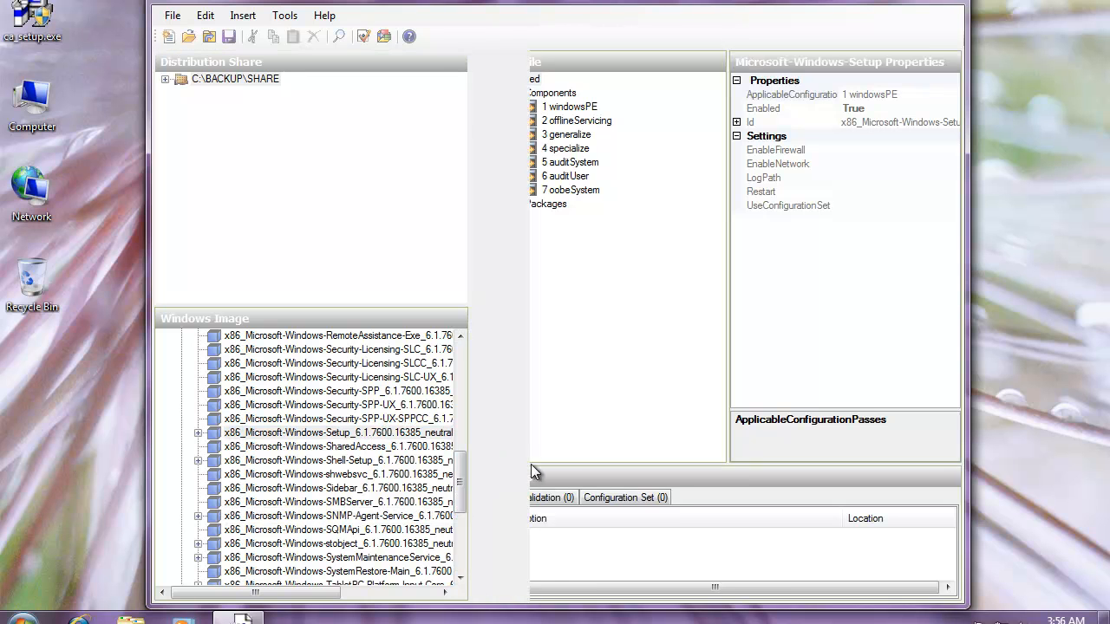
pyautogui.click(339, 433)
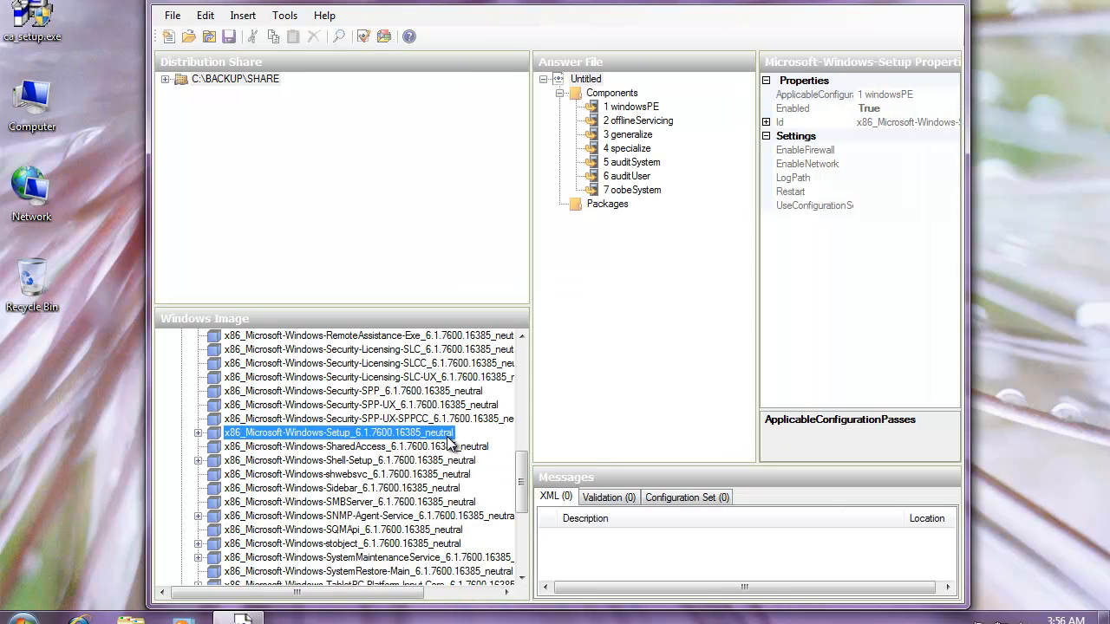
pyautogui.moveTo(253, 444)
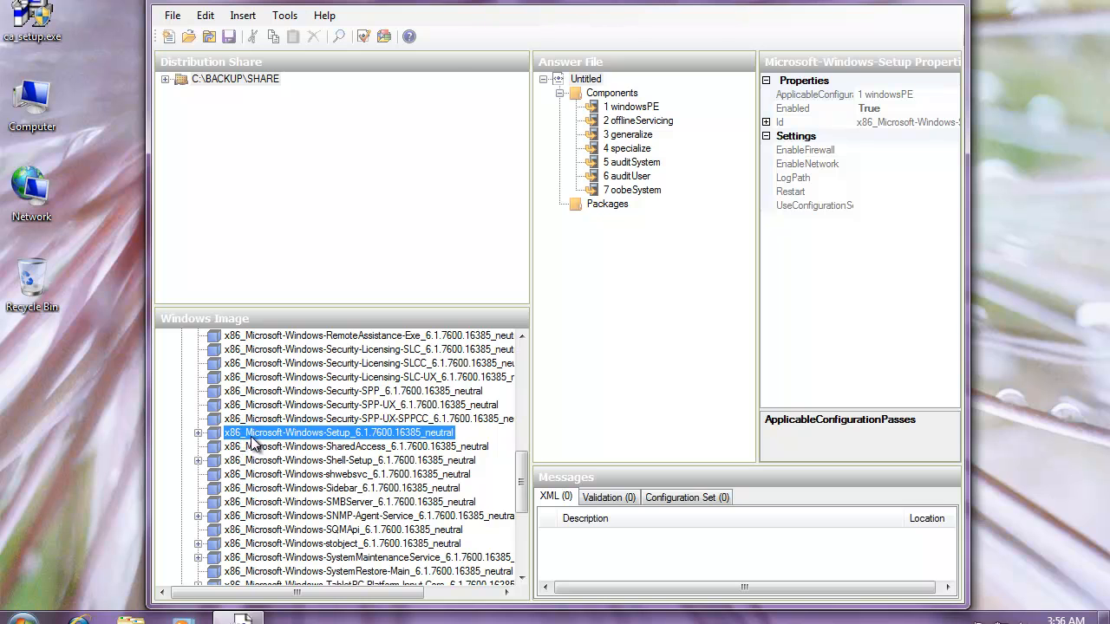
pyautogui.moveTo(381, 447)
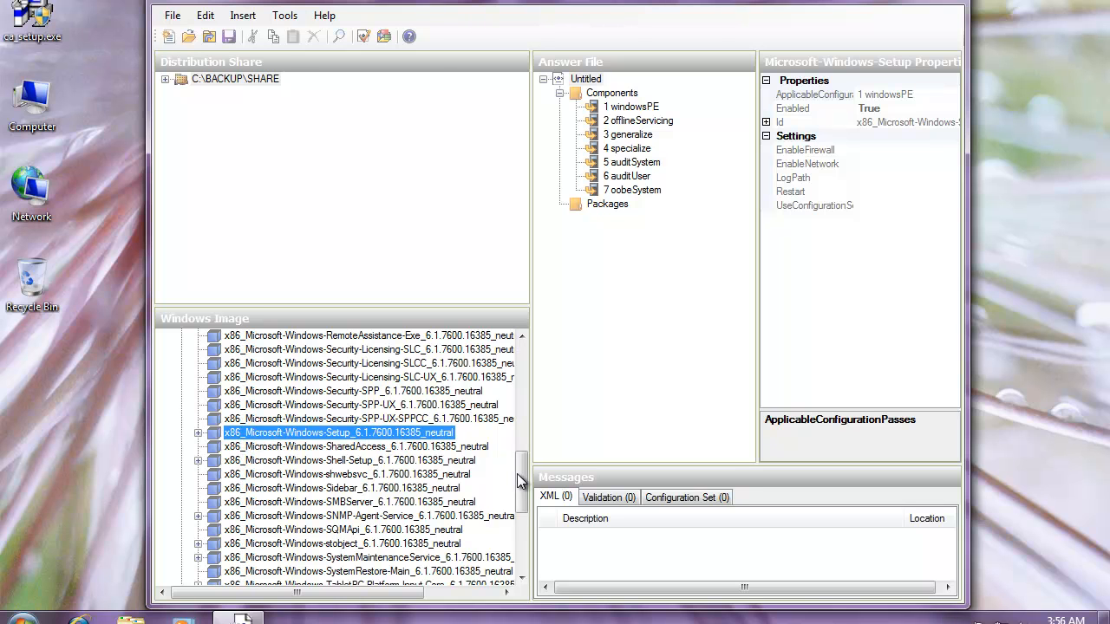
pyautogui.scroll(3)
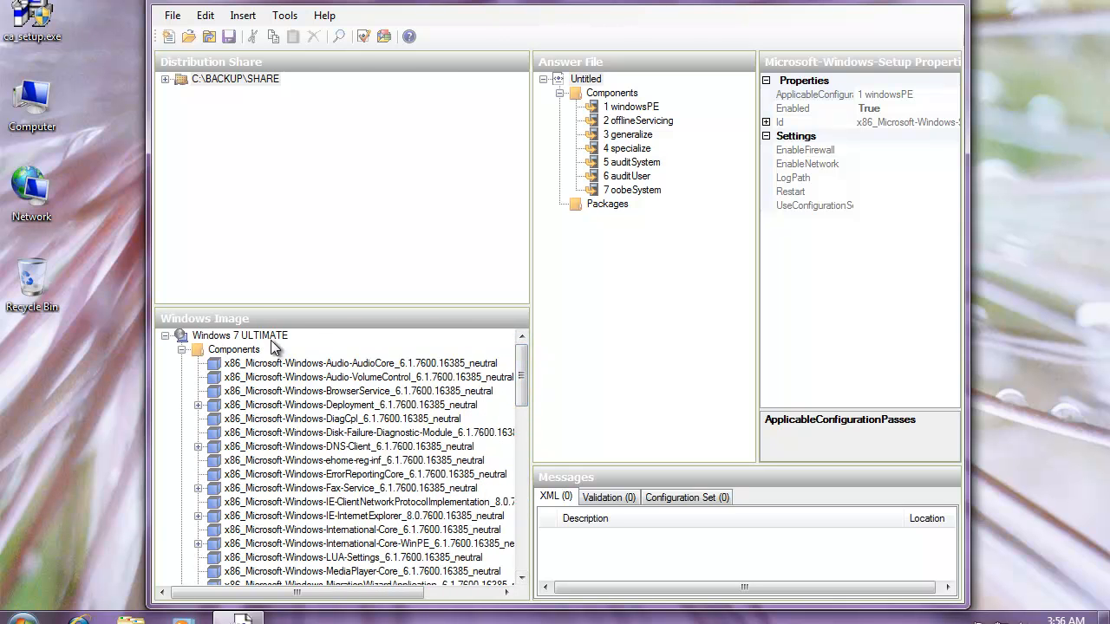
pyautogui.moveTo(524, 363)
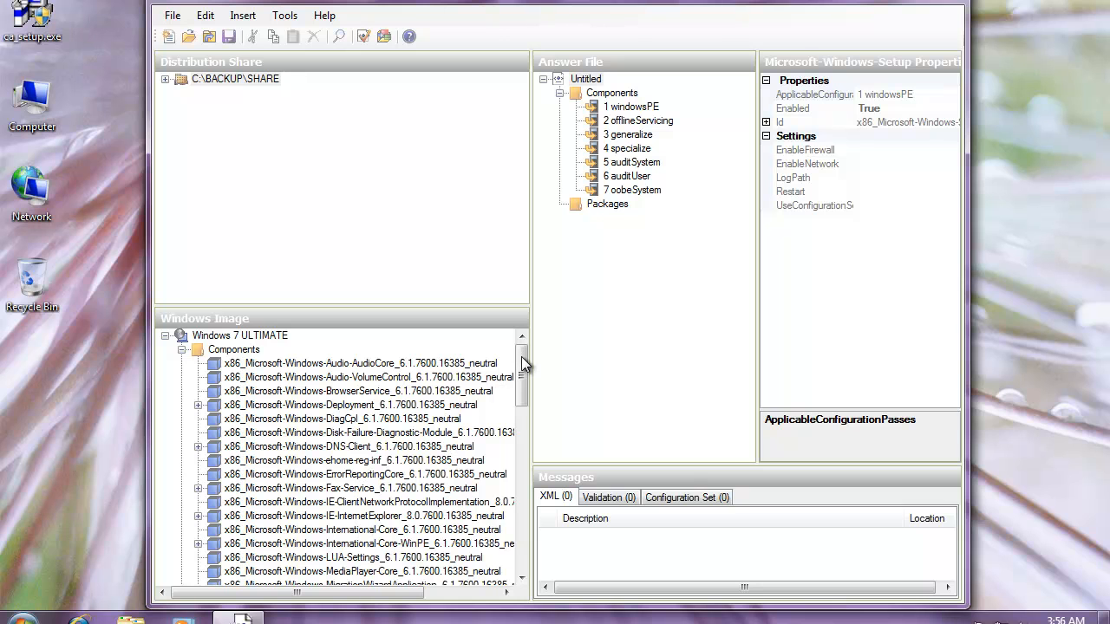
# Step: Expand the Windows-Setup component's settings in the Windows Image pane
pyautogui.scroll(-3)
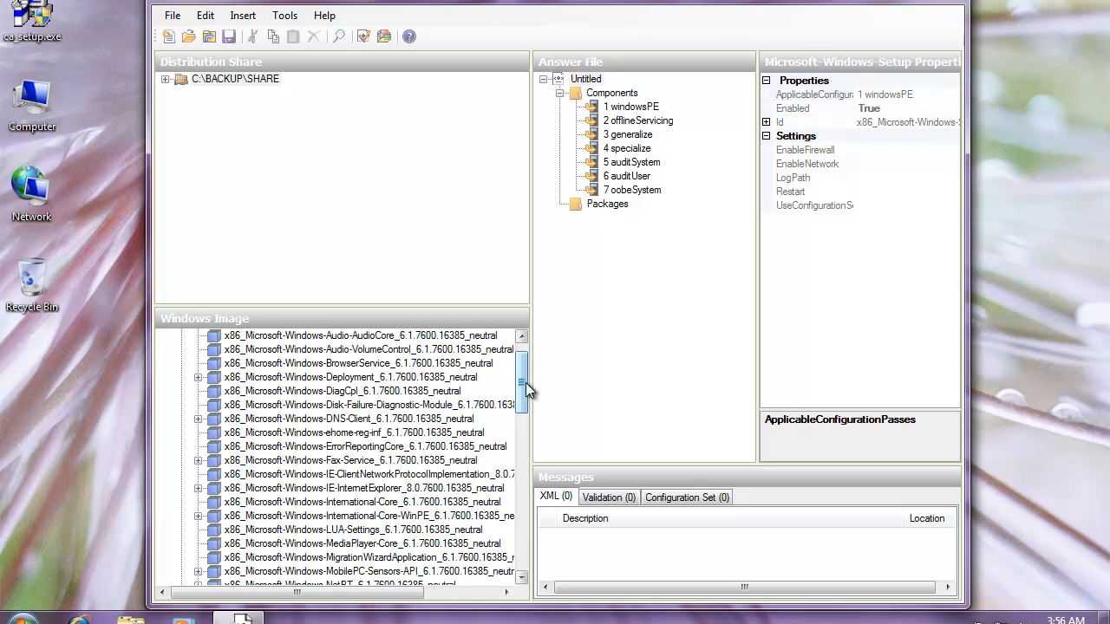
pyautogui.scroll(-3)
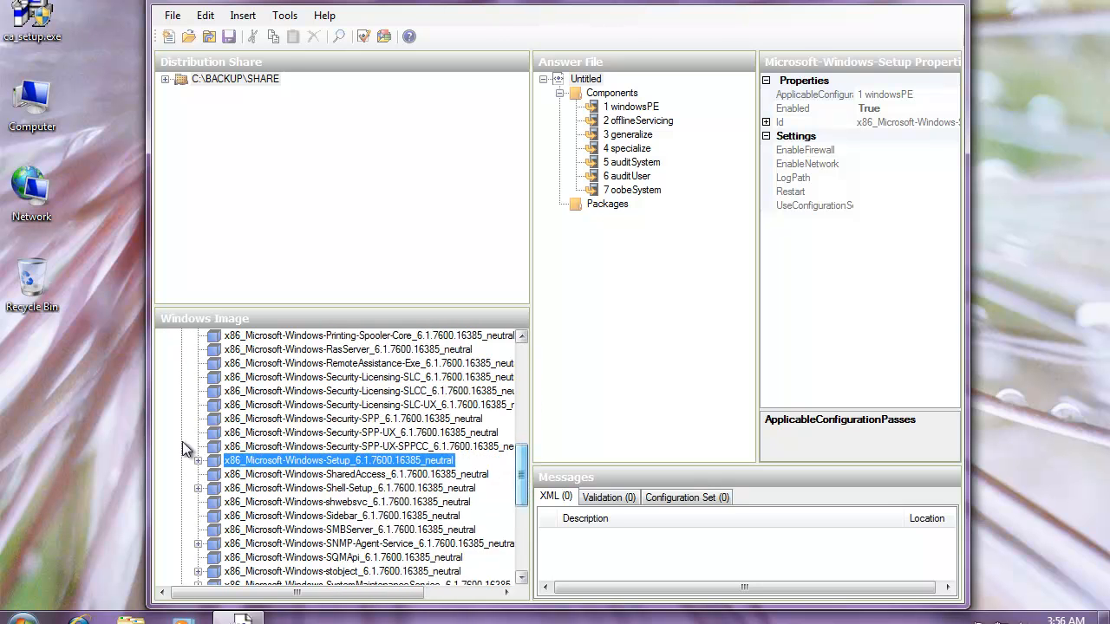
pyautogui.click(198, 461)
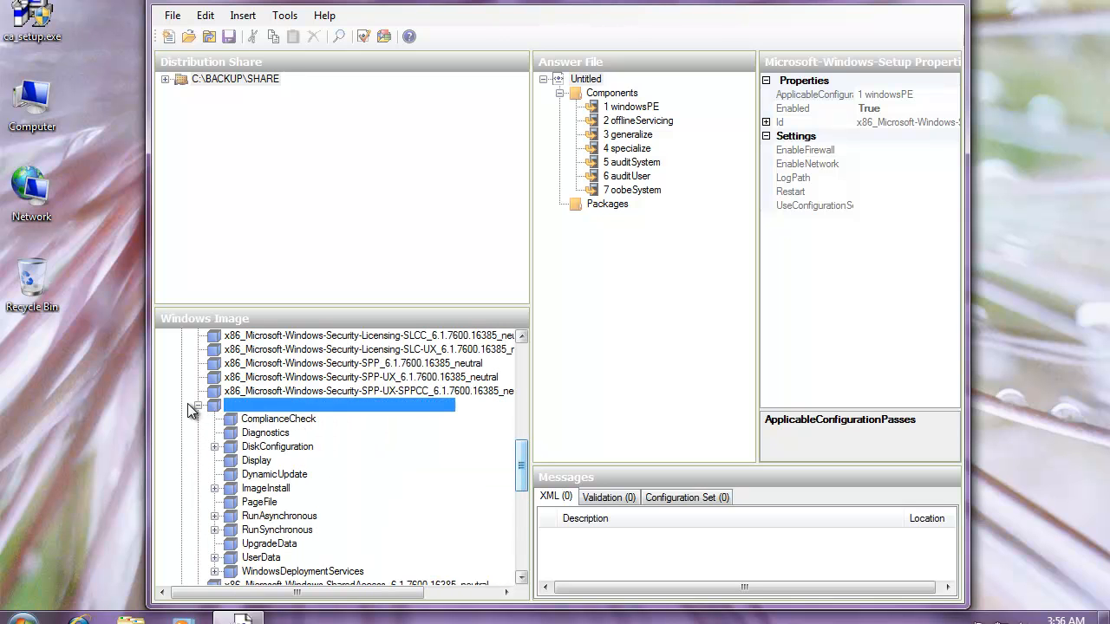
pyautogui.click(338, 406)
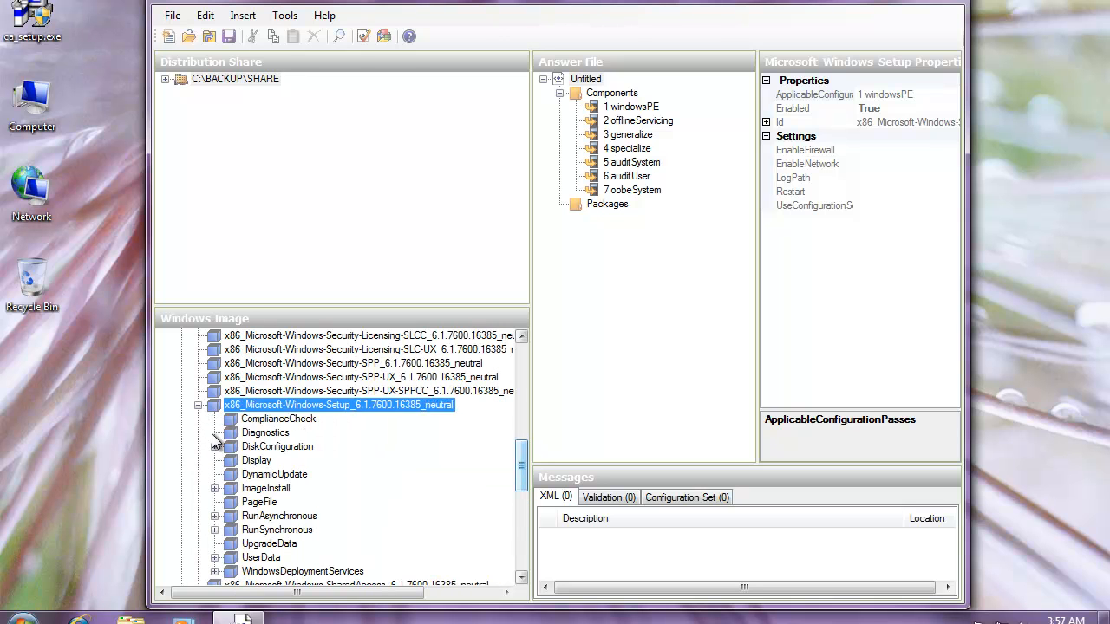
pyautogui.moveTo(384, 413)
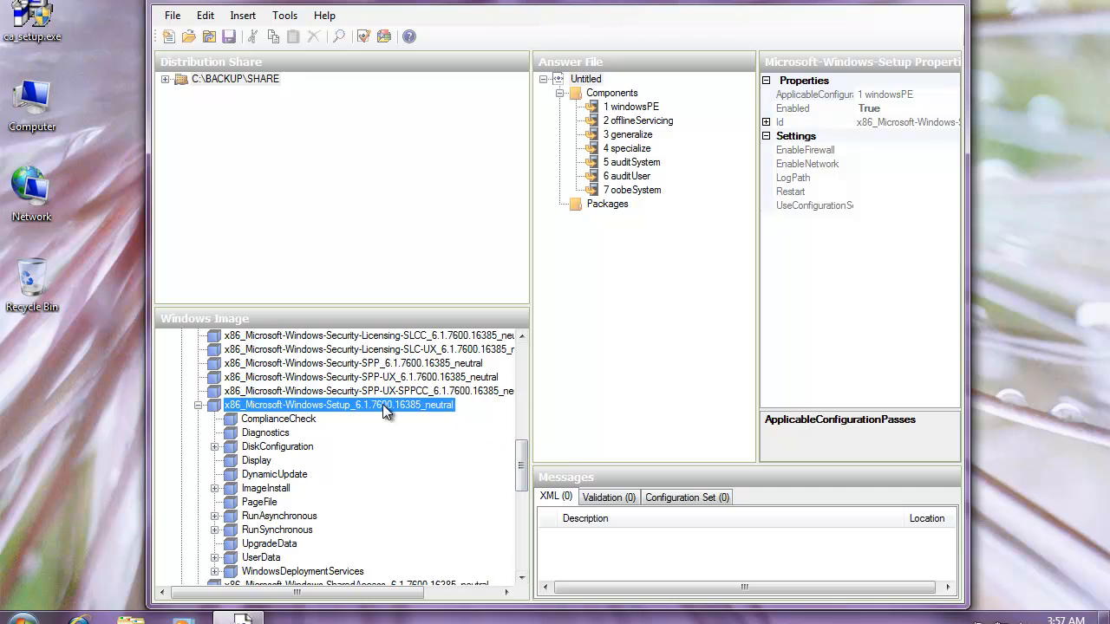
pyautogui.moveTo(853, 118)
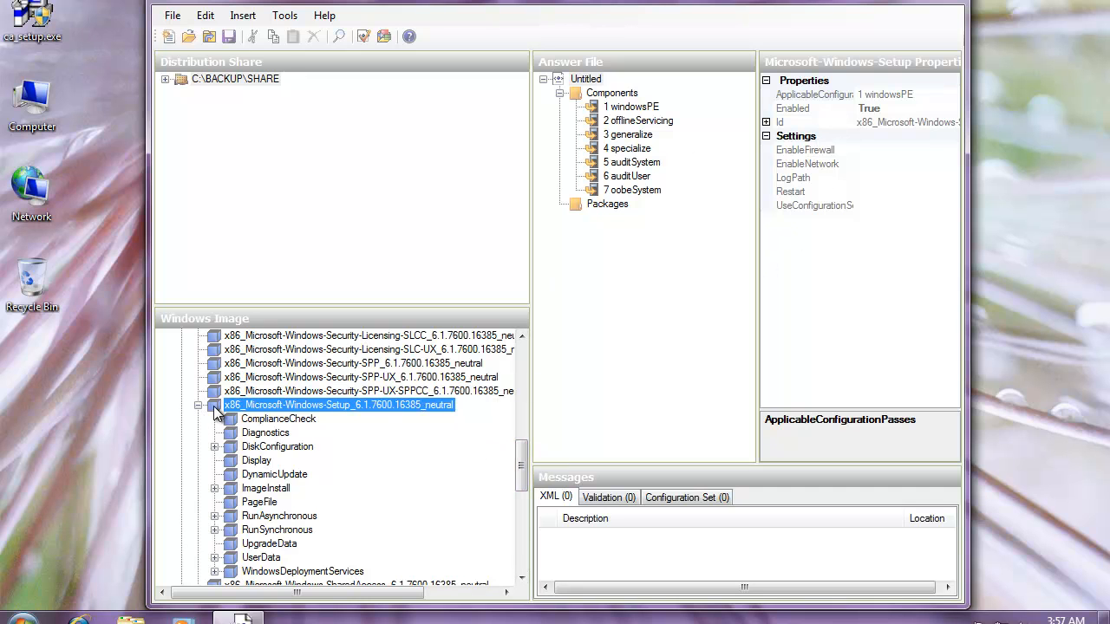
pyautogui.click(215, 406)
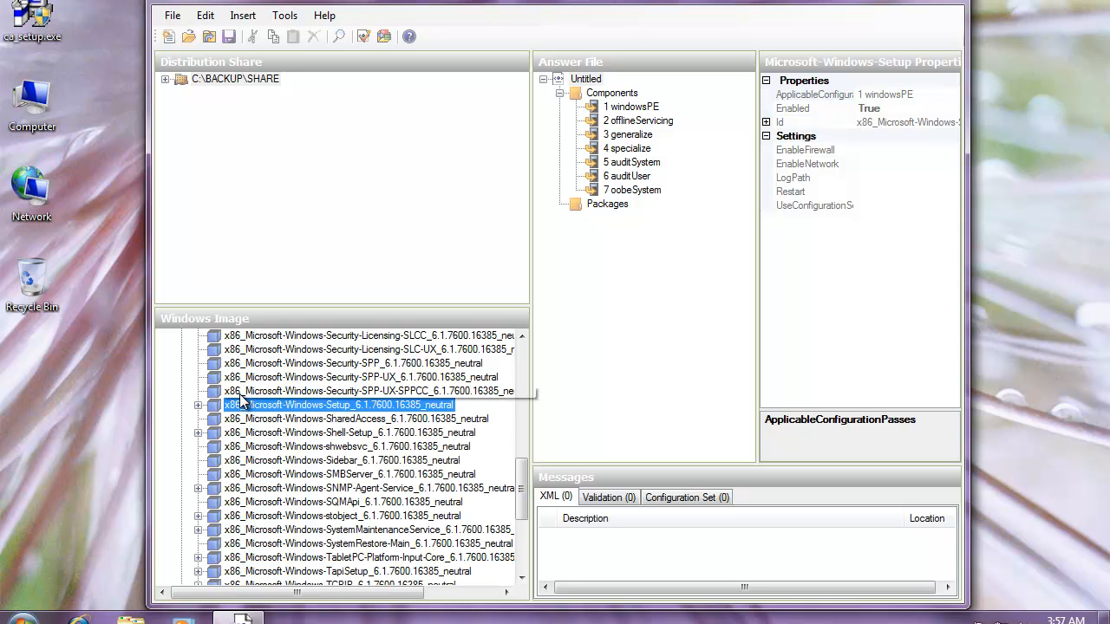
pyautogui.moveTo(496, 416)
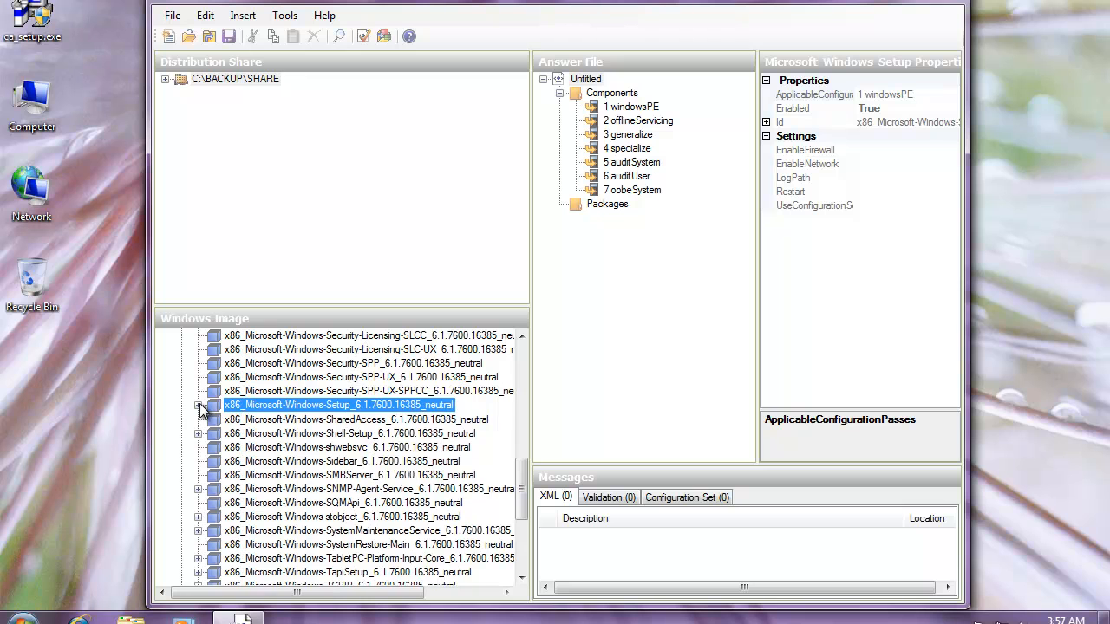
pyautogui.click(198, 406)
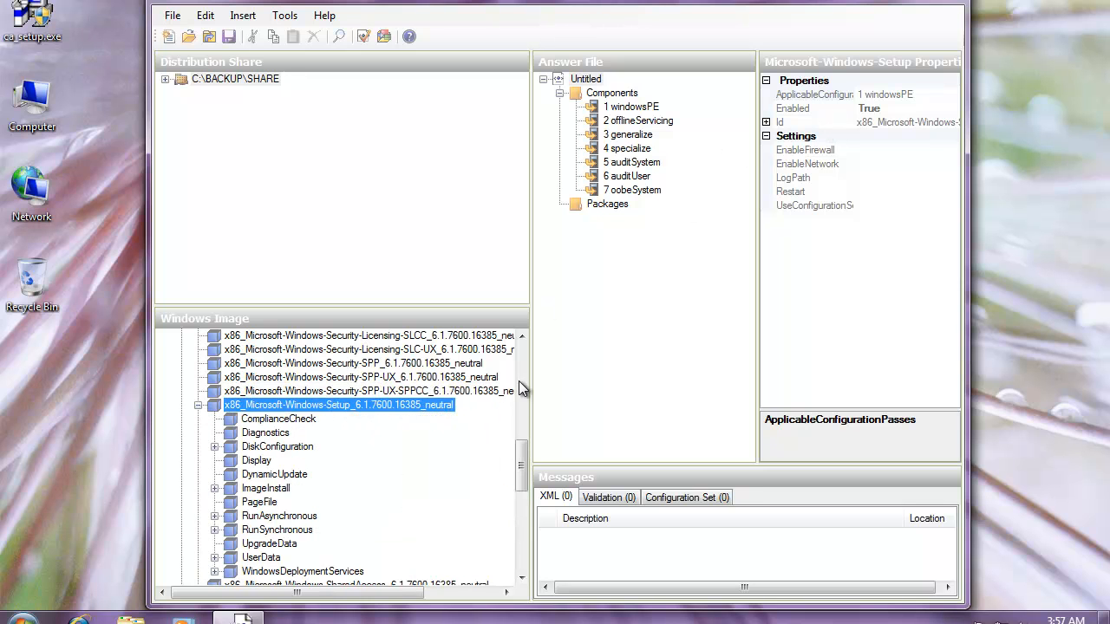
pyautogui.moveTo(624, 246)
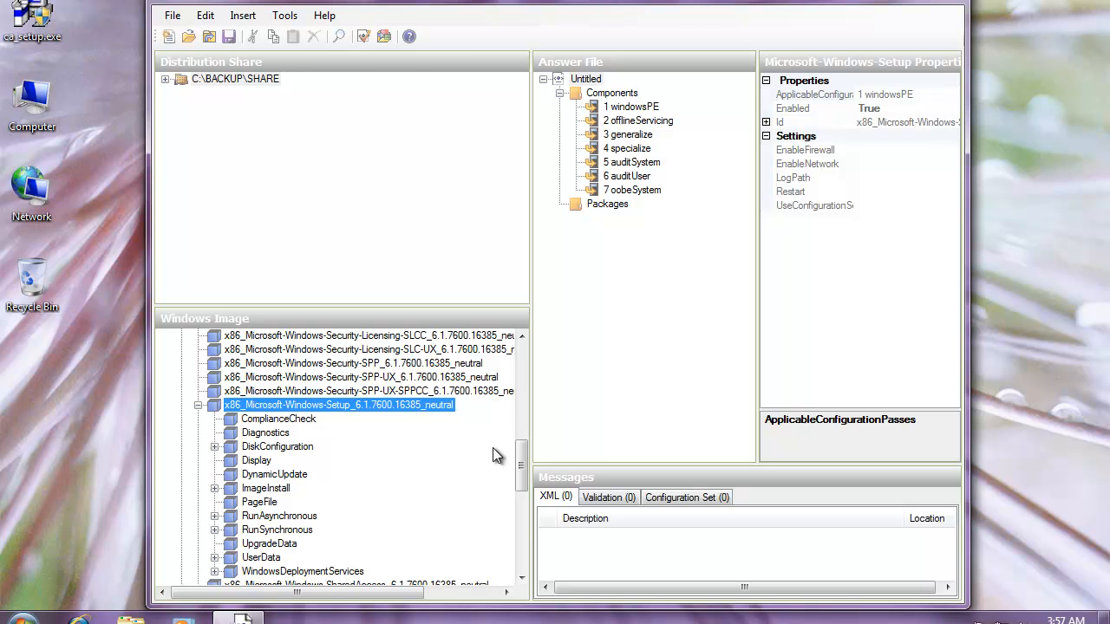
pyautogui.moveTo(275, 455)
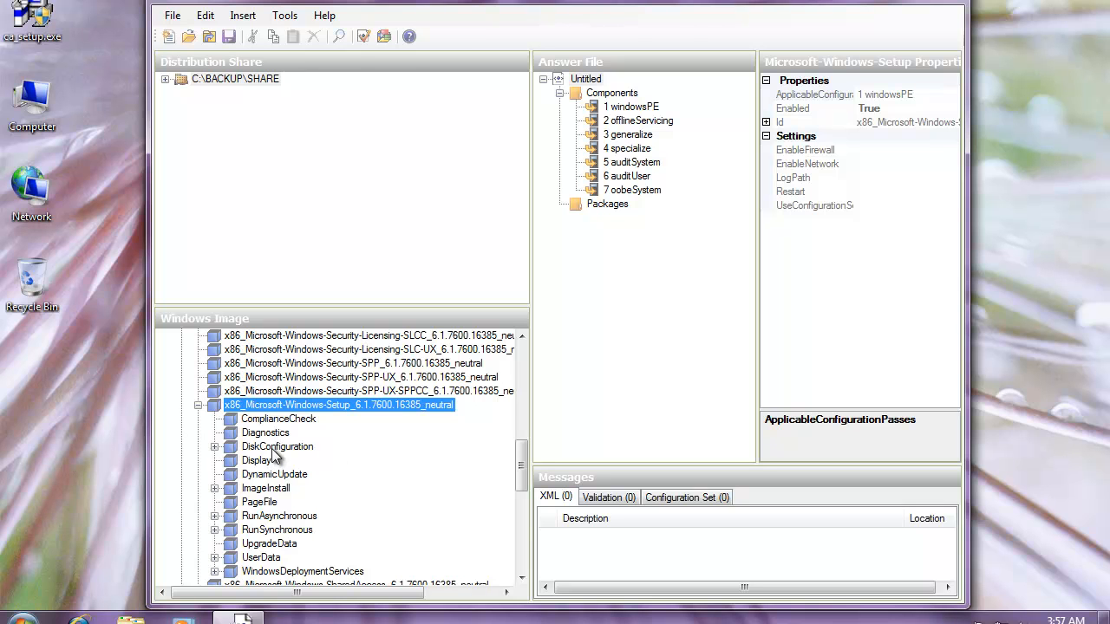
# Step: Expand DiskConfiguration > Disk > CreatePartitions and add CreatePartition to Pass 1 windowsPE
pyautogui.click(277, 448)
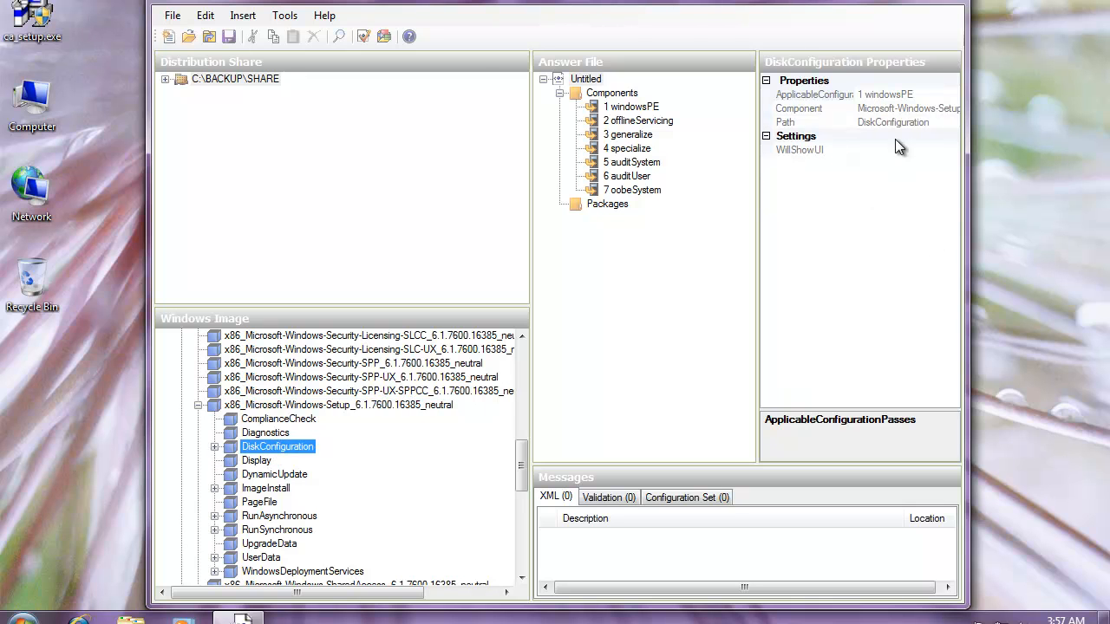
pyautogui.click(215, 447)
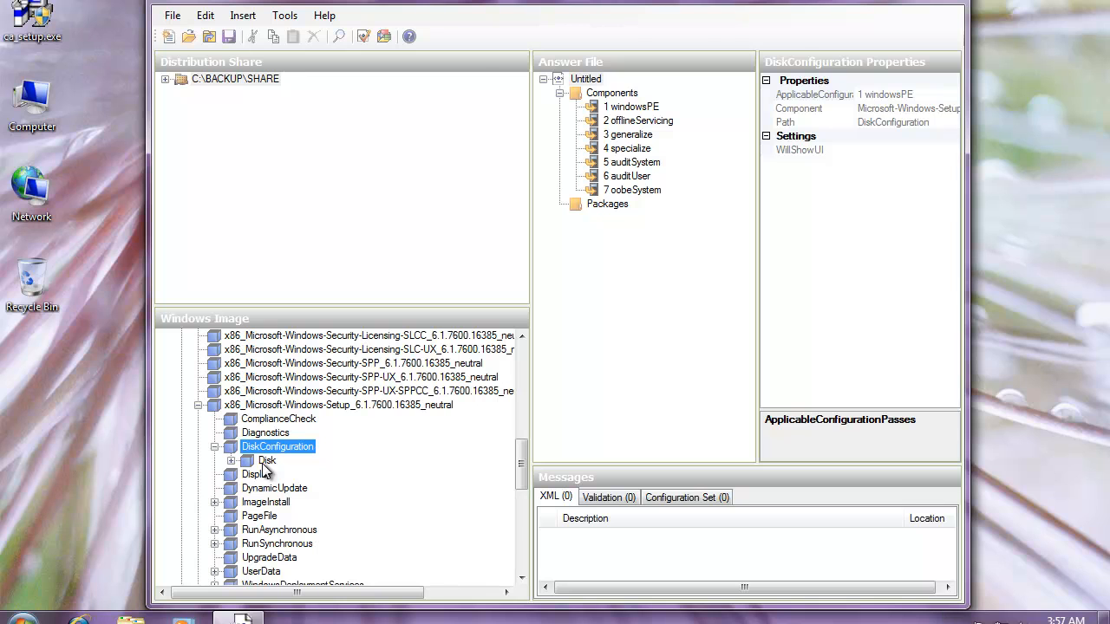
pyautogui.click(267, 461)
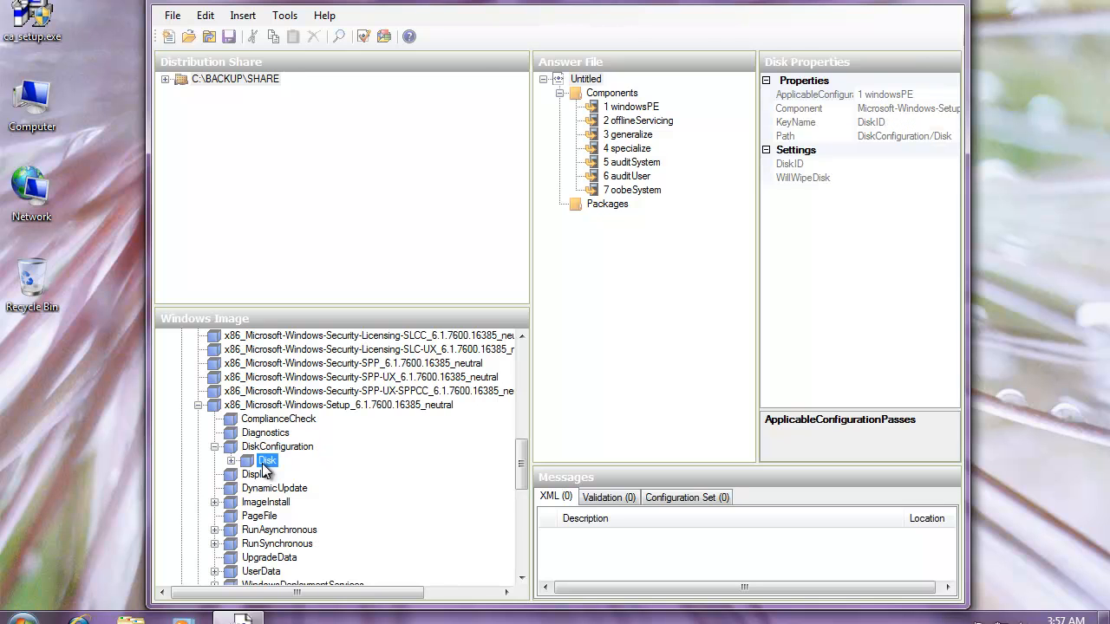
pyautogui.click(248, 461)
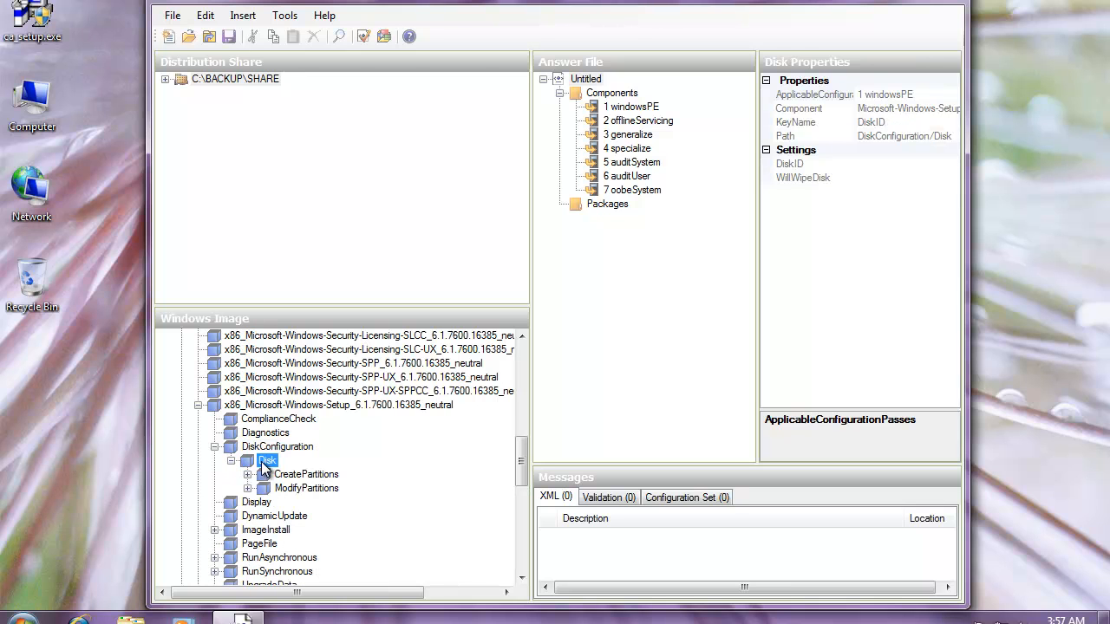
pyautogui.moveTo(280, 472)
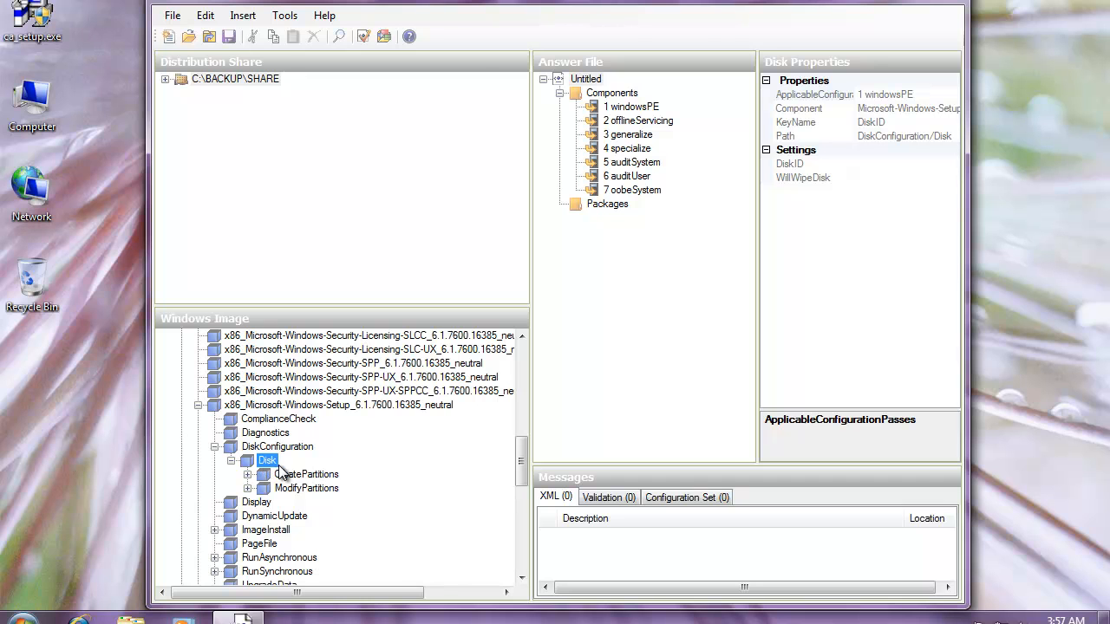
pyautogui.click(306, 475)
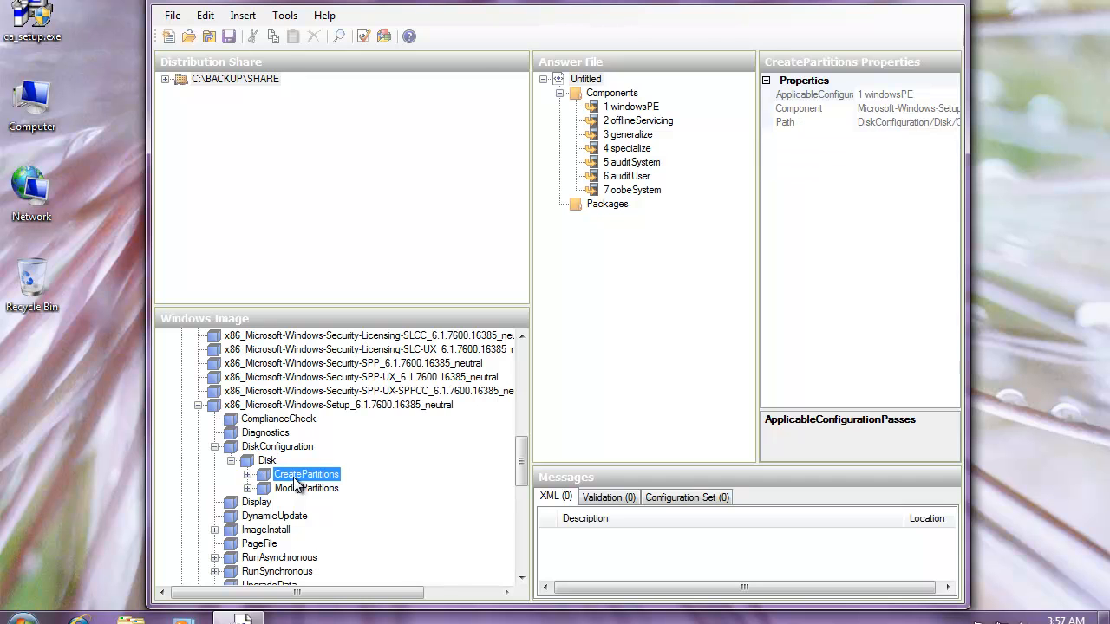
pyautogui.click(248, 475)
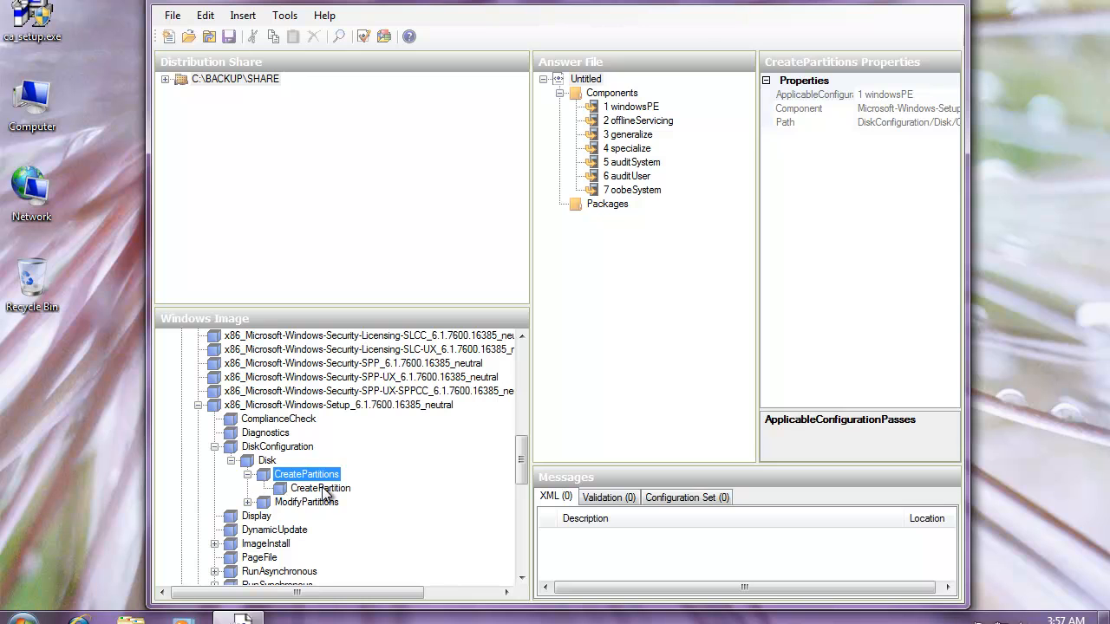
pyautogui.moveTo(340, 493)
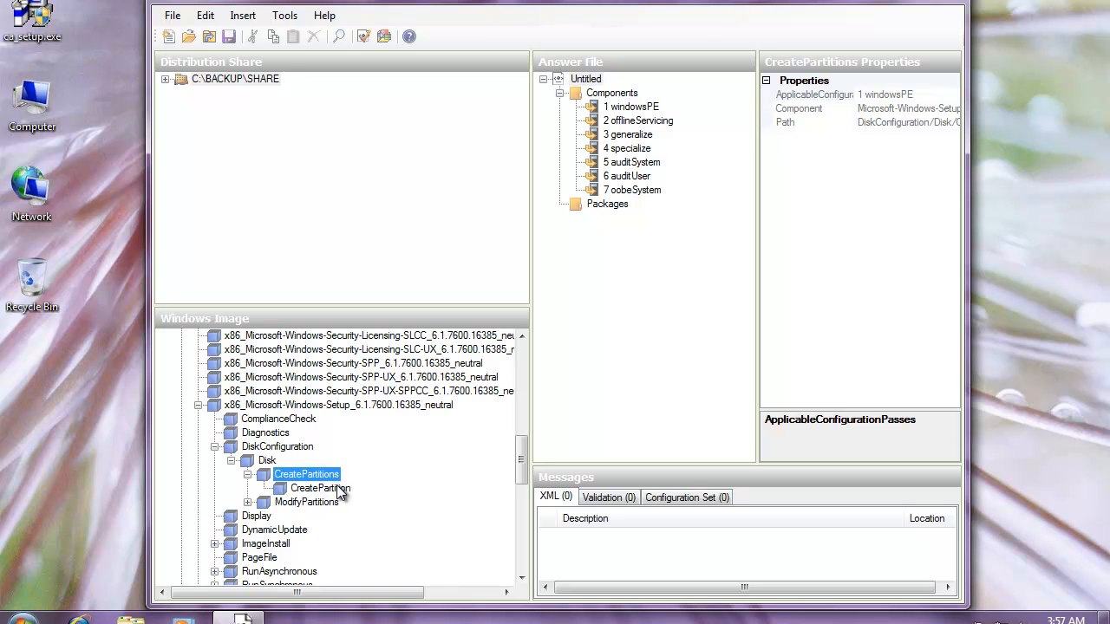
pyautogui.click(319, 489)
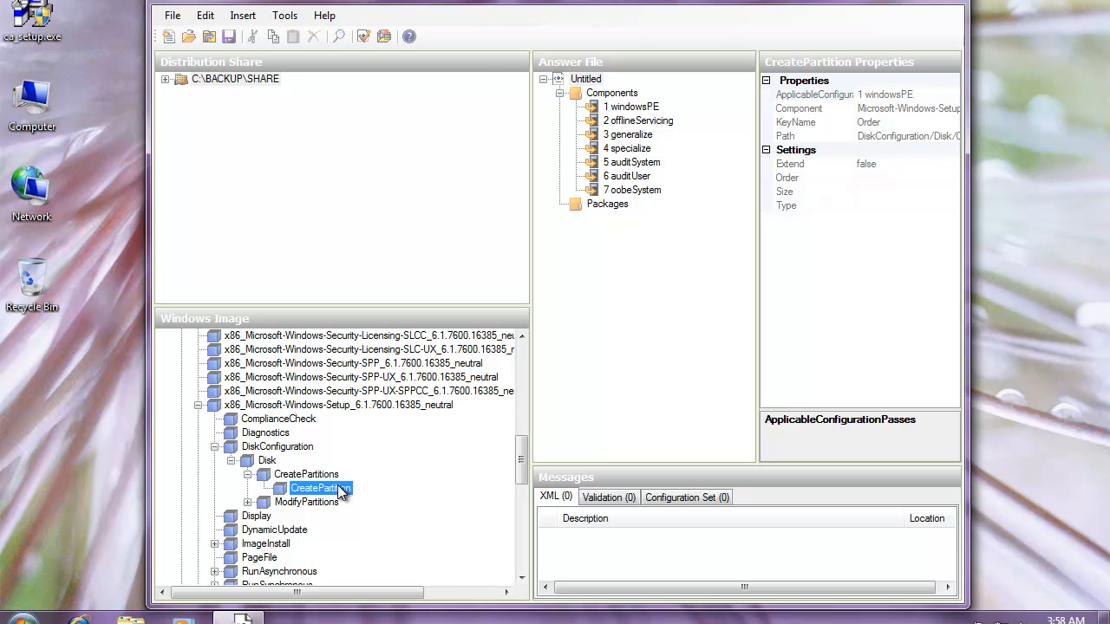
pyautogui.rightClick(314, 489)
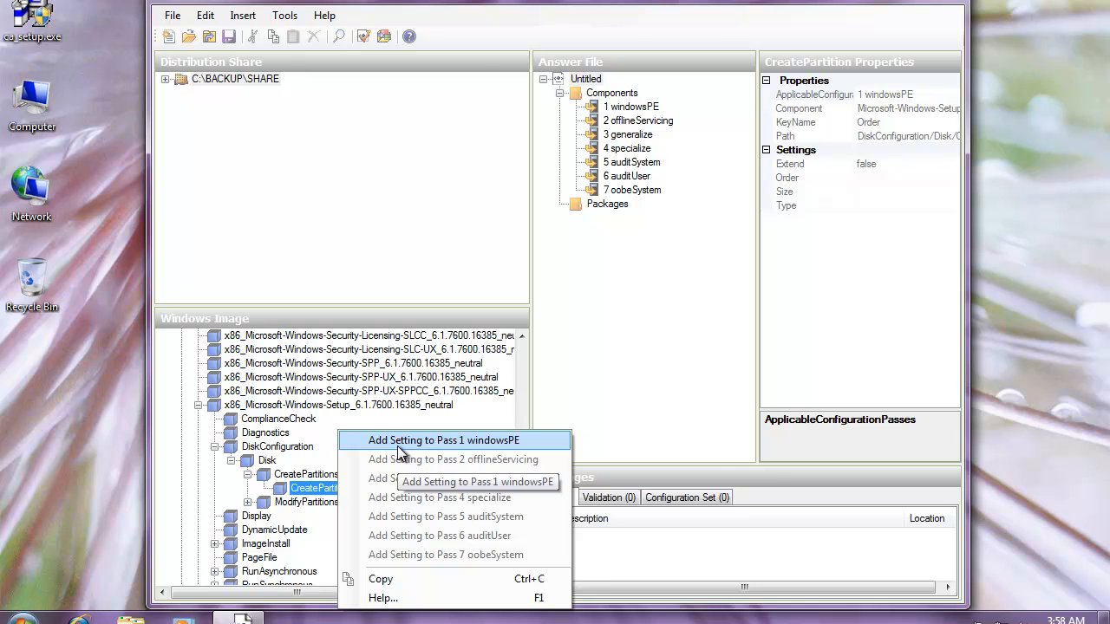
pyautogui.click(444, 440)
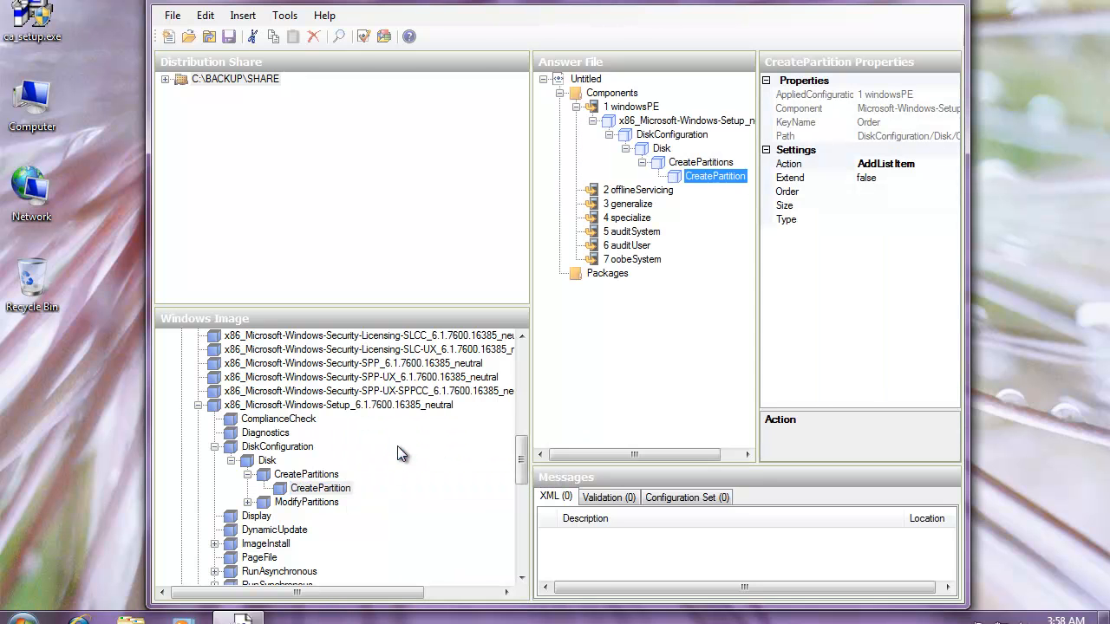
pyautogui.moveTo(718, 217)
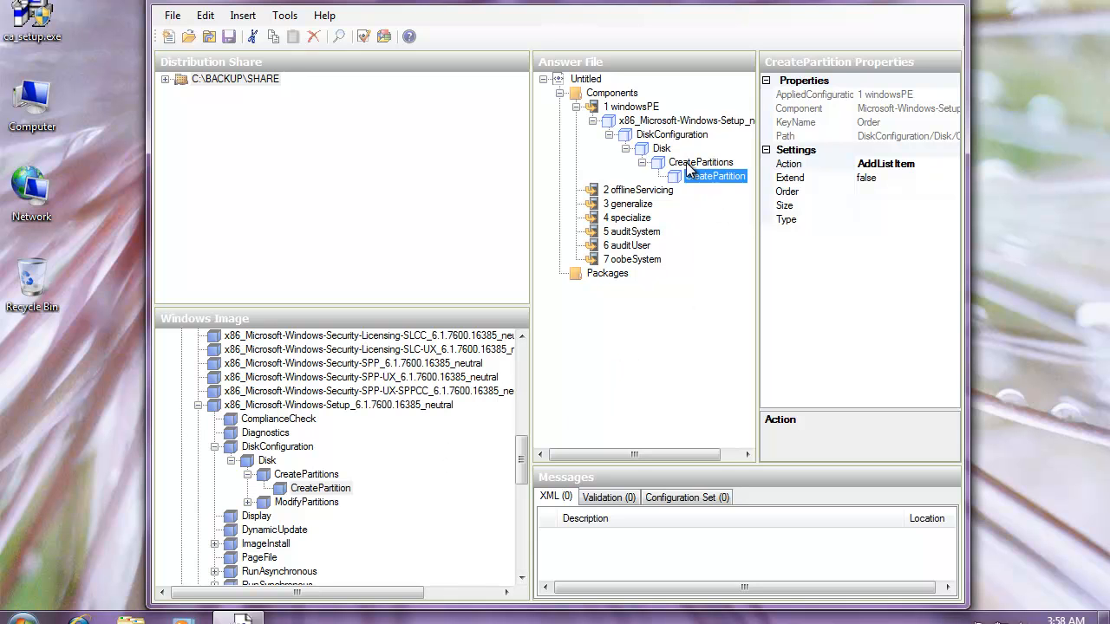
pyautogui.moveTo(555, 437)
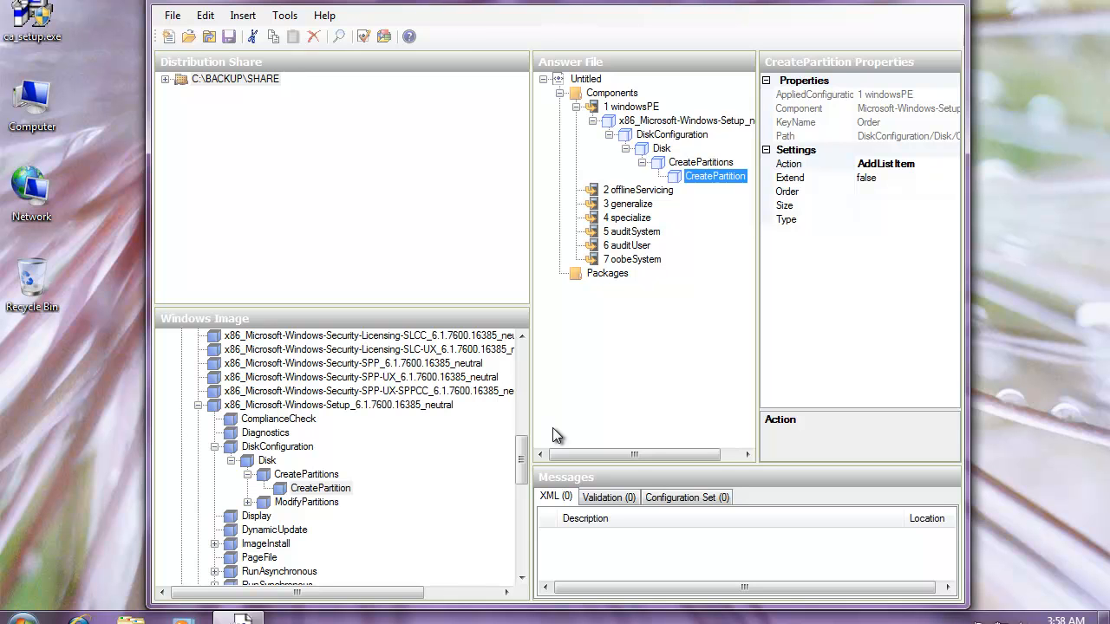
# Step: Expand ModifyPartitions and add ModifyPartition to Pass 1 windowsPE
pyautogui.click(305, 503)
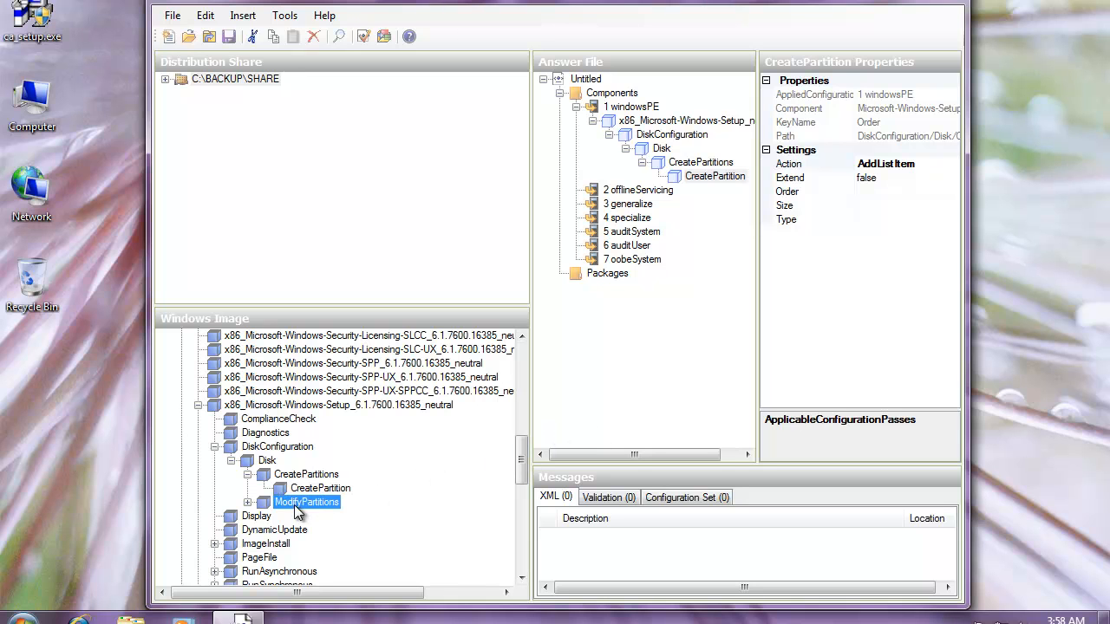
pyautogui.click(263, 503)
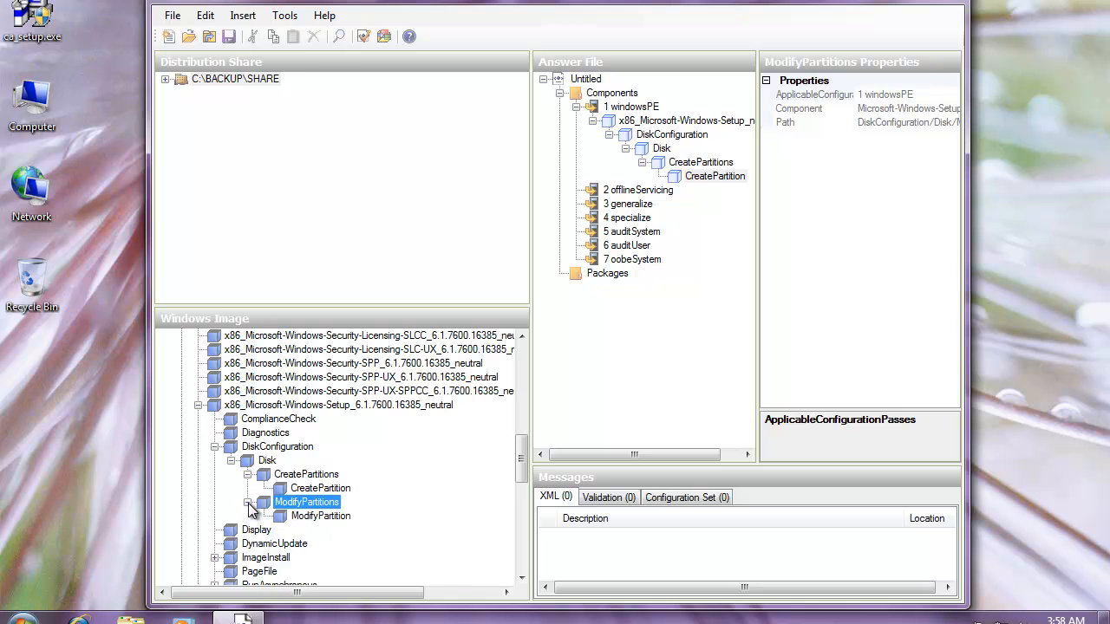
pyautogui.moveTo(312, 512)
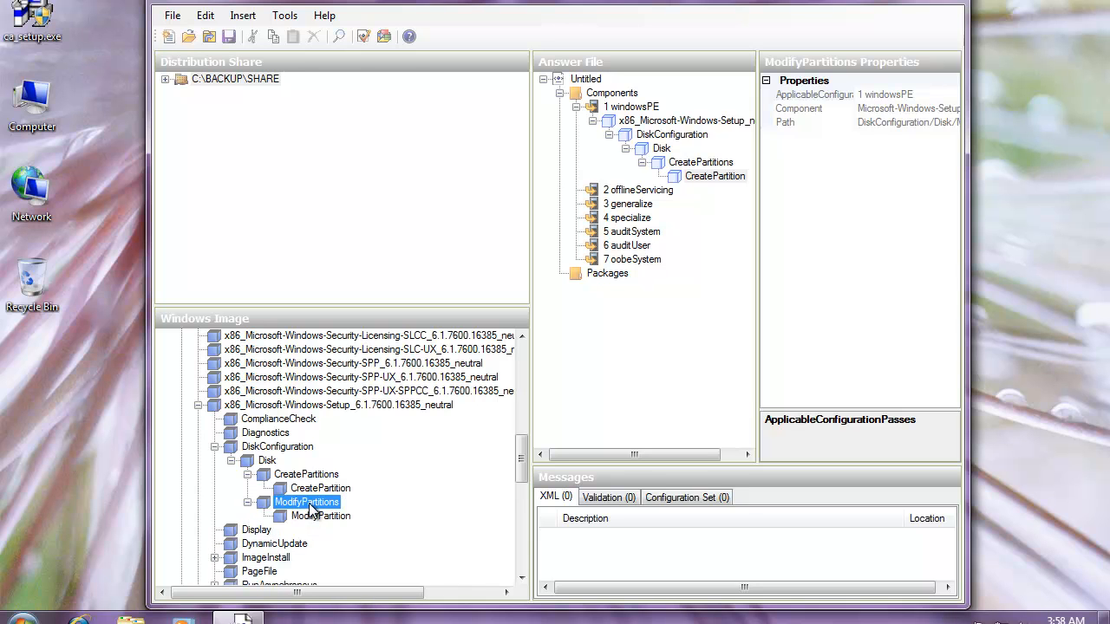
pyautogui.click(321, 517)
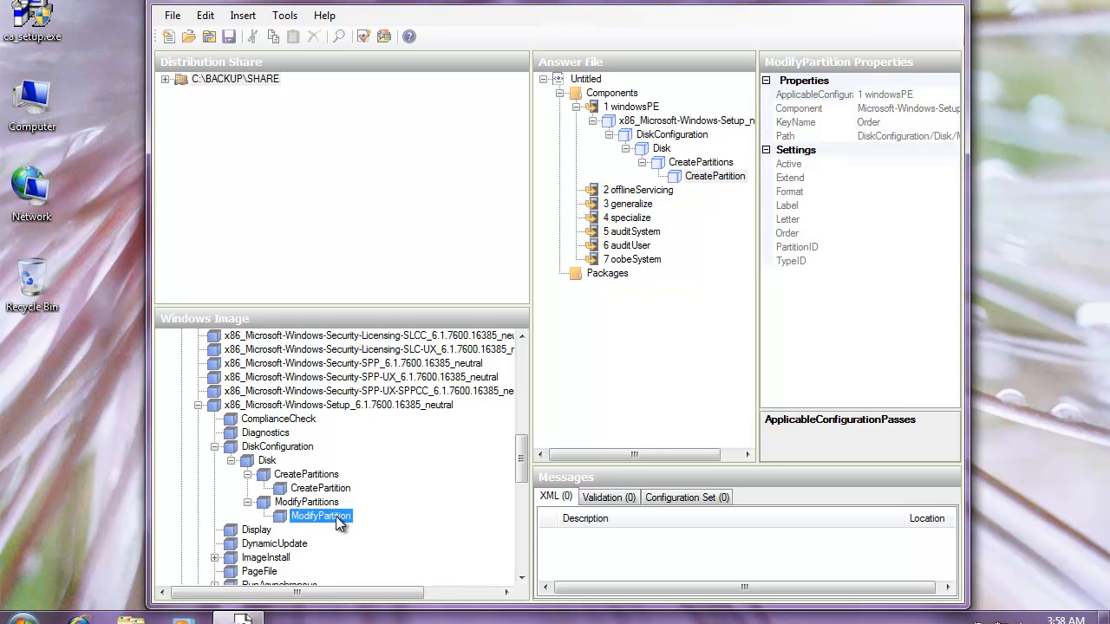
pyautogui.rightClick(312, 517)
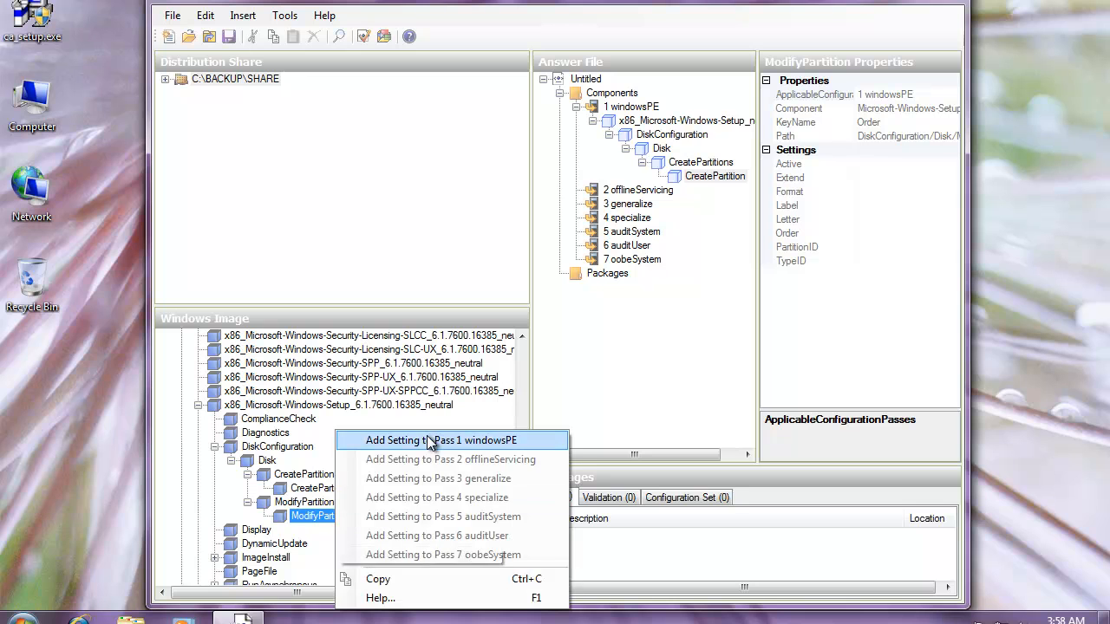
pyautogui.moveTo(433, 447)
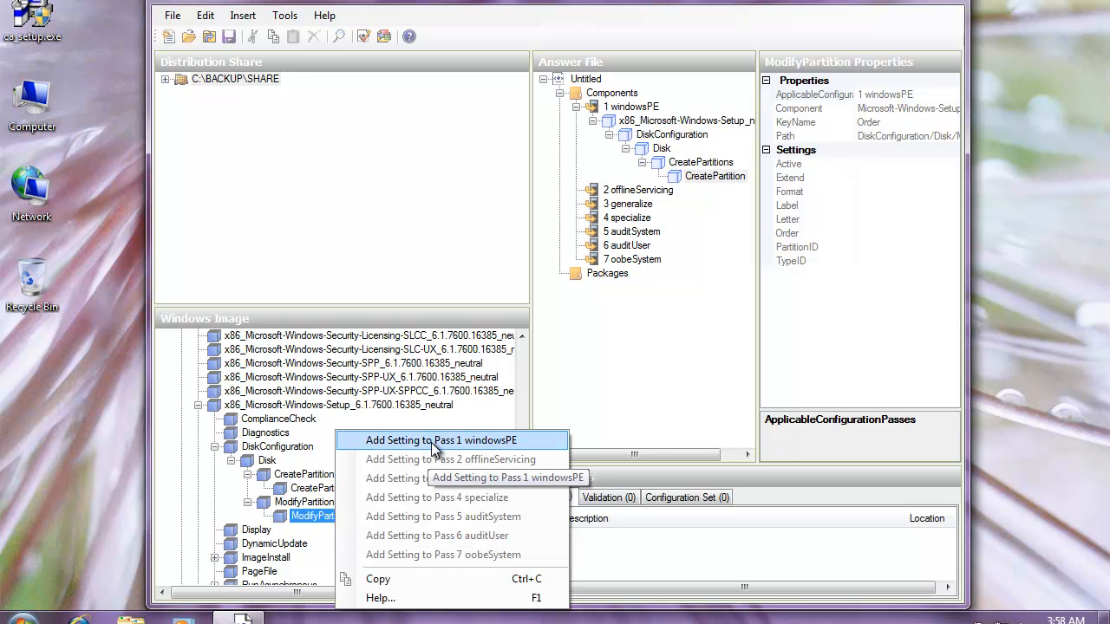
pyautogui.click(441, 441)
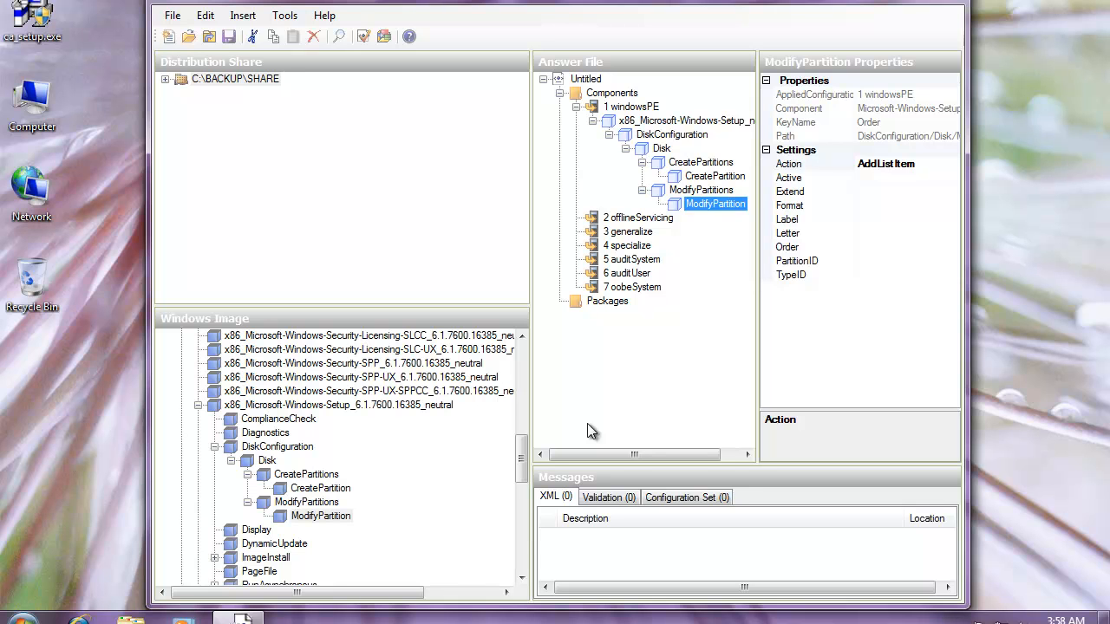
pyautogui.moveTo(651, 331)
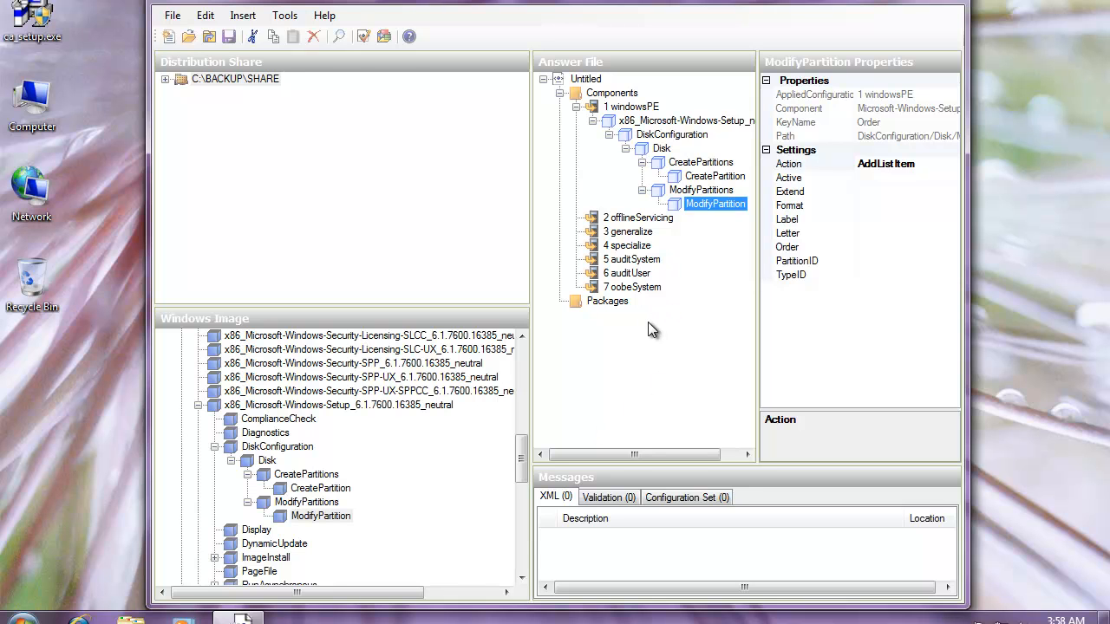
# Step: Review the Disk, CreatePartition and ModifyPartition entries in the Answer File pane
pyautogui.click(663, 149)
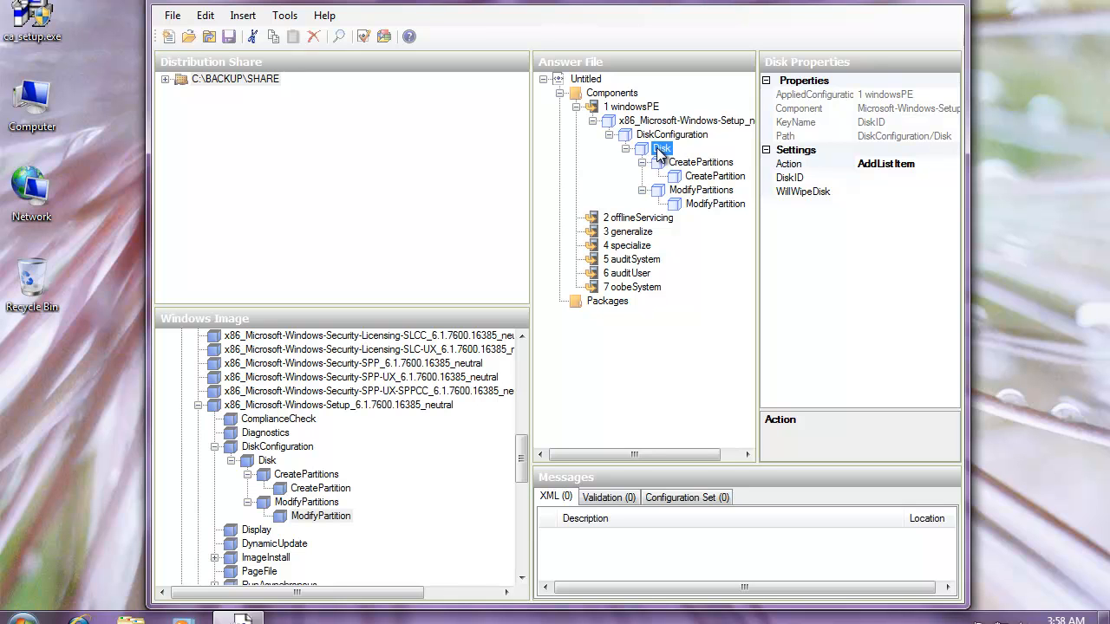
pyautogui.click(660, 149)
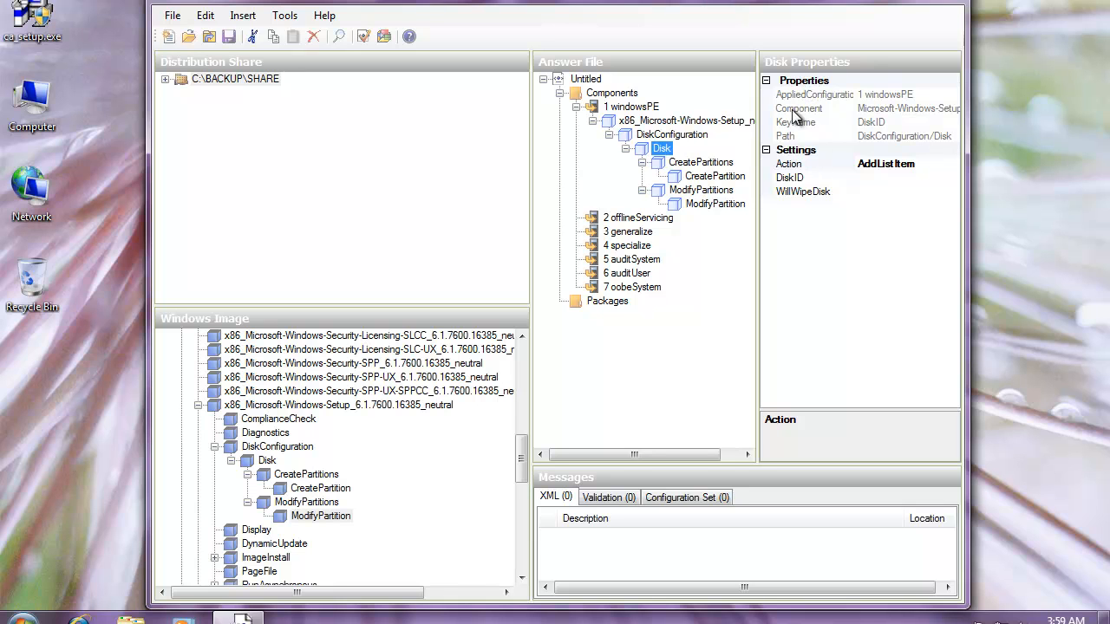
pyautogui.moveTo(812, 129)
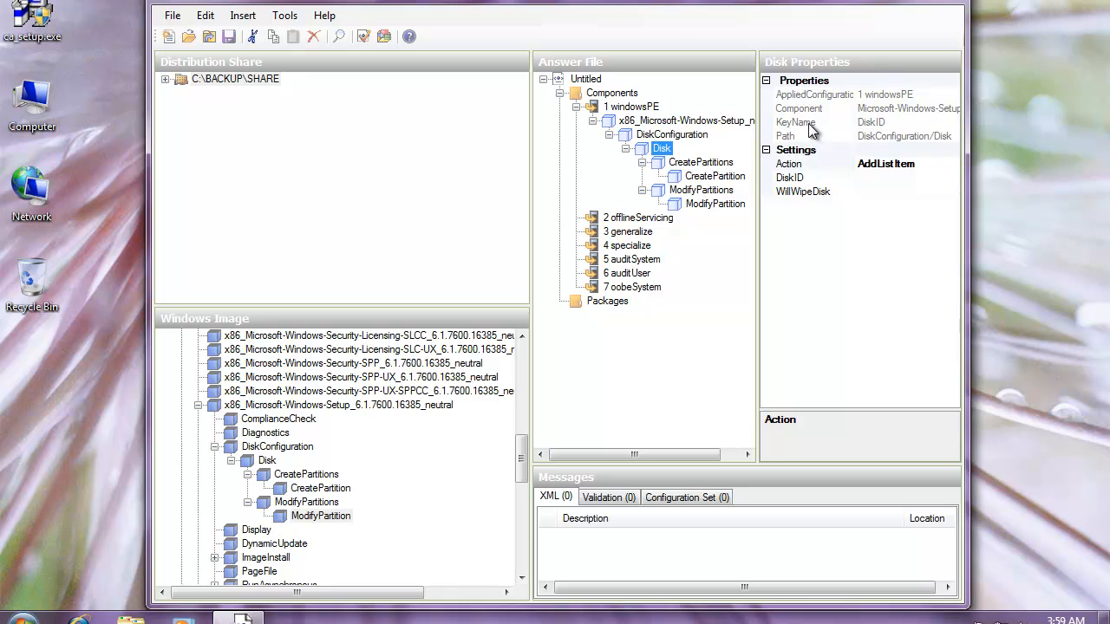
pyautogui.moveTo(690, 170)
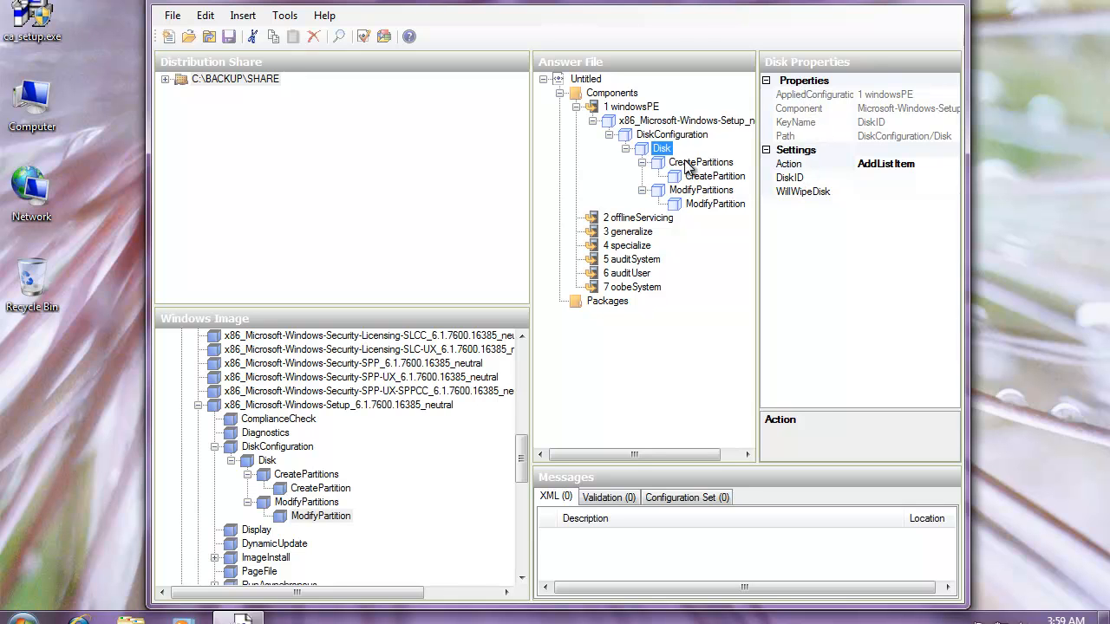
pyautogui.click(714, 177)
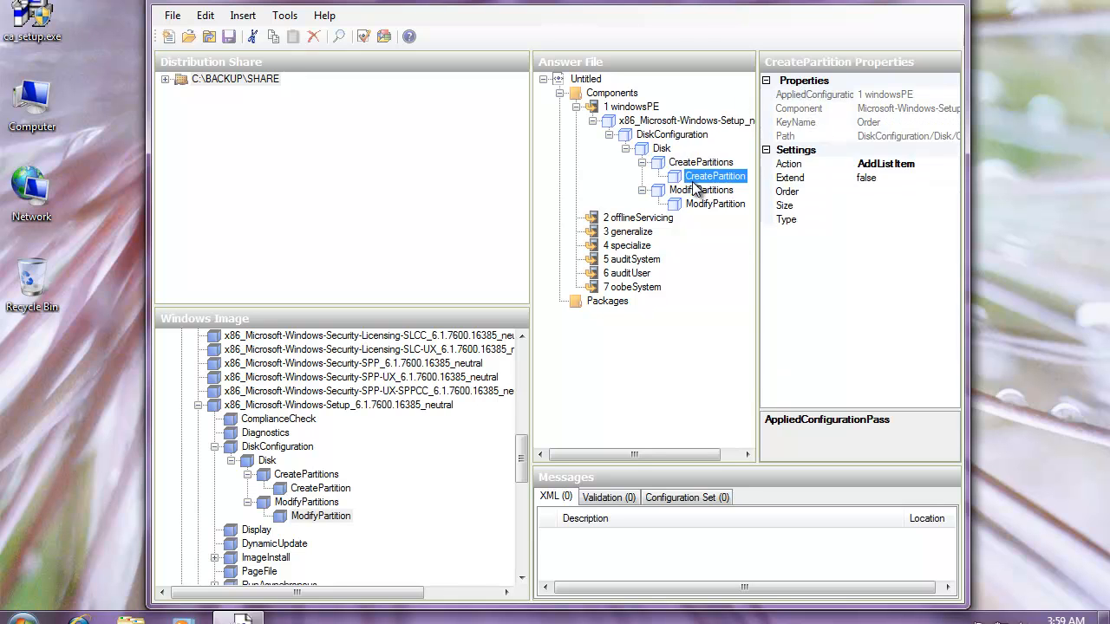
pyautogui.click(701, 189)
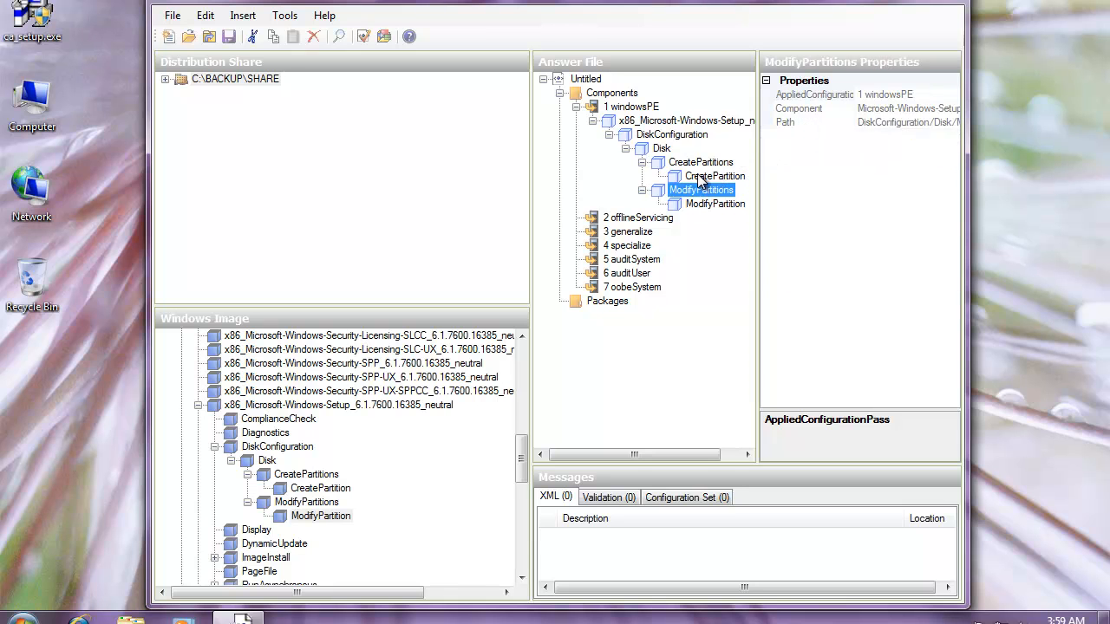
pyautogui.click(662, 149)
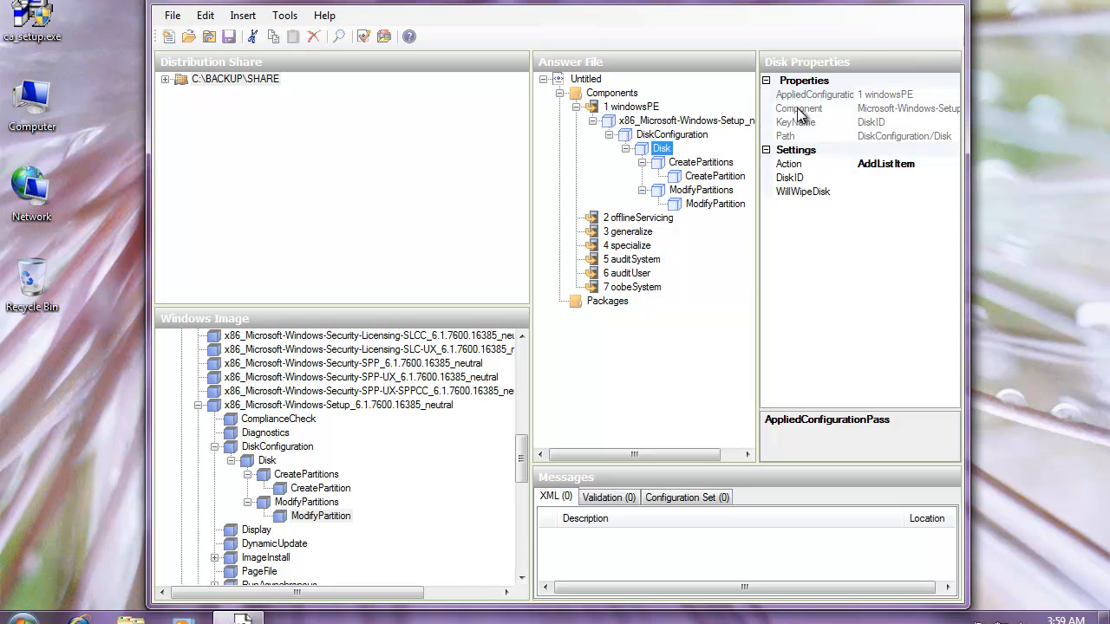
pyautogui.moveTo(804, 177)
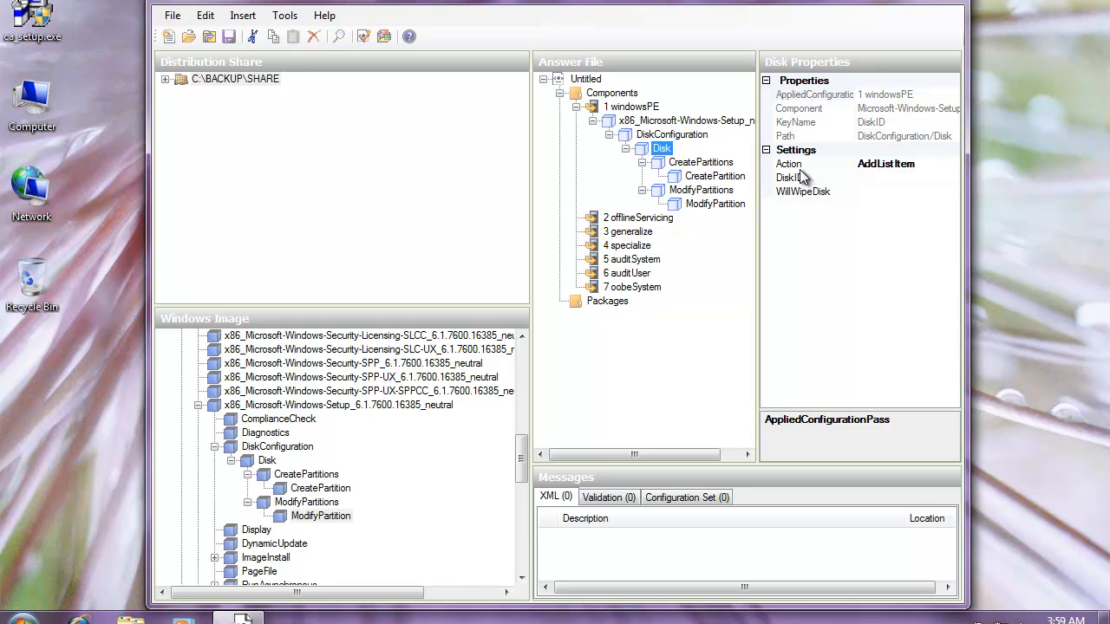
pyautogui.moveTo(798, 226)
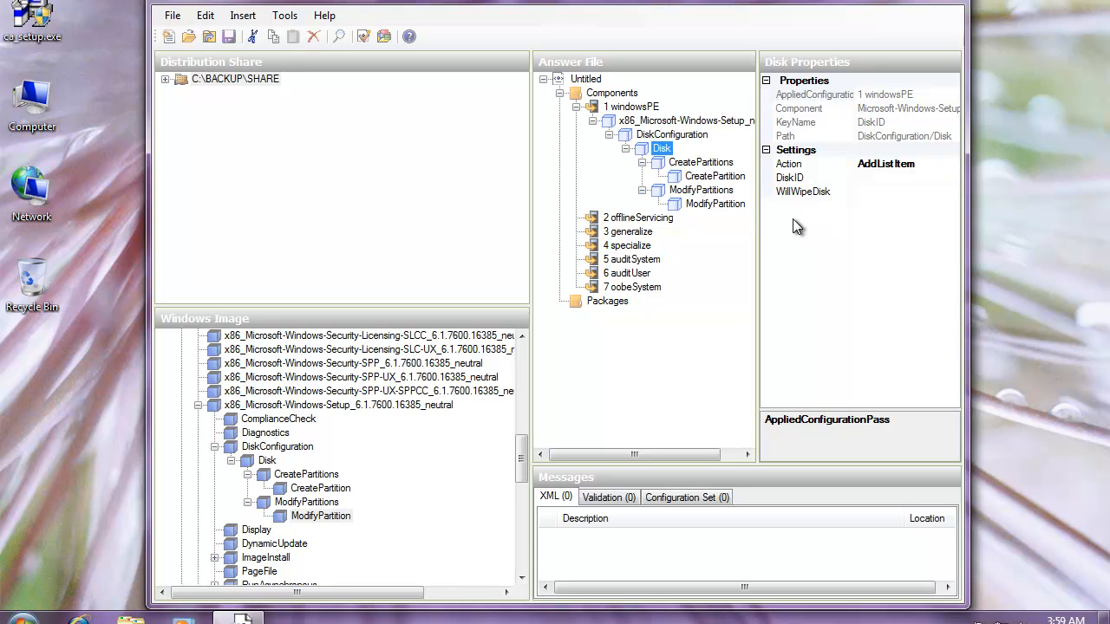
pyautogui.moveTo(709, 165)
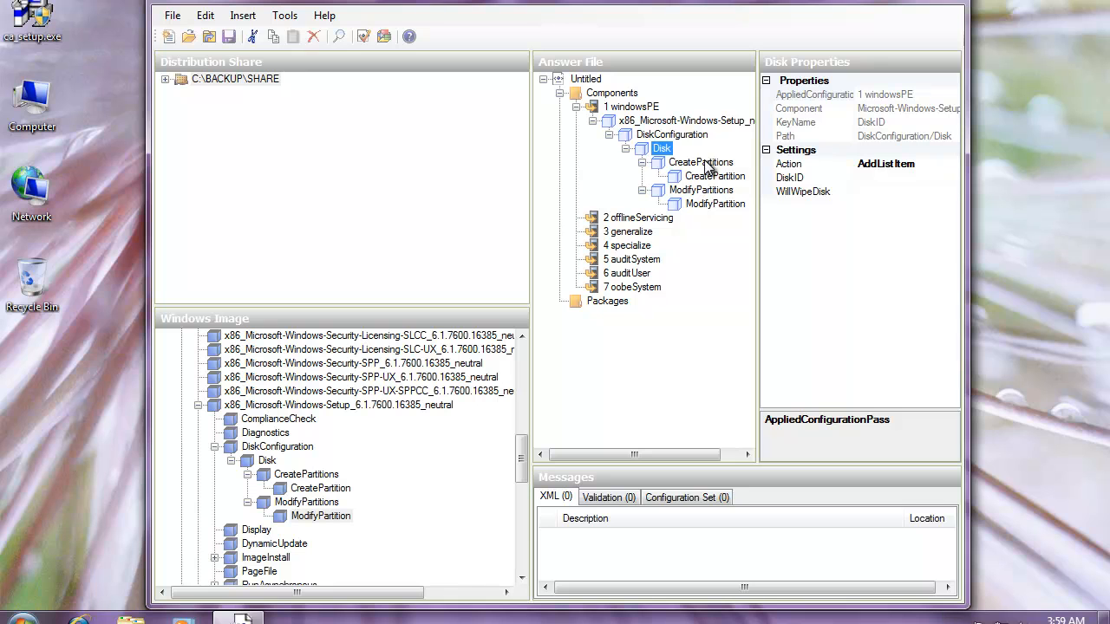
# Step: Set the Disk entry's DiskID to 0 and WillWipeDisk to true
pyautogui.click(789, 176)
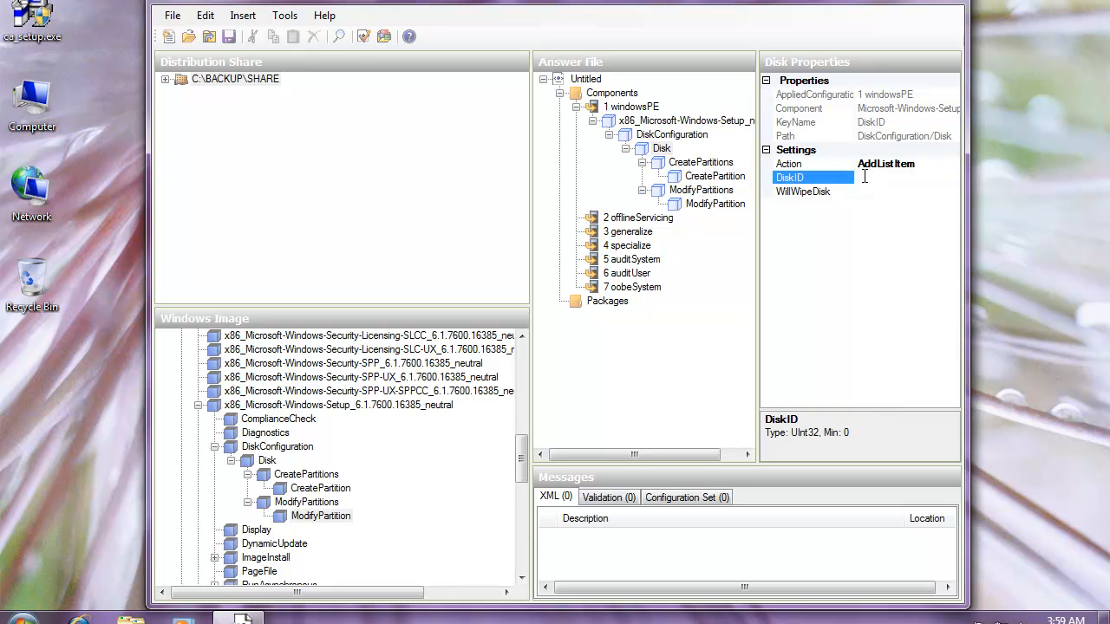
pyautogui.write('0')
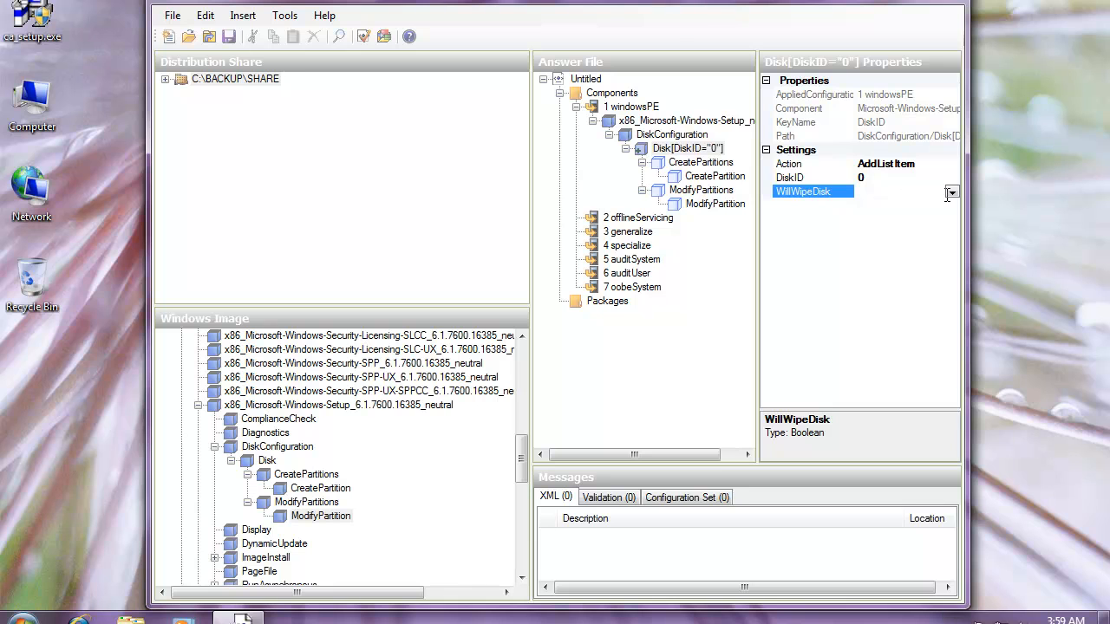
pyautogui.click(950, 190)
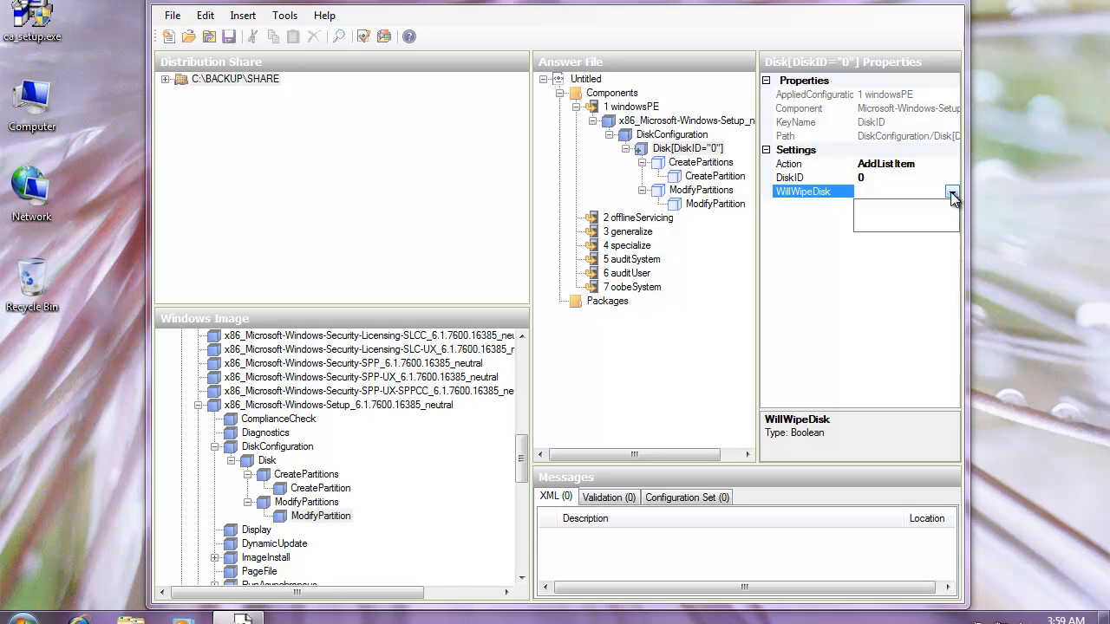
pyautogui.click(951, 191)
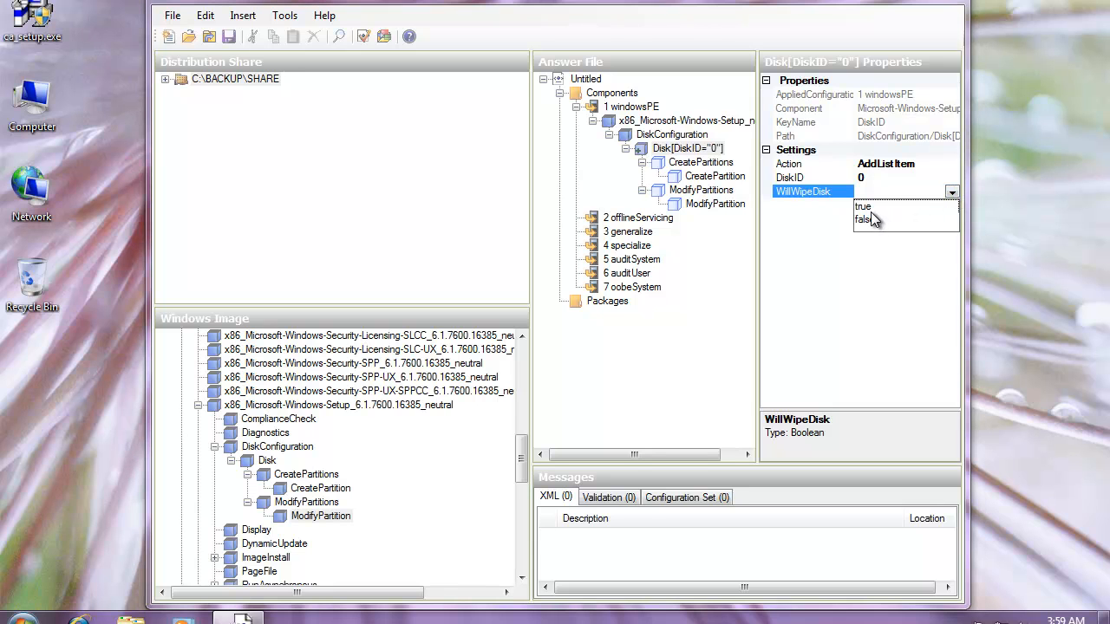
pyautogui.click(864, 207)
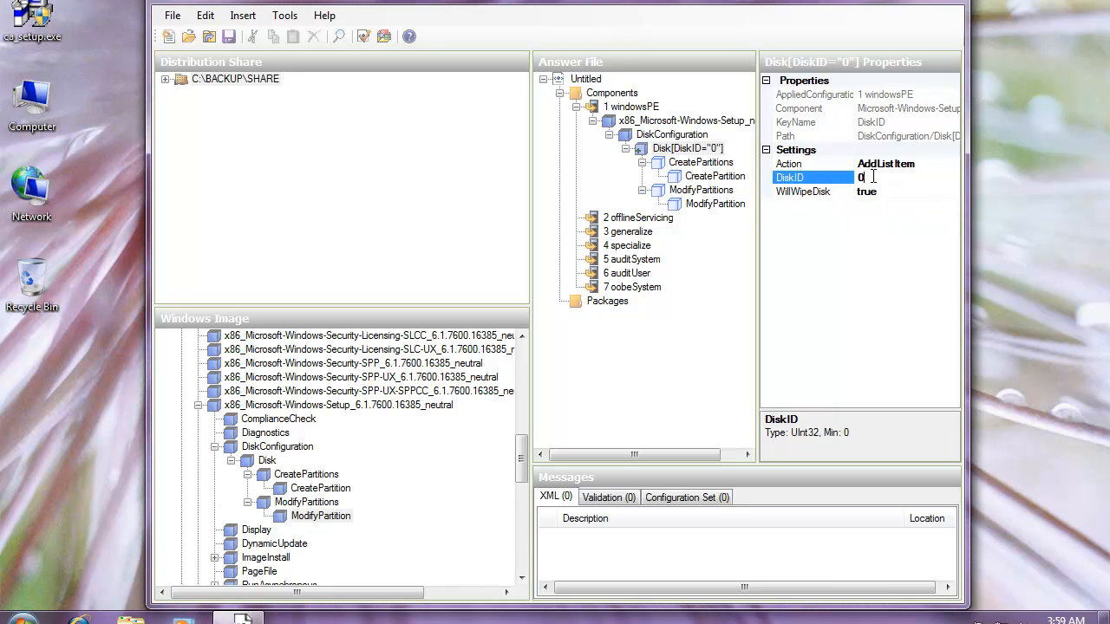
pyautogui.click(801, 190)
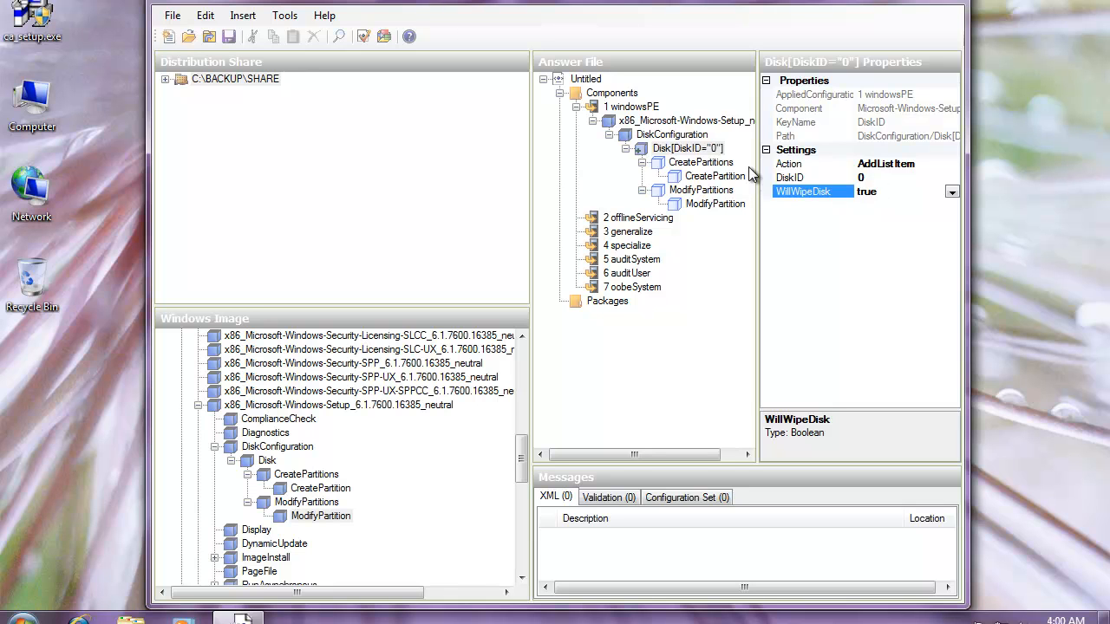
# Step: Set CreatePartition to Extend true, Order 1 and Type Primary
pyautogui.click(714, 177)
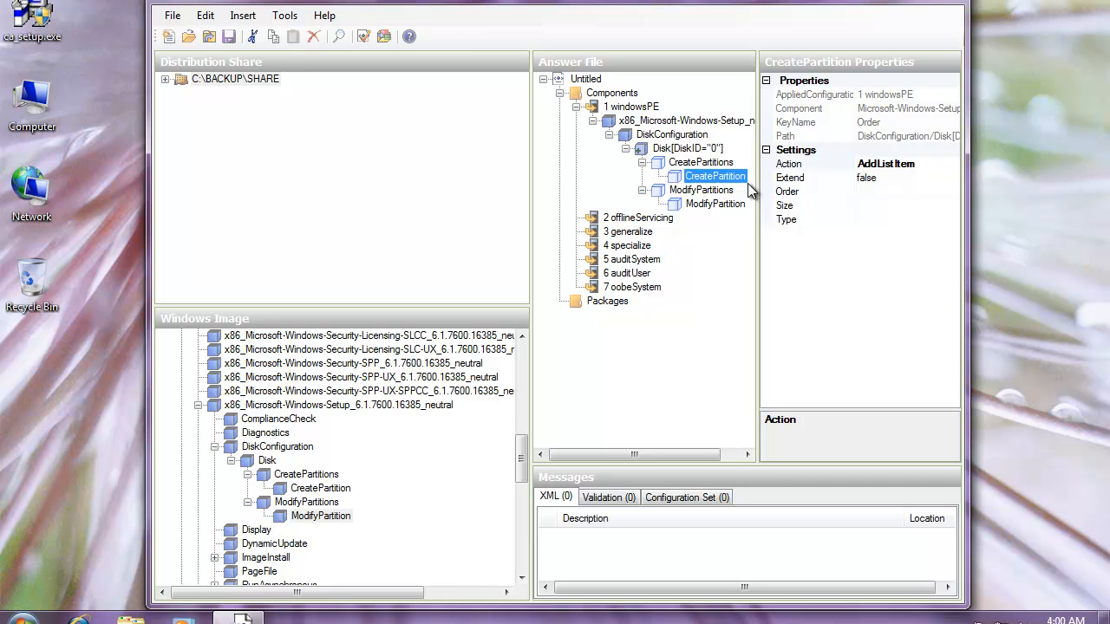
pyautogui.moveTo(824, 190)
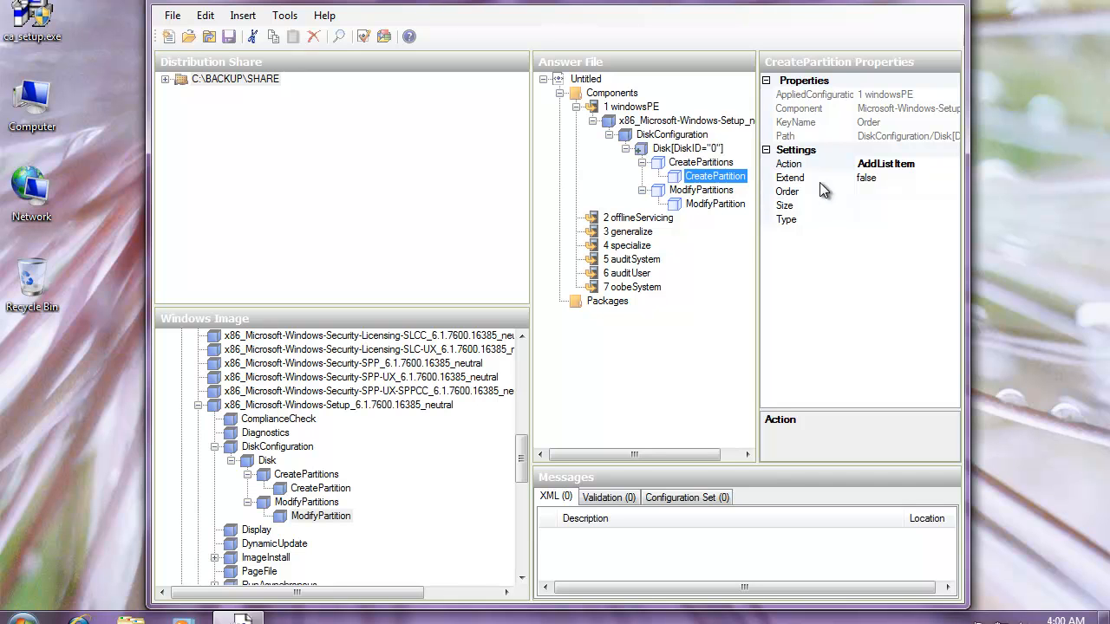
pyautogui.click(952, 176)
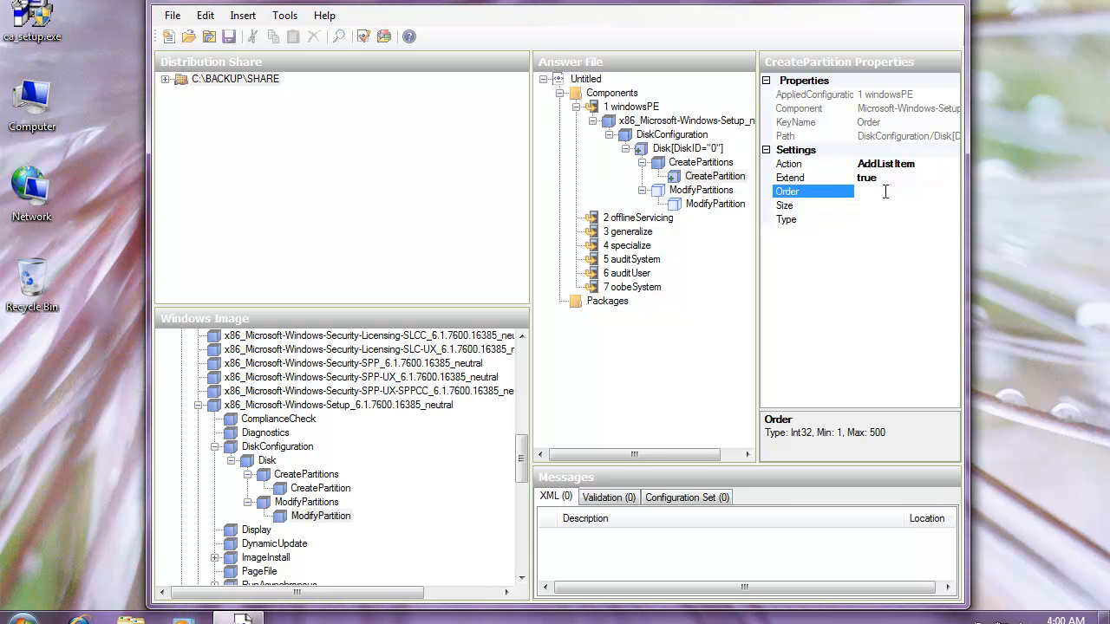
pyautogui.write('1')
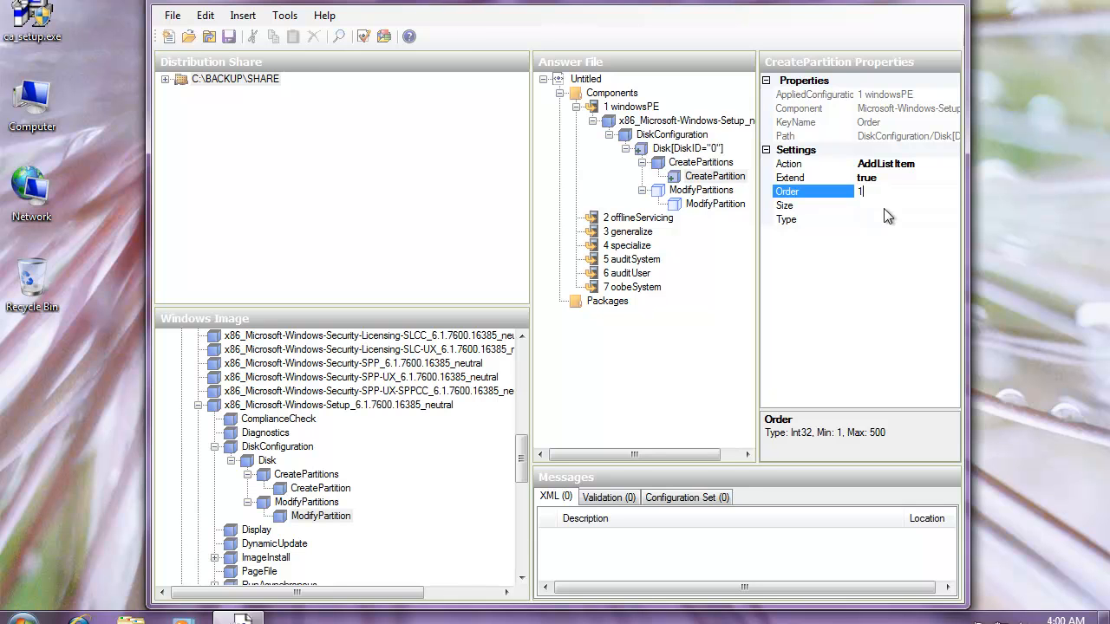
pyautogui.moveTo(883, 226)
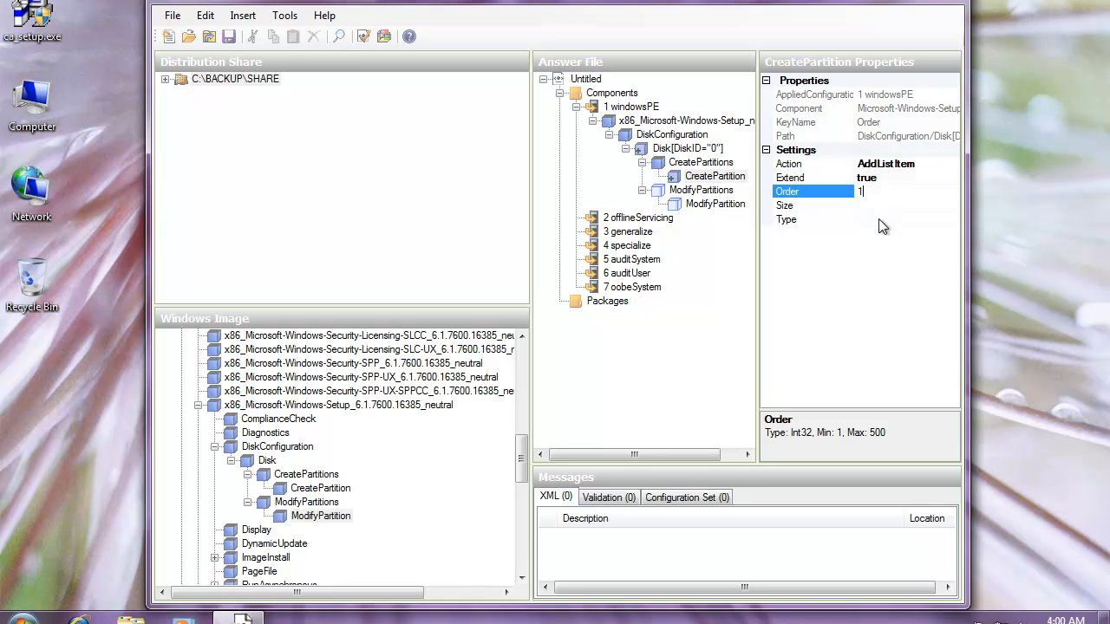
pyautogui.click(787, 219)
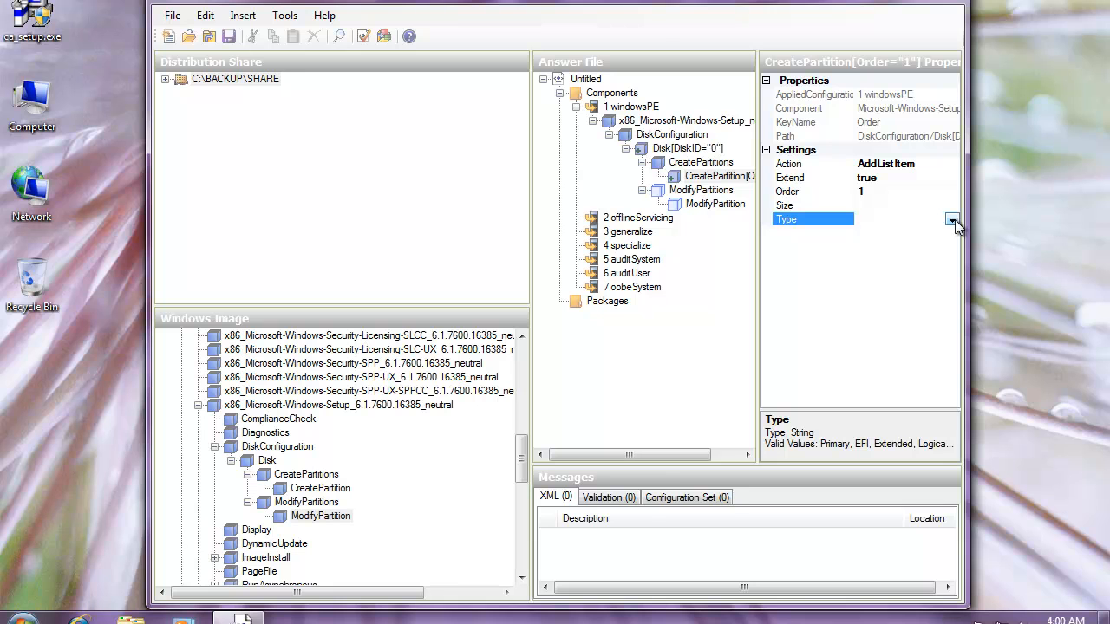
pyautogui.click(951, 219)
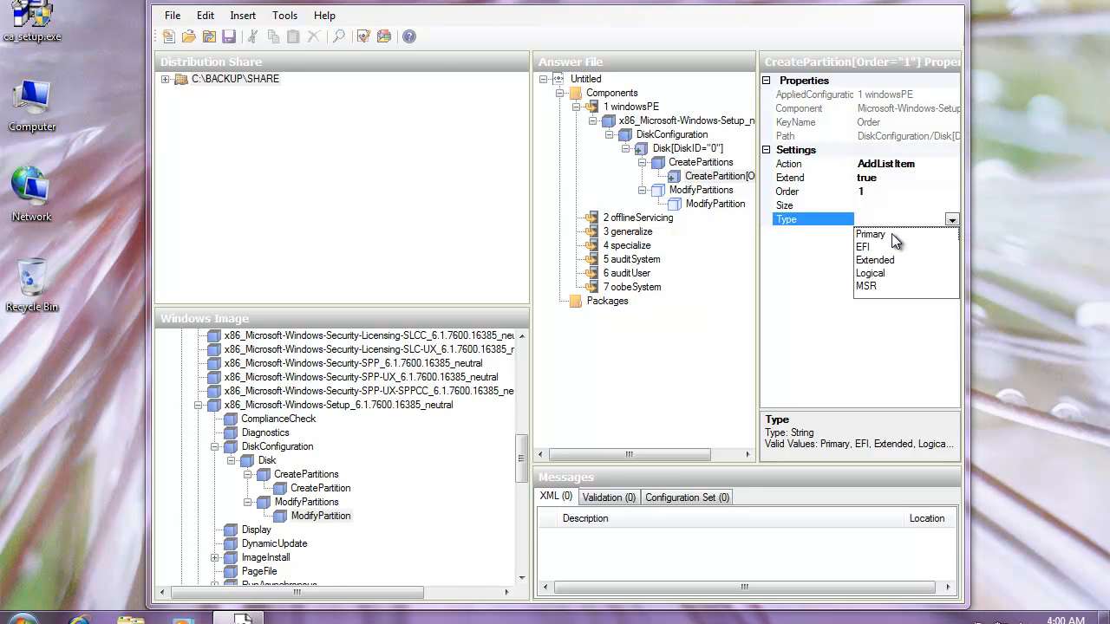
pyautogui.moveTo(870, 234)
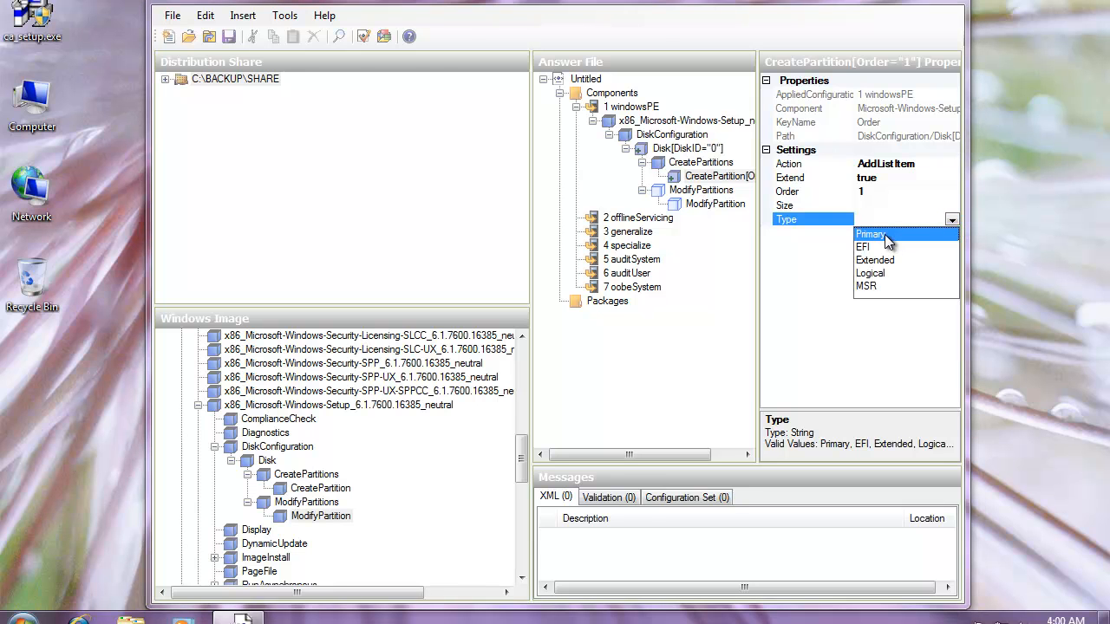
pyautogui.click(870, 234)
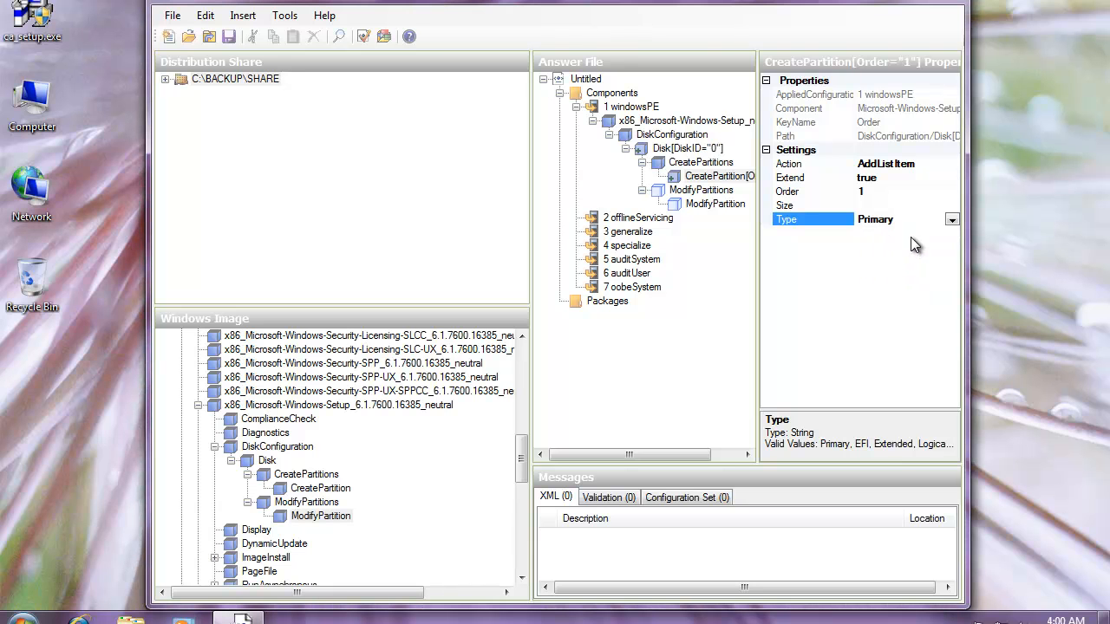
pyautogui.moveTo(915, 218)
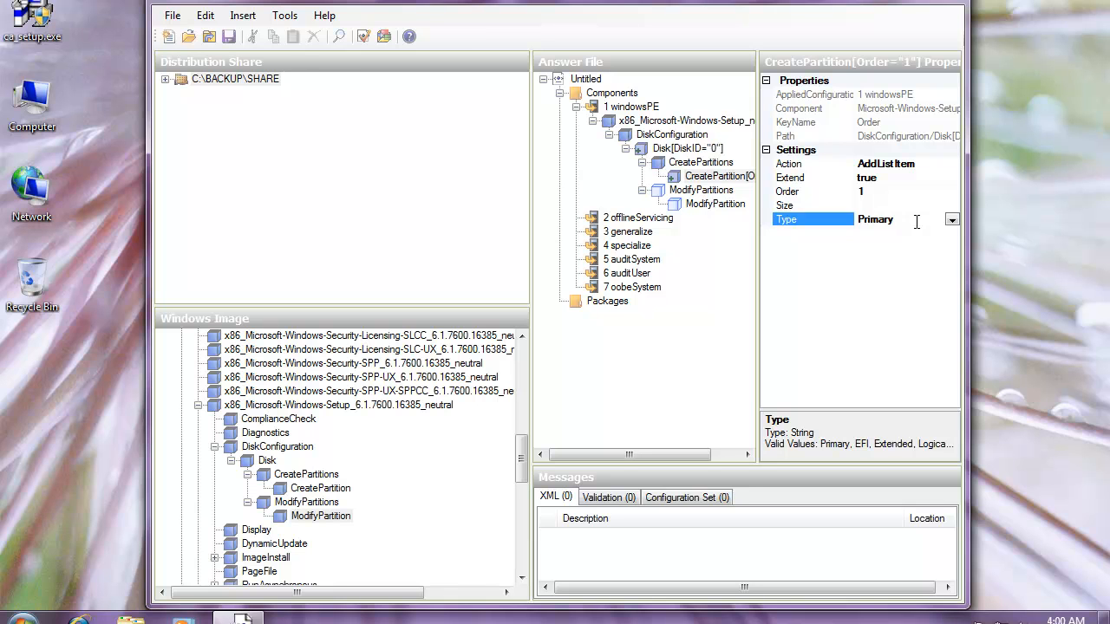
pyautogui.moveTo(731, 211)
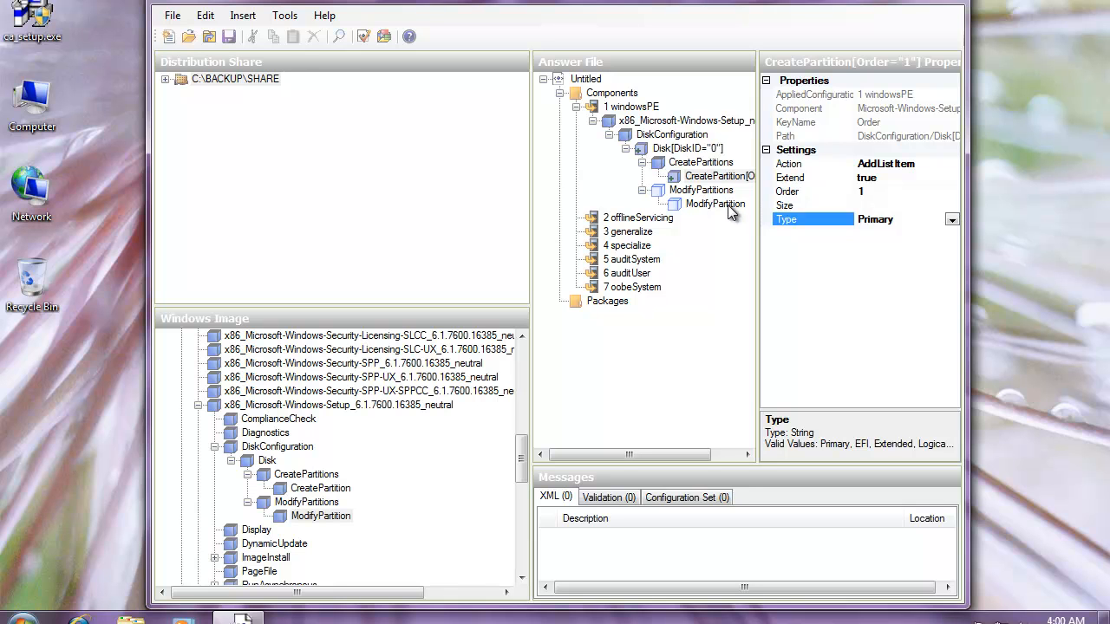
pyautogui.moveTo(718, 206)
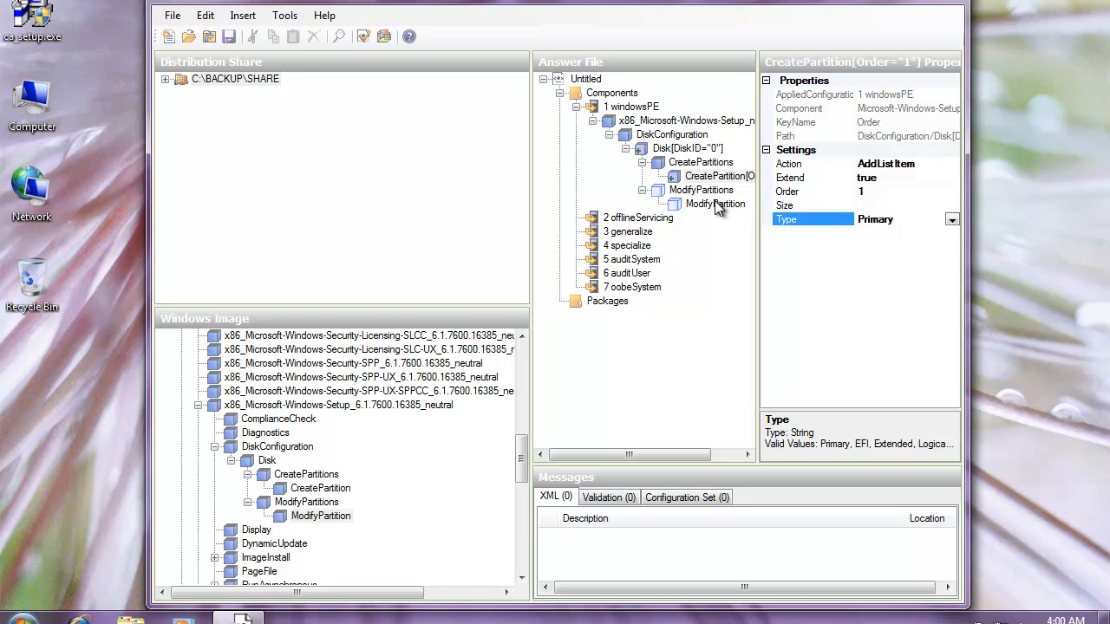
# Step: Set ModifyPartition to Active true with Format NTFS
pyautogui.click(714, 205)
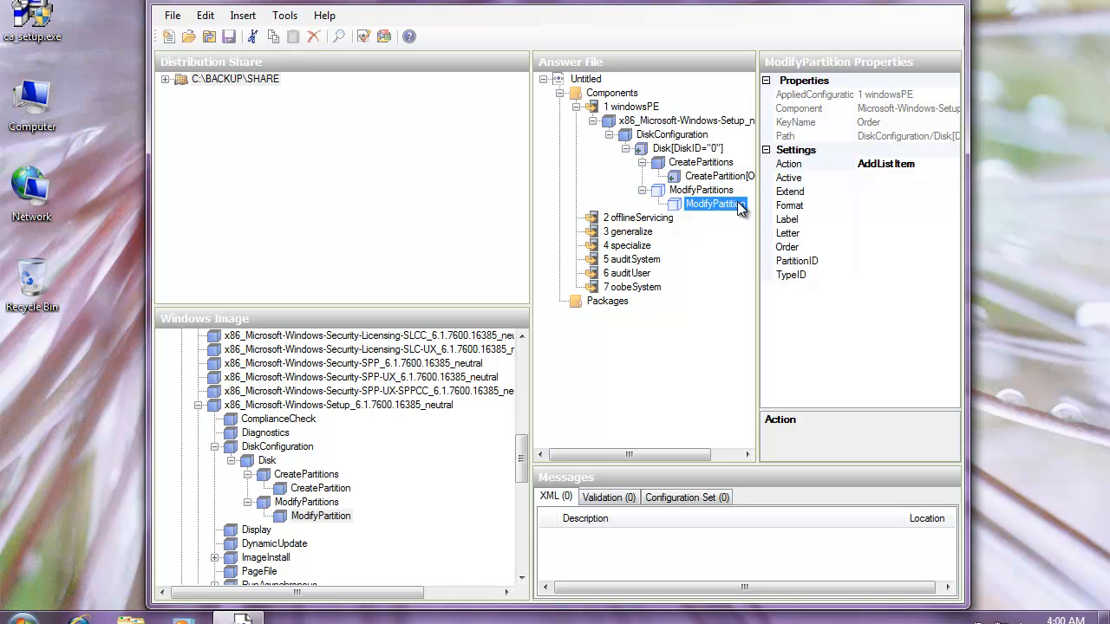
pyautogui.moveTo(839, 184)
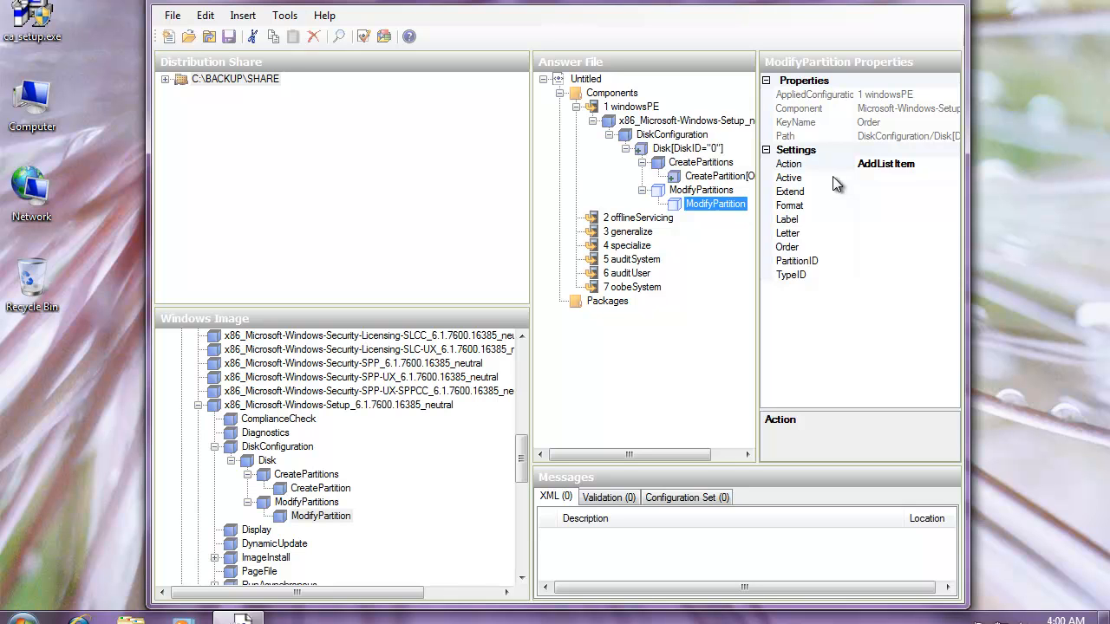
pyautogui.click(812, 177)
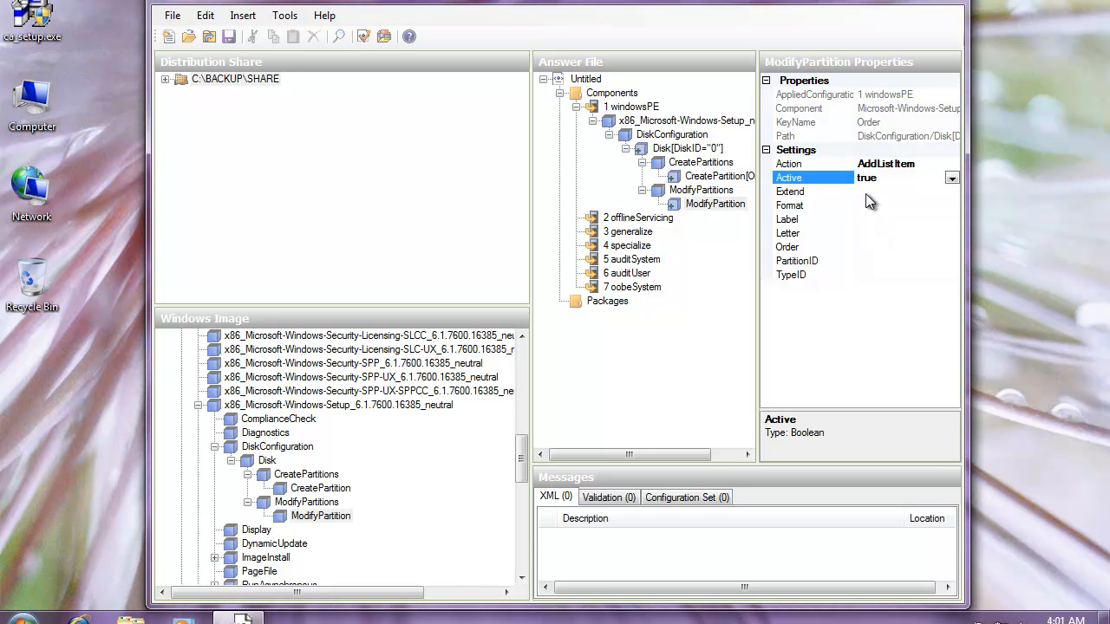
pyautogui.click(811, 191)
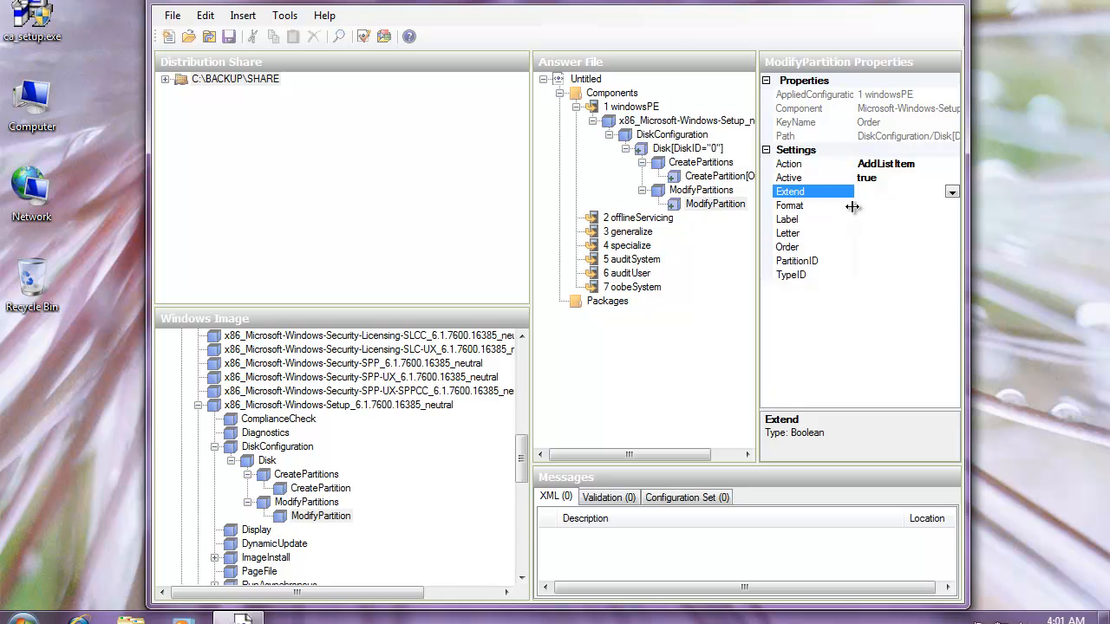
pyautogui.click(789, 204)
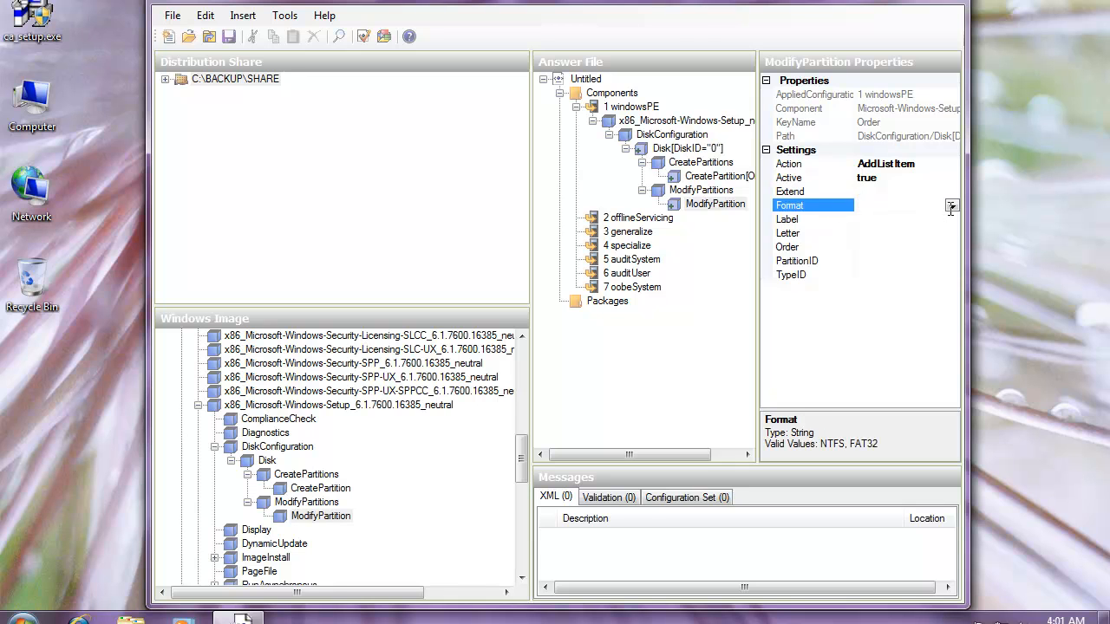
pyautogui.write('NTFS')
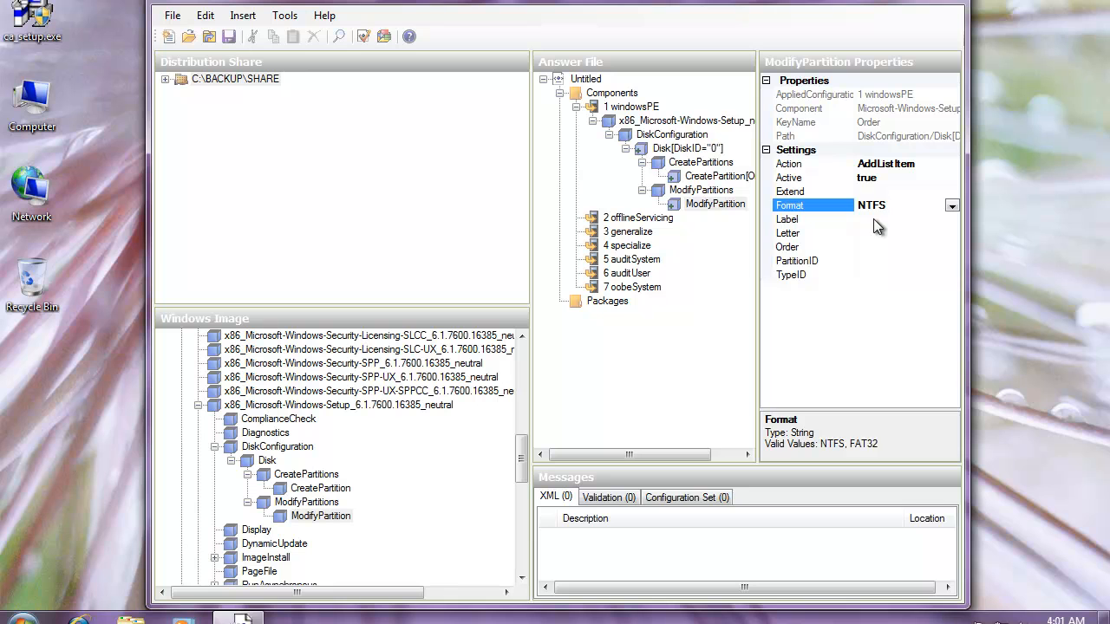
# Step: Give ModifyPartition Label Banana, Letter C, Order 1 and PartitionID 1
pyautogui.click(815, 218)
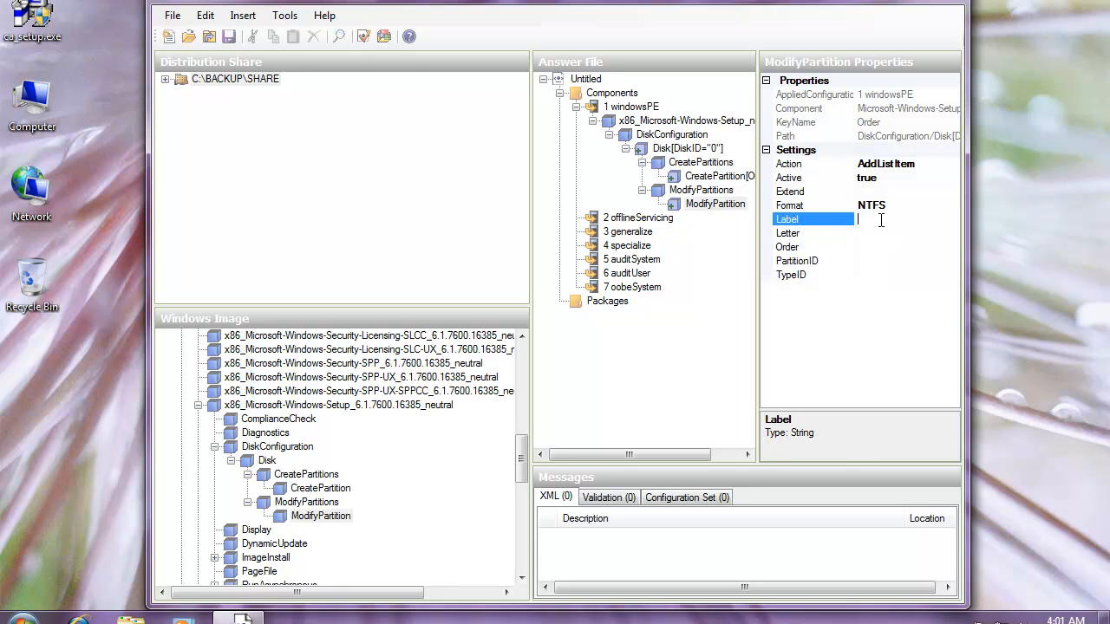
pyautogui.write('Banana')
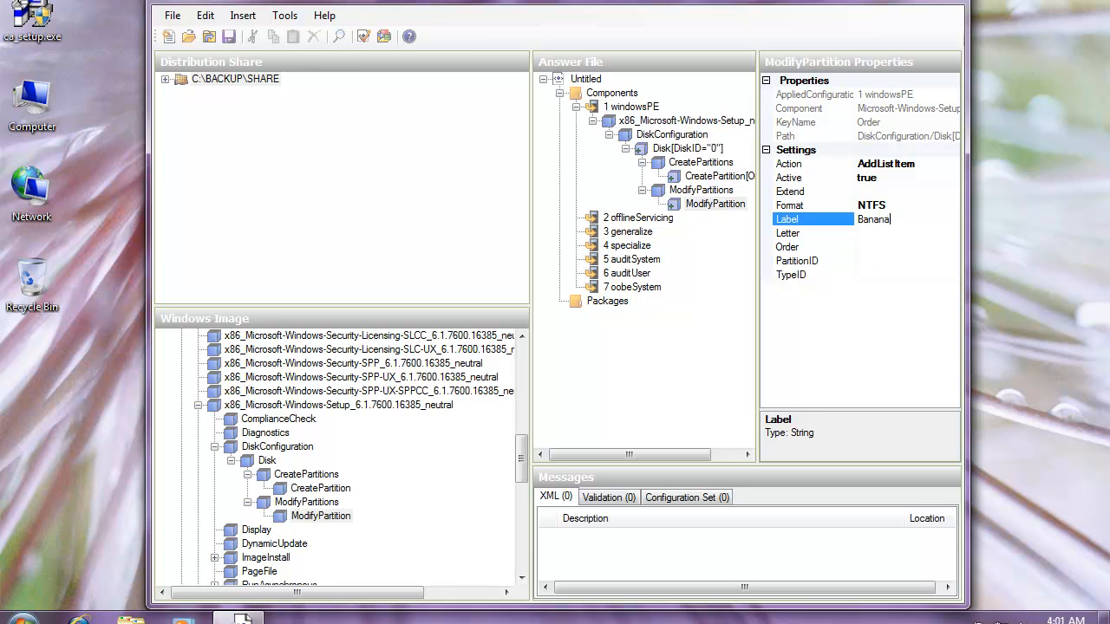
pyautogui.click(787, 233)
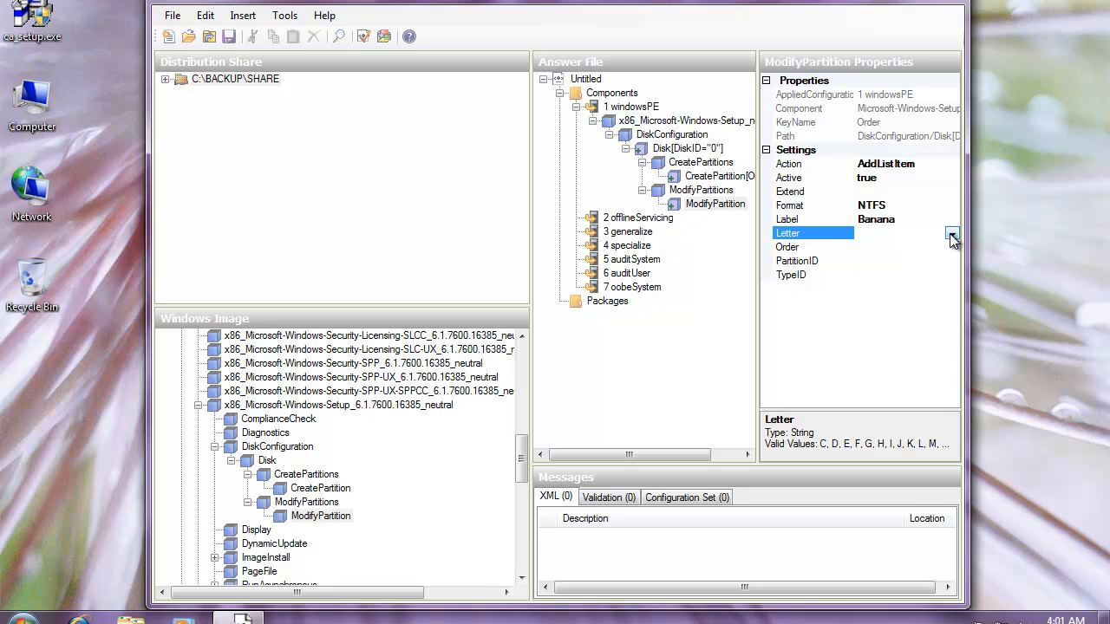
pyautogui.click(951, 233)
pyautogui.write('C')
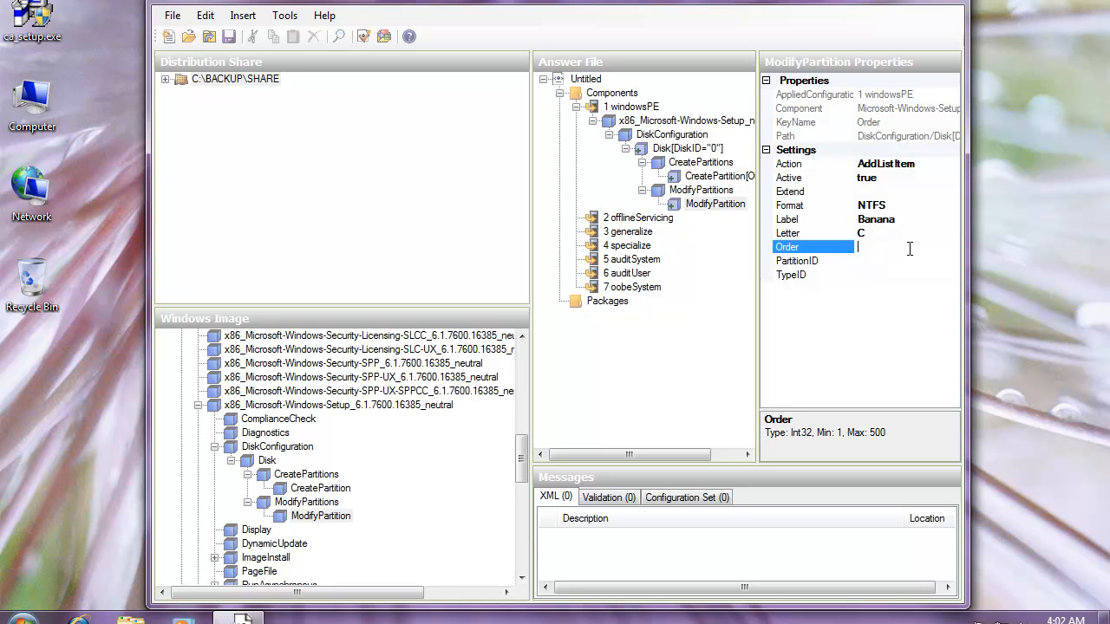
pyautogui.write('1')
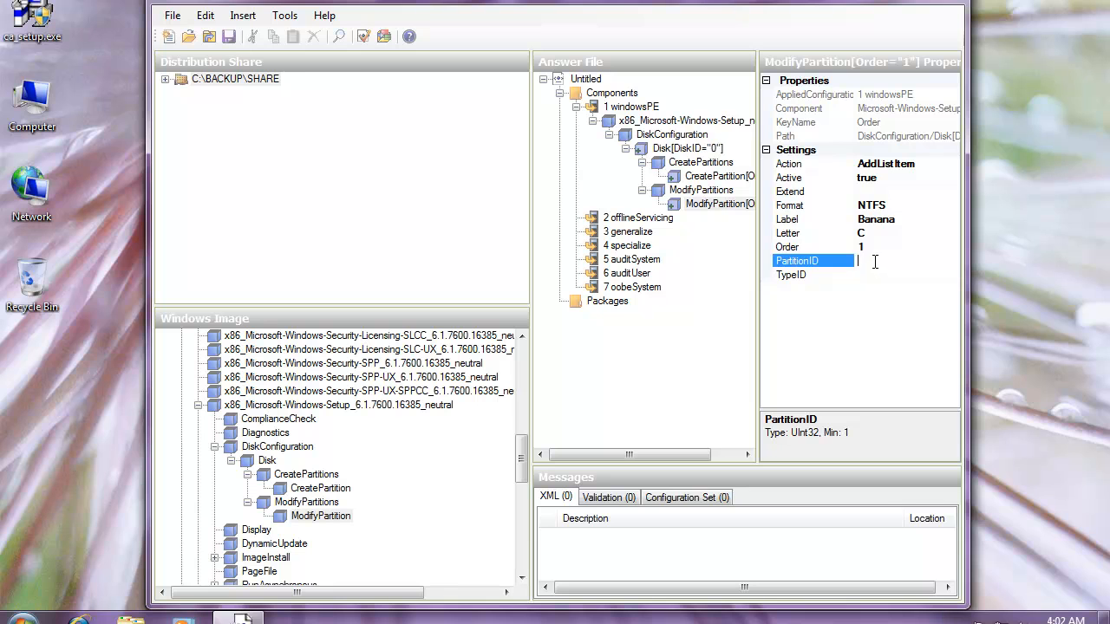
pyautogui.write('1')
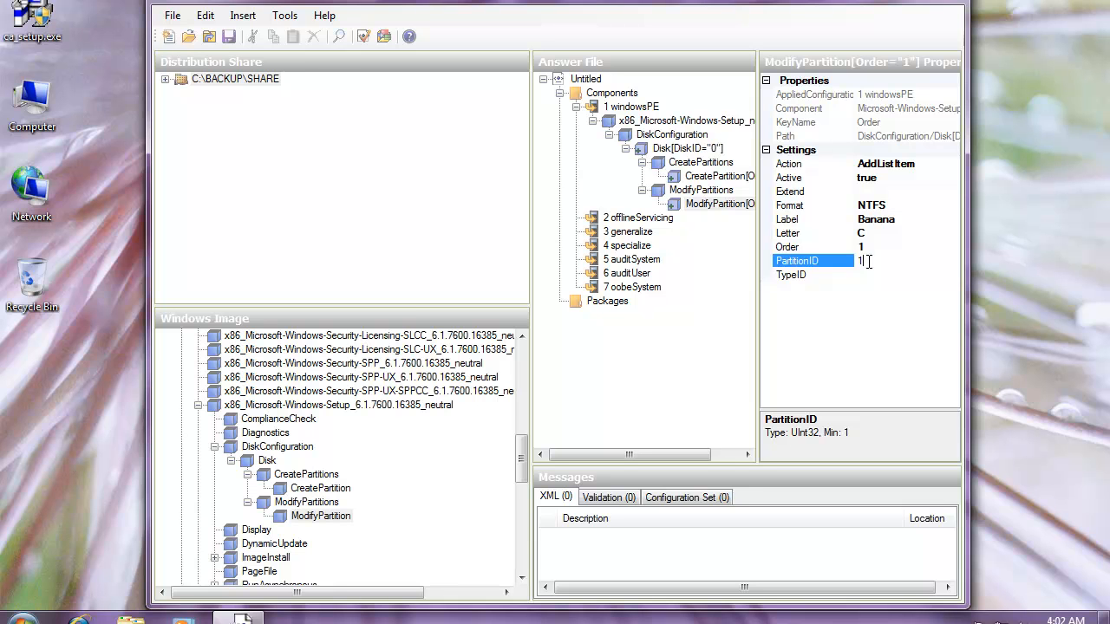
pyautogui.moveTo(284, 13)
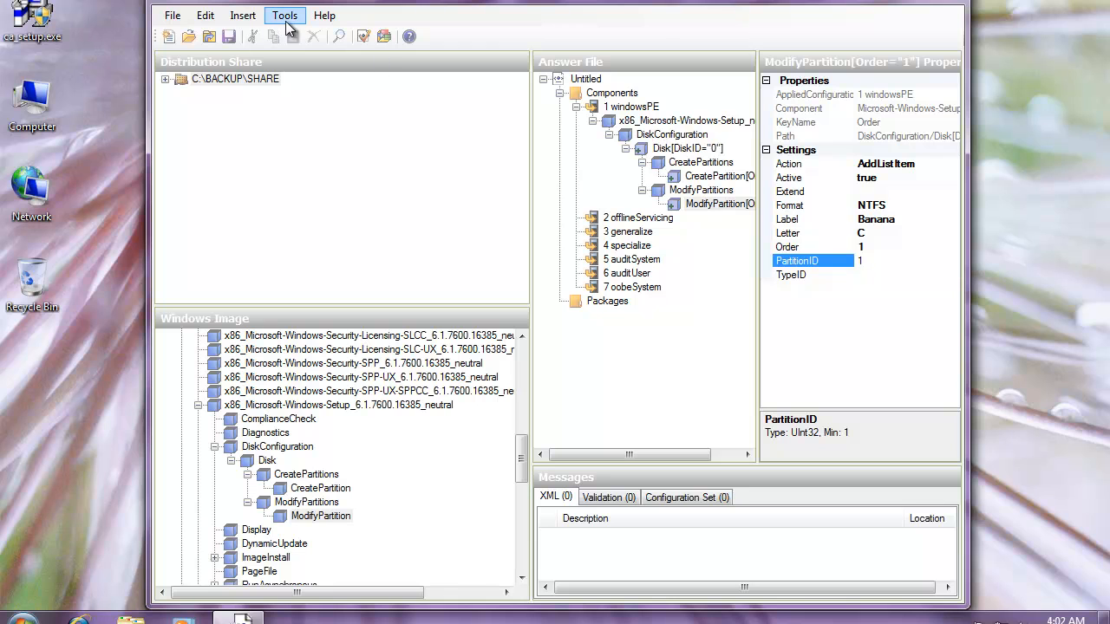
# Step: Validate the answer file from the Tools menu, confirming no warnings or errors
pyautogui.click(284, 14)
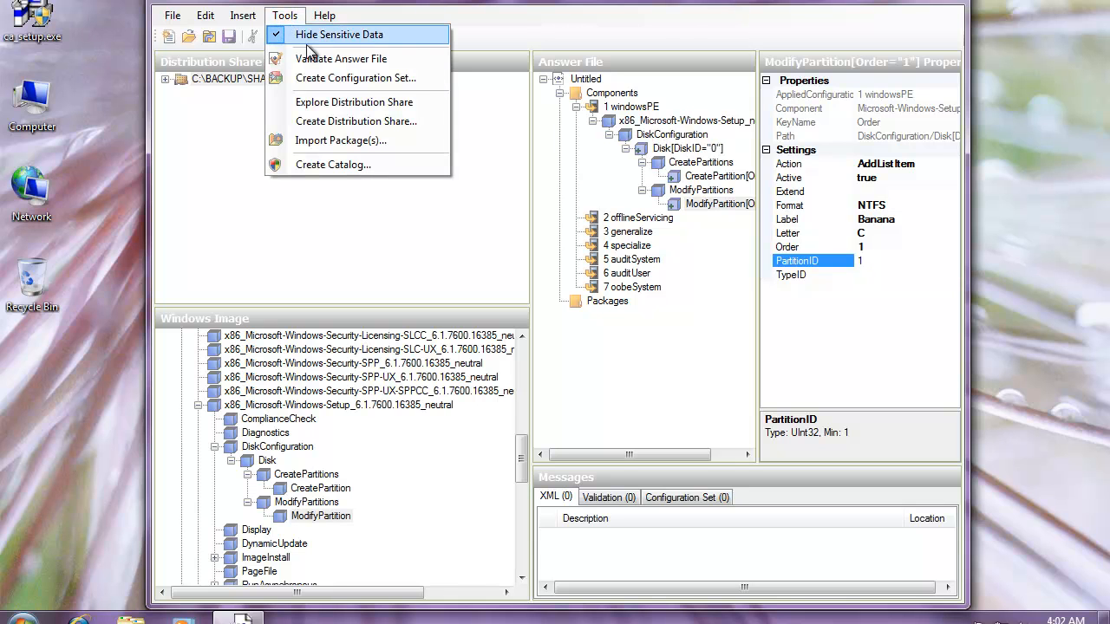
pyautogui.moveTo(351, 66)
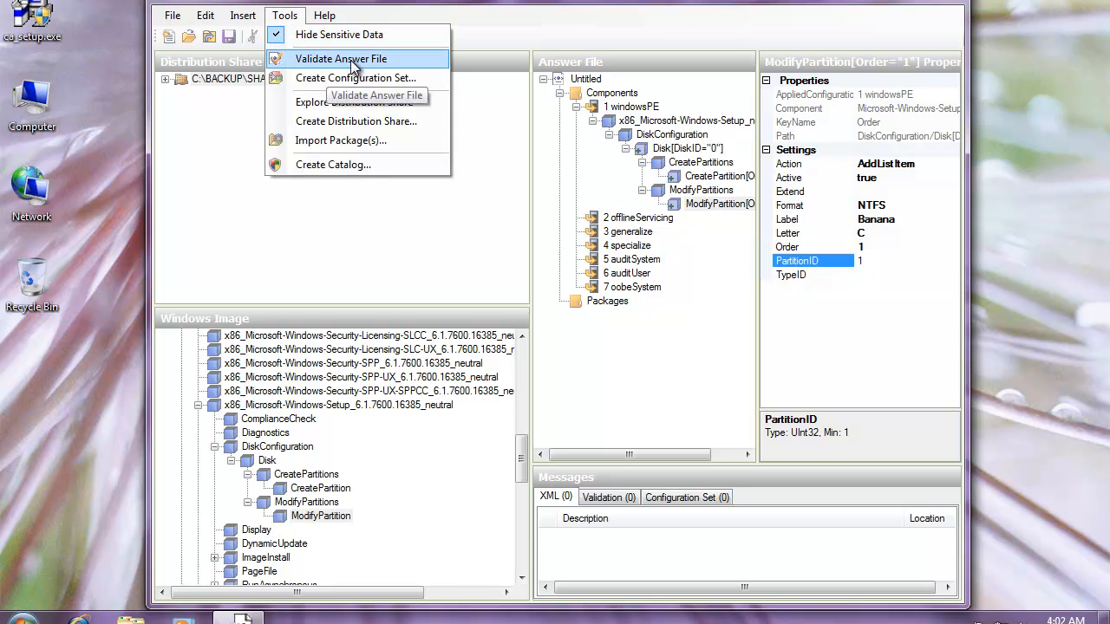
pyautogui.moveTo(378, 63)
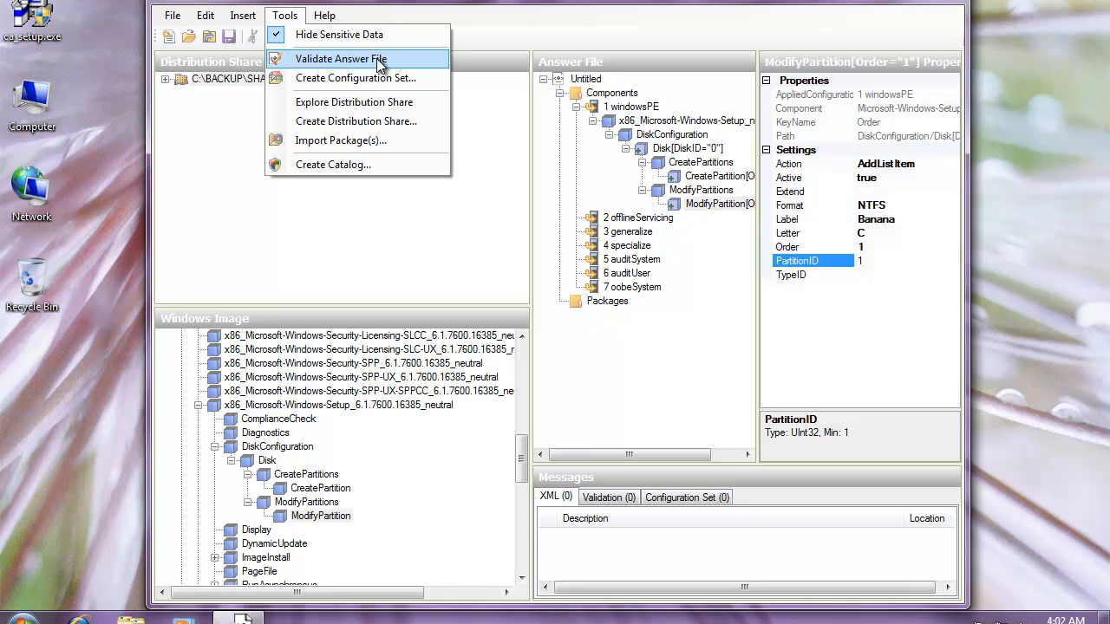
pyautogui.moveTo(625, 555)
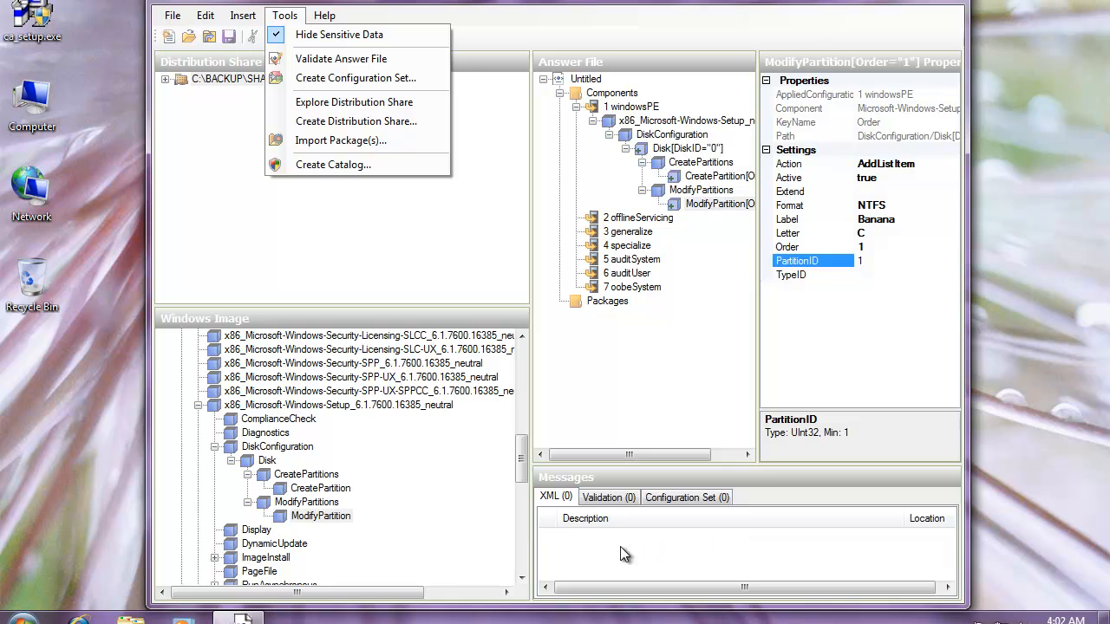
pyautogui.moveTo(340, 59)
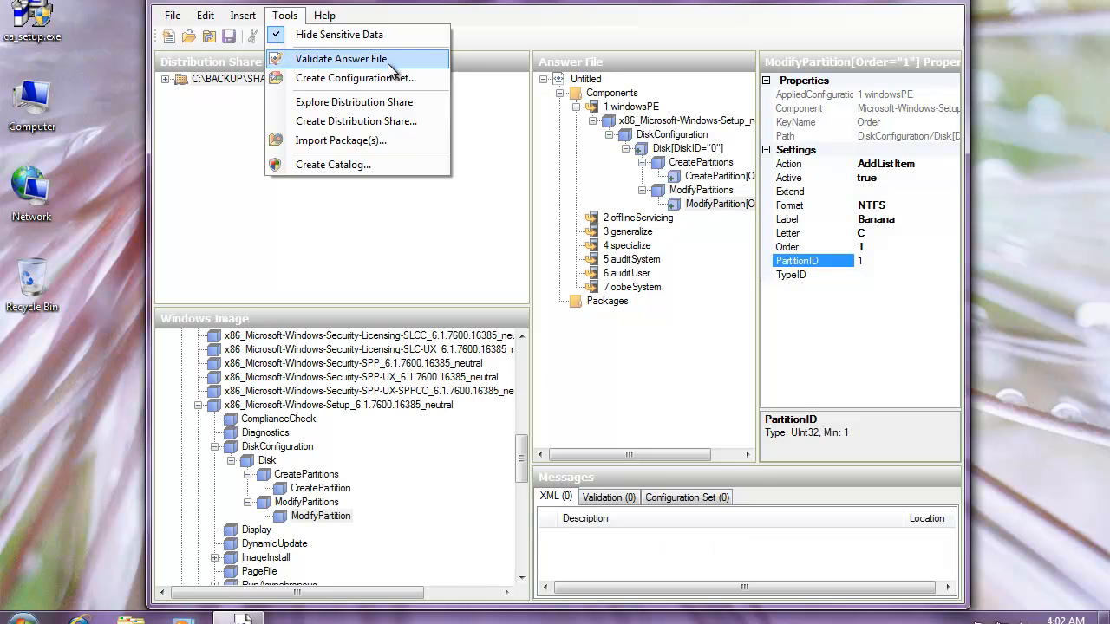
pyautogui.moveTo(376, 59)
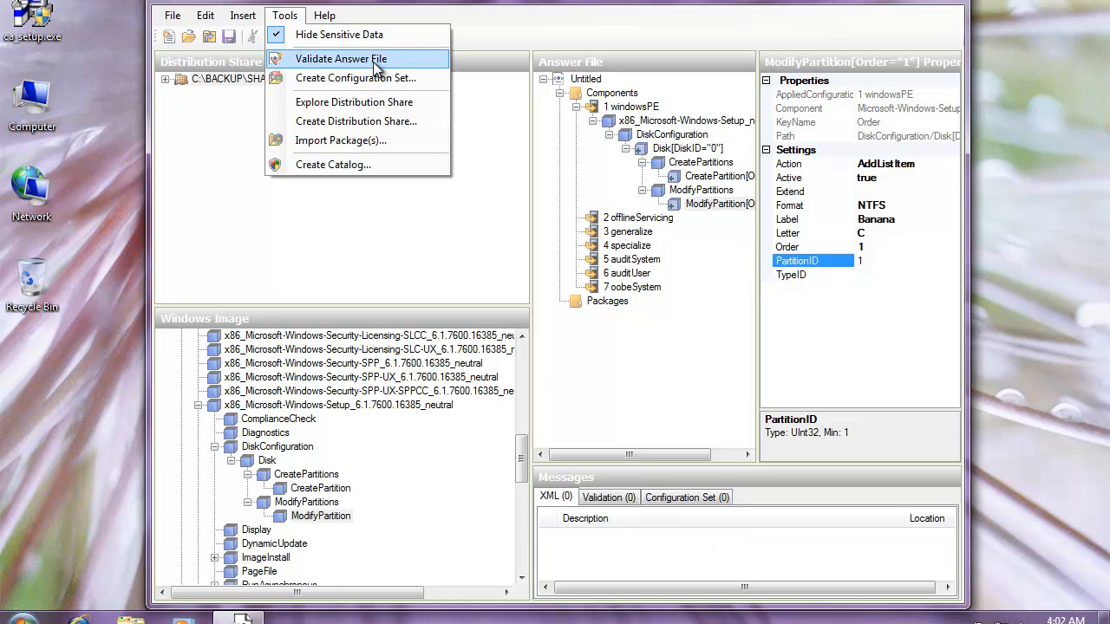
pyautogui.click(340, 59)
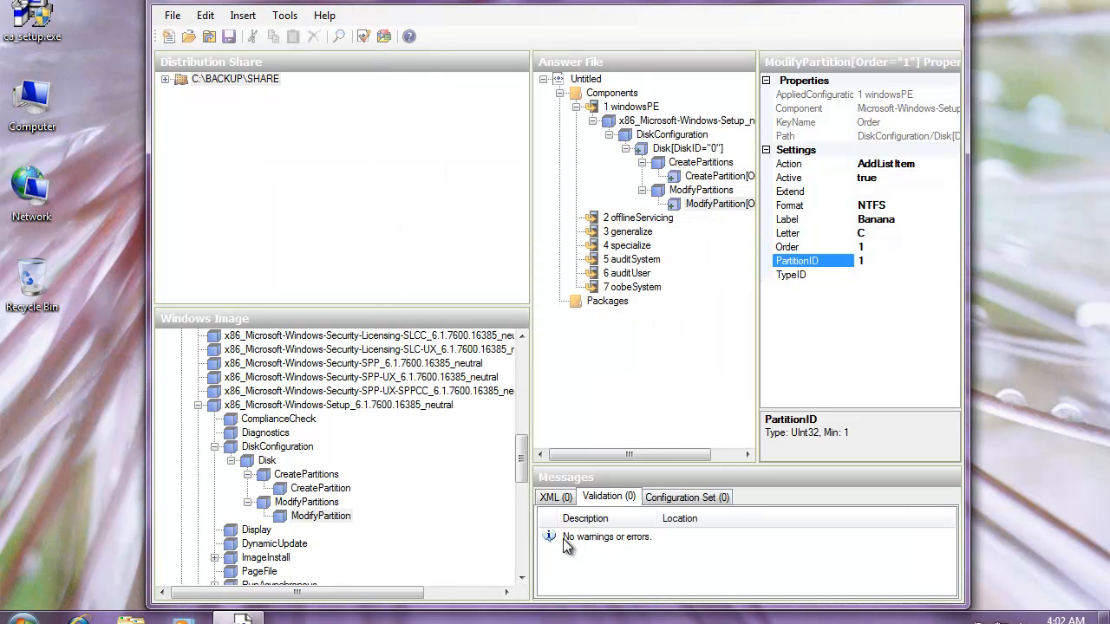
pyautogui.moveTo(670, 553)
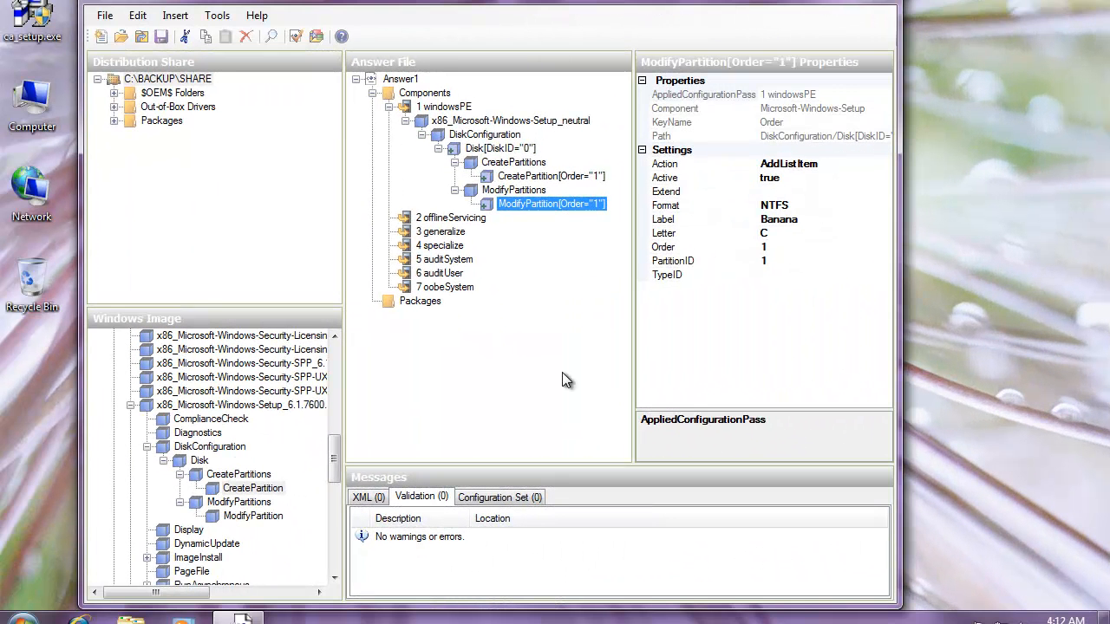
pyautogui.moveTo(523, 350)
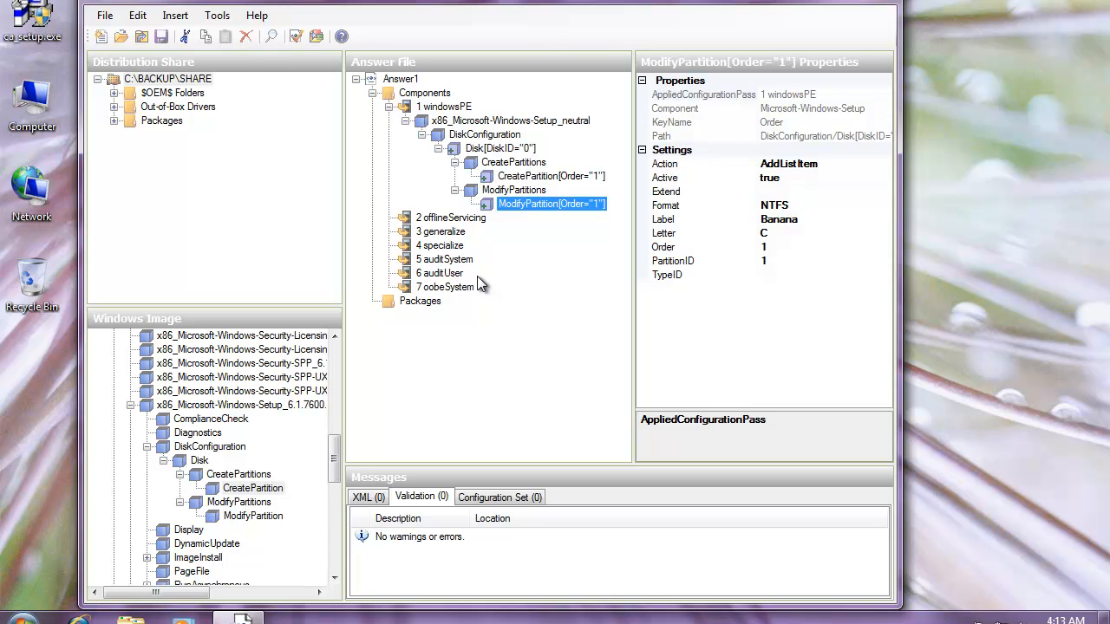
pyautogui.moveTo(367, 218)
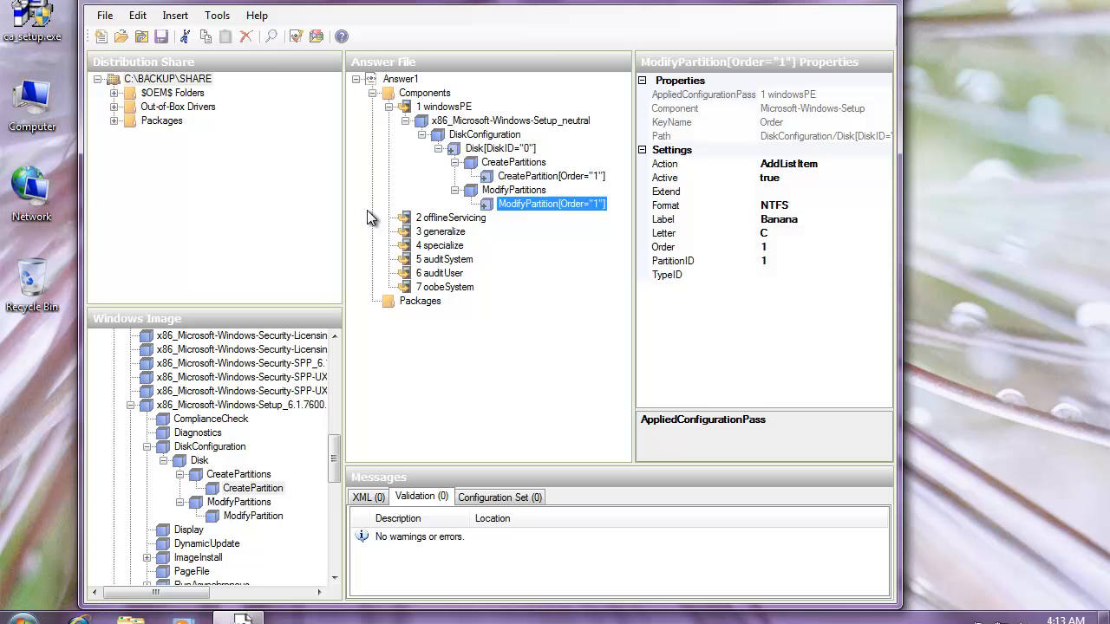
# Step: Start Create Configuration Set and browse to C:\BACKUP\SHARE as the target folder
pyautogui.click(217, 13)
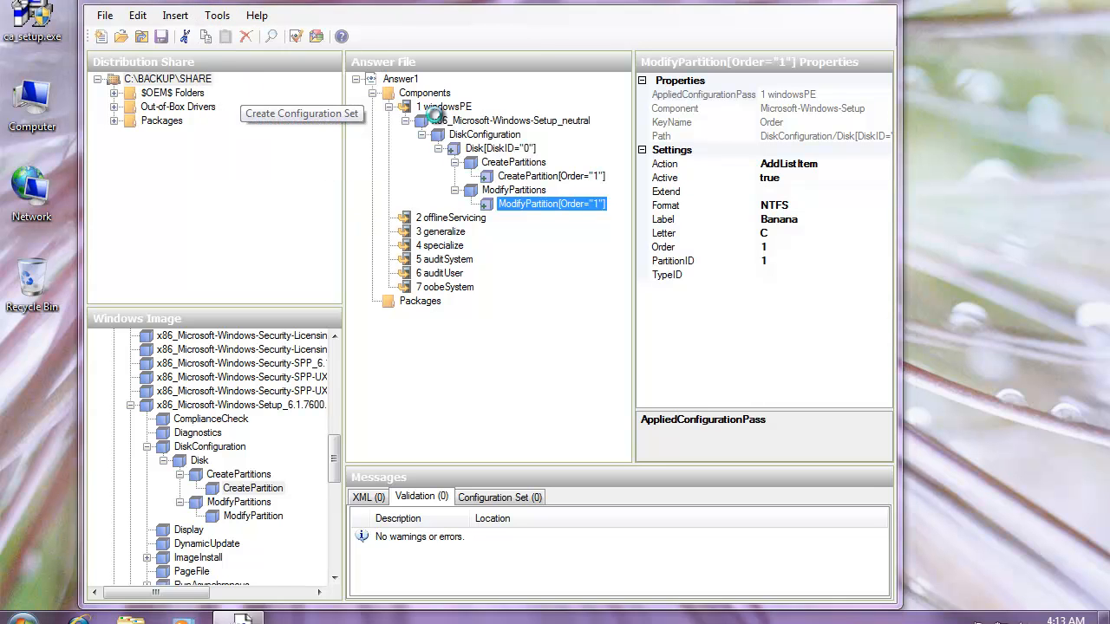
pyautogui.click(301, 115)
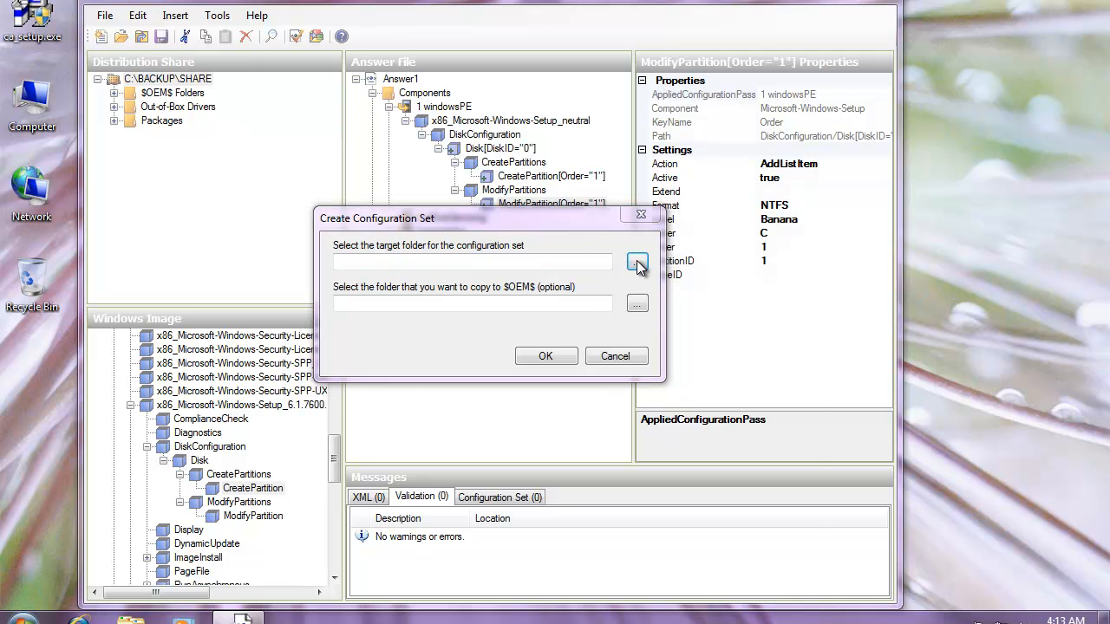
pyautogui.click(638, 263)
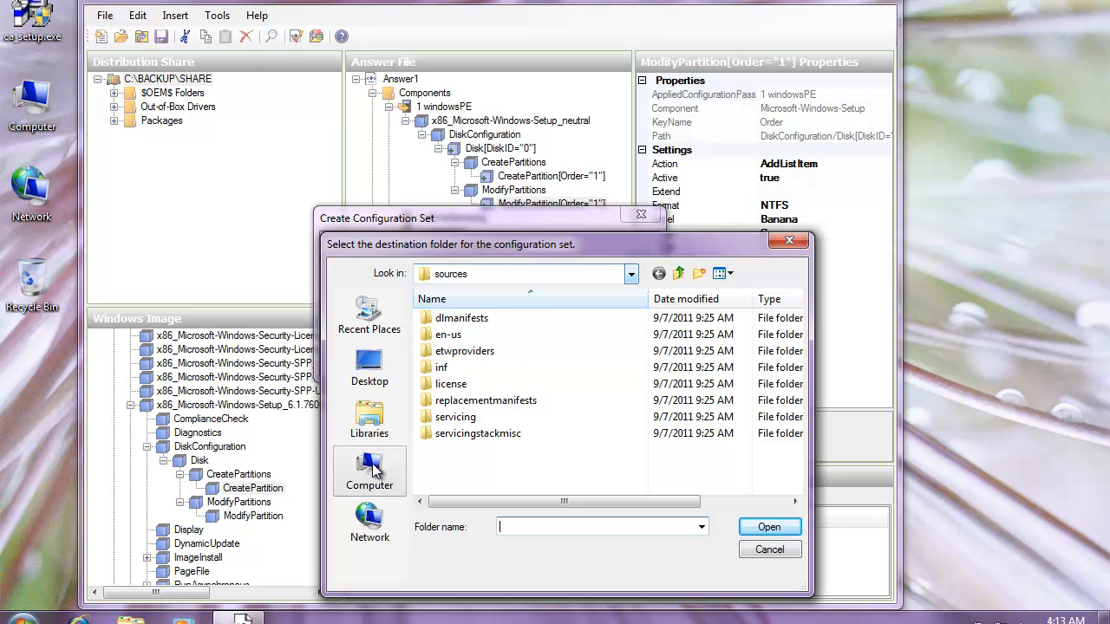
pyautogui.click(368, 472)
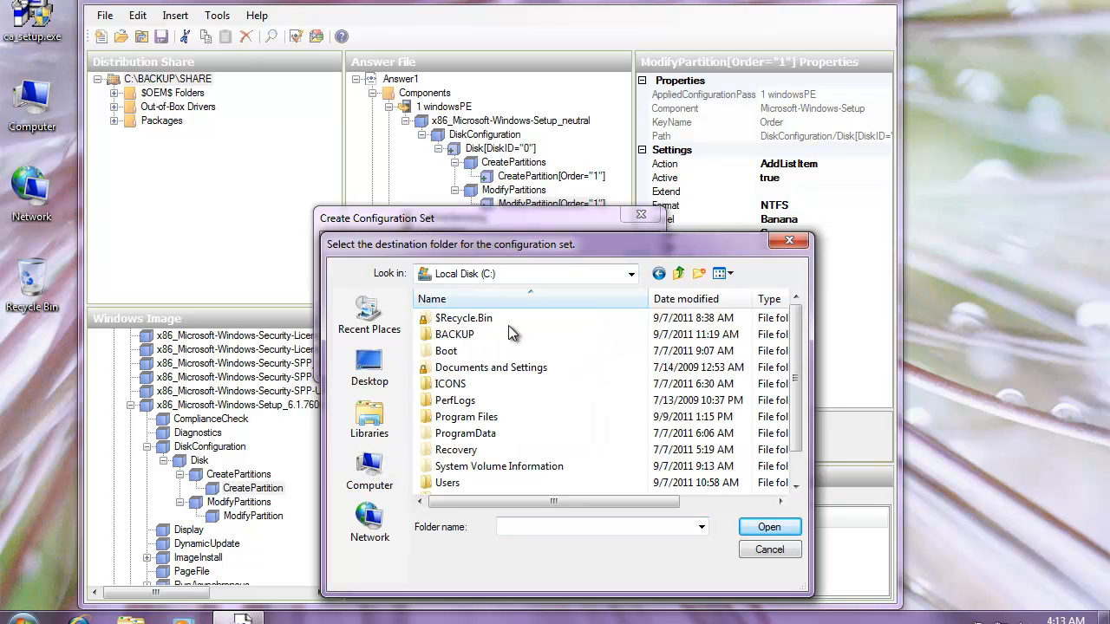
pyautogui.doubleClick(454, 333)
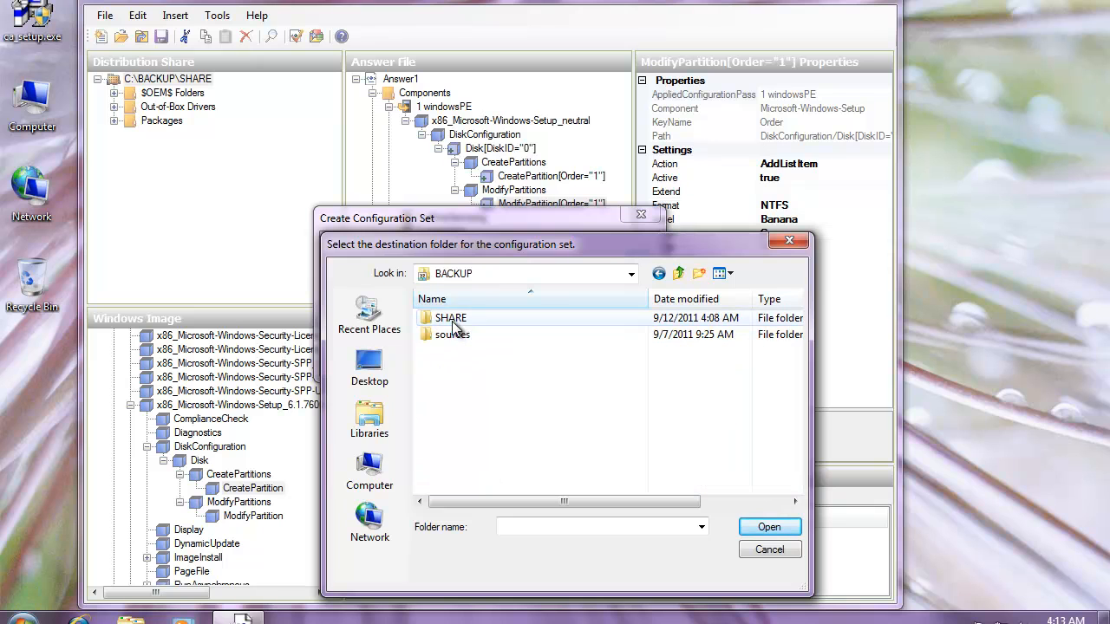
pyautogui.click(451, 318)
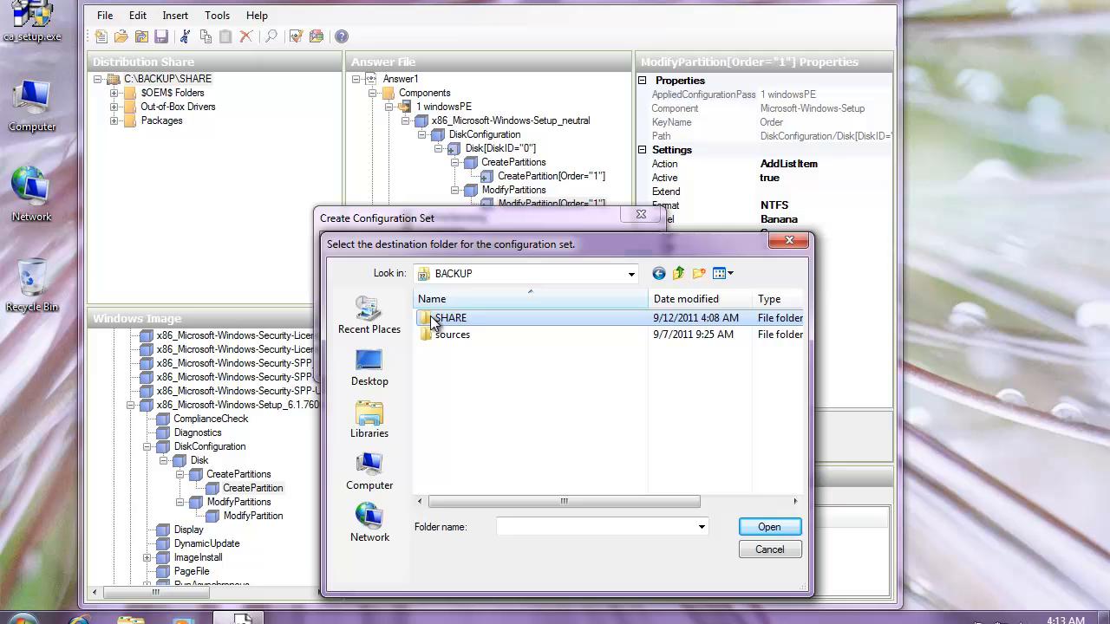
pyautogui.doubleClick(451, 317)
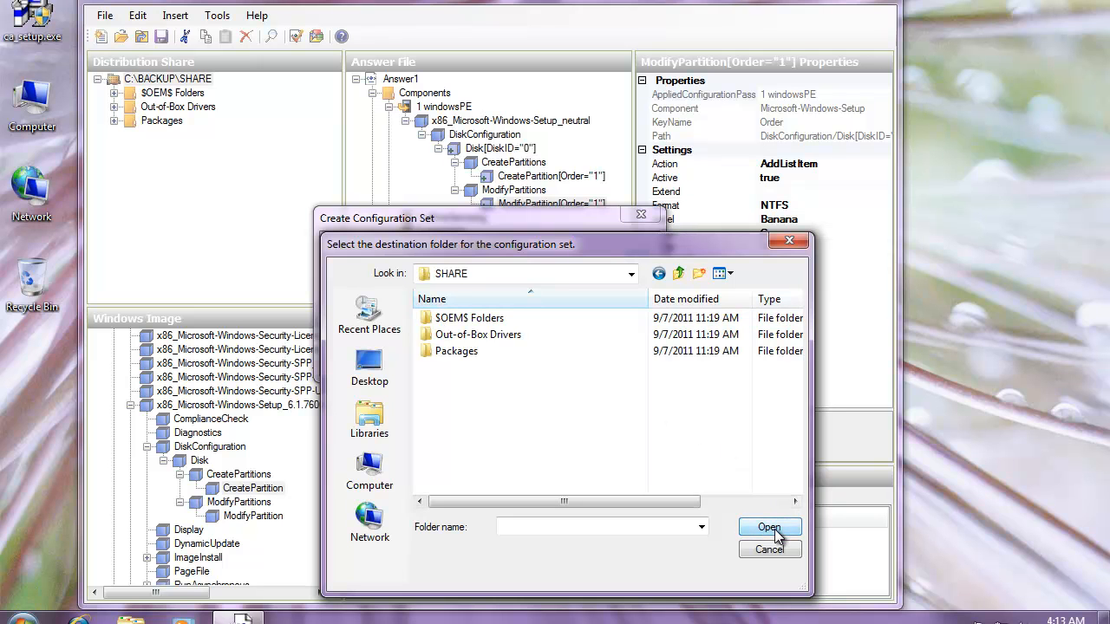
pyautogui.click(770, 527)
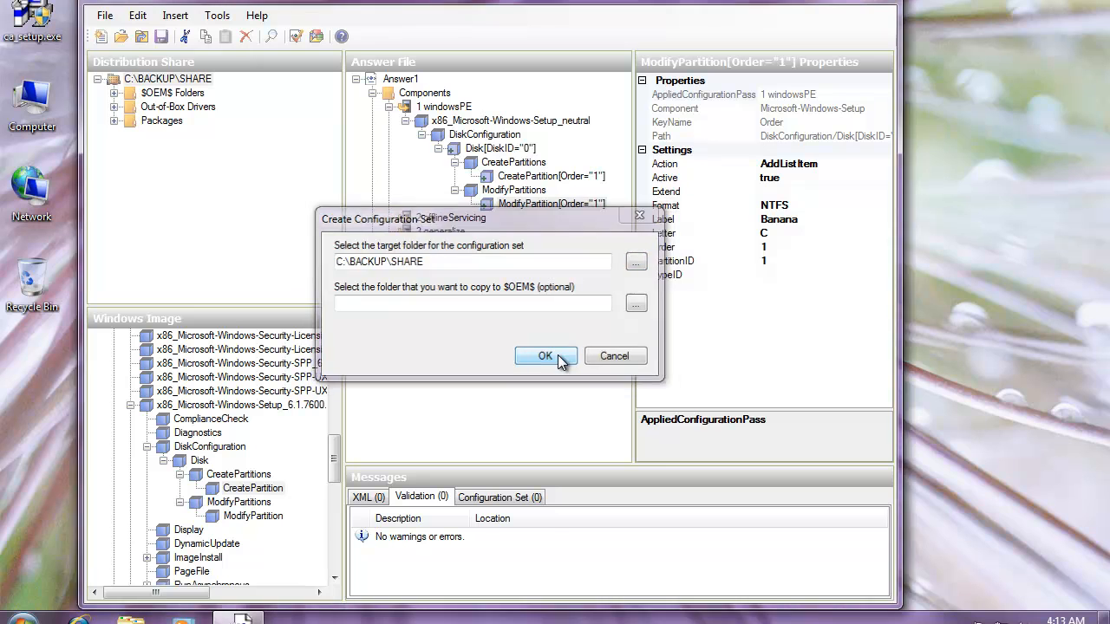
# Step: Create the configuration set in C:\BACKUP\SHARE and dismiss the success message
pyautogui.click(545, 357)
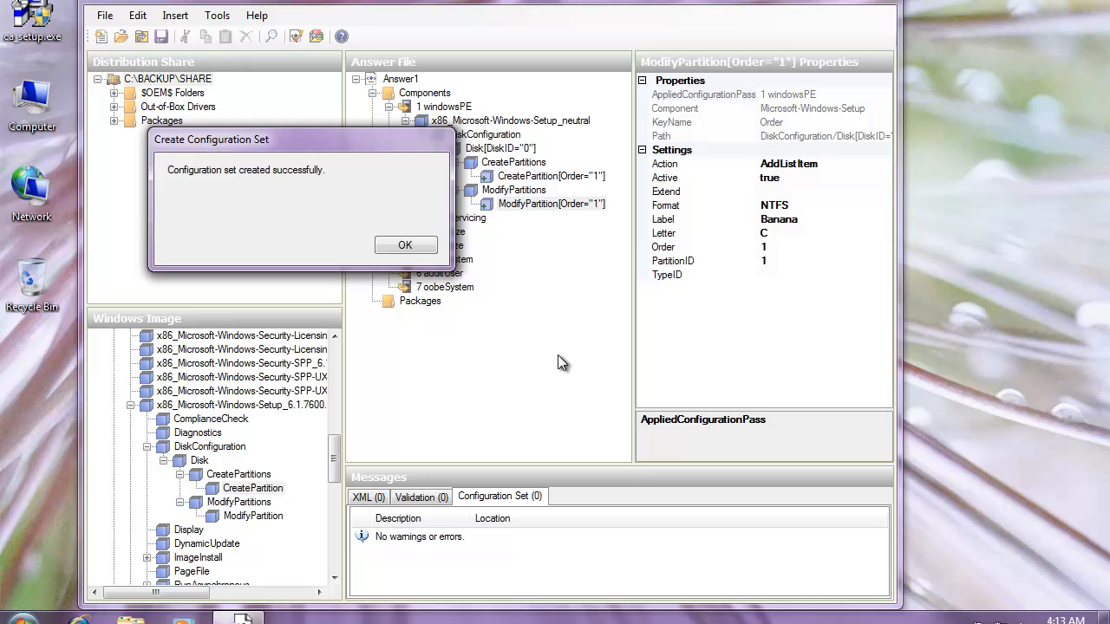
pyautogui.click(406, 243)
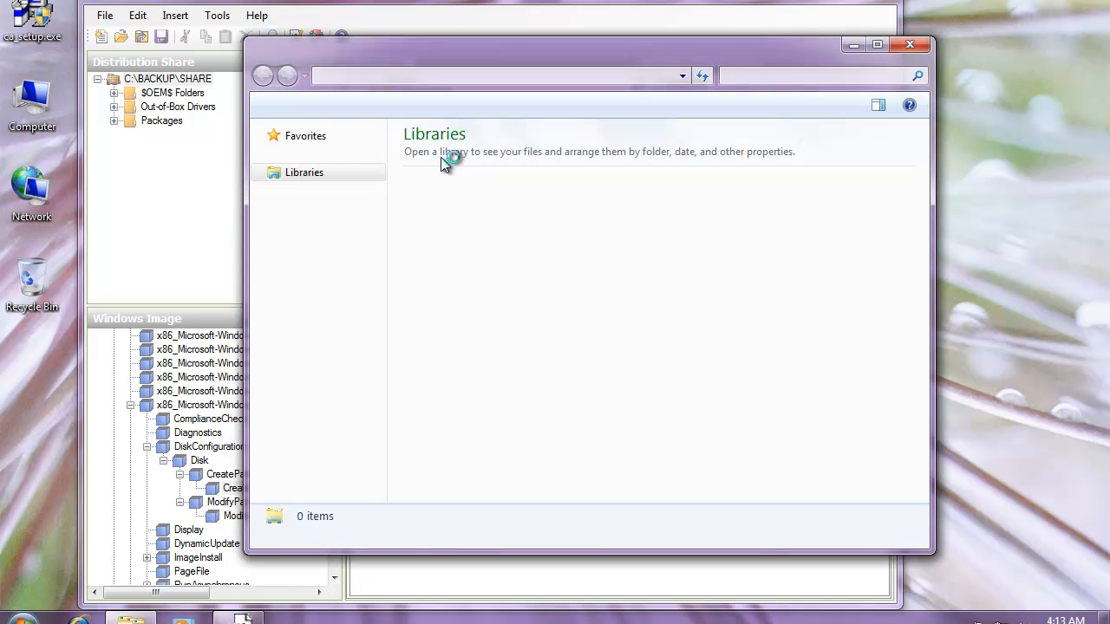
pyautogui.click(306, 172)
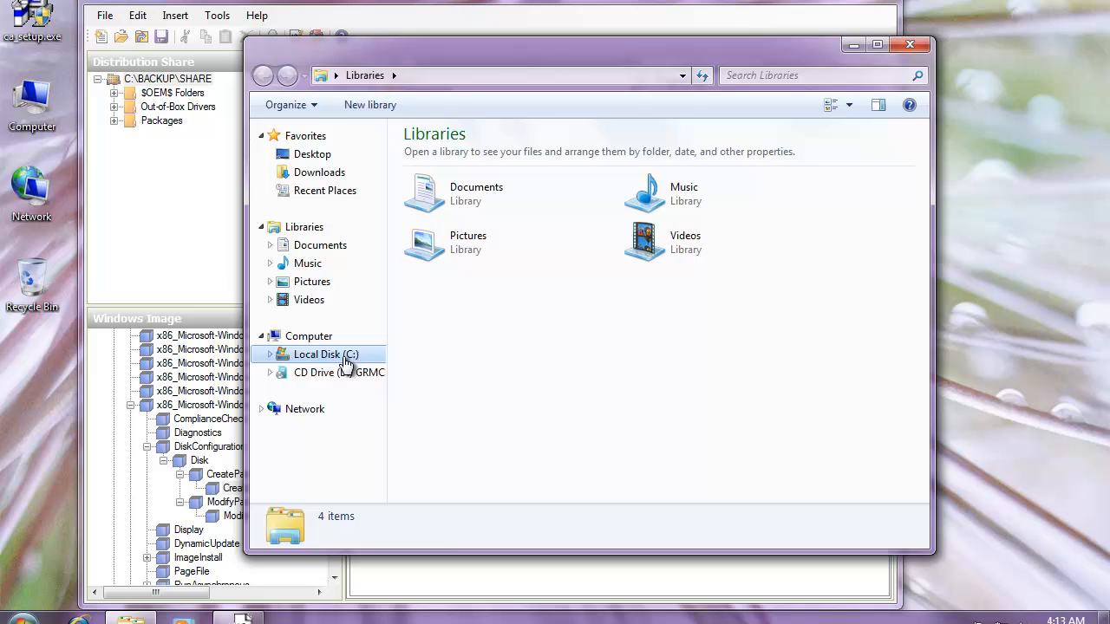
pyautogui.doubleClick(326, 354)
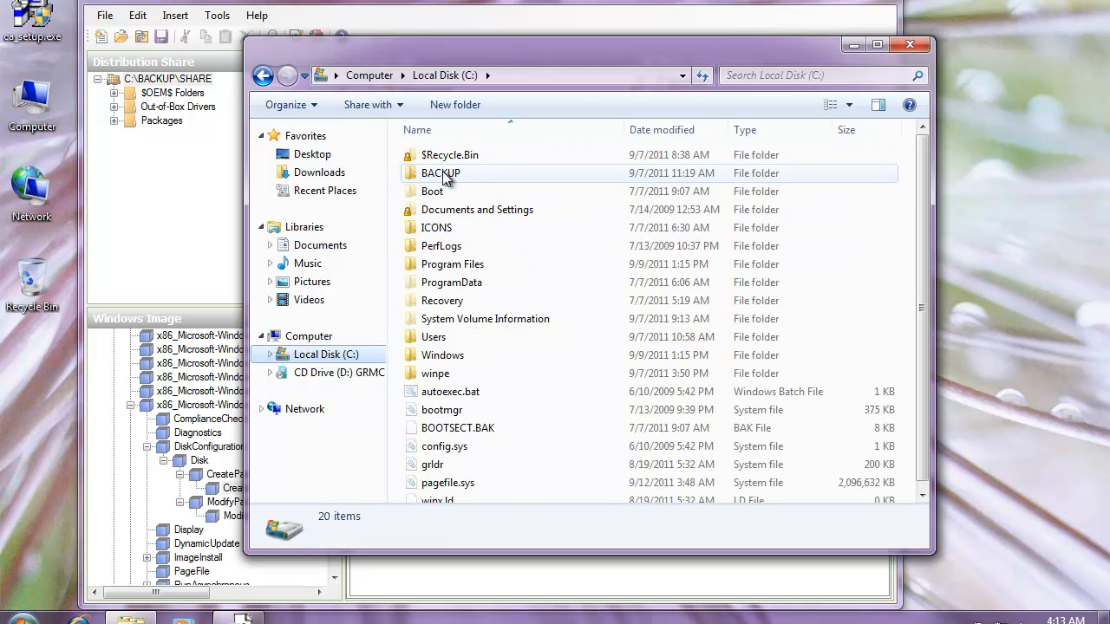
pyautogui.click(440, 173)
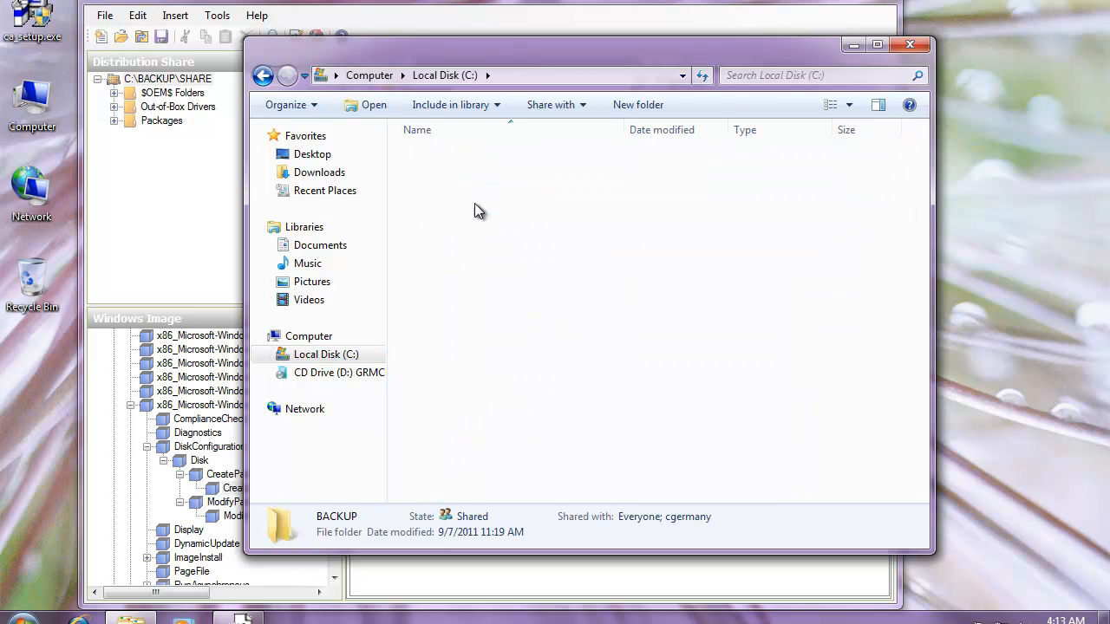
pyautogui.doubleClick(337, 517)
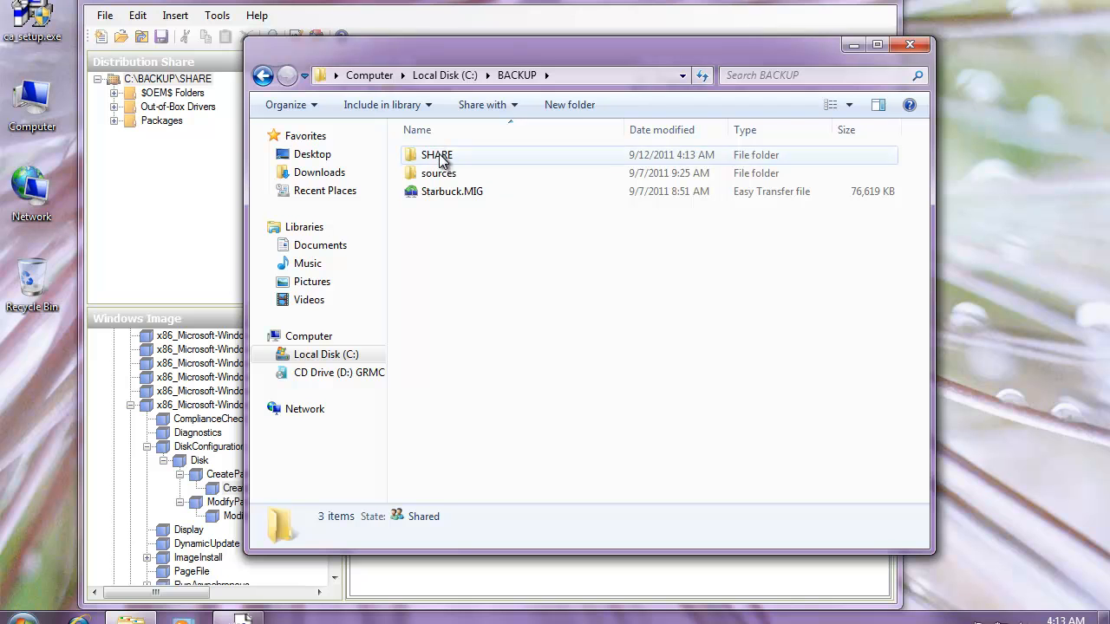
pyautogui.doubleClick(437, 154)
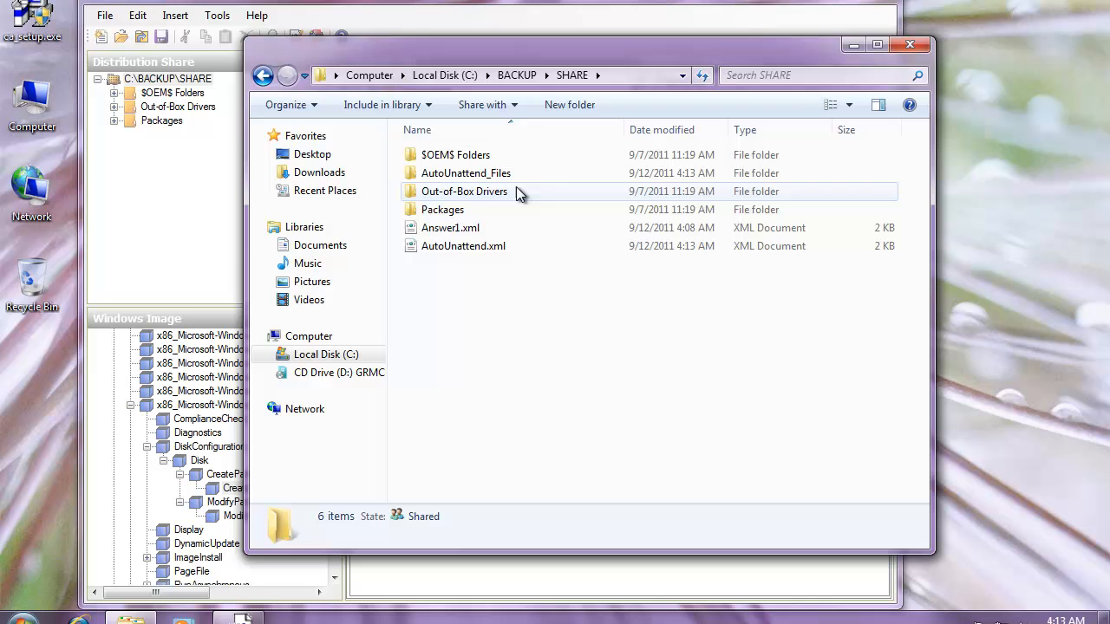
pyautogui.moveTo(494, 350)
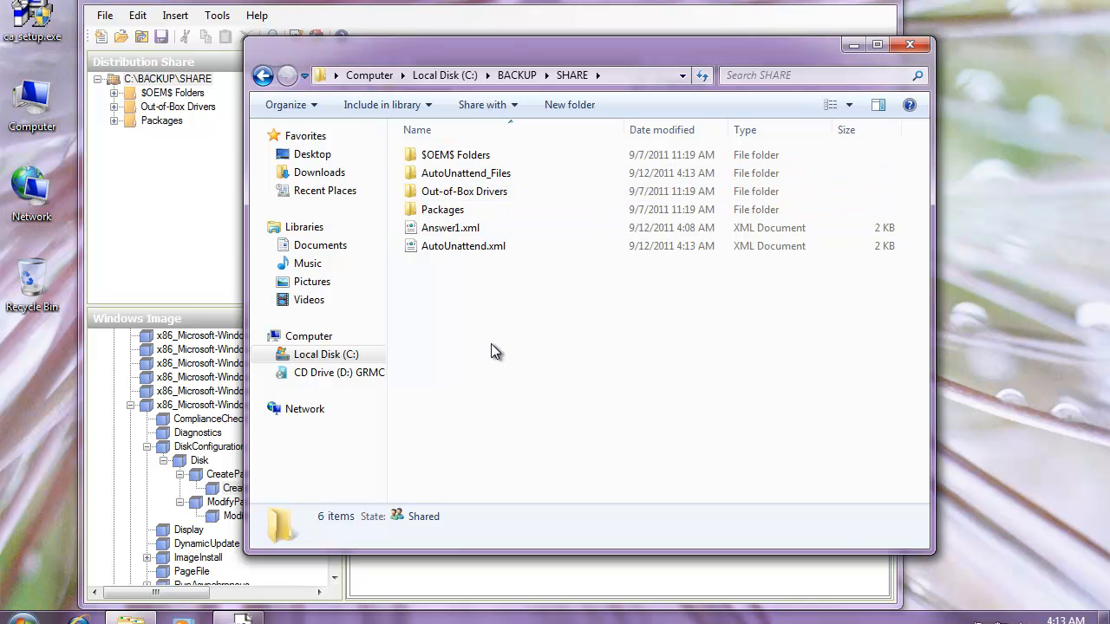
pyautogui.moveTo(910, 45)
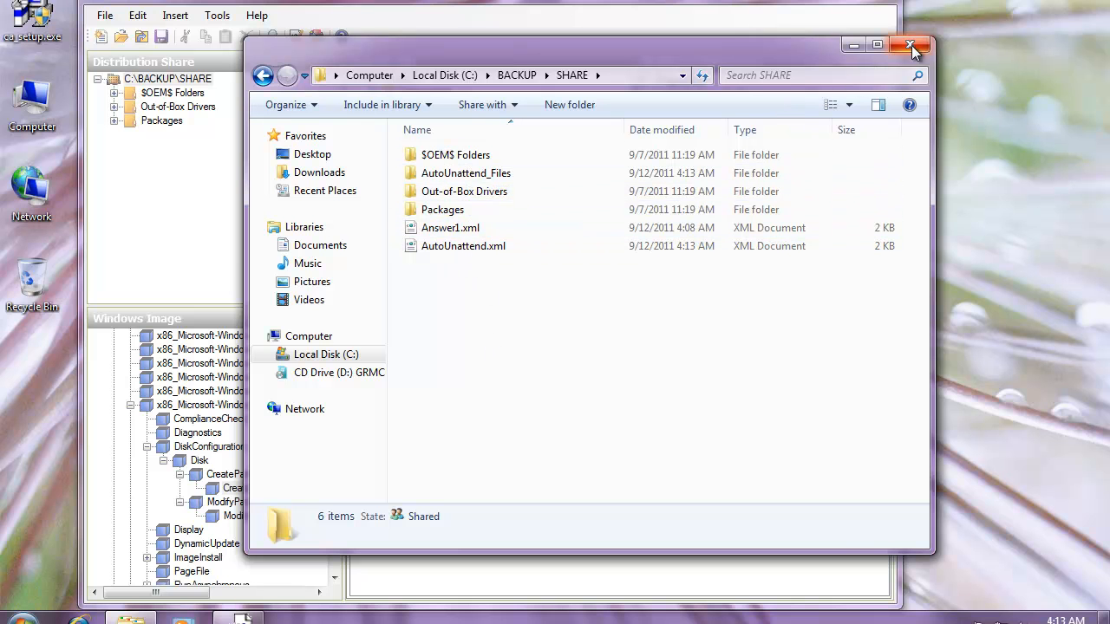
pyautogui.click(910, 45)
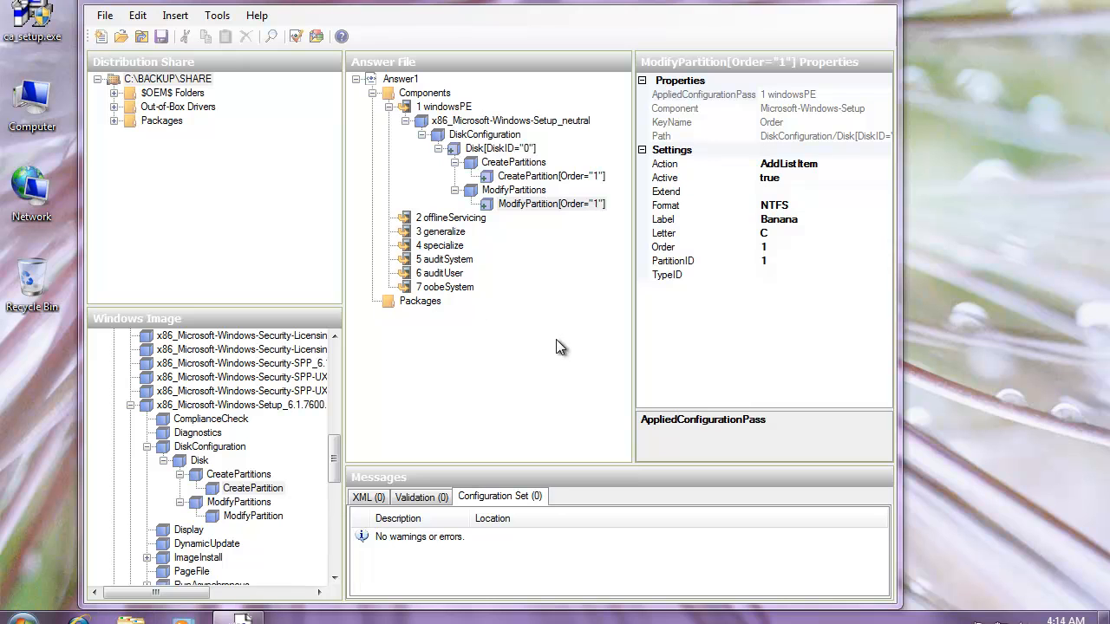
pyautogui.moveTo(570, 350)
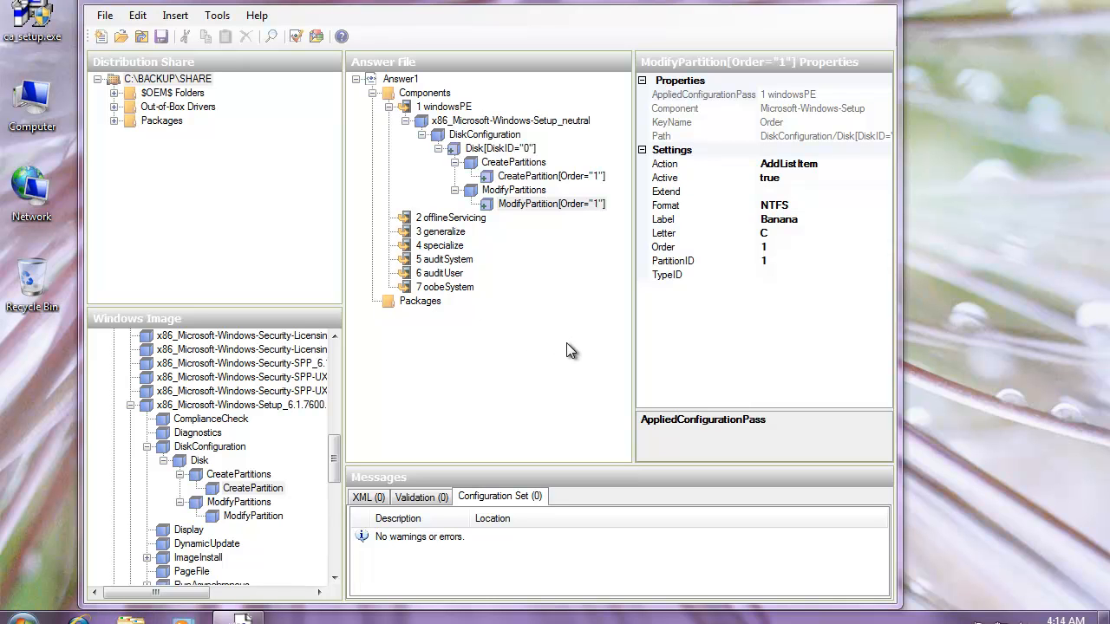